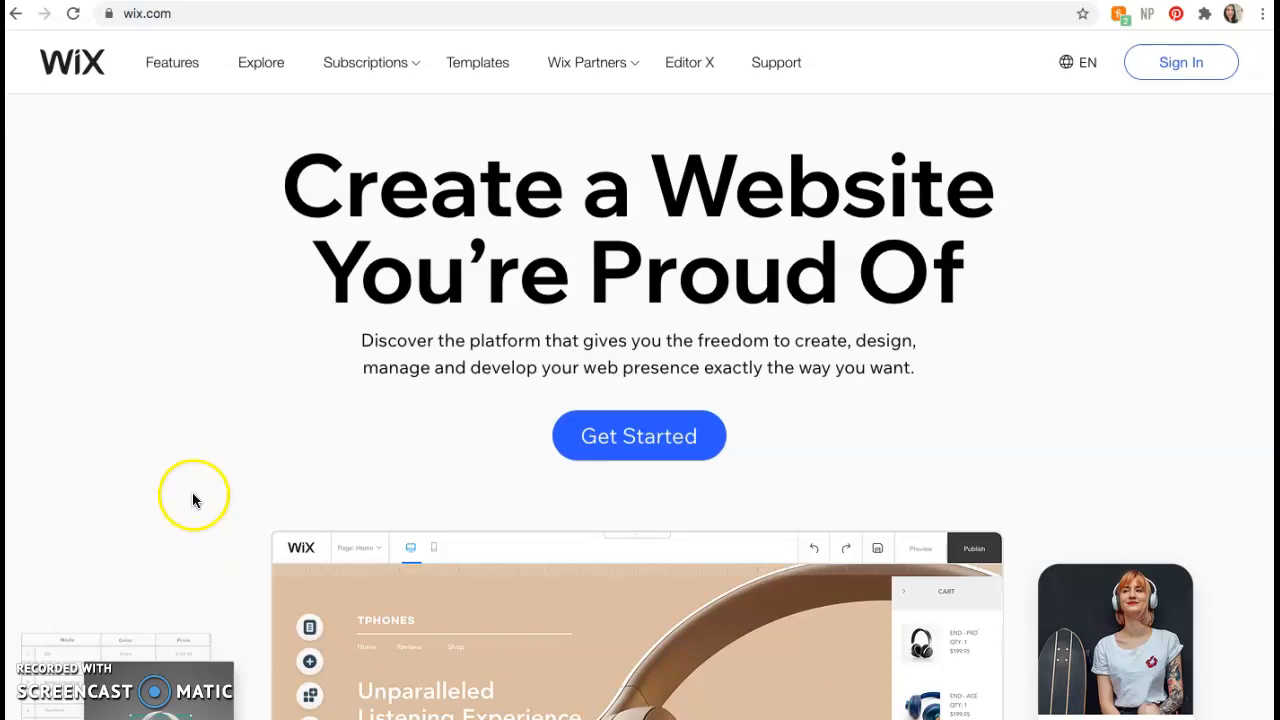
pyautogui.moveTo(476, 192)
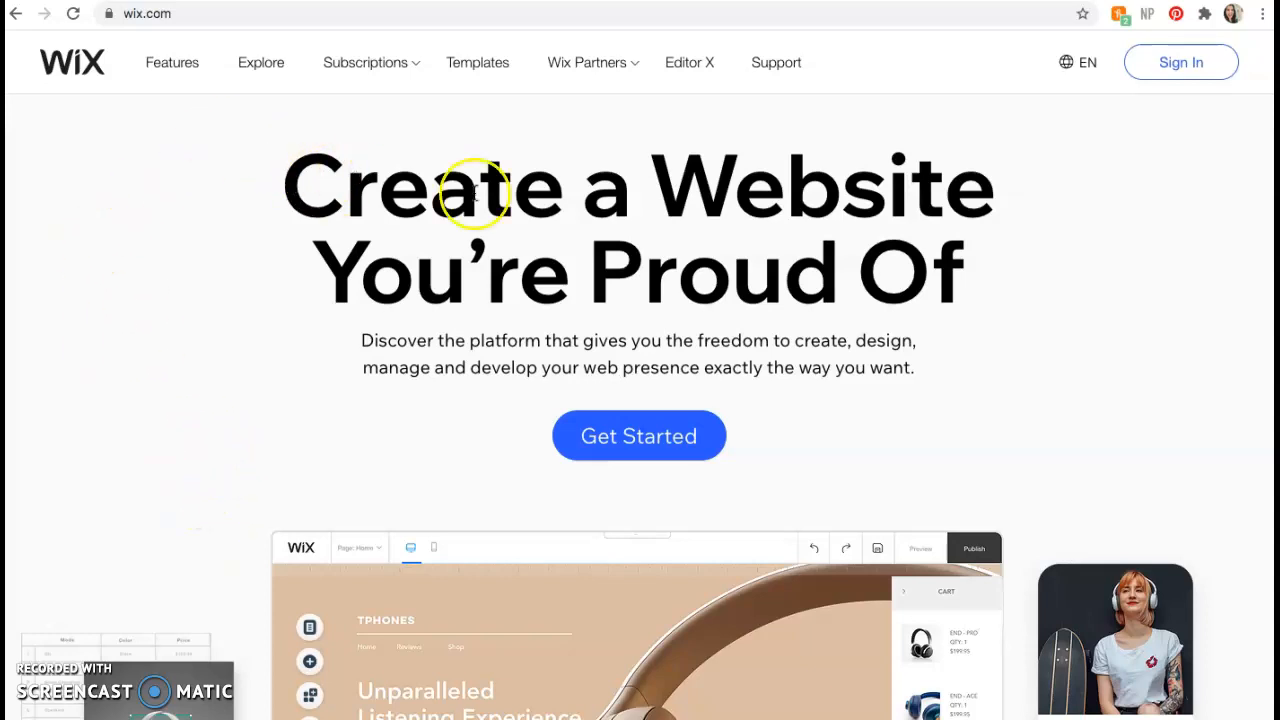
# Start creating a Wix website and switch to the new-account sign-up form.
pyautogui.click(364, 62)
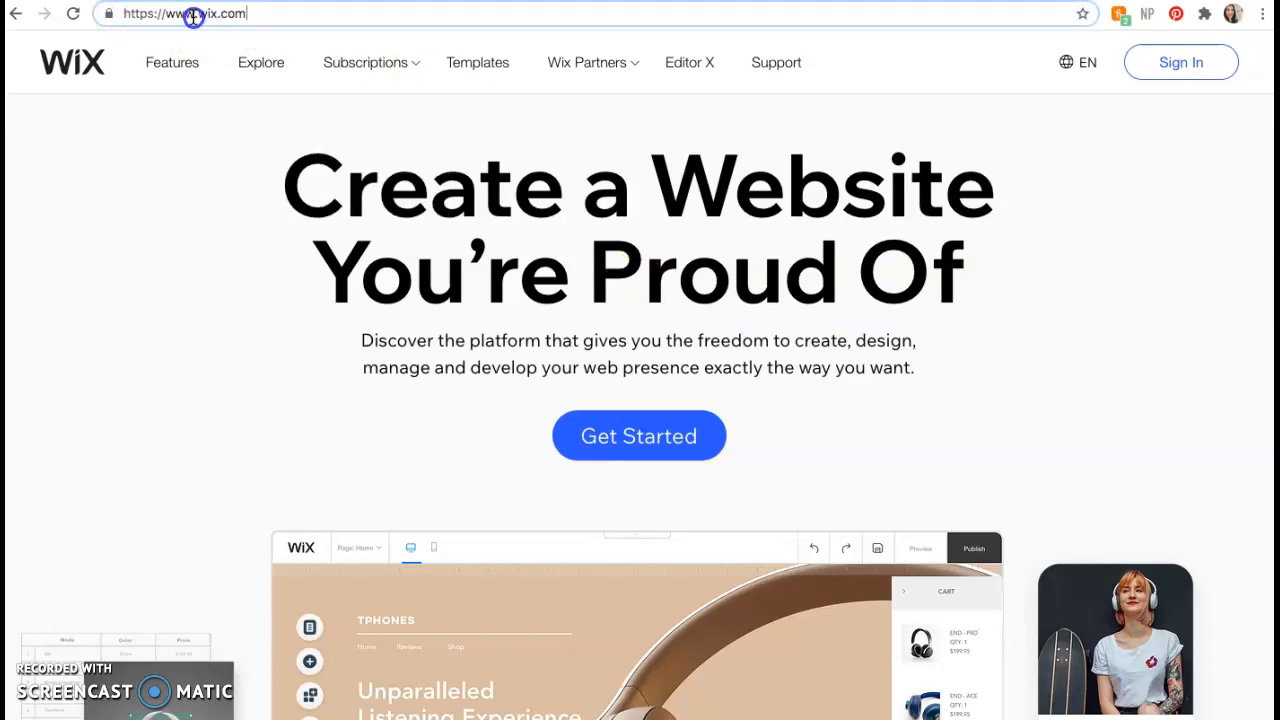
pyautogui.click(364, 62)
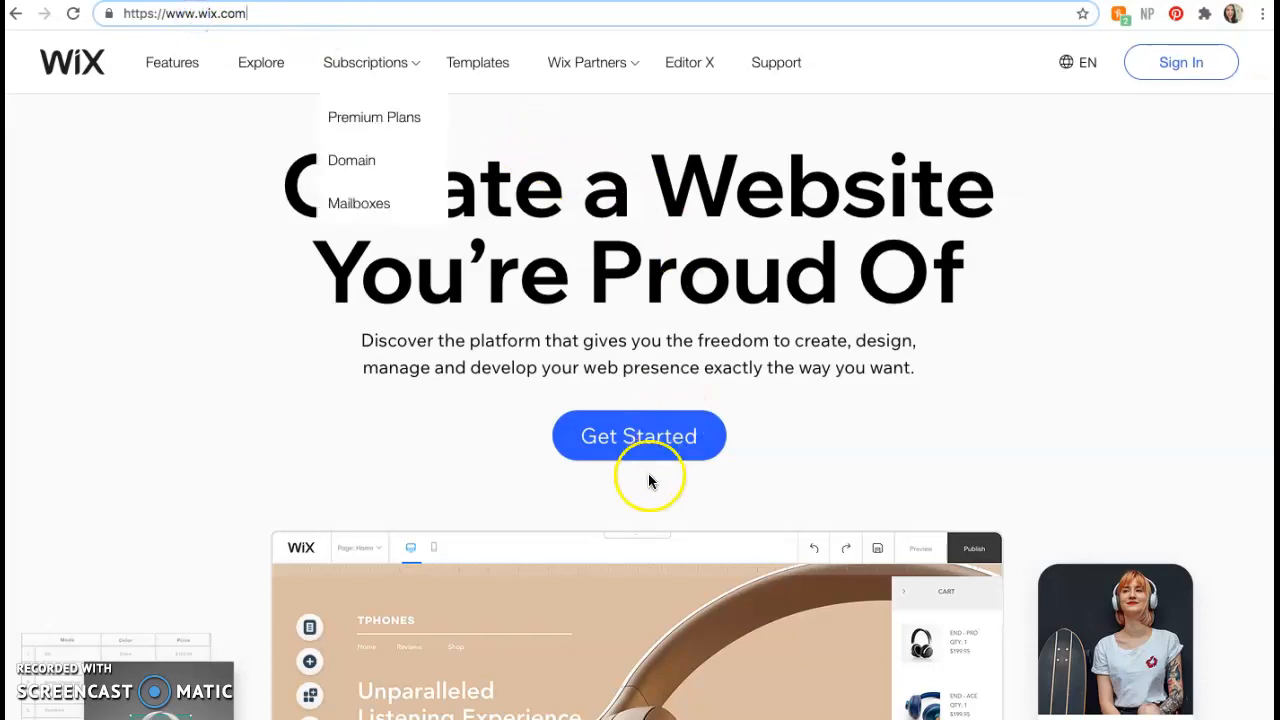
pyautogui.click(638, 436)
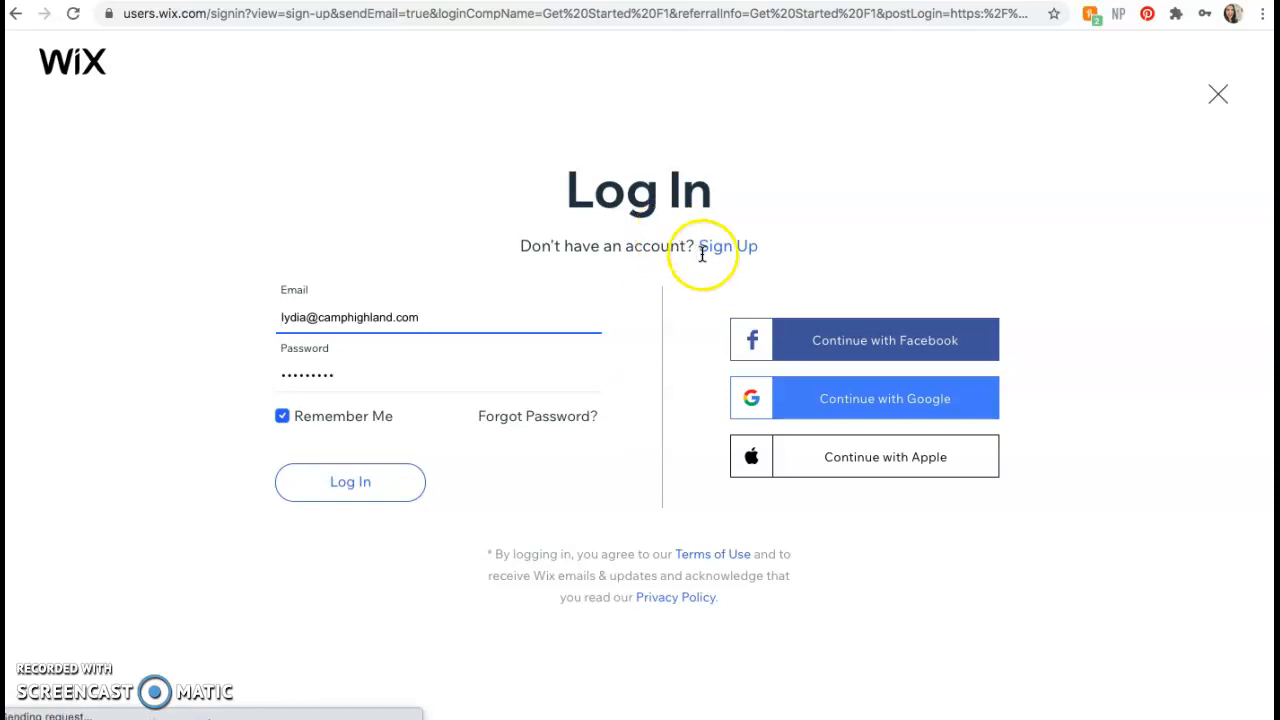
pyautogui.click(728, 246)
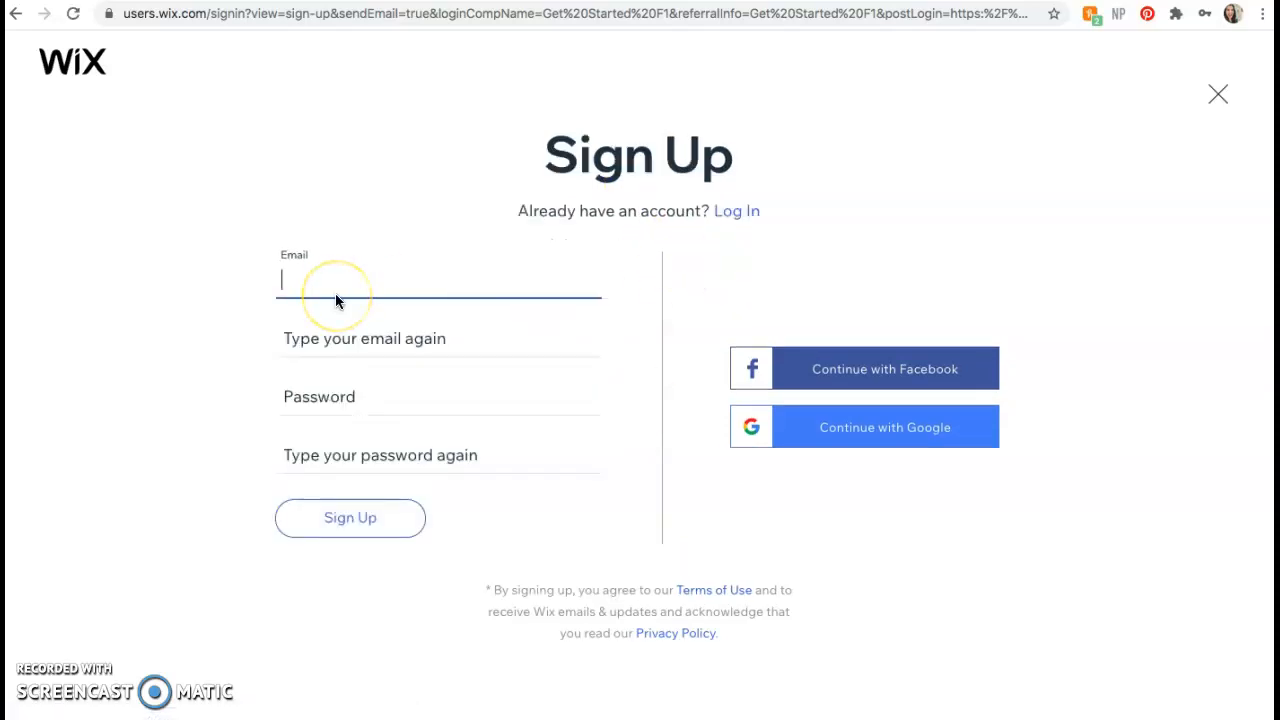
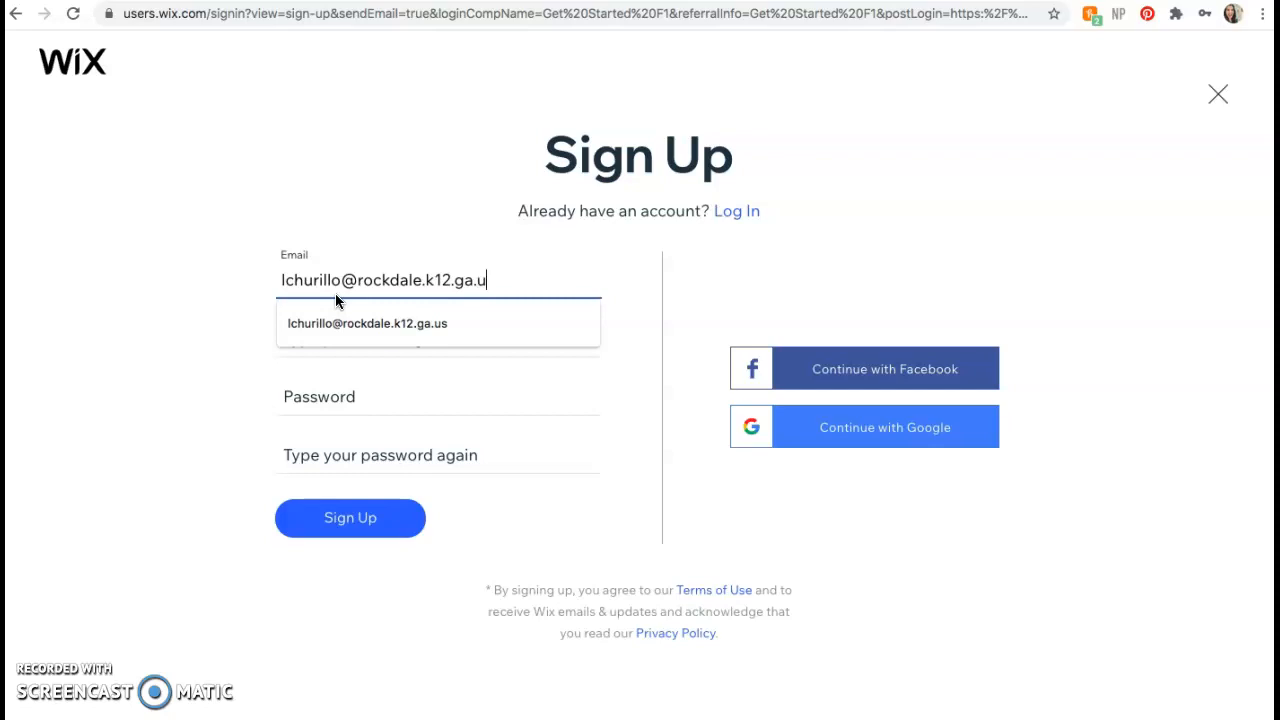
# Enter the rockdale.k12.ga email twice with a matching password and submit the form.
pyautogui.click(400, 340)
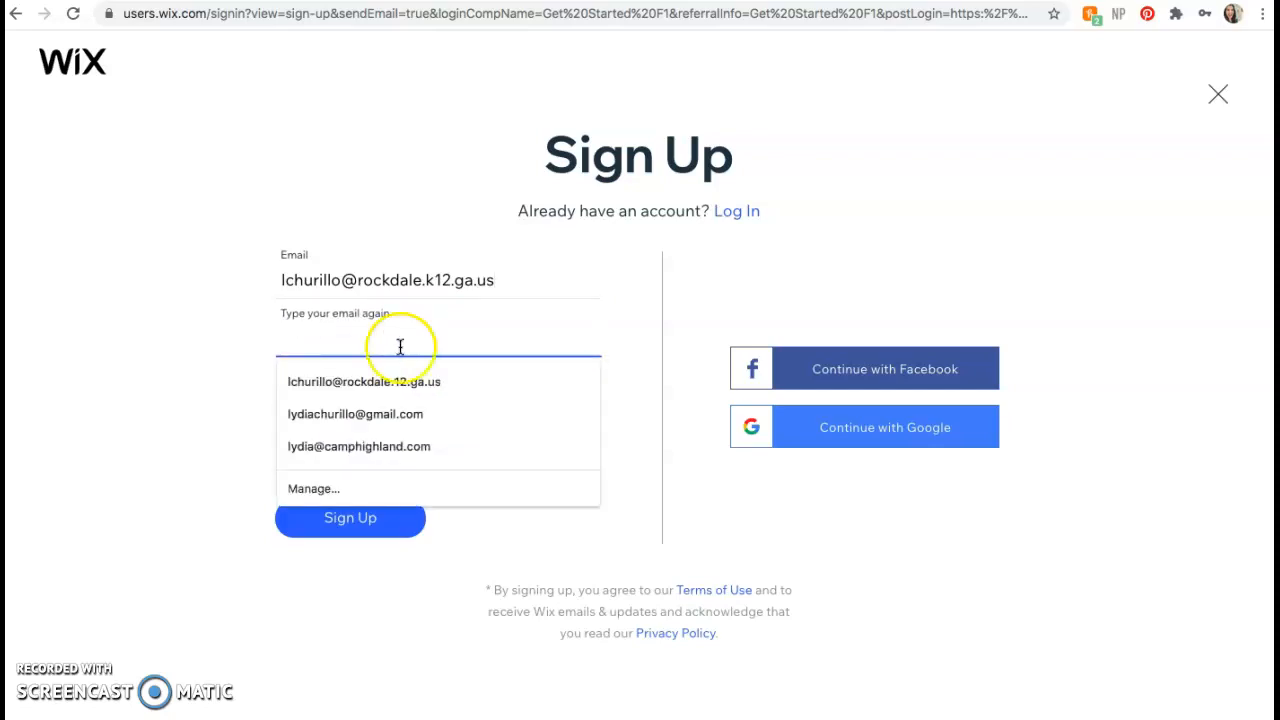
pyautogui.click(364, 380)
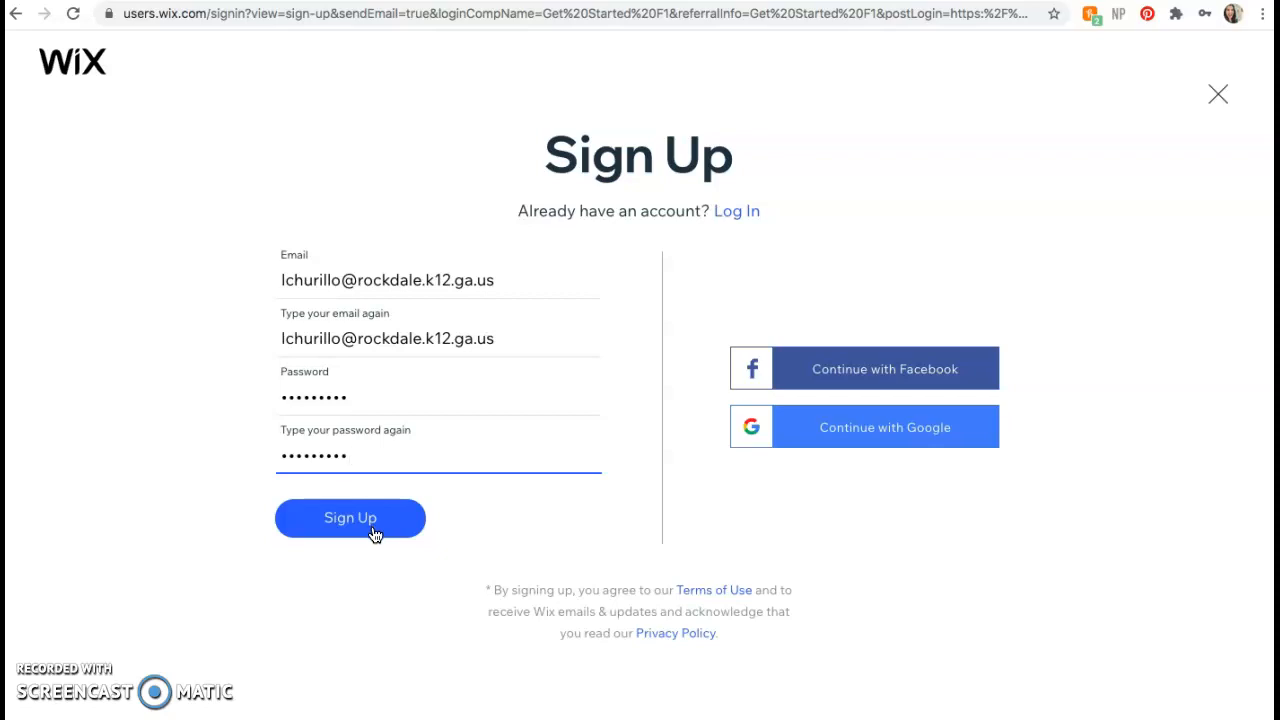
pyautogui.click(350, 518)
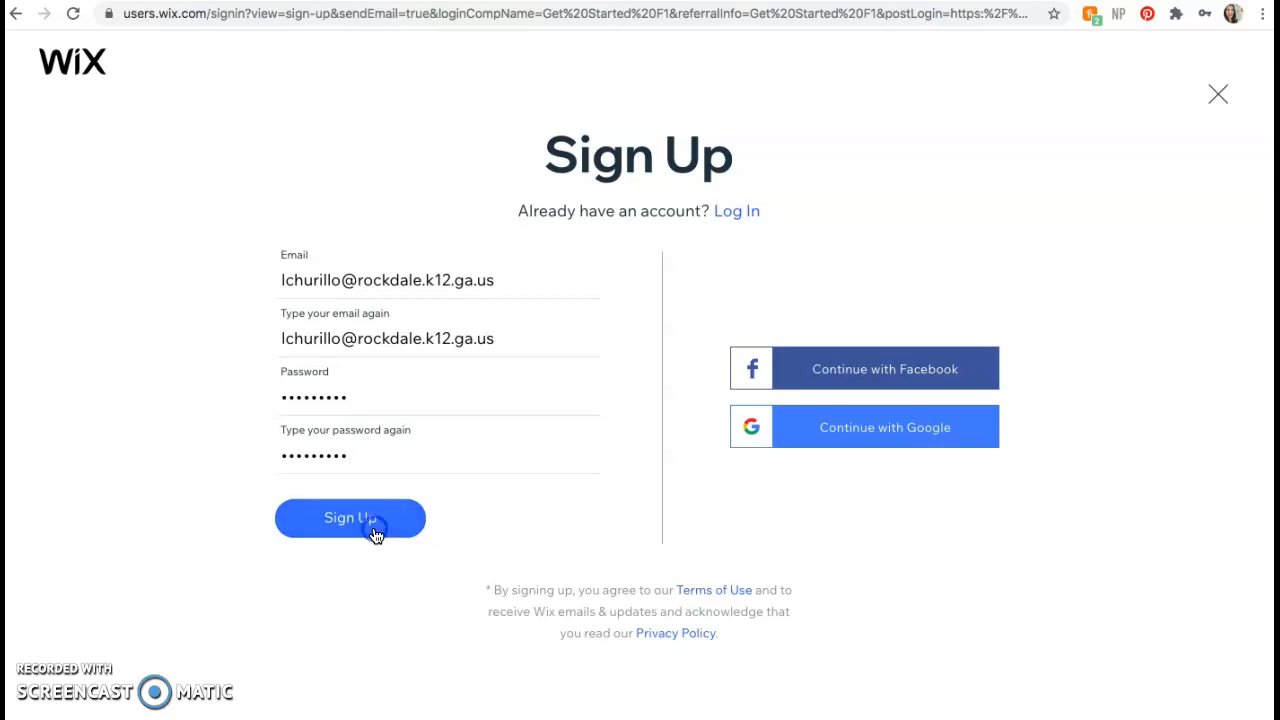
# Confirm the sign-up so the account is created and the onboarding intro loads.
pyautogui.click(350, 518)
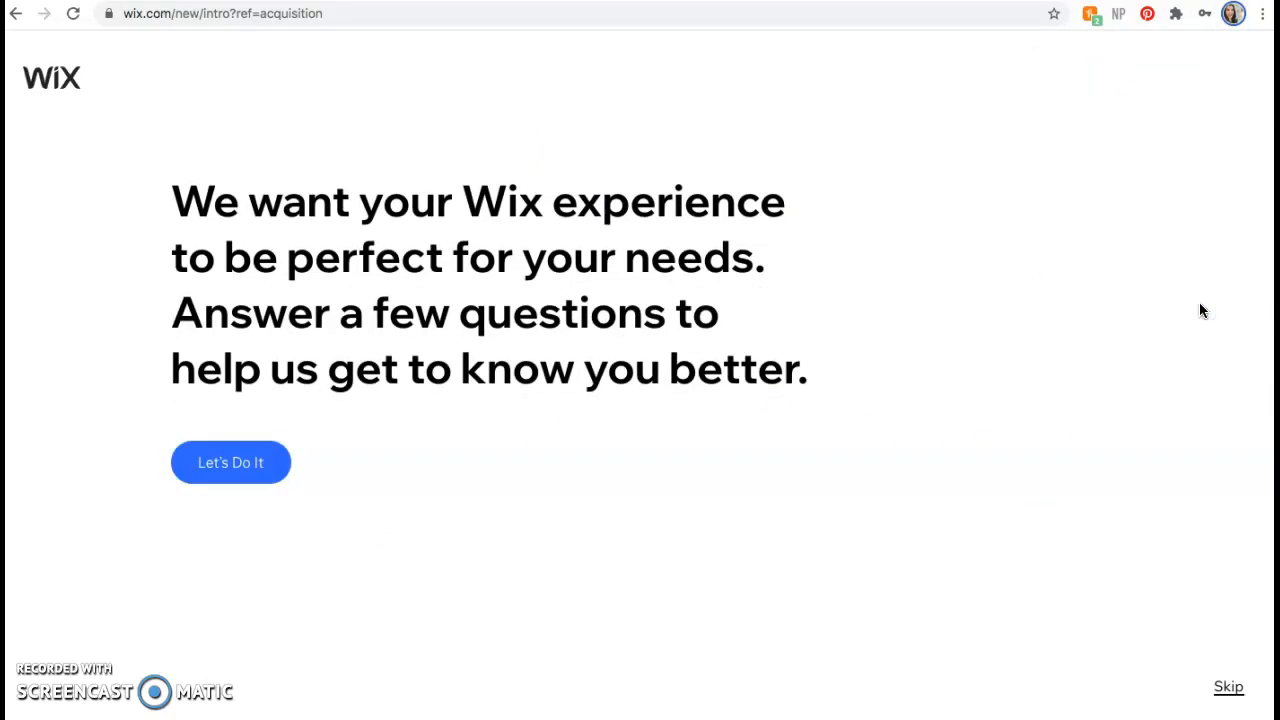
pyautogui.moveTo(836, 282)
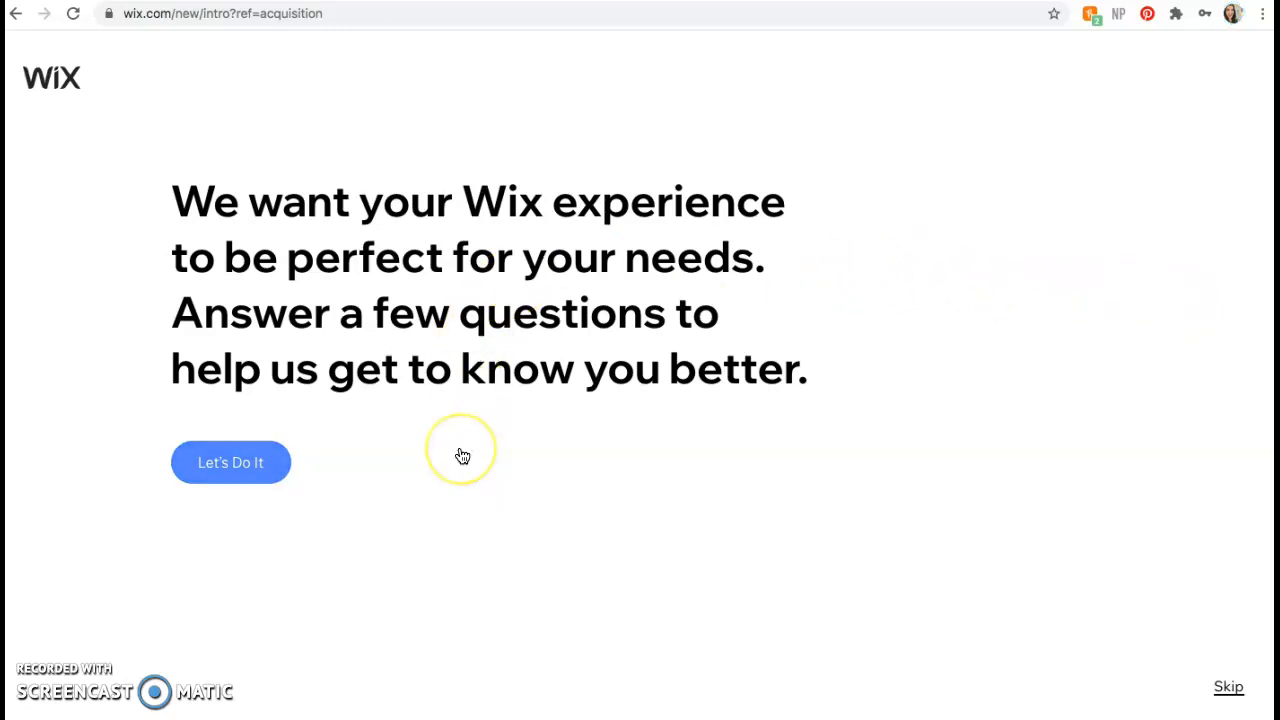
pyautogui.moveTo(464, 456)
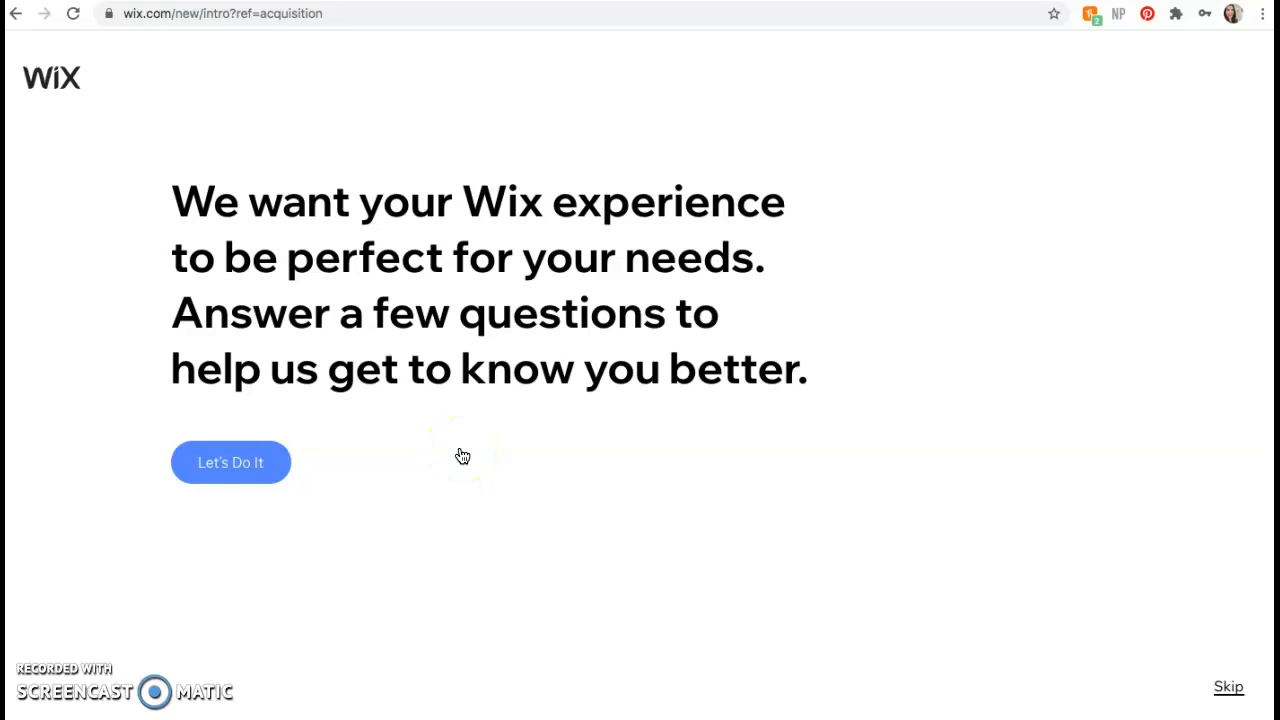
pyautogui.moveTo(104, 118)
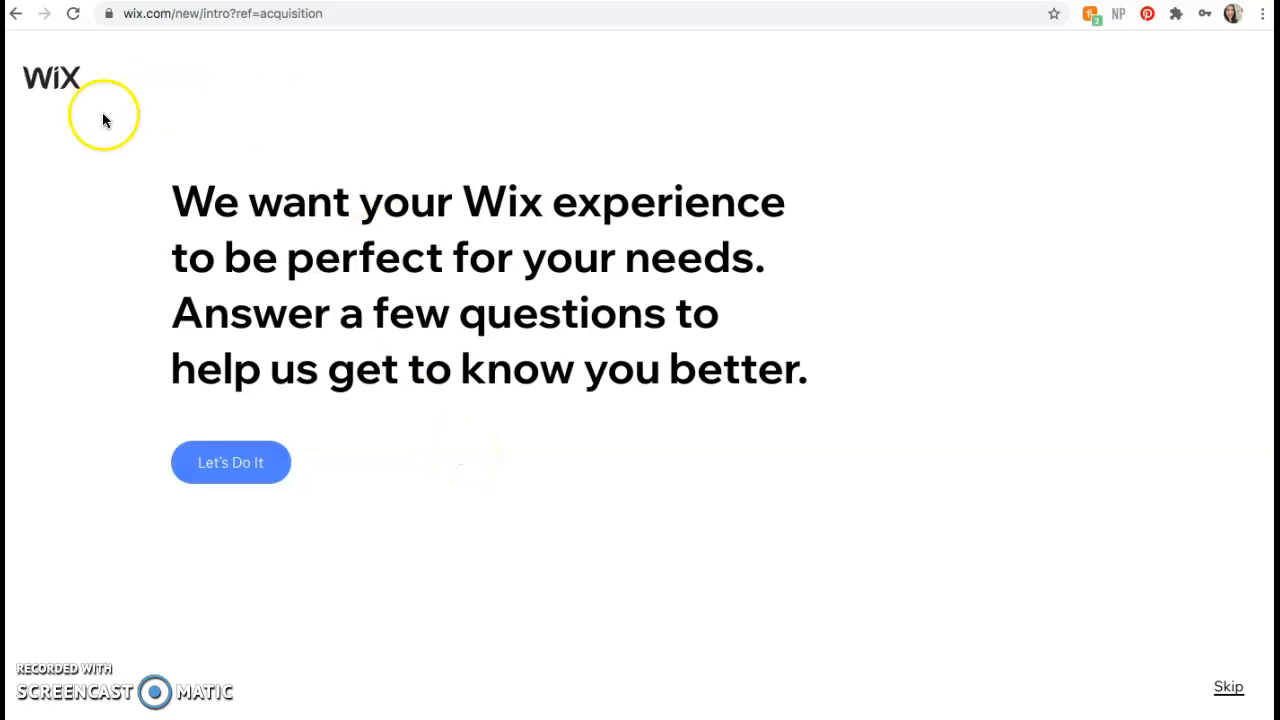
pyautogui.moveTo(230, 462)
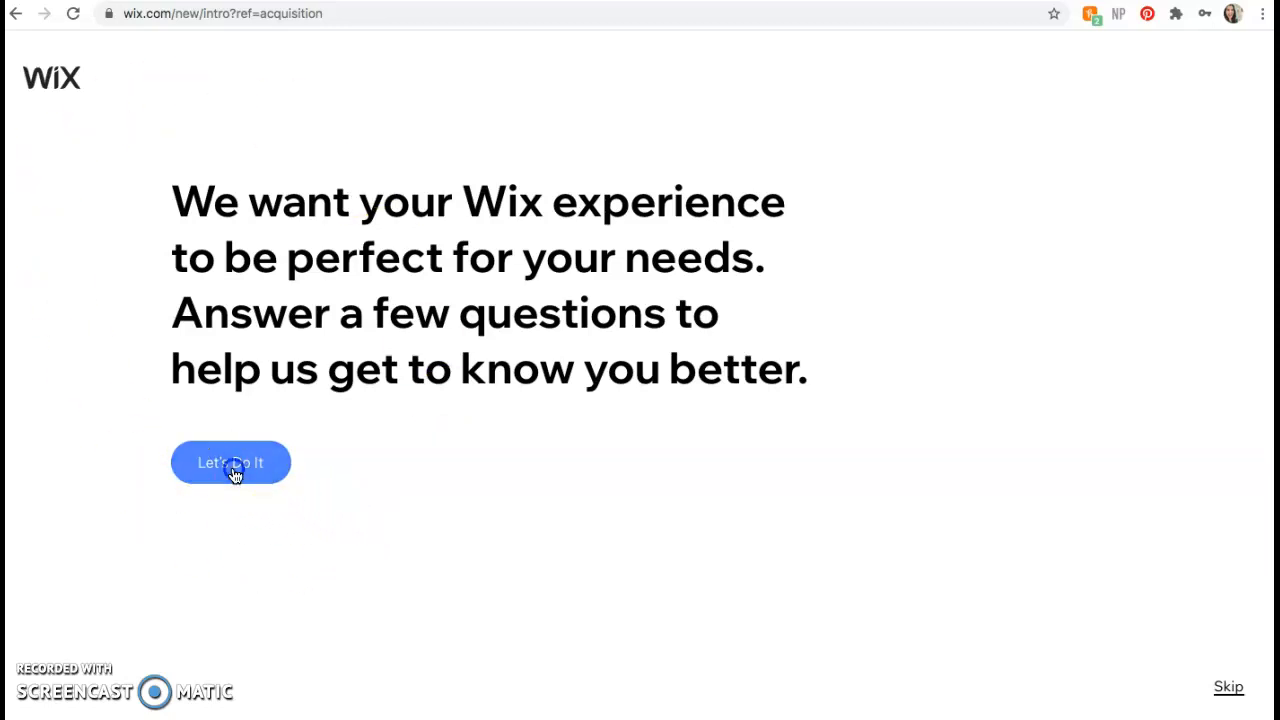
# Answer that the site is for myself and this is my first website.
pyautogui.click(230, 462)
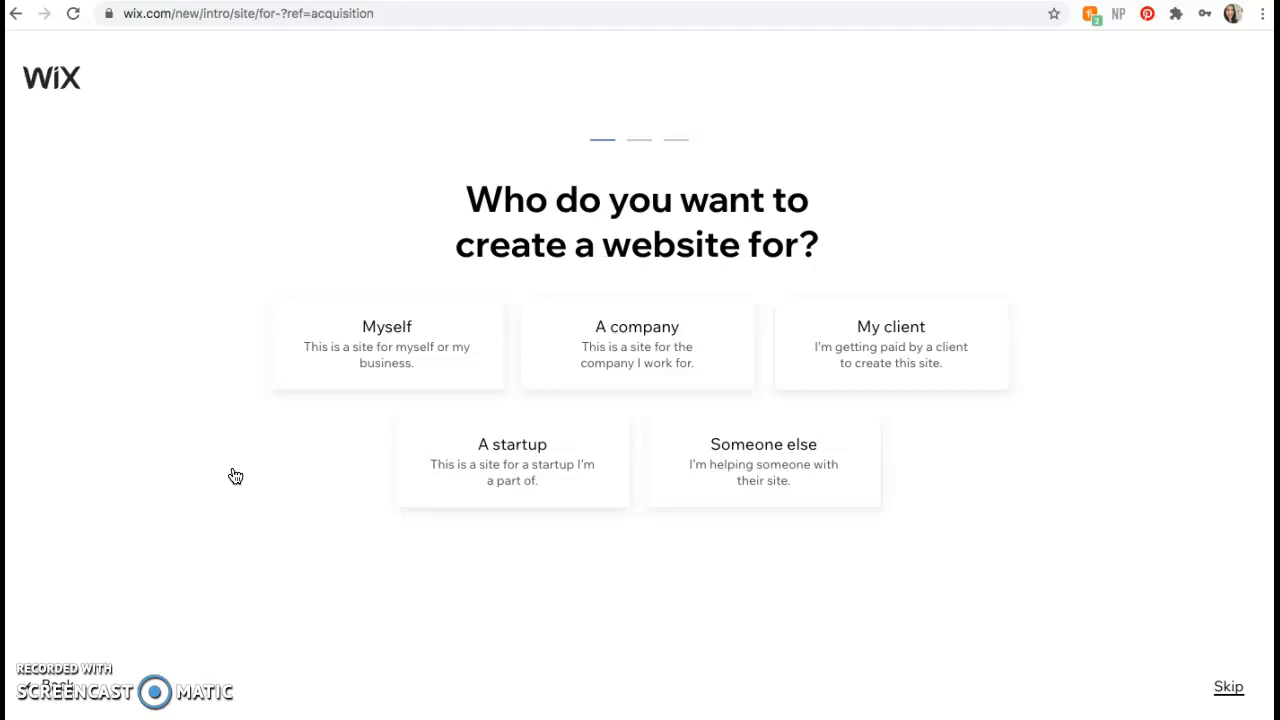
pyautogui.click(386, 344)
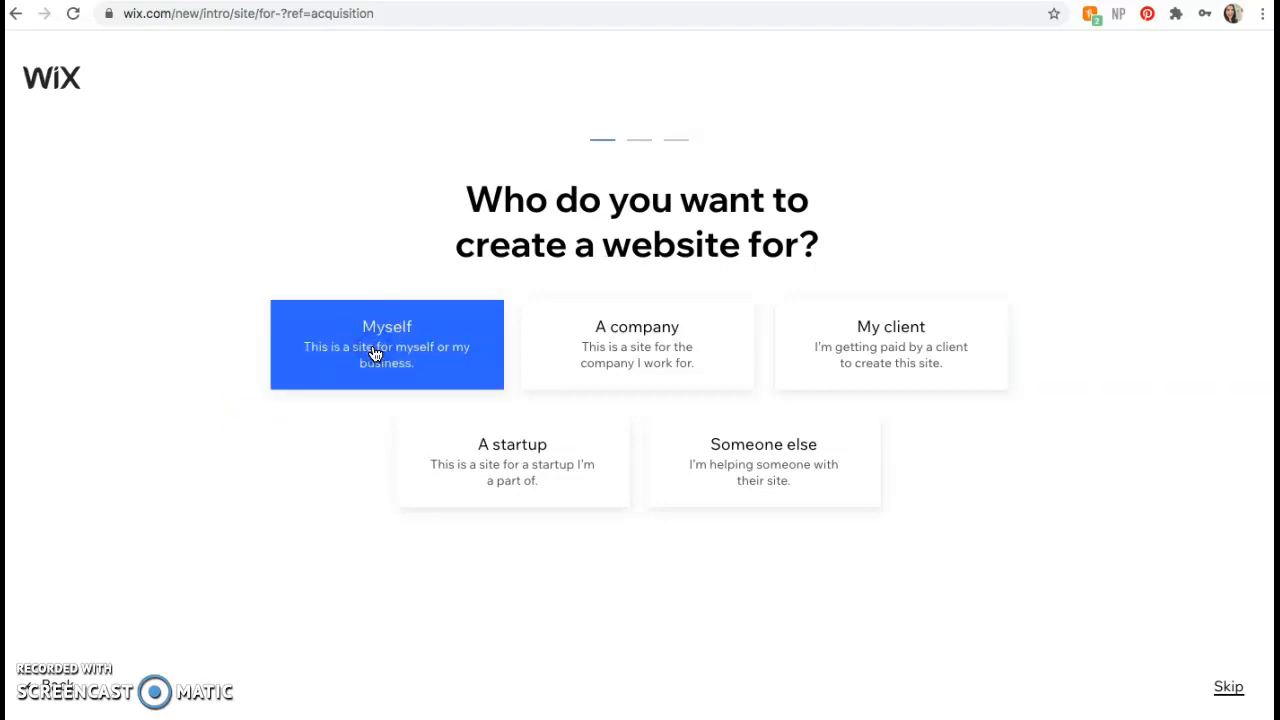
pyautogui.click(386, 344)
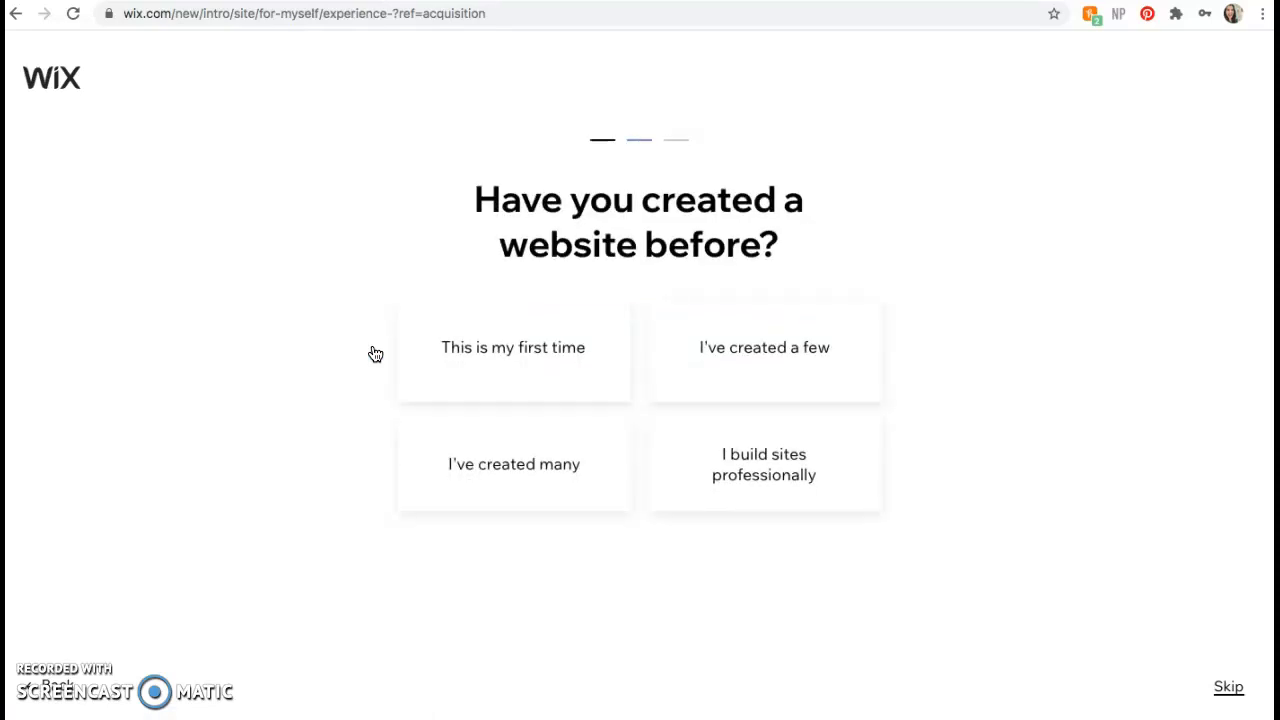
pyautogui.click(512, 348)
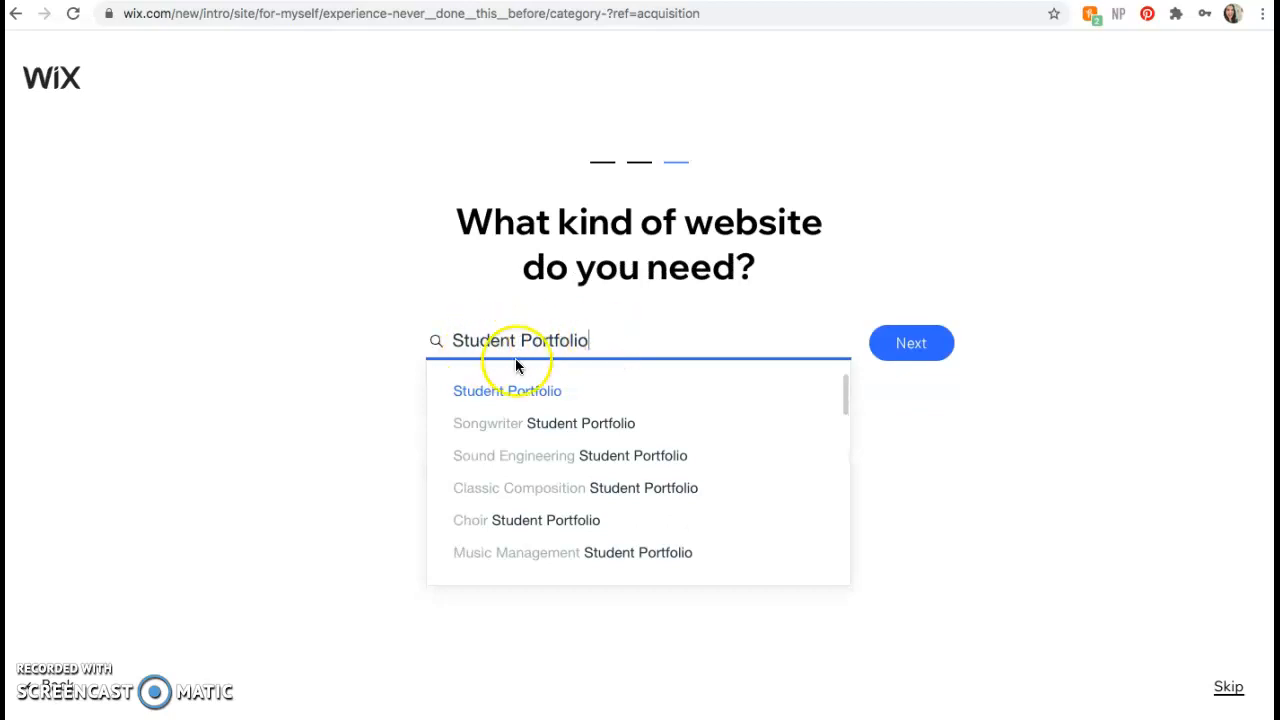
pyautogui.moveTo(620, 344)
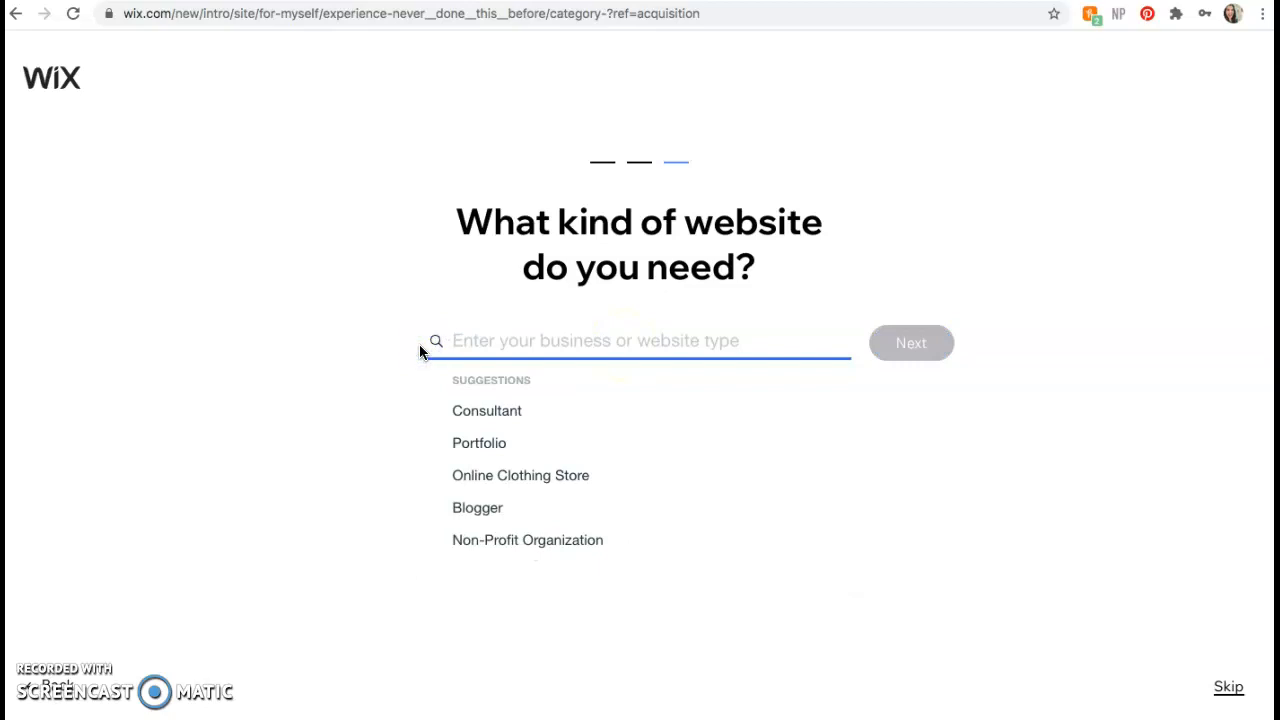
# Choose Student Portfolio as the website type from the suggestions.
pyautogui.write('student portf')
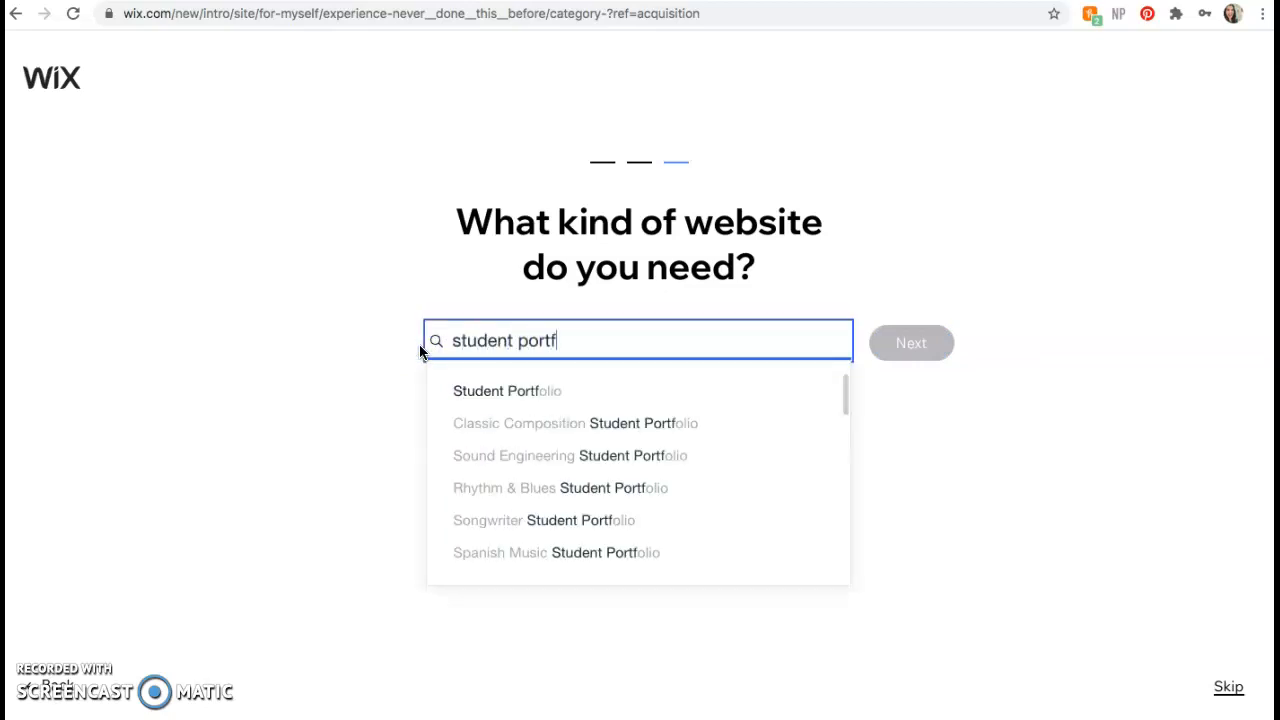
pyautogui.click(508, 390)
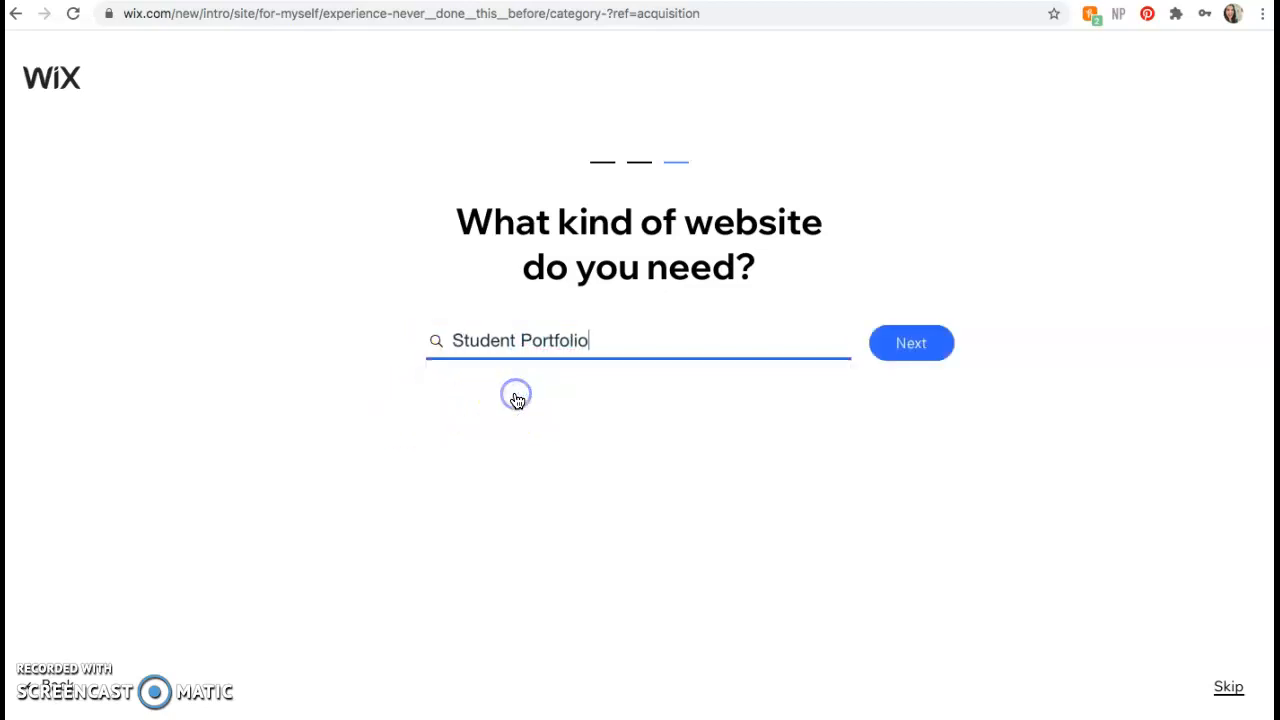
# Continue with Student Portfolio and begin the guided Wix ADI site setup.
pyautogui.click(912, 344)
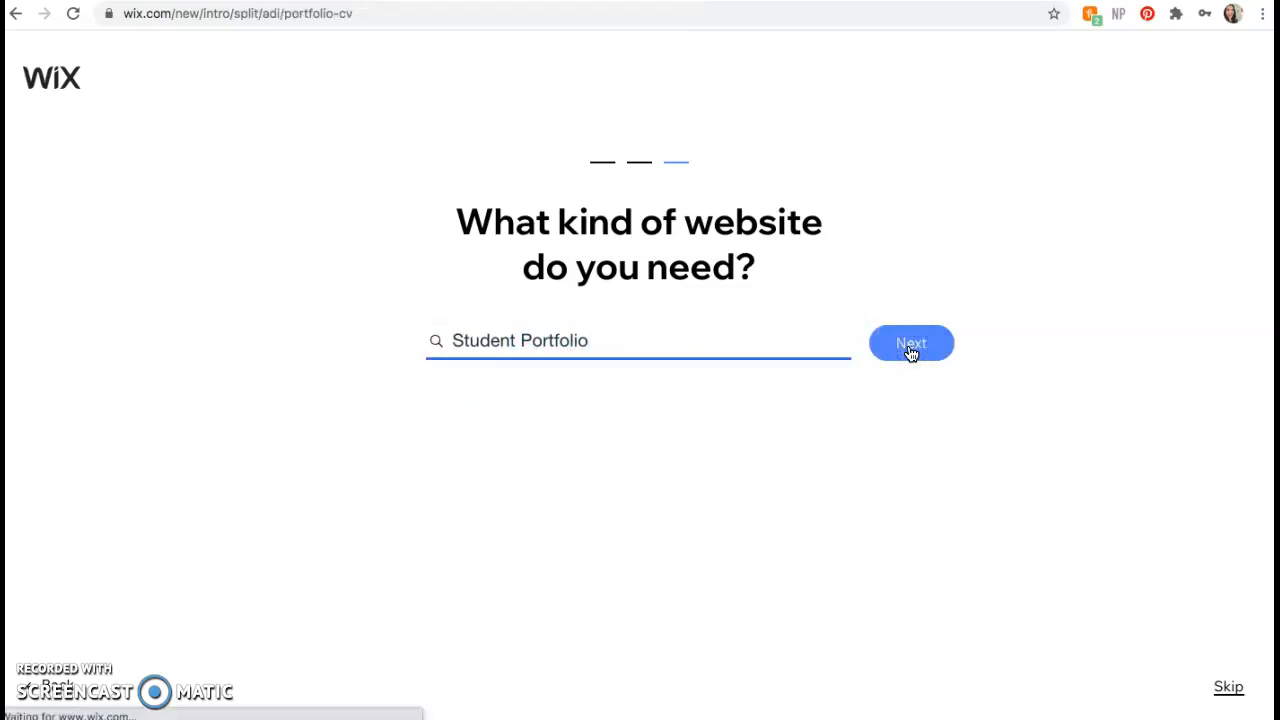
pyautogui.click(912, 344)
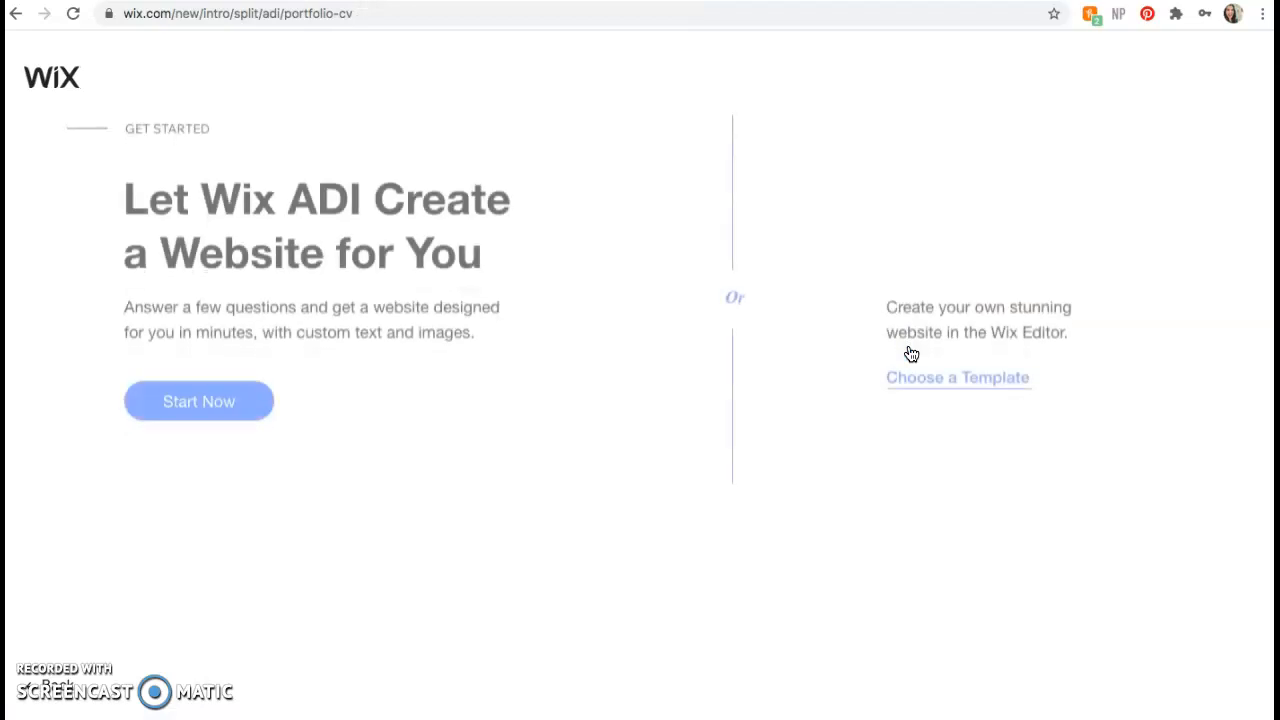
pyautogui.moveTo(268, 156)
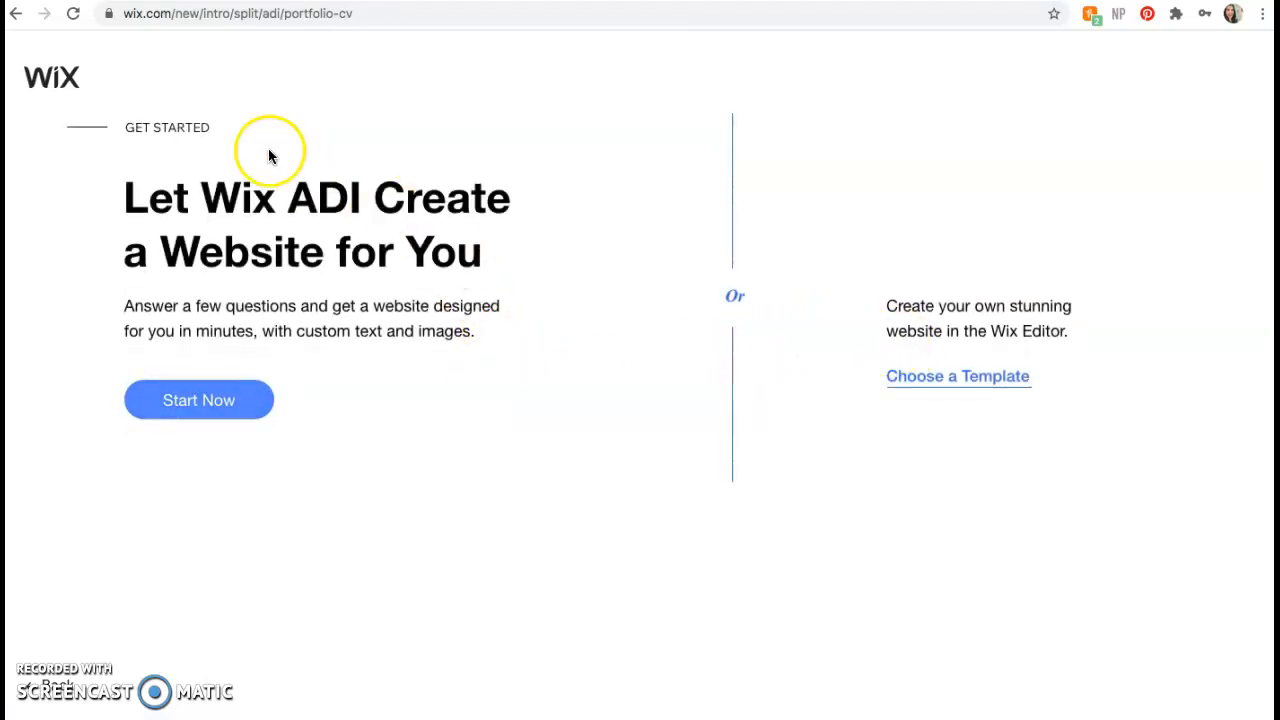
pyautogui.moveTo(420, 440)
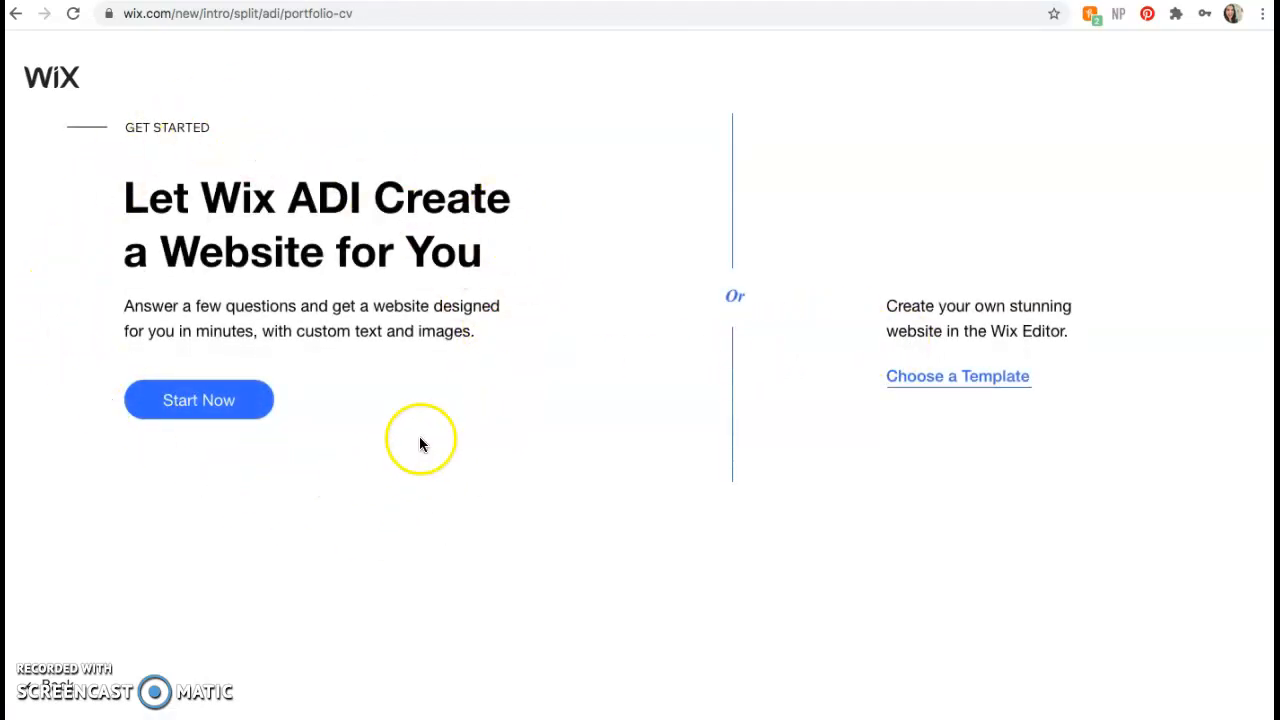
pyautogui.moveTo(370, 308)
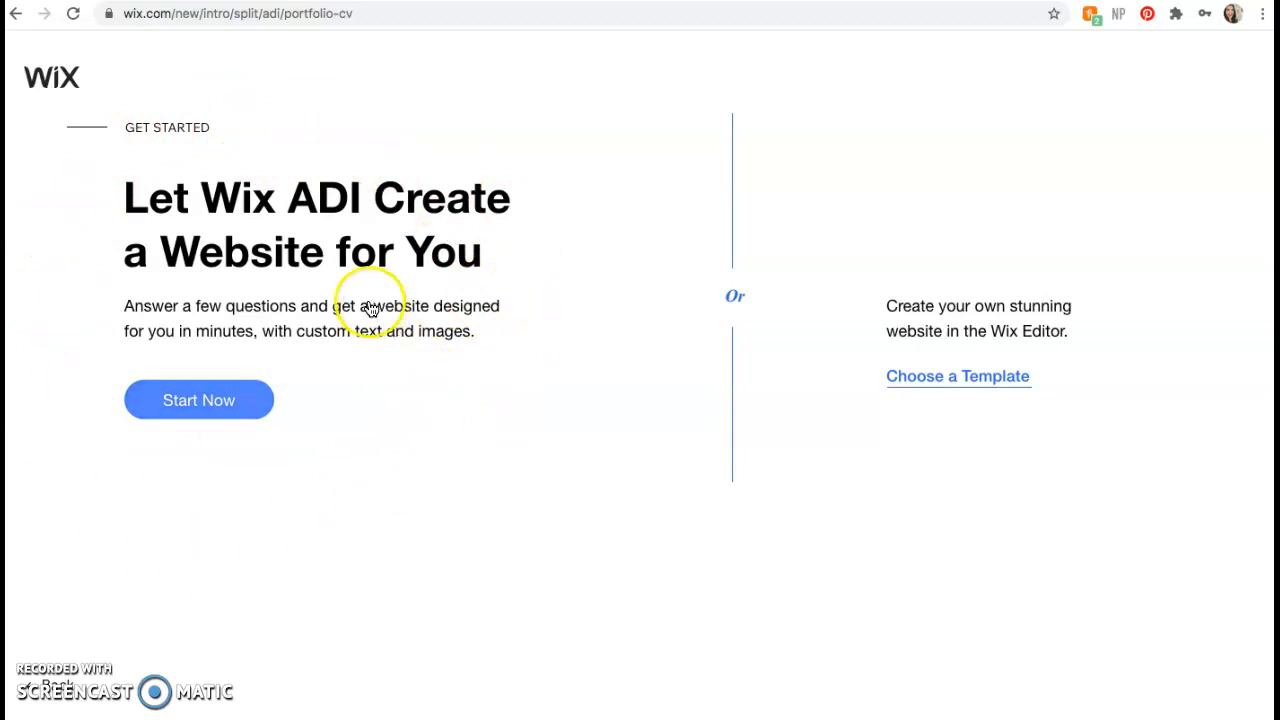
pyautogui.moveTo(236, 260)
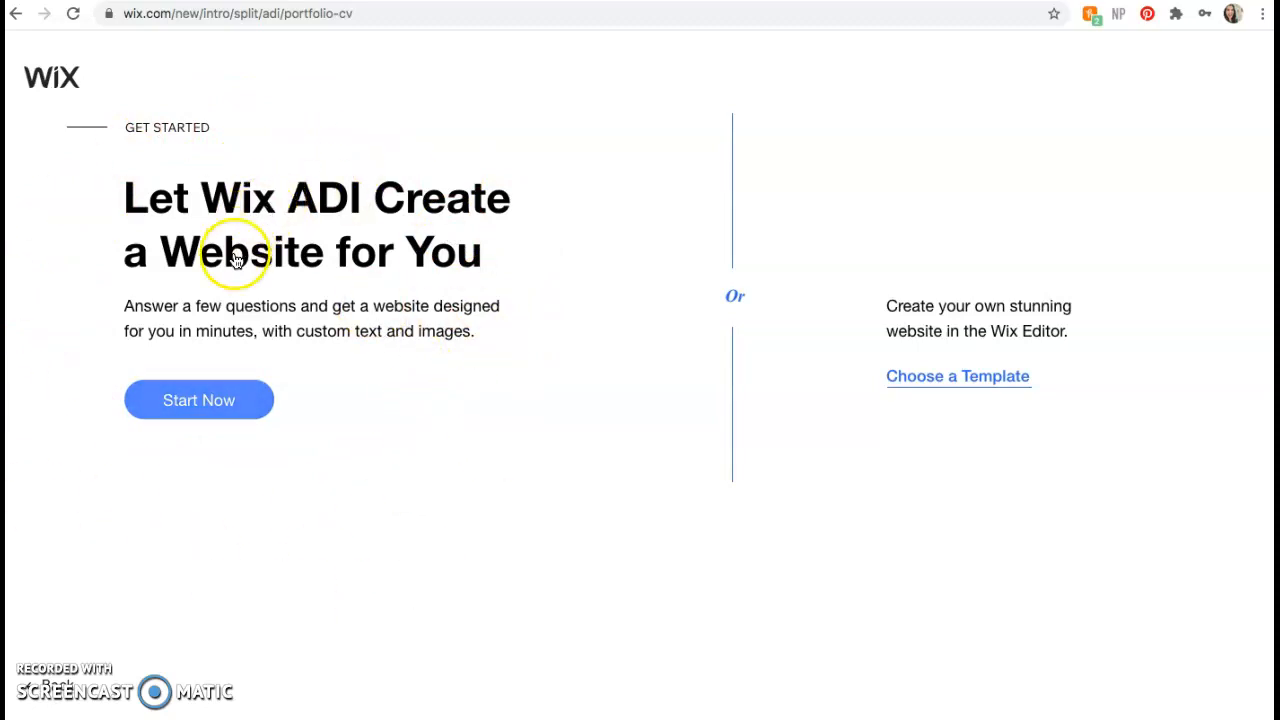
pyautogui.moveTo(892, 318)
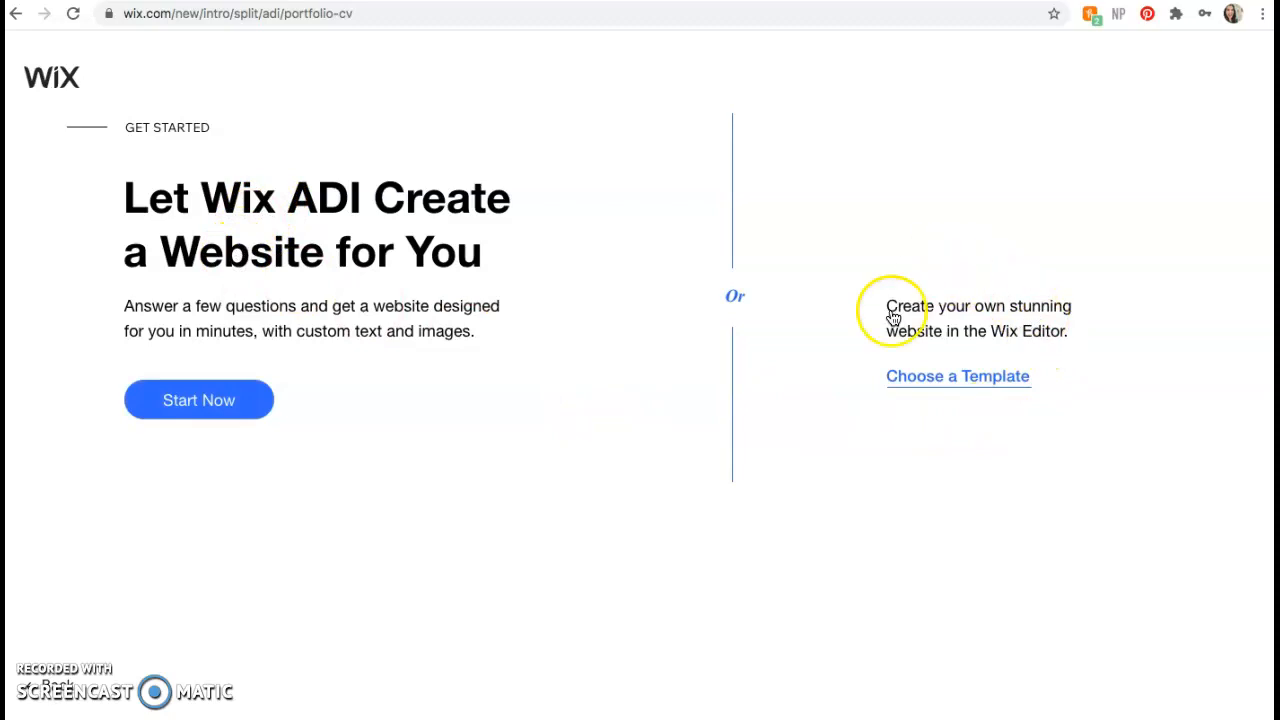
pyautogui.moveTo(416, 352)
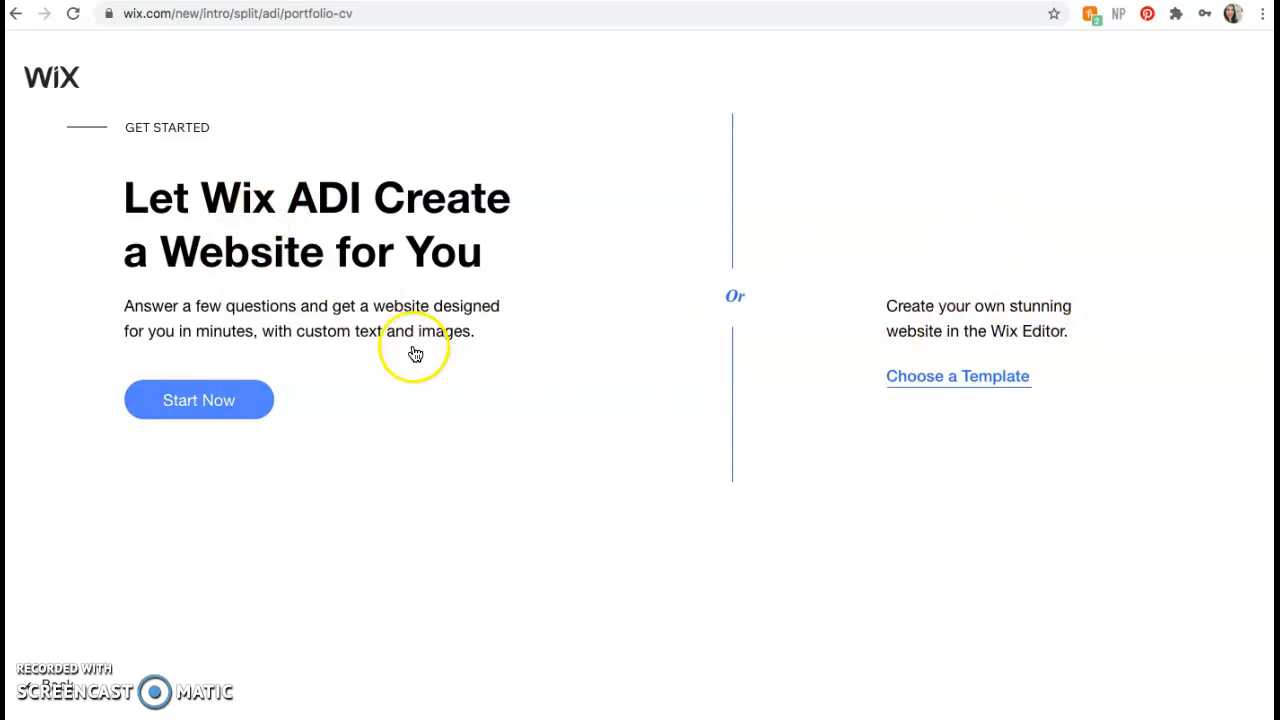
pyautogui.moveTo(276, 264)
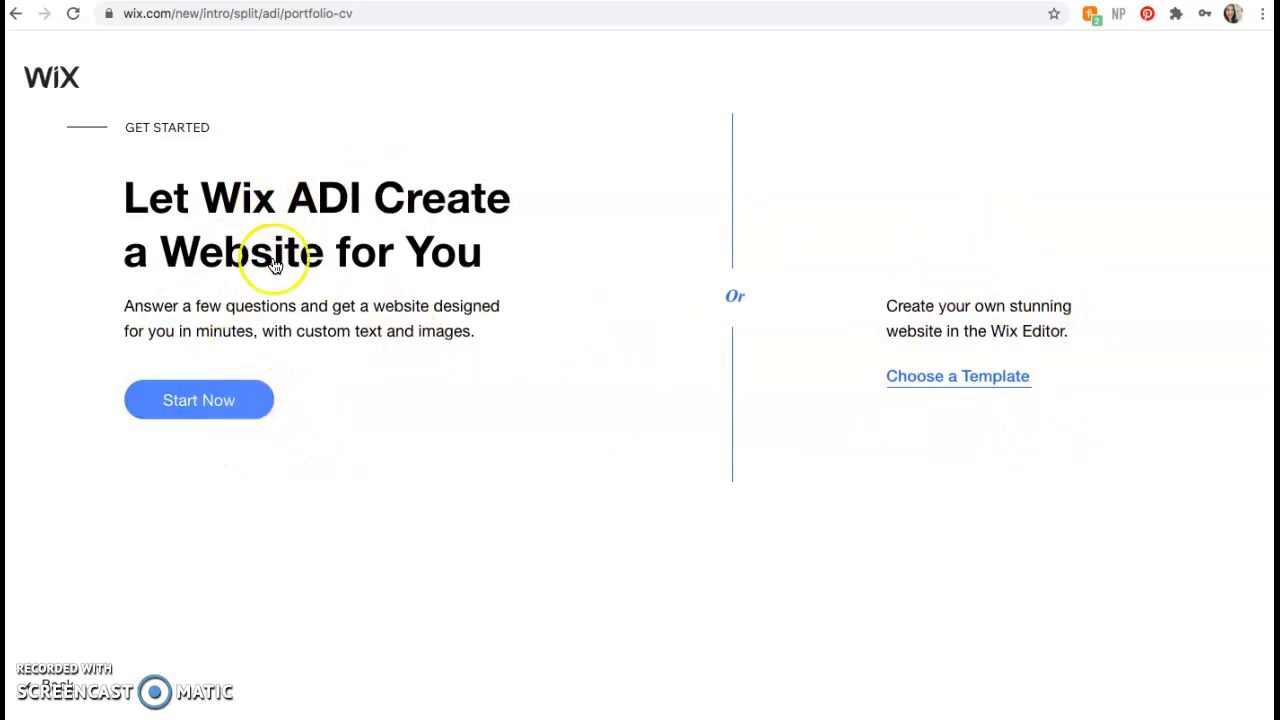
pyautogui.moveTo(200, 400)
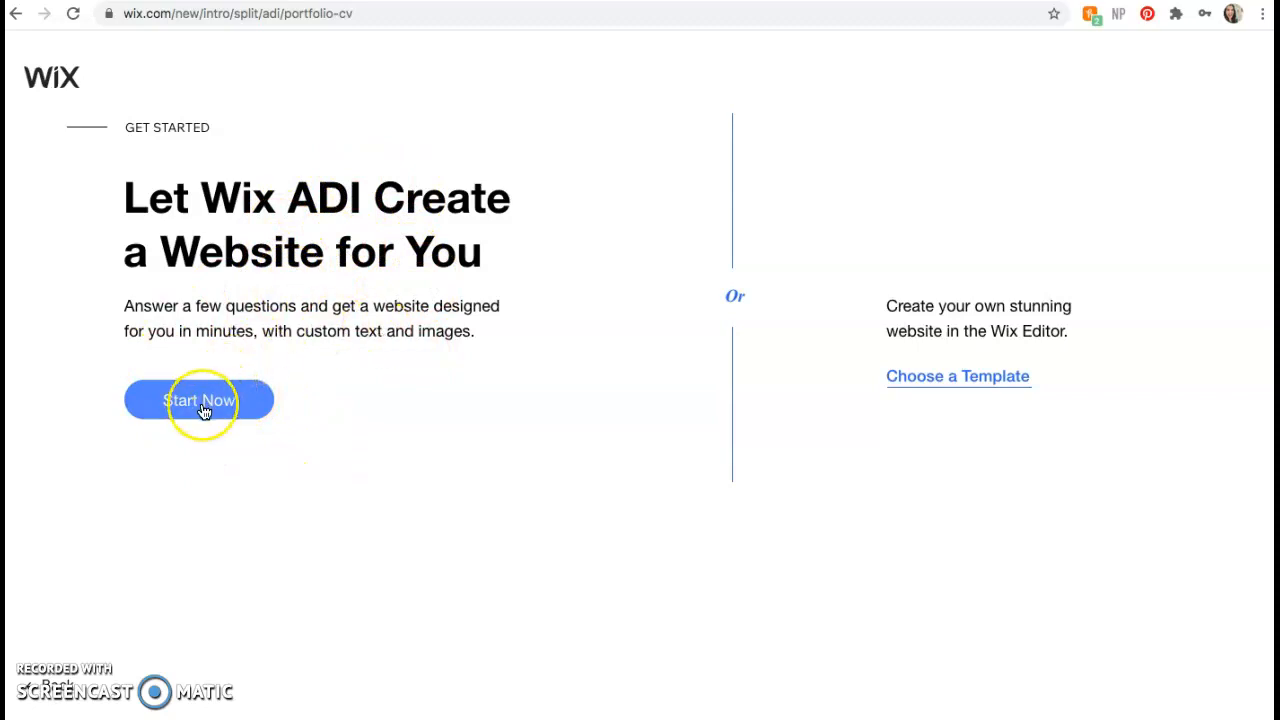
pyautogui.click(200, 400)
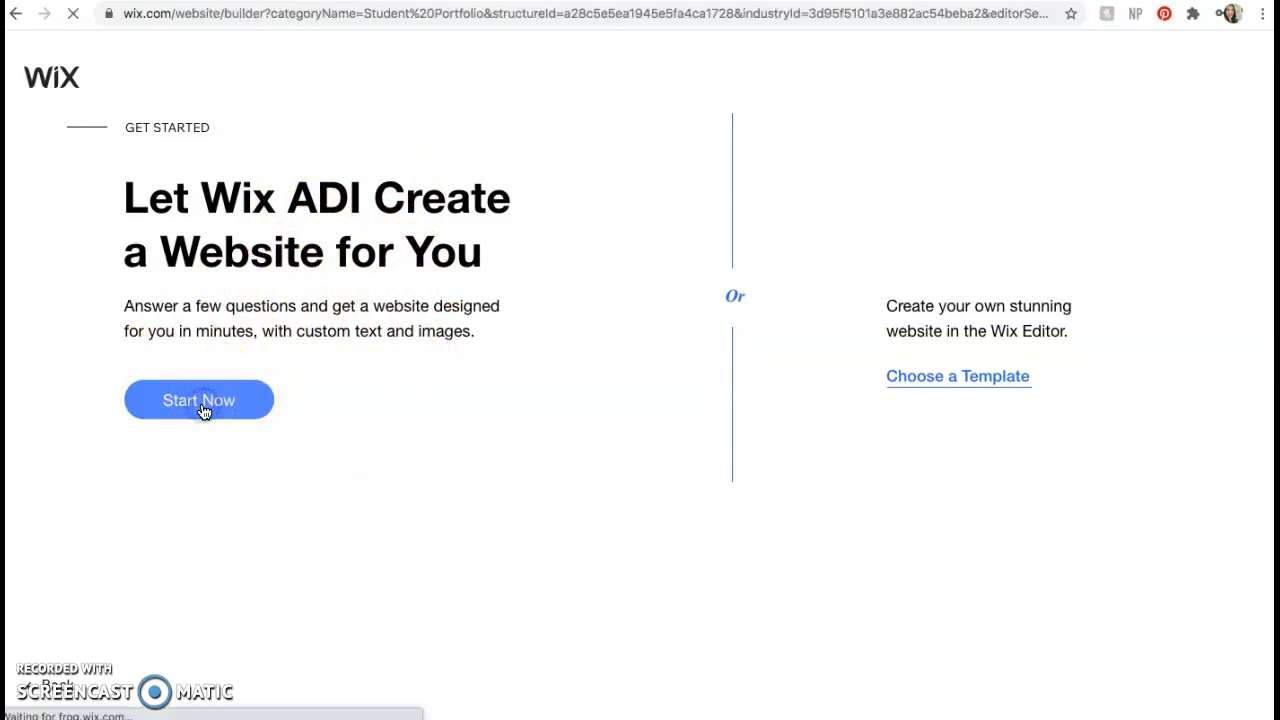
# Drop the Chat feature, add Blog as the only feature, and continue.
pyautogui.click(198, 400)
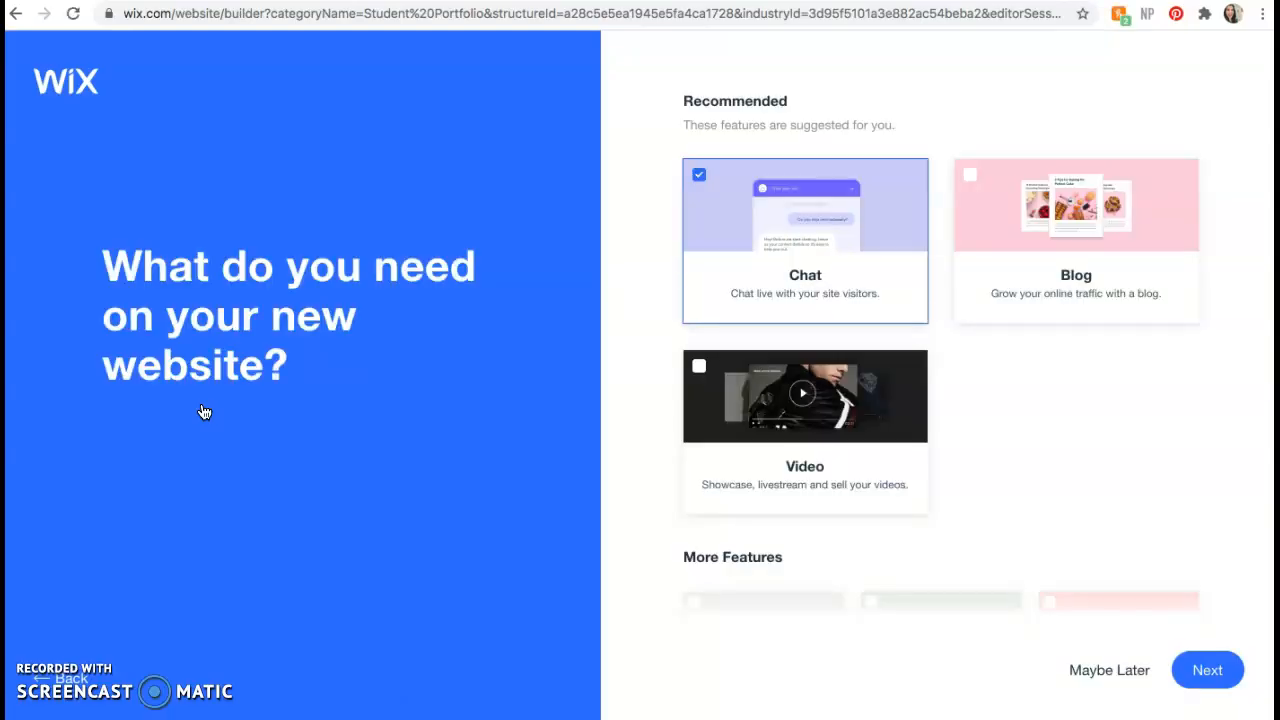
pyautogui.moveTo(590, 210)
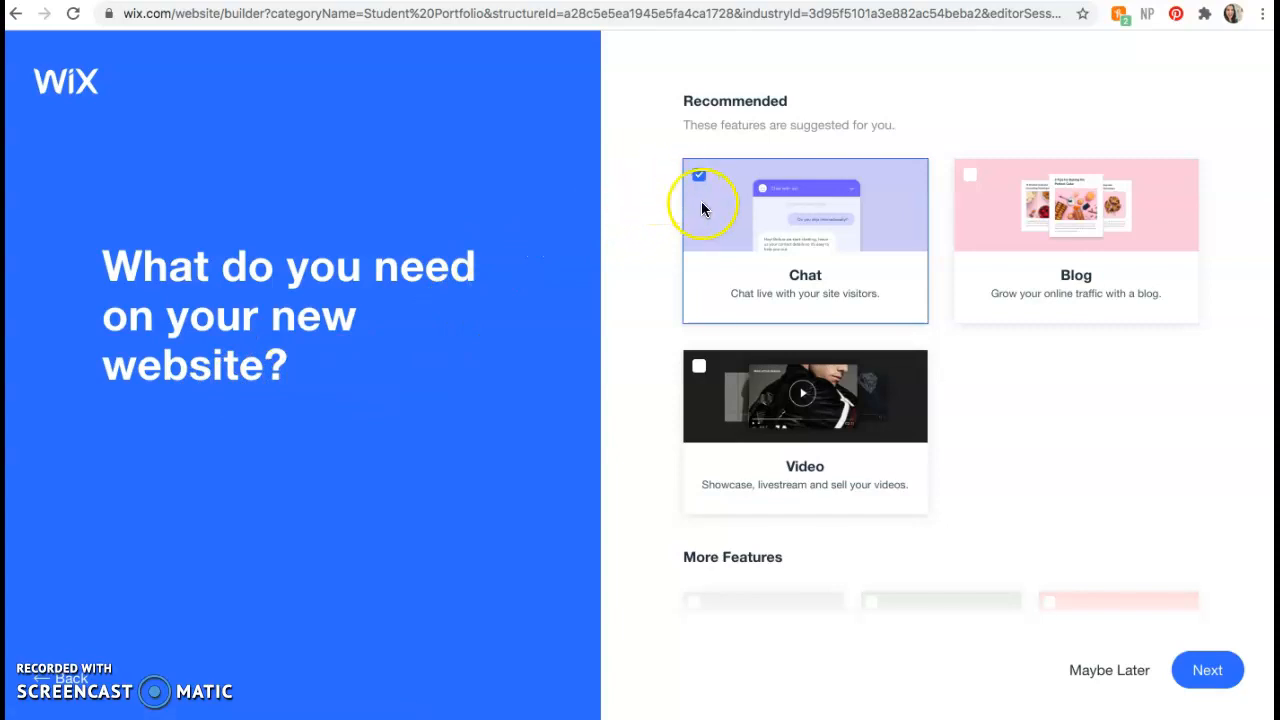
pyautogui.click(698, 176)
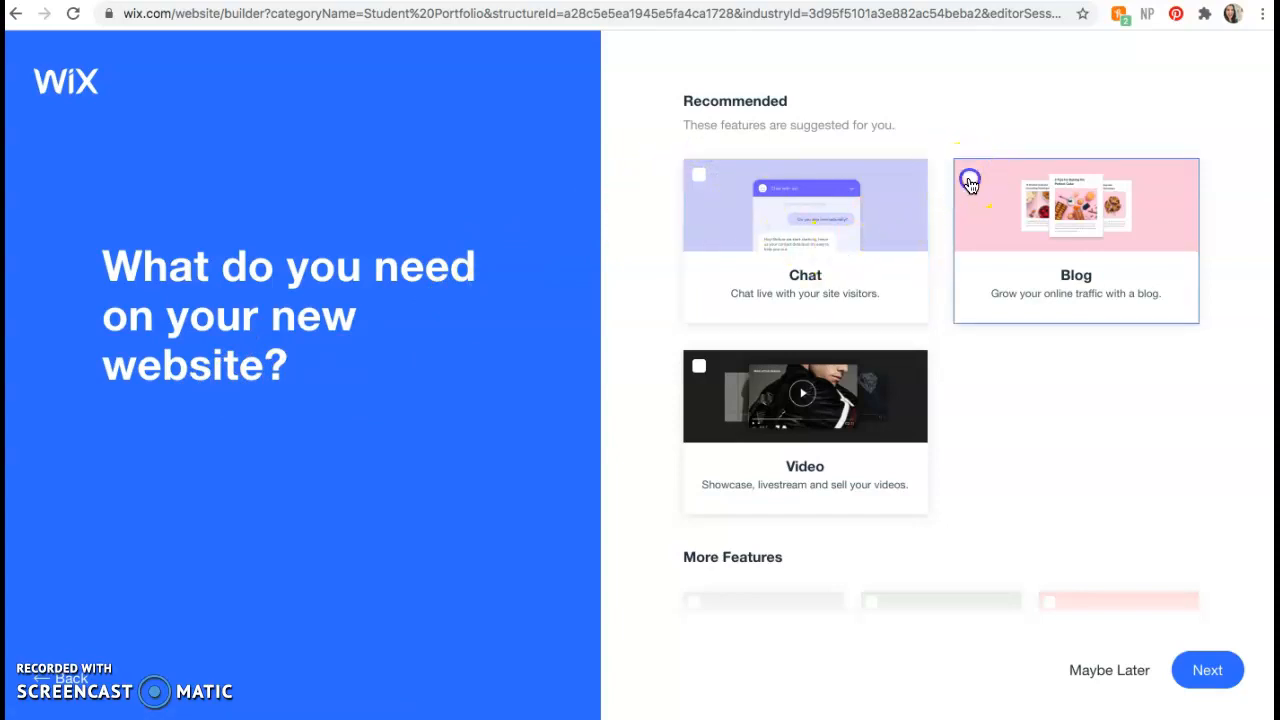
pyautogui.click(968, 174)
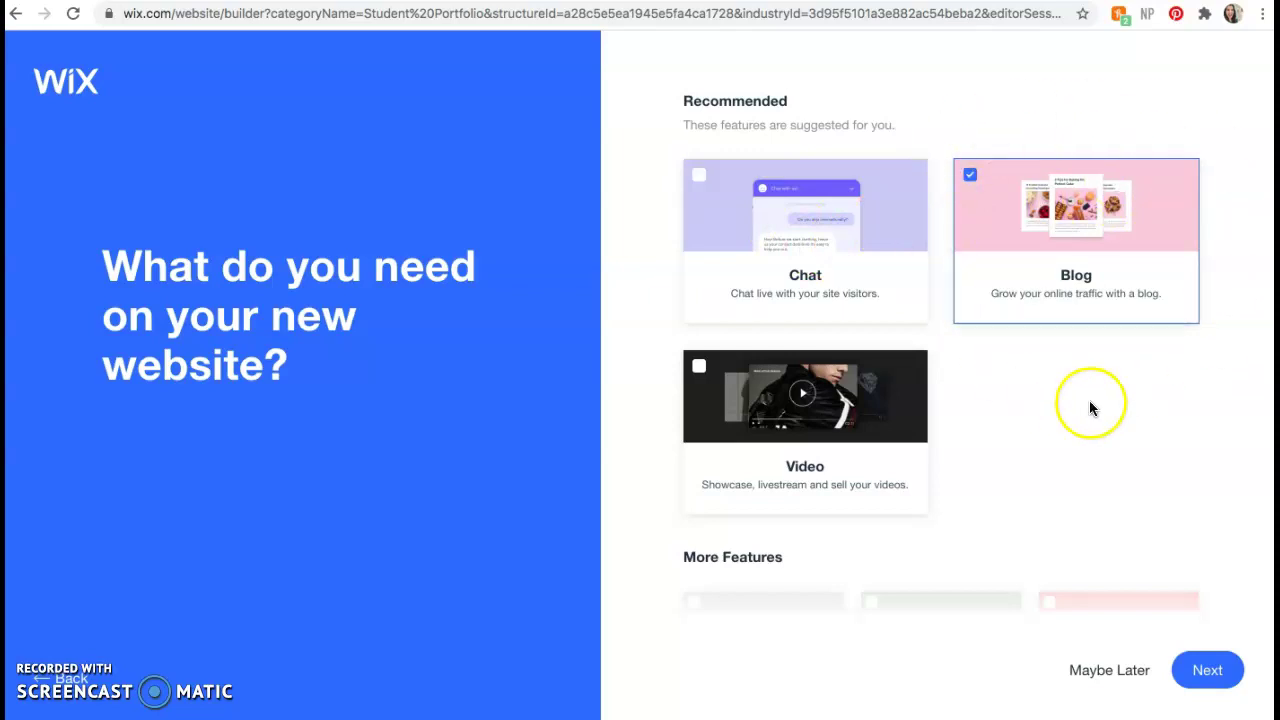
pyautogui.moveTo(1098, 416)
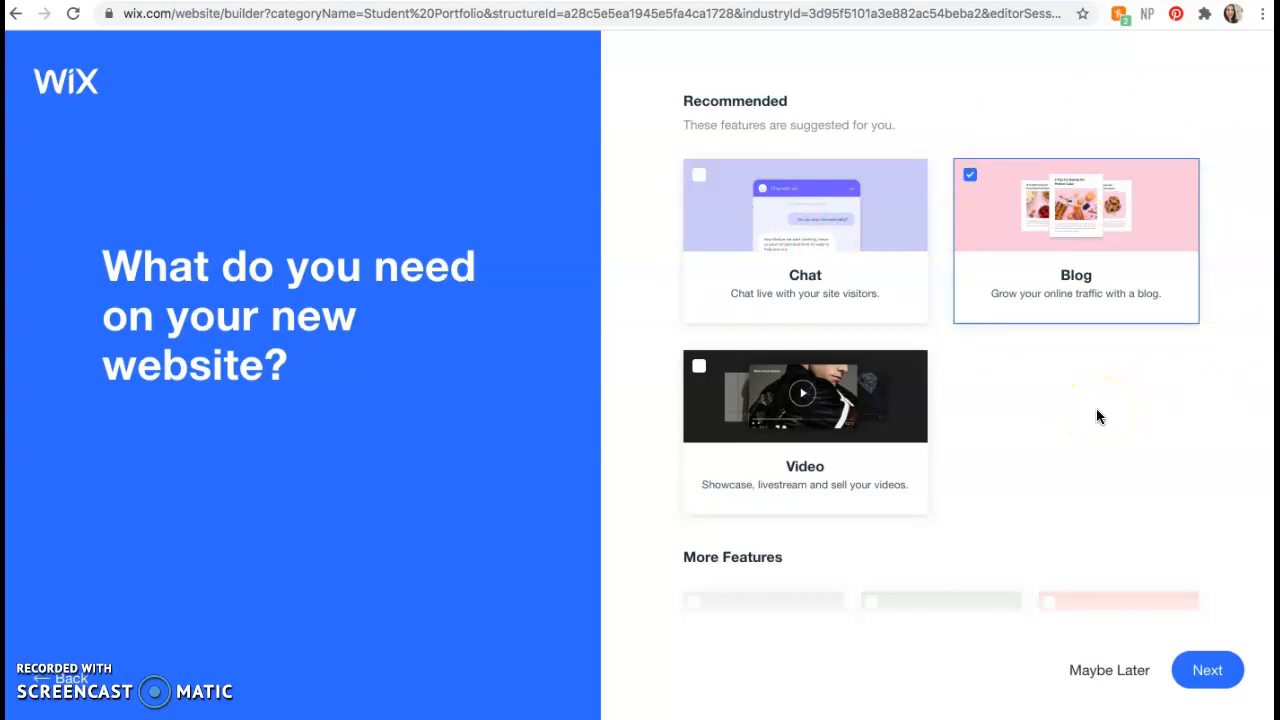
pyautogui.scroll(-3)
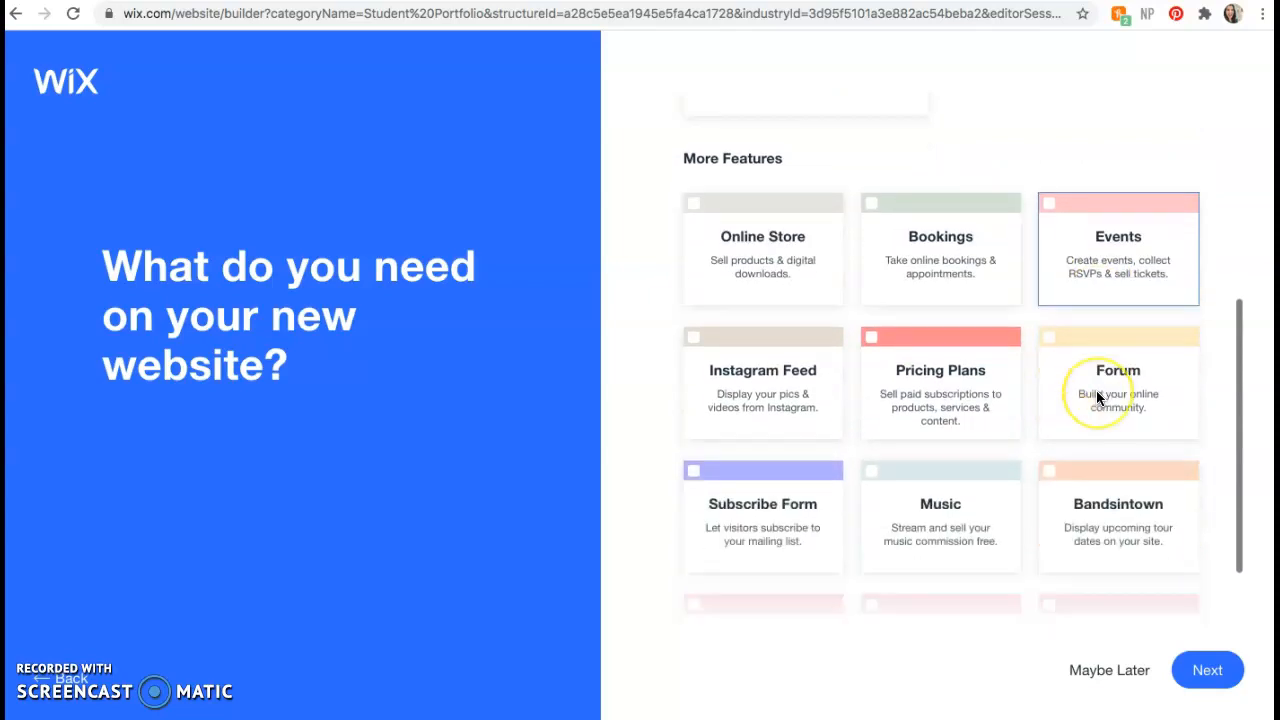
pyautogui.scroll(3)
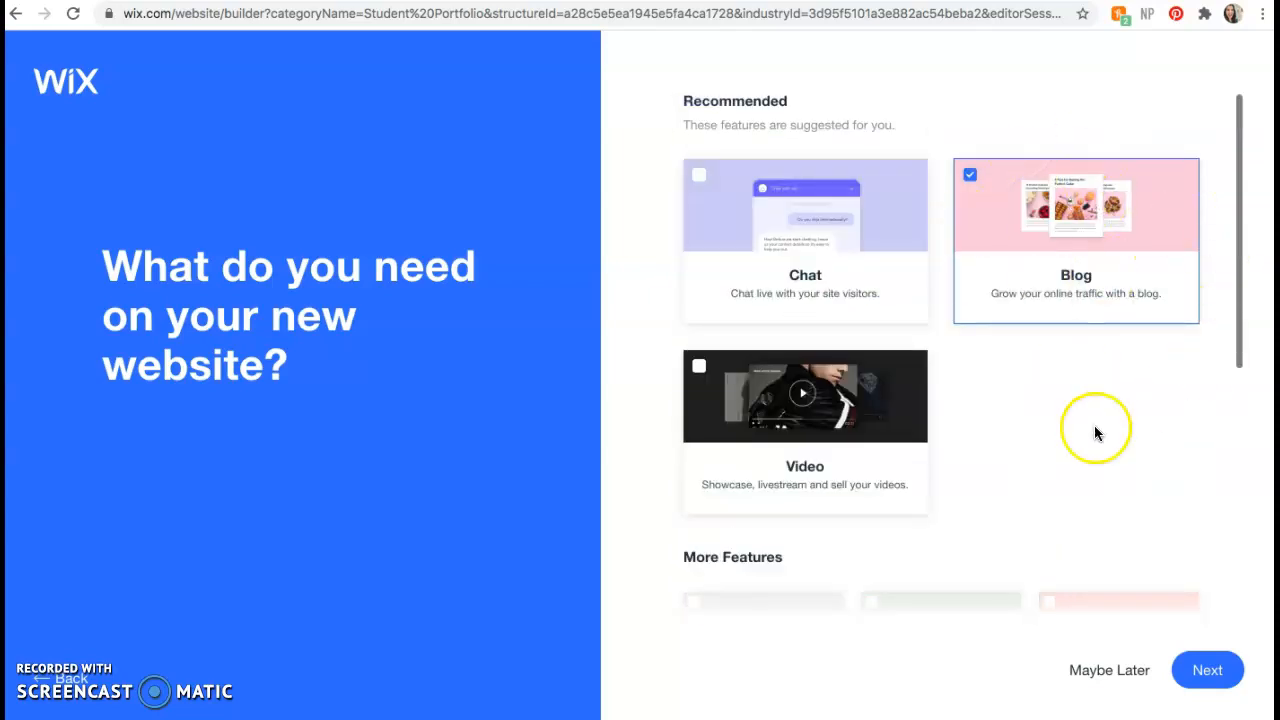
pyautogui.click(1208, 668)
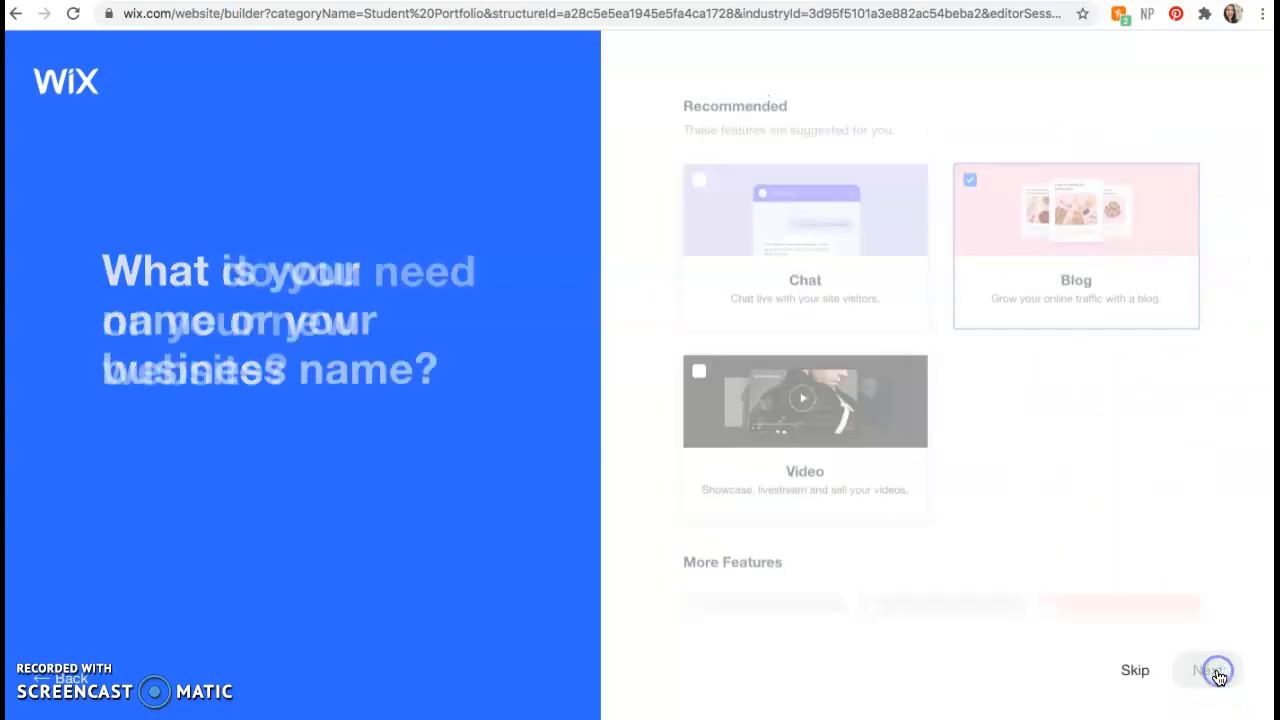
# Name the site 'Lydia Churillo Design' and continue to the import question.
pyautogui.click(1208, 670)
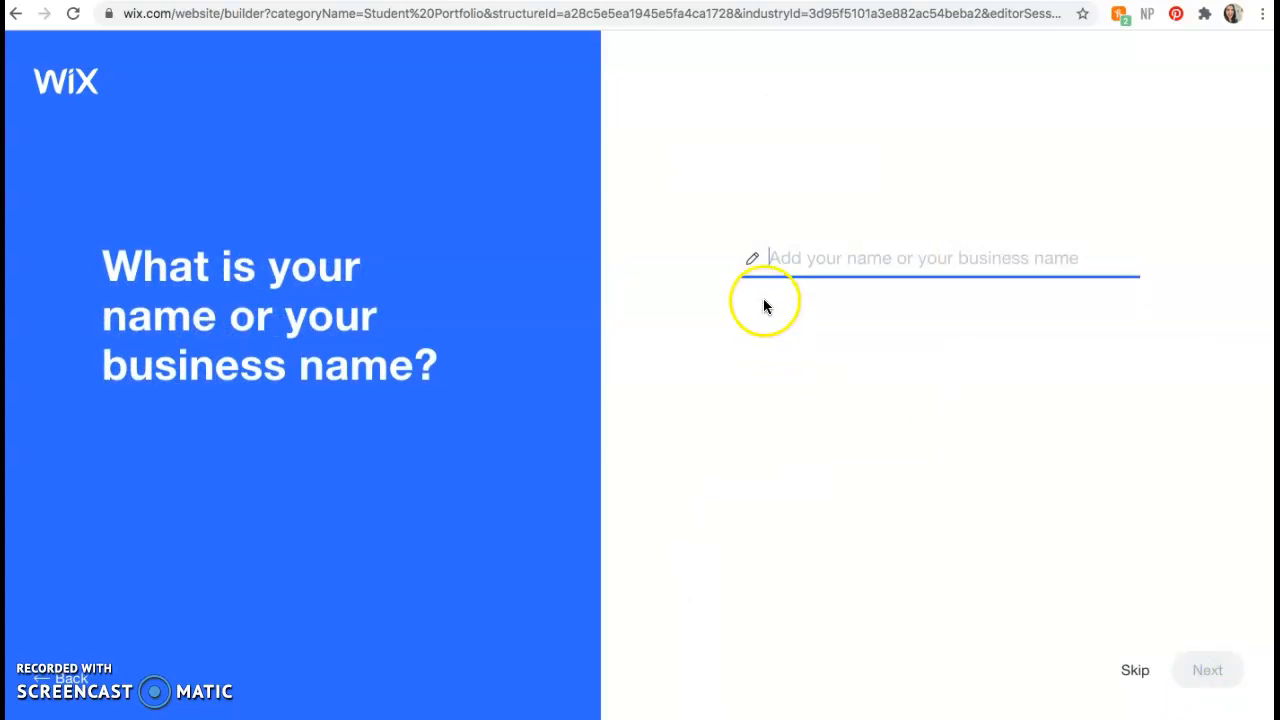
pyautogui.moveTo(924, 268)
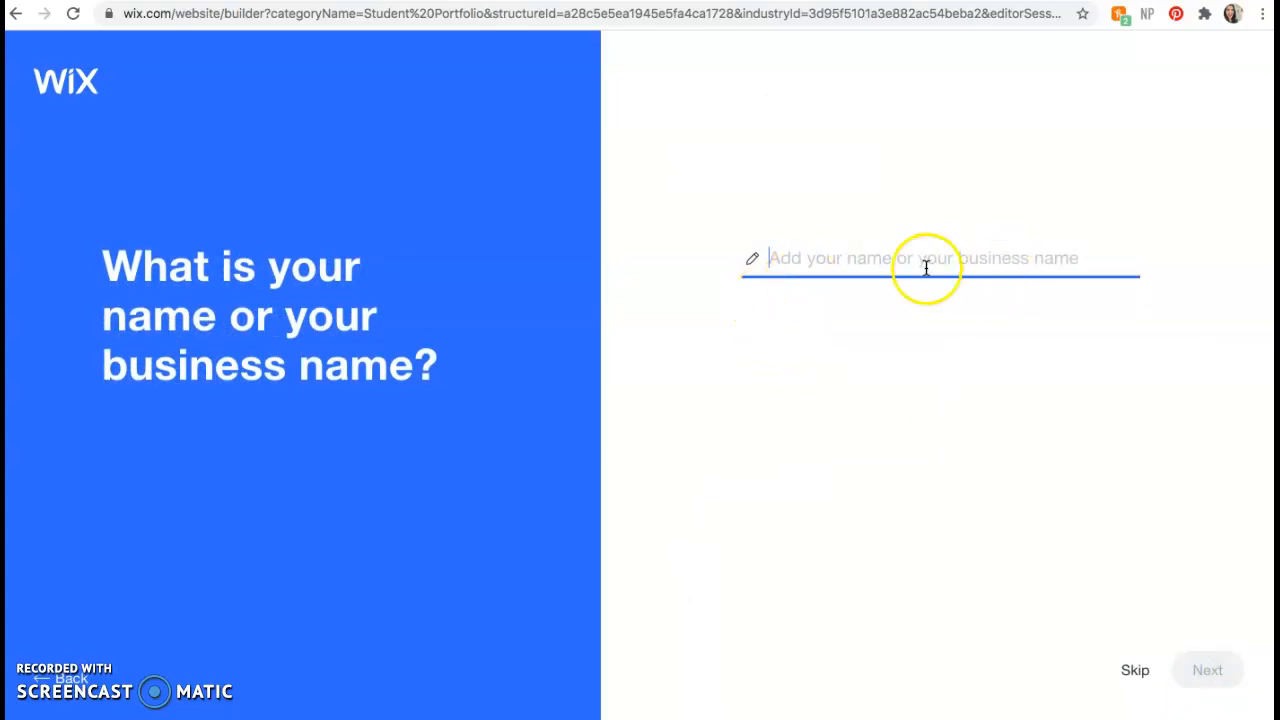
pyautogui.moveTo(776, 264)
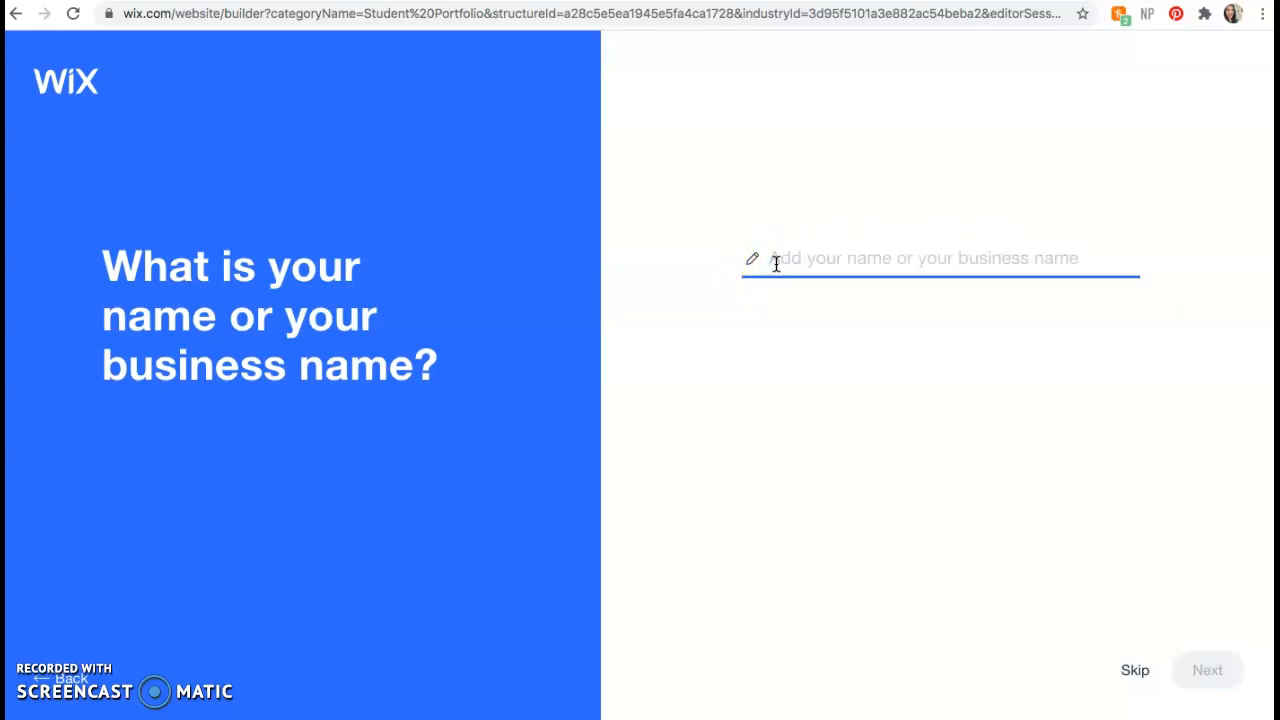
pyautogui.write('Lydia')
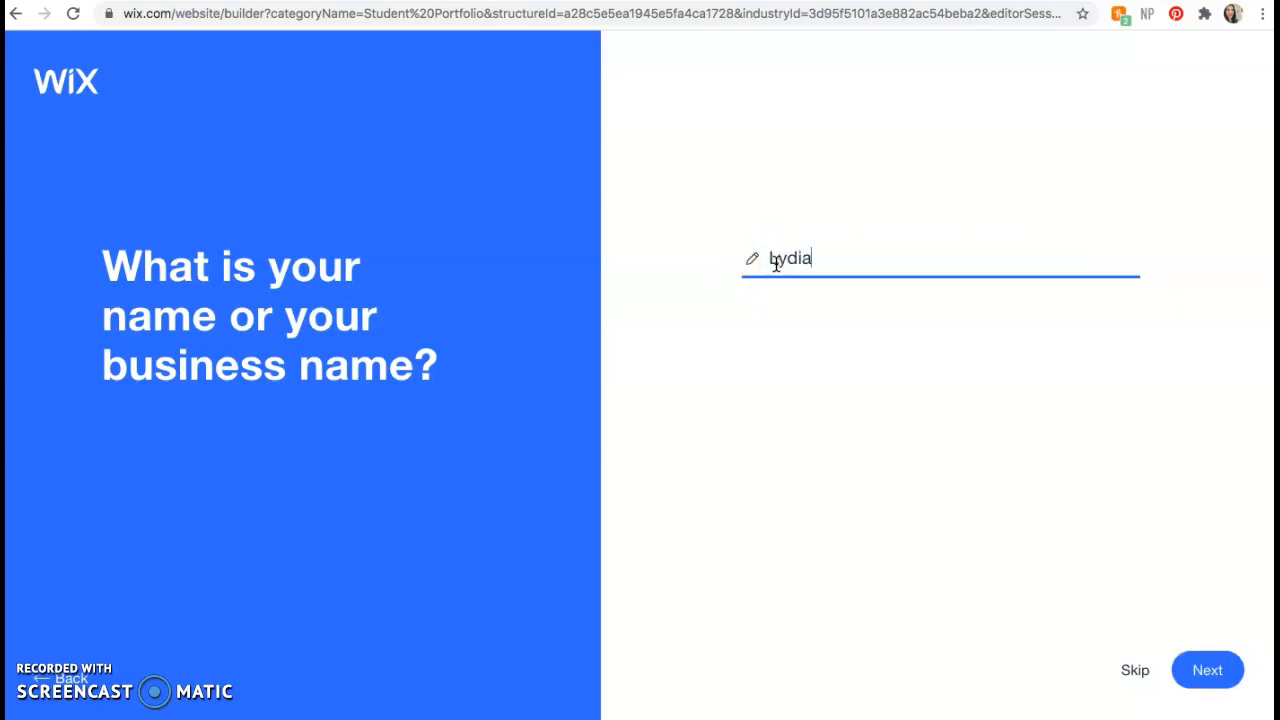
pyautogui.write('Churil')
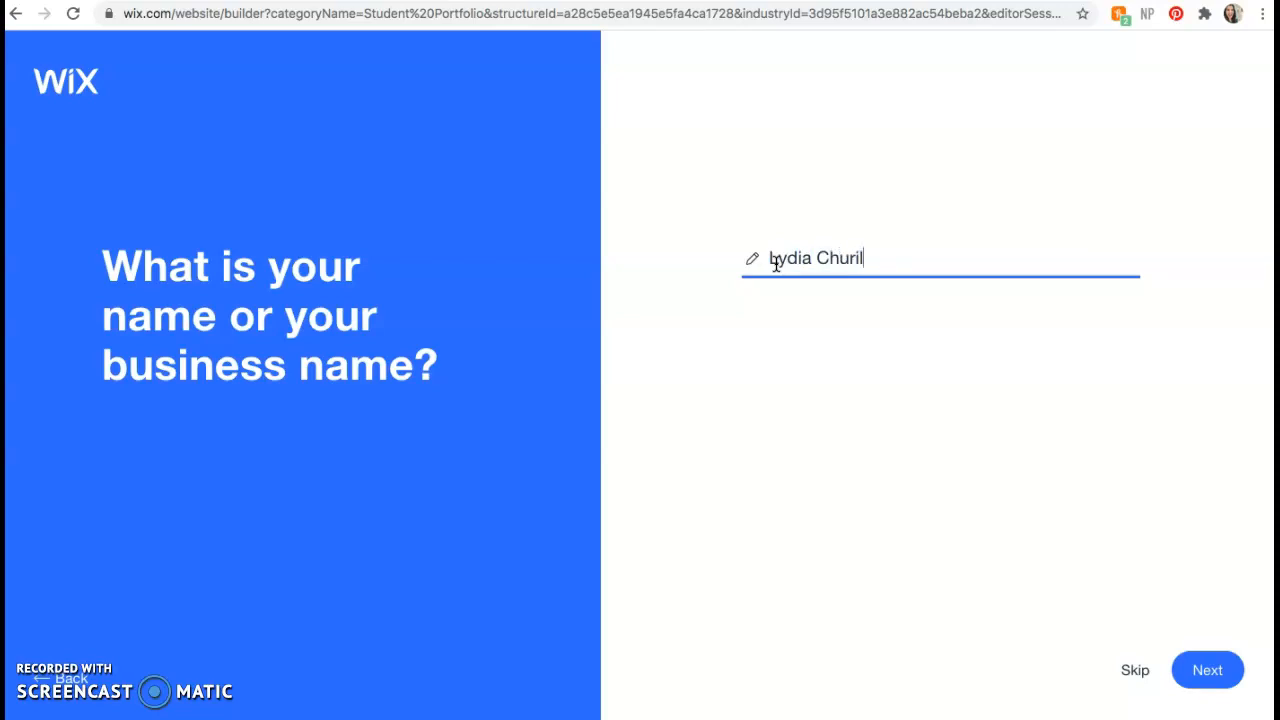
pyautogui.write('lo')
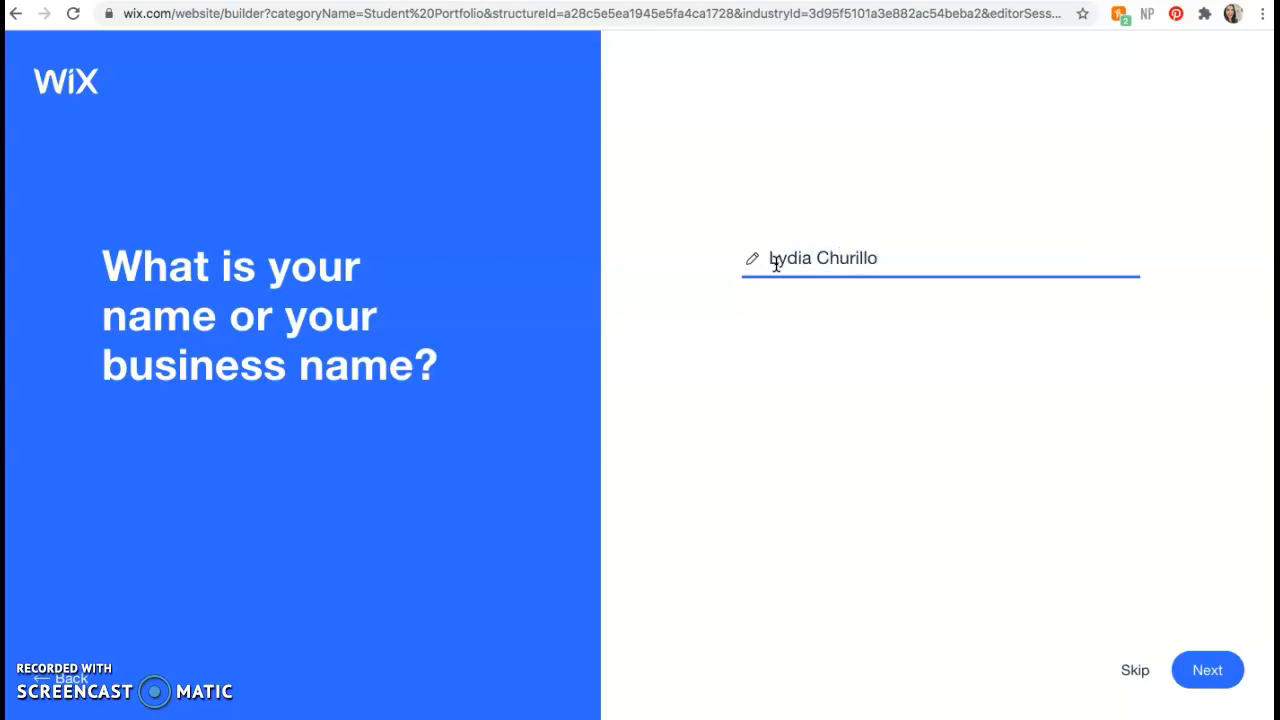
pyautogui.write('Design Blog')
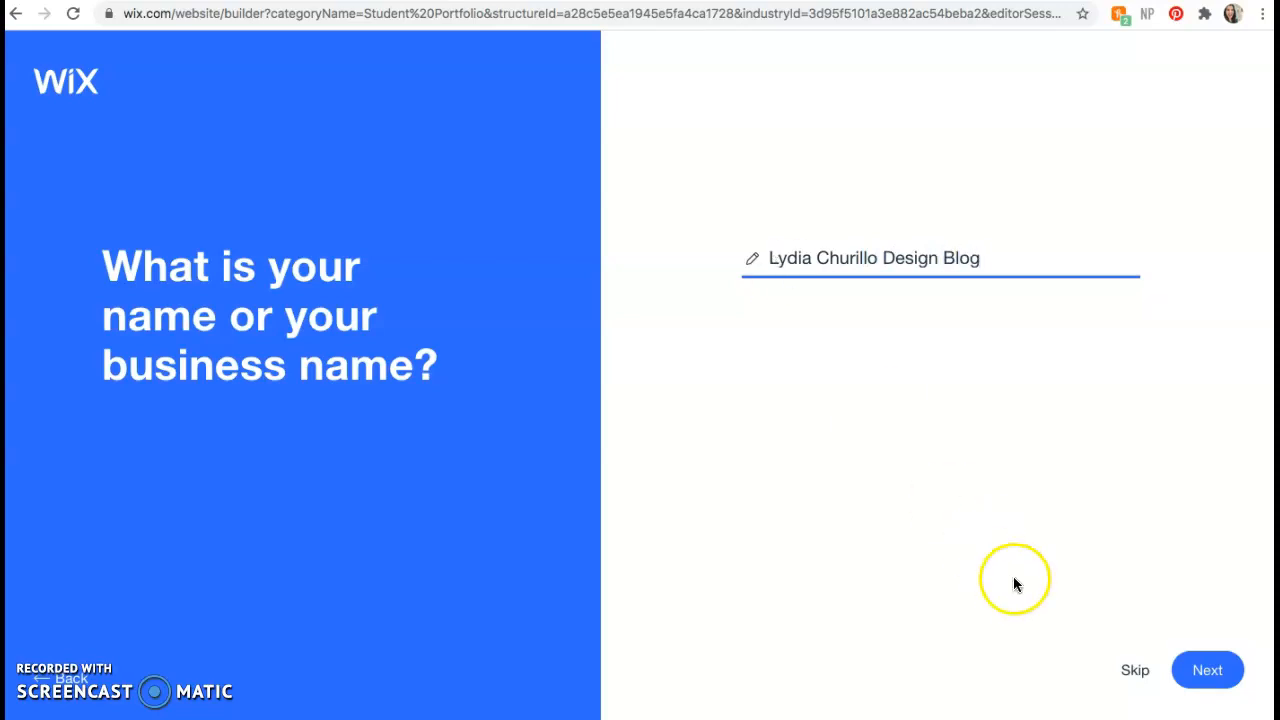
pyautogui.click(1208, 670)
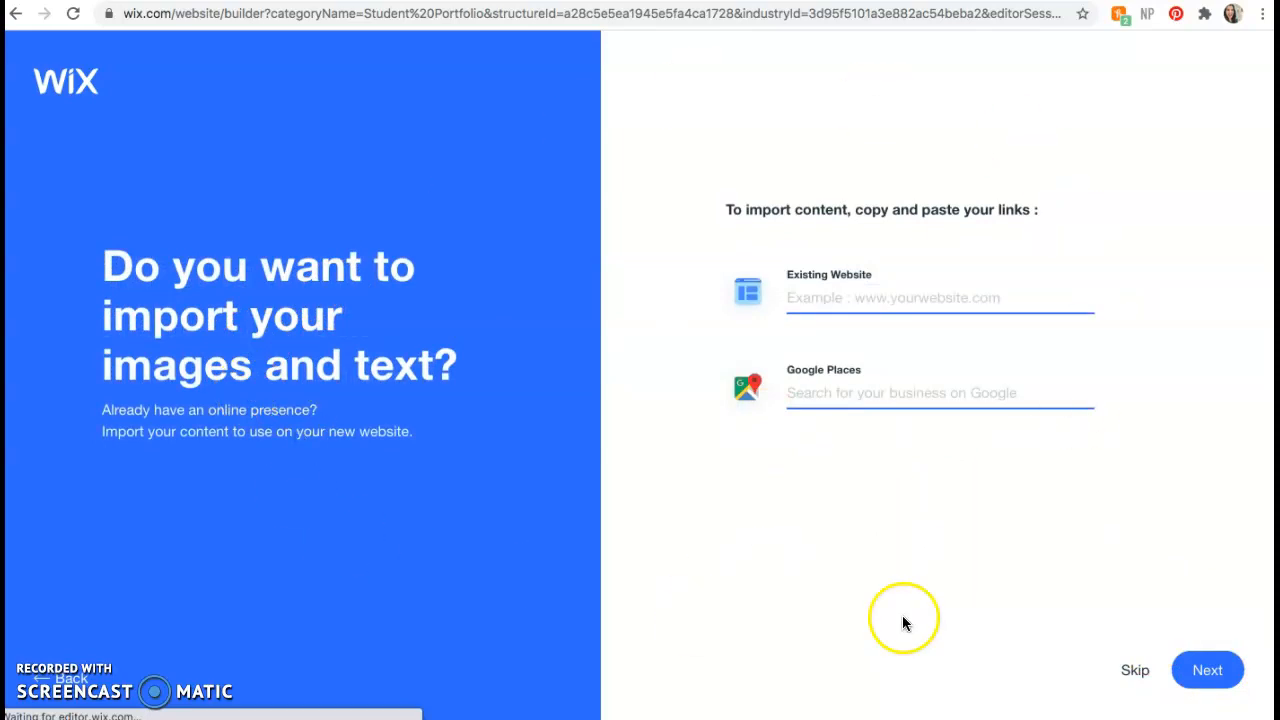
pyautogui.moveTo(1022, 508)
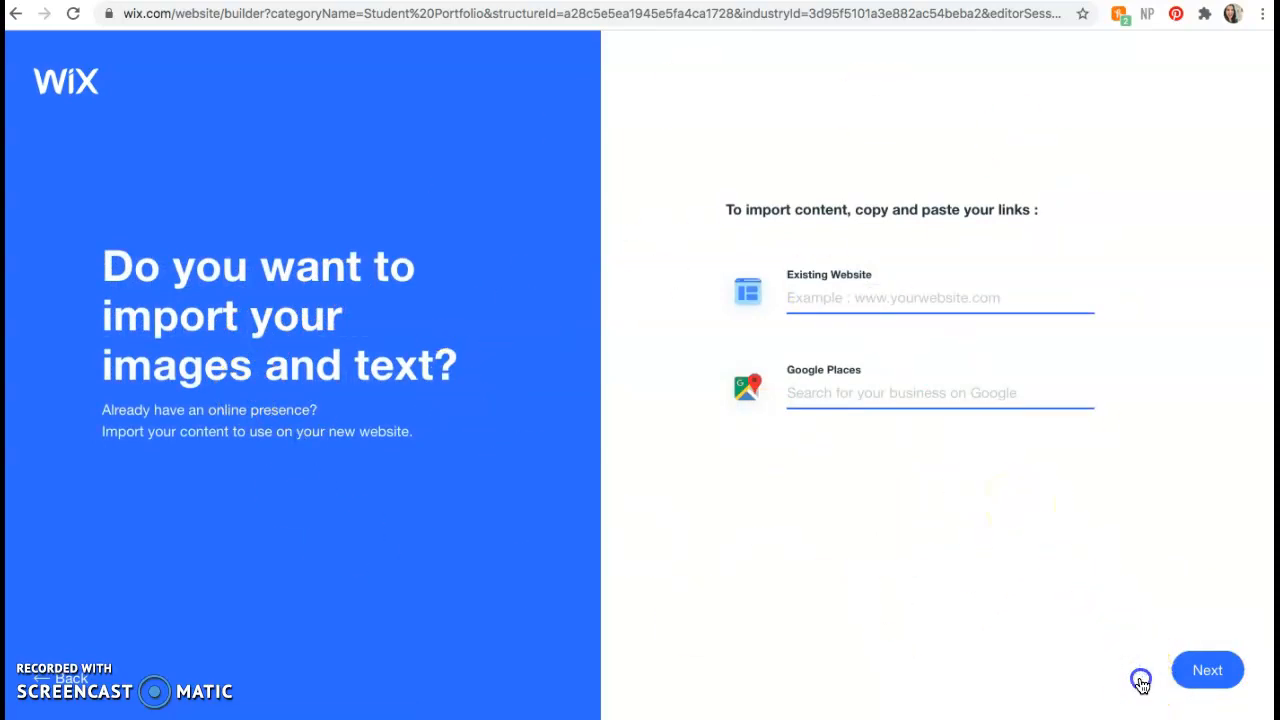
# Skip importing content, set IMG_6155.jpg as the logo, and confirm the site details.
pyautogui.click(1208, 670)
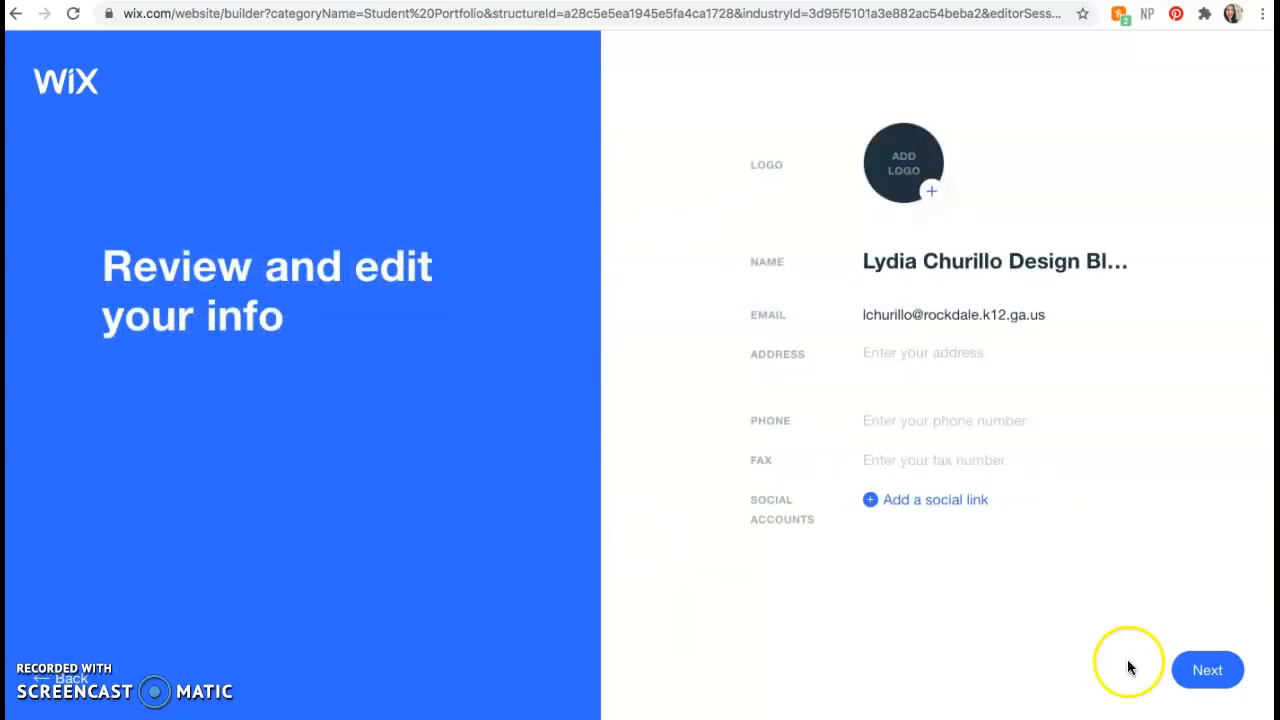
pyautogui.moveTo(844, 164)
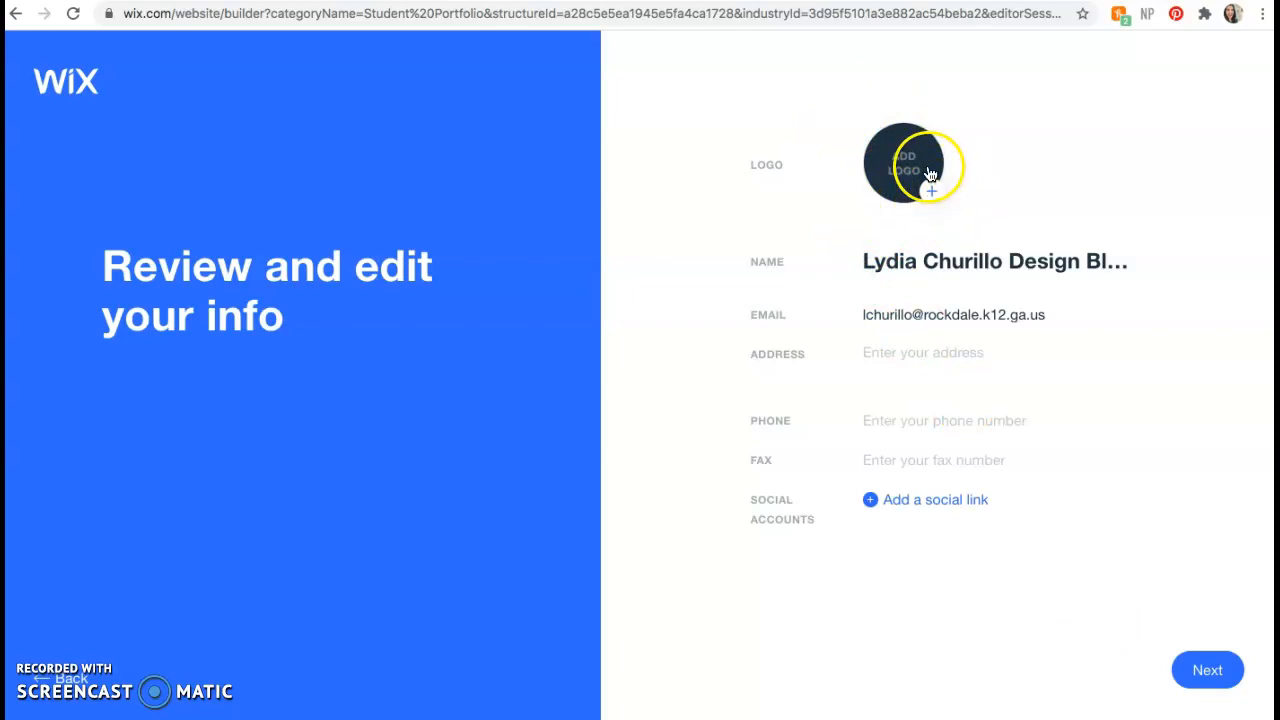
pyautogui.moveTo(882, 200)
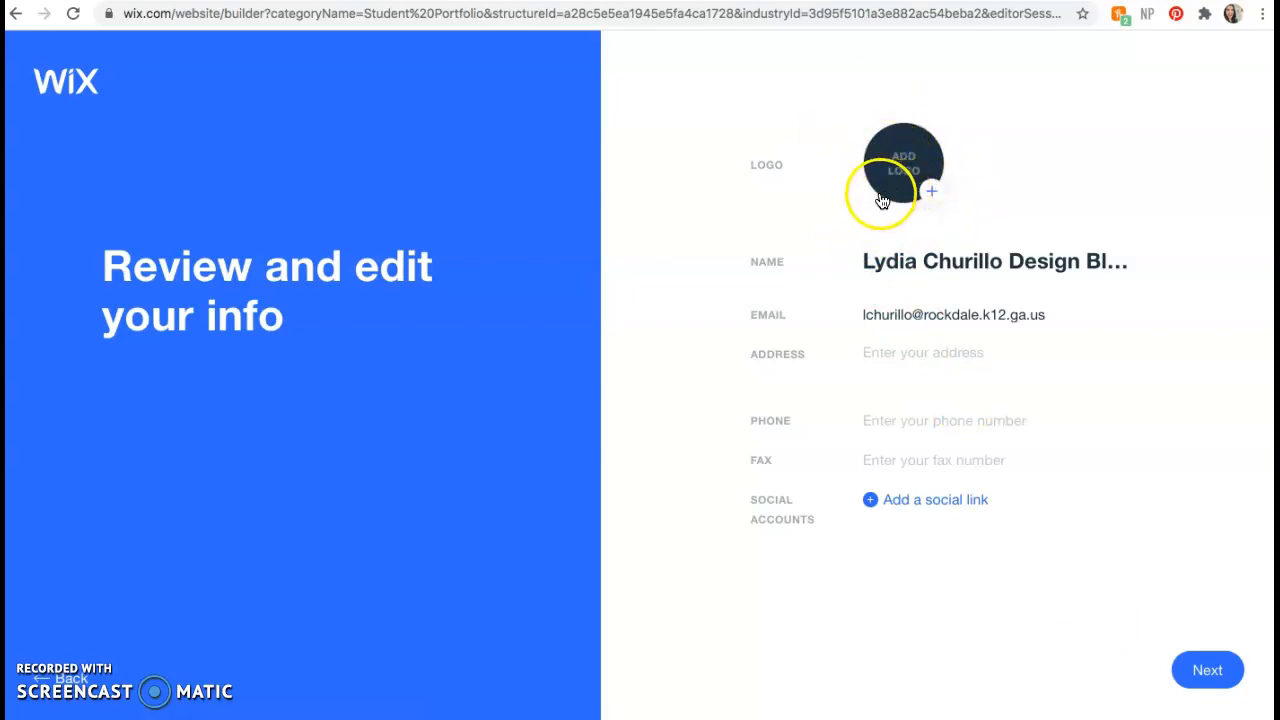
pyautogui.moveTo(824, 164)
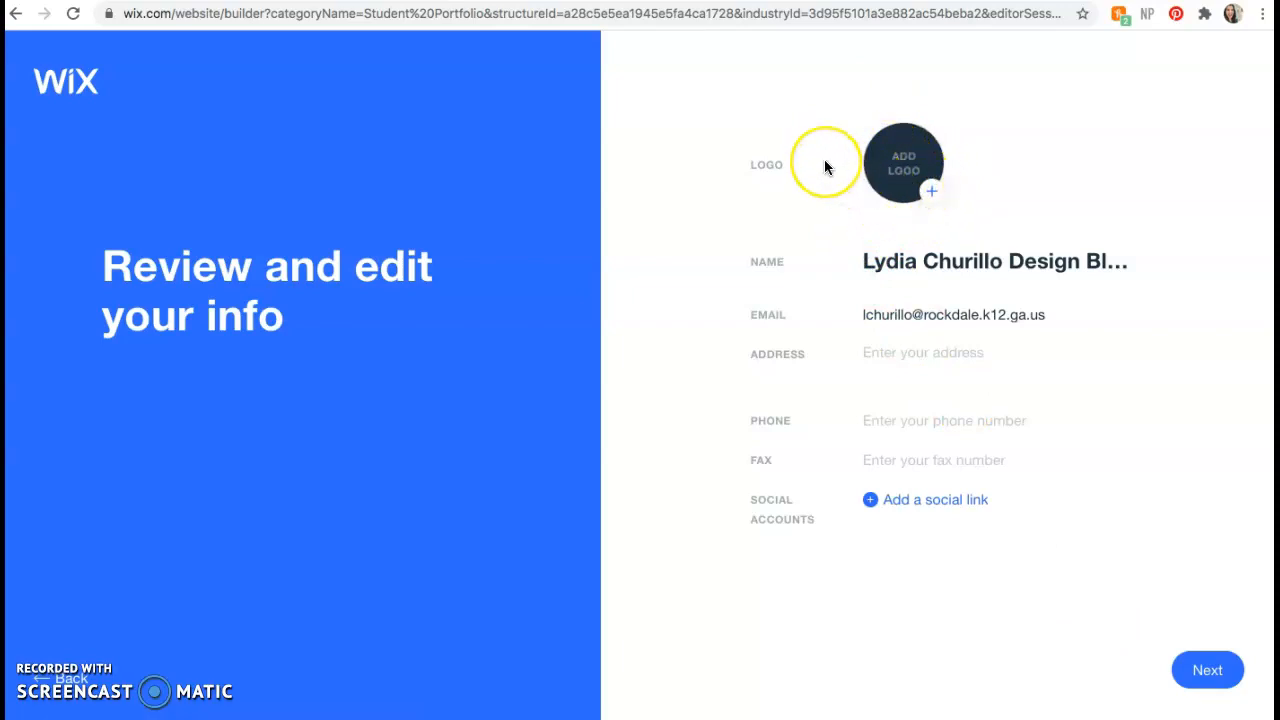
pyautogui.moveTo(824, 164)
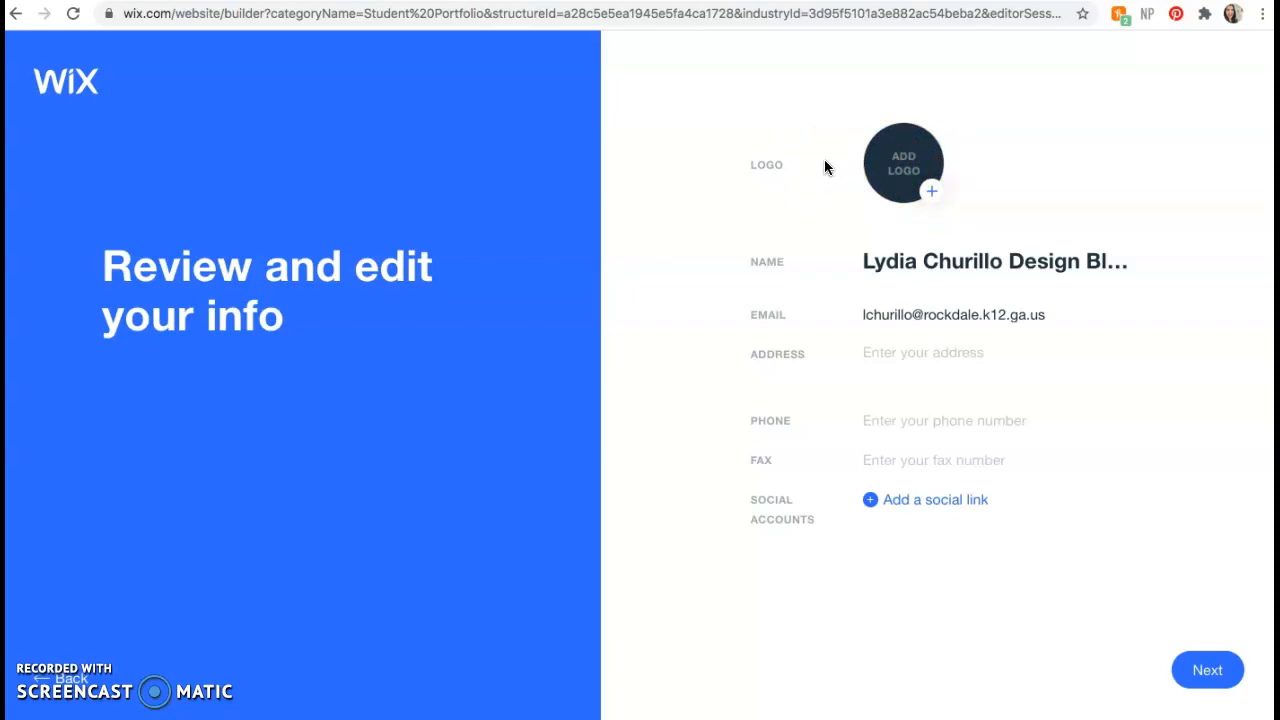
pyautogui.moveTo(888, 150)
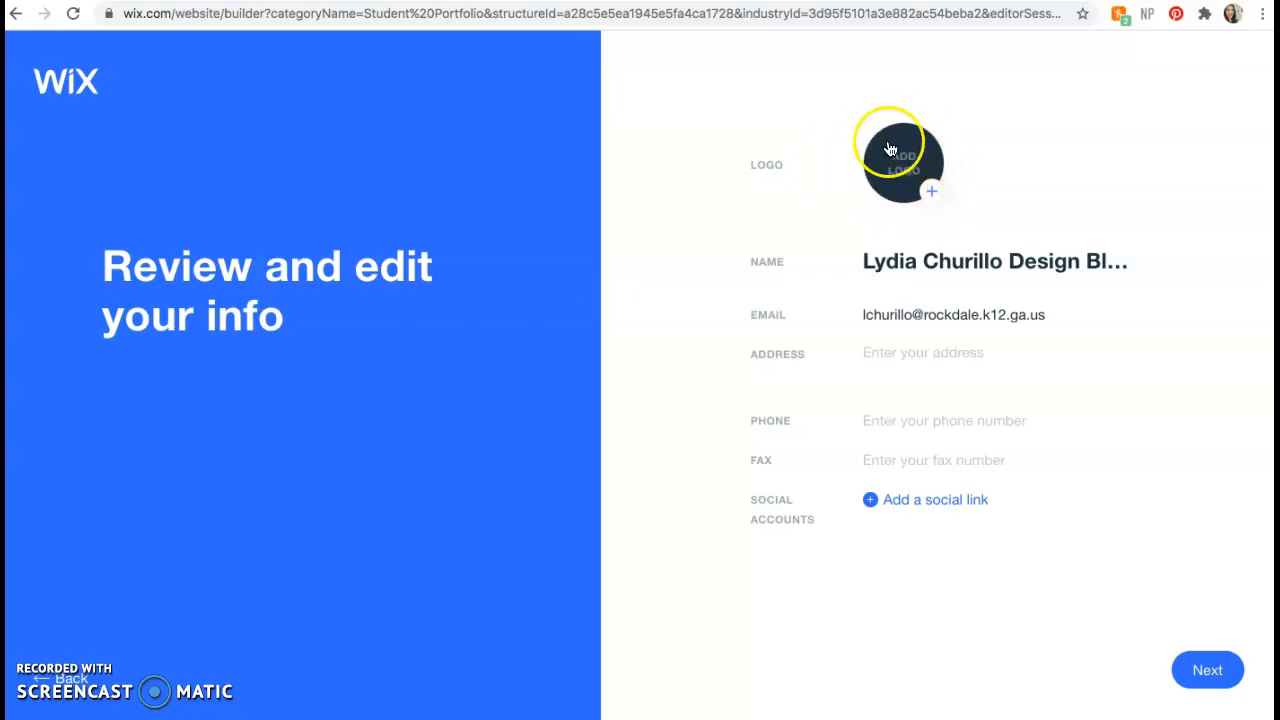
pyautogui.moveTo(936, 156)
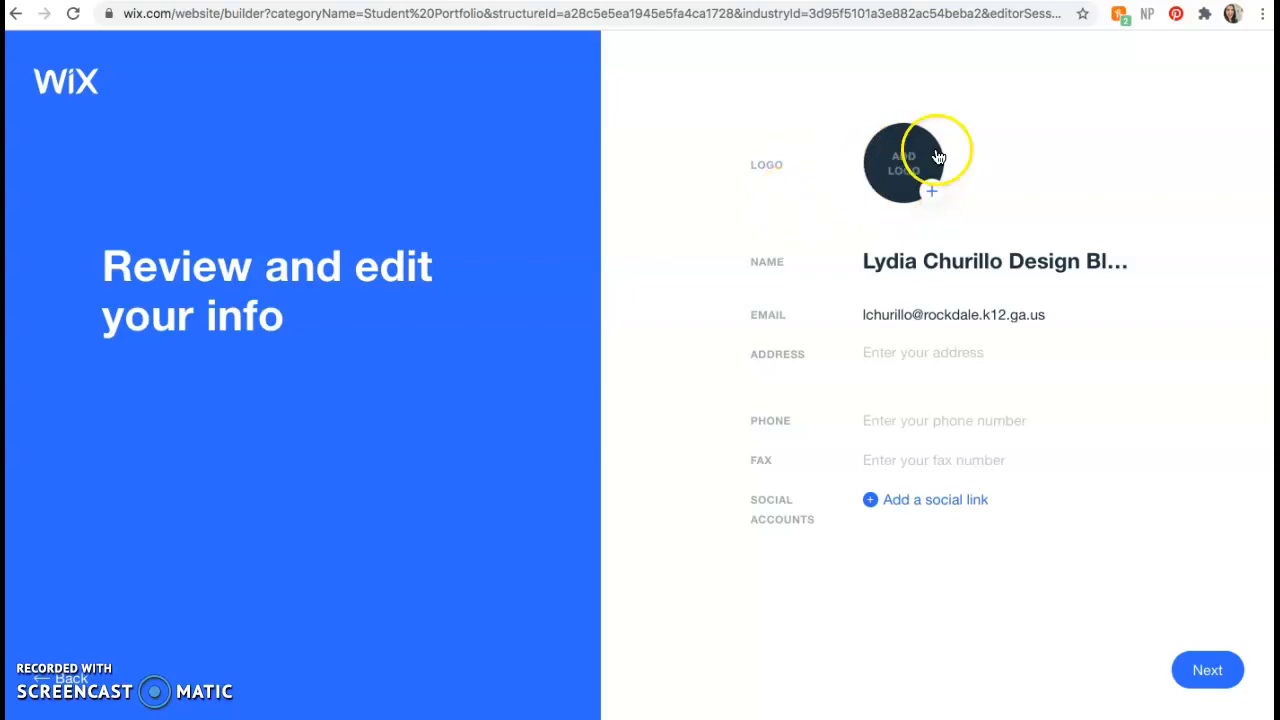
pyautogui.moveTo(924, 198)
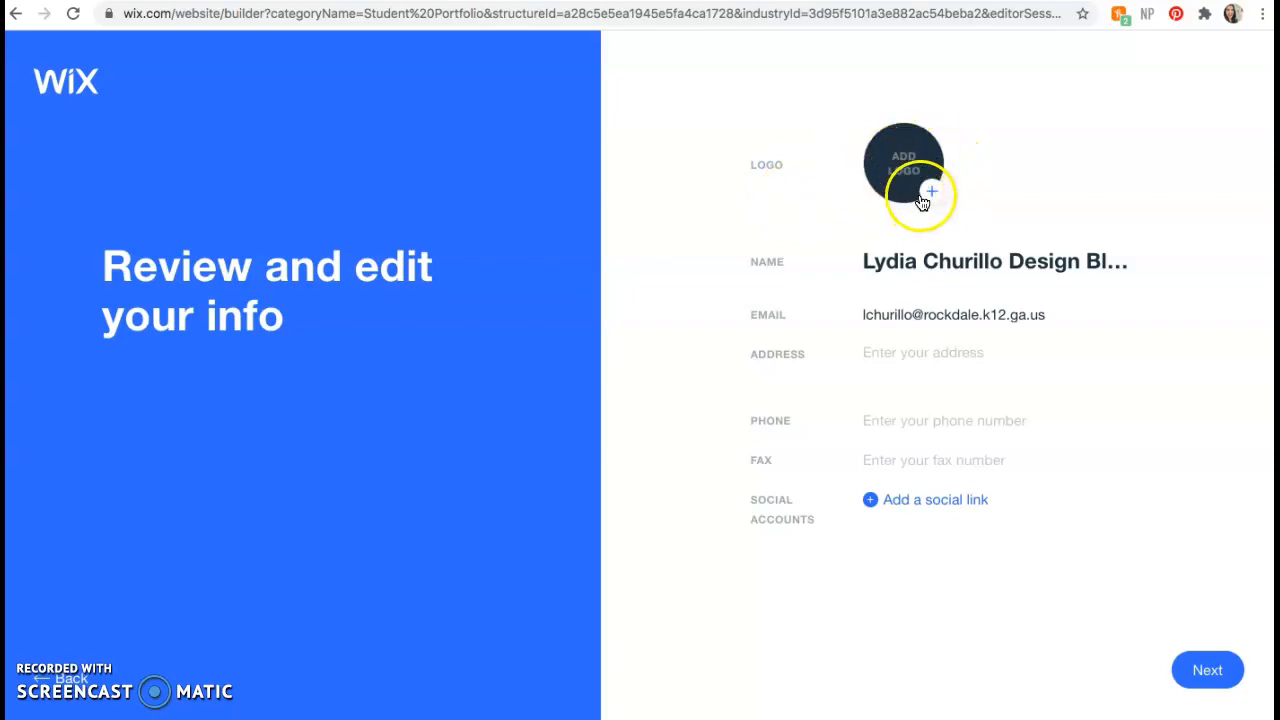
pyautogui.click(904, 178)
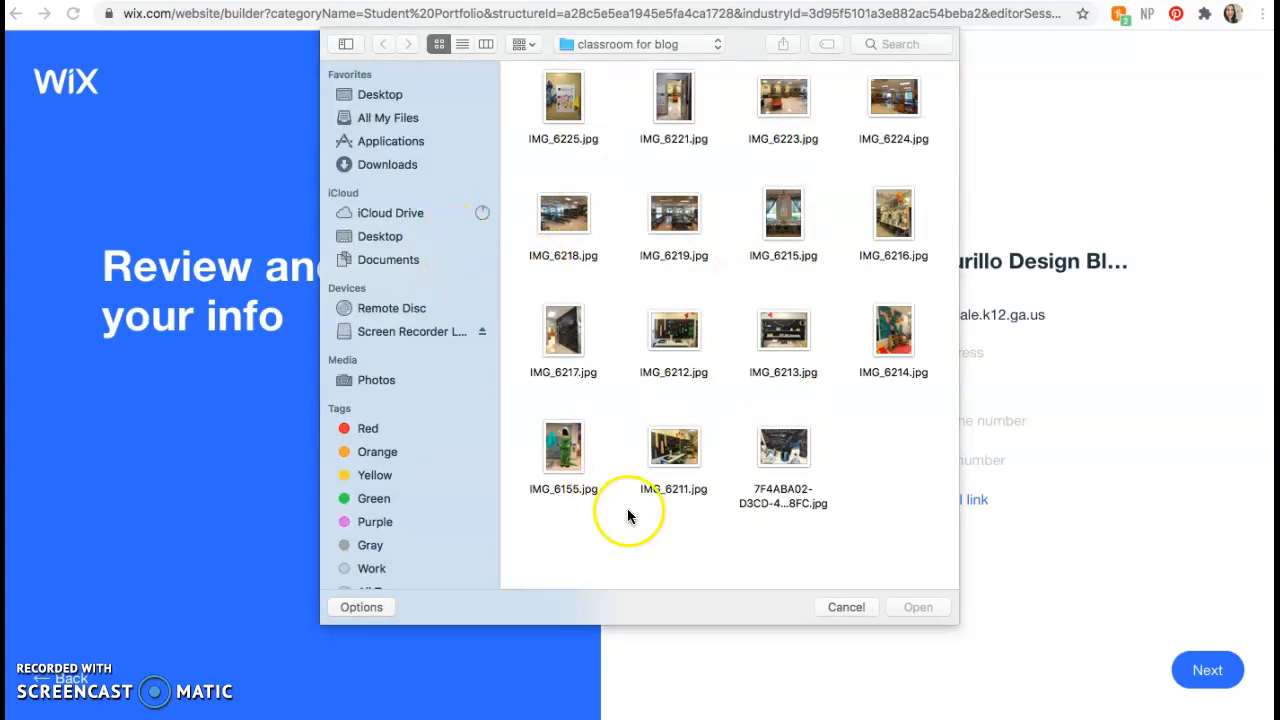
pyautogui.click(564, 446)
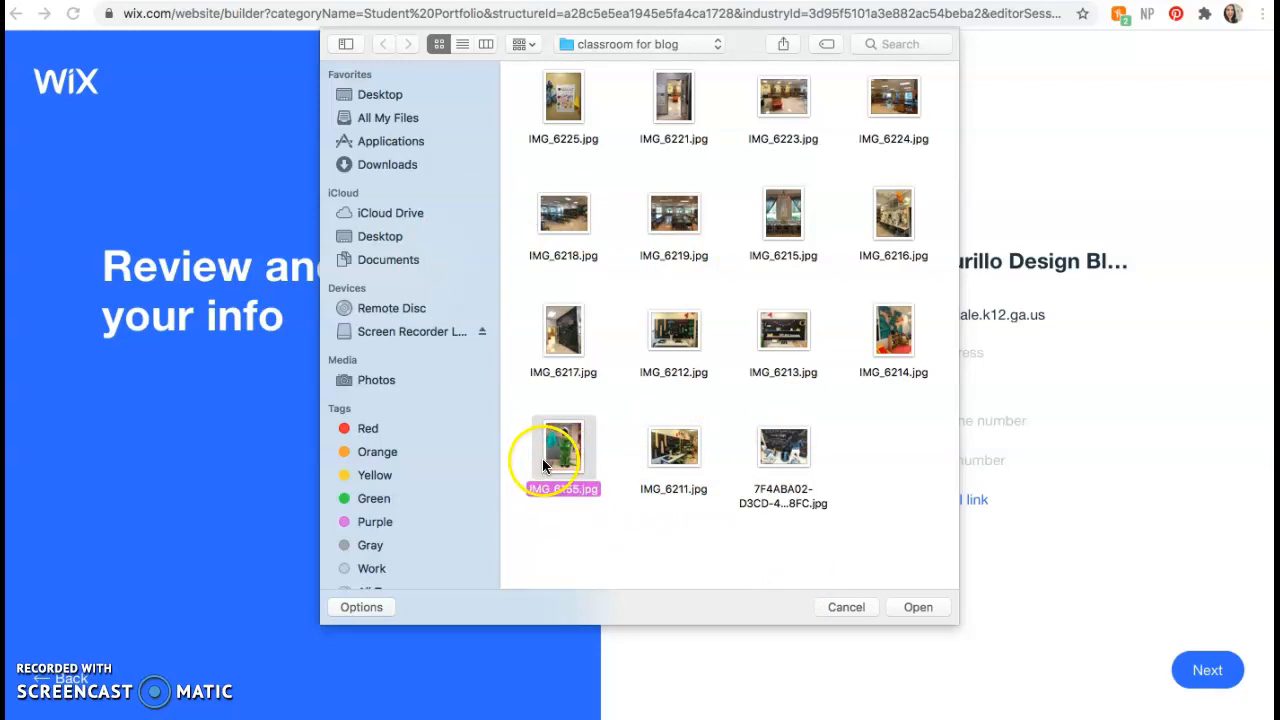
pyautogui.click(916, 608)
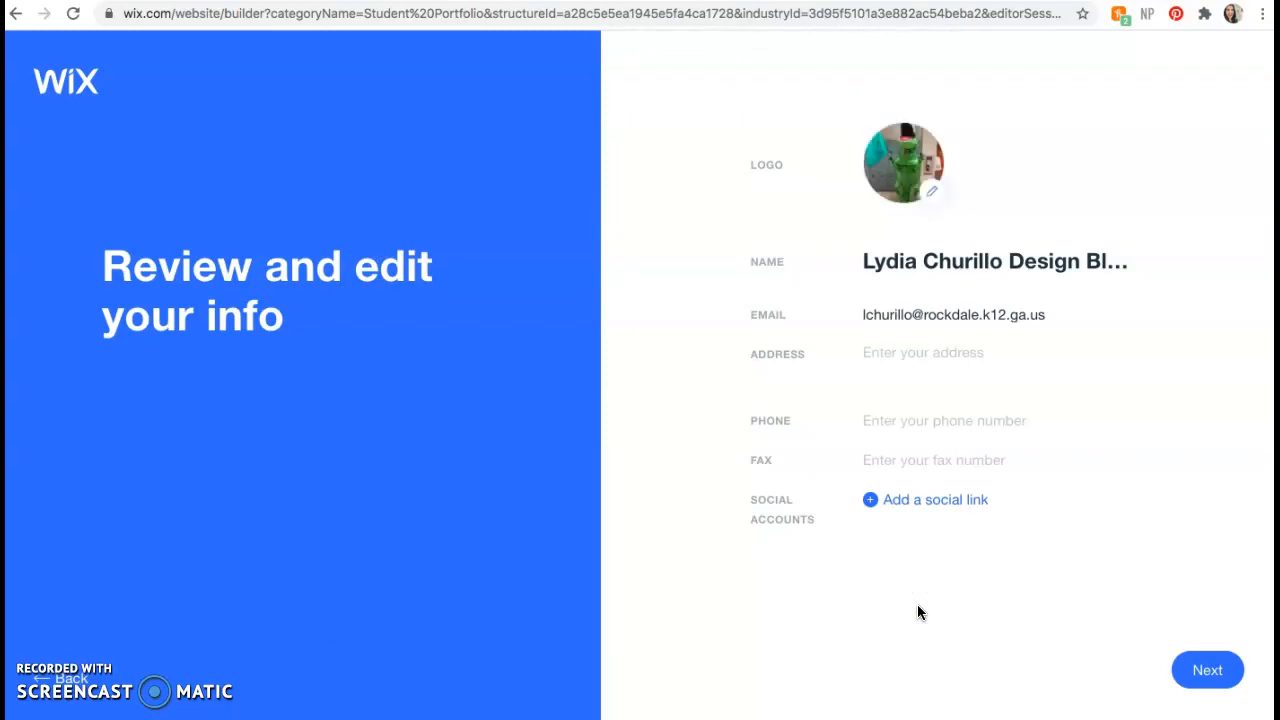
pyautogui.moveTo(888, 220)
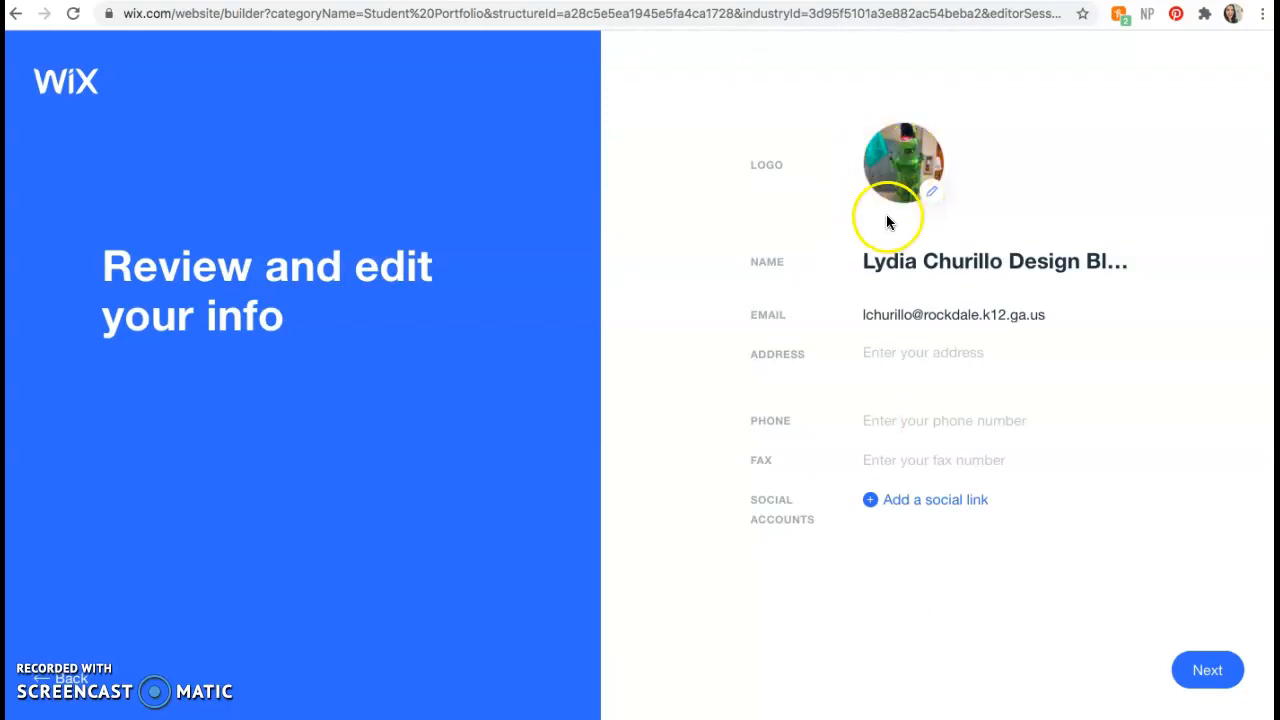
pyautogui.moveTo(716, 232)
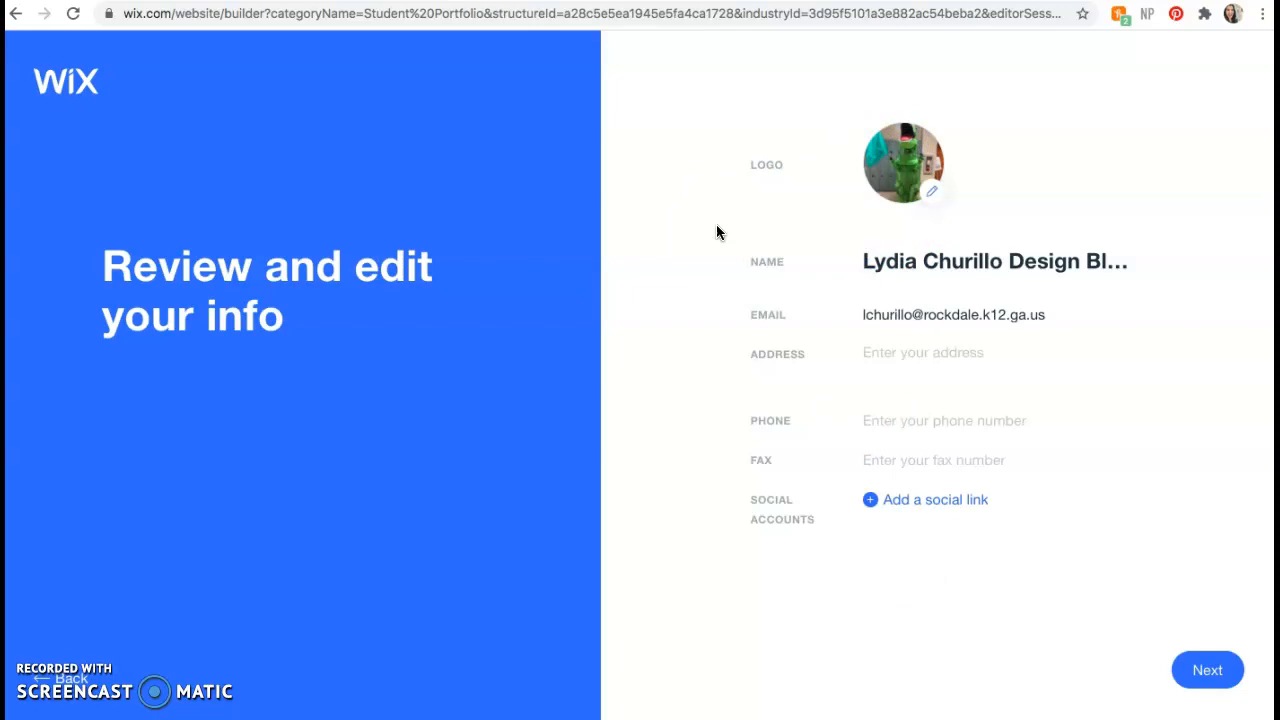
pyautogui.moveTo(904, 204)
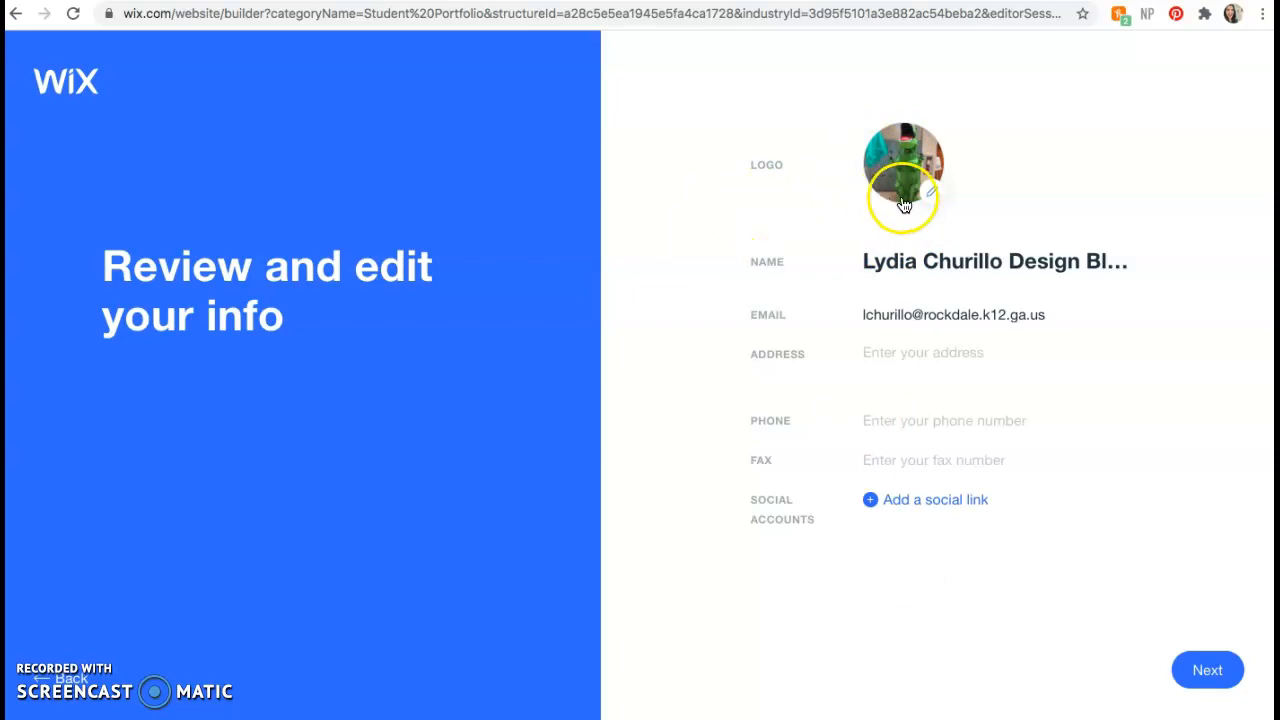
pyautogui.moveTo(764, 210)
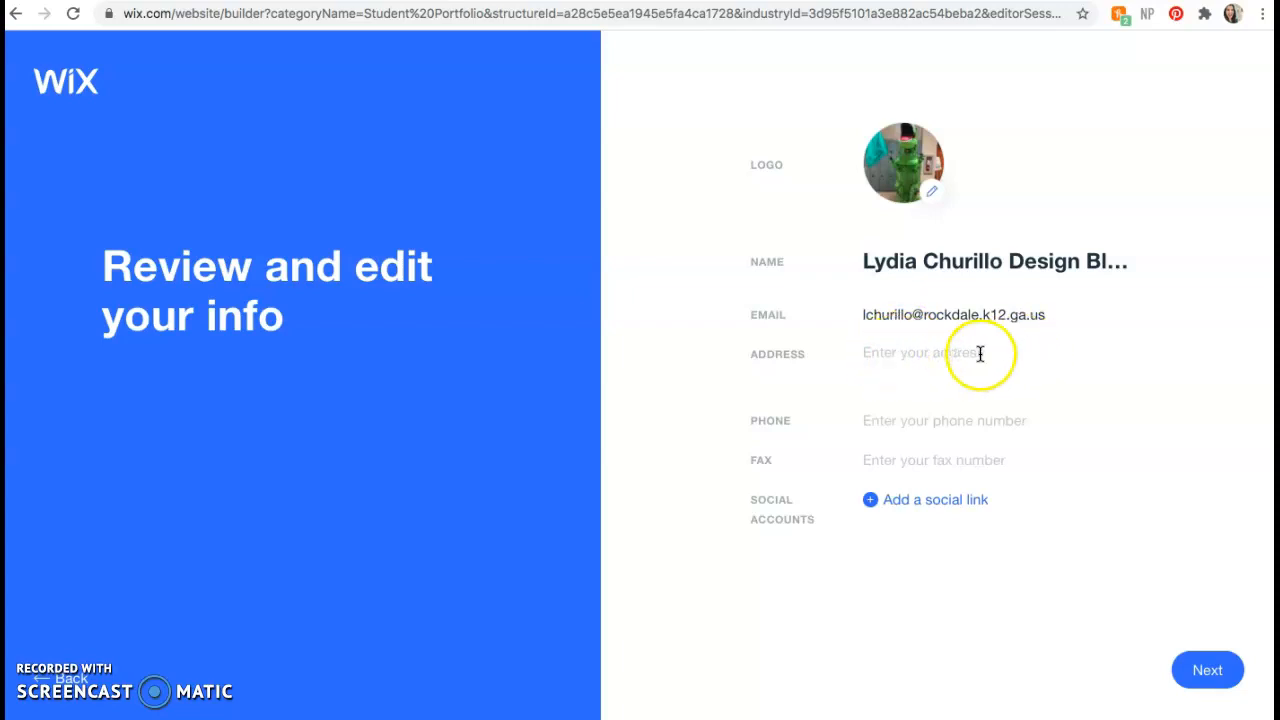
pyautogui.moveTo(1038, 436)
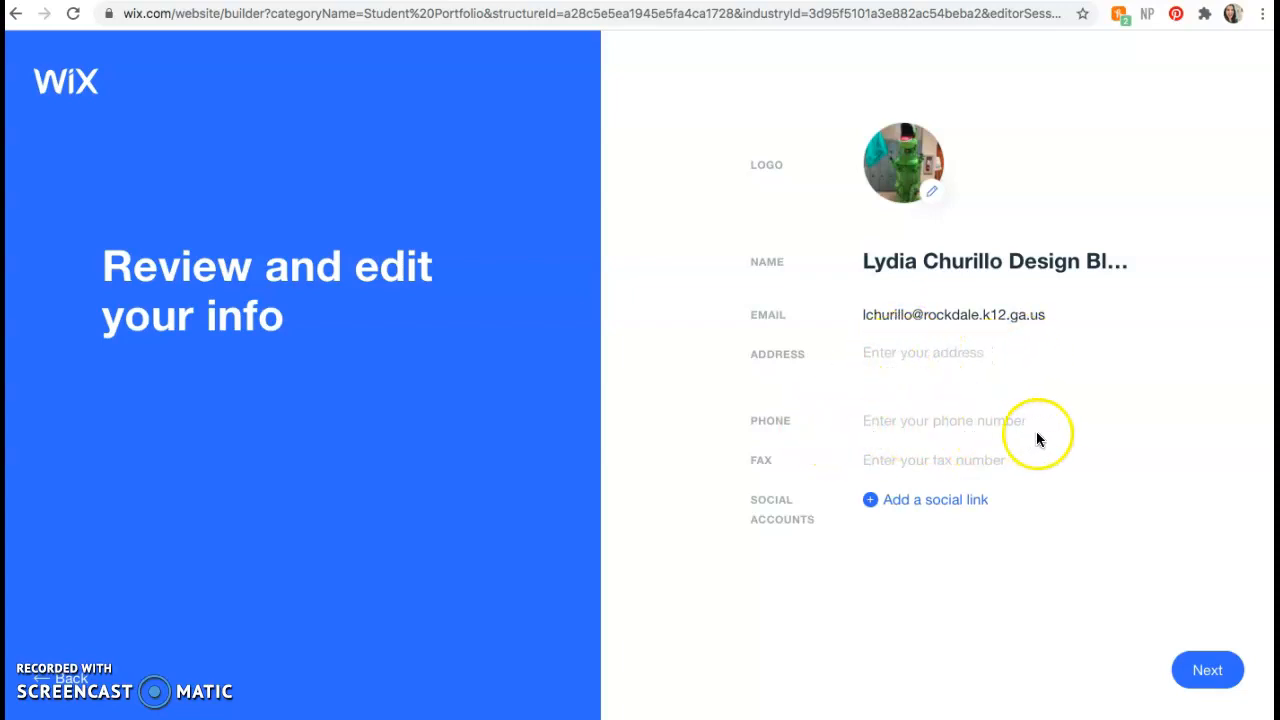
pyautogui.moveTo(1004, 464)
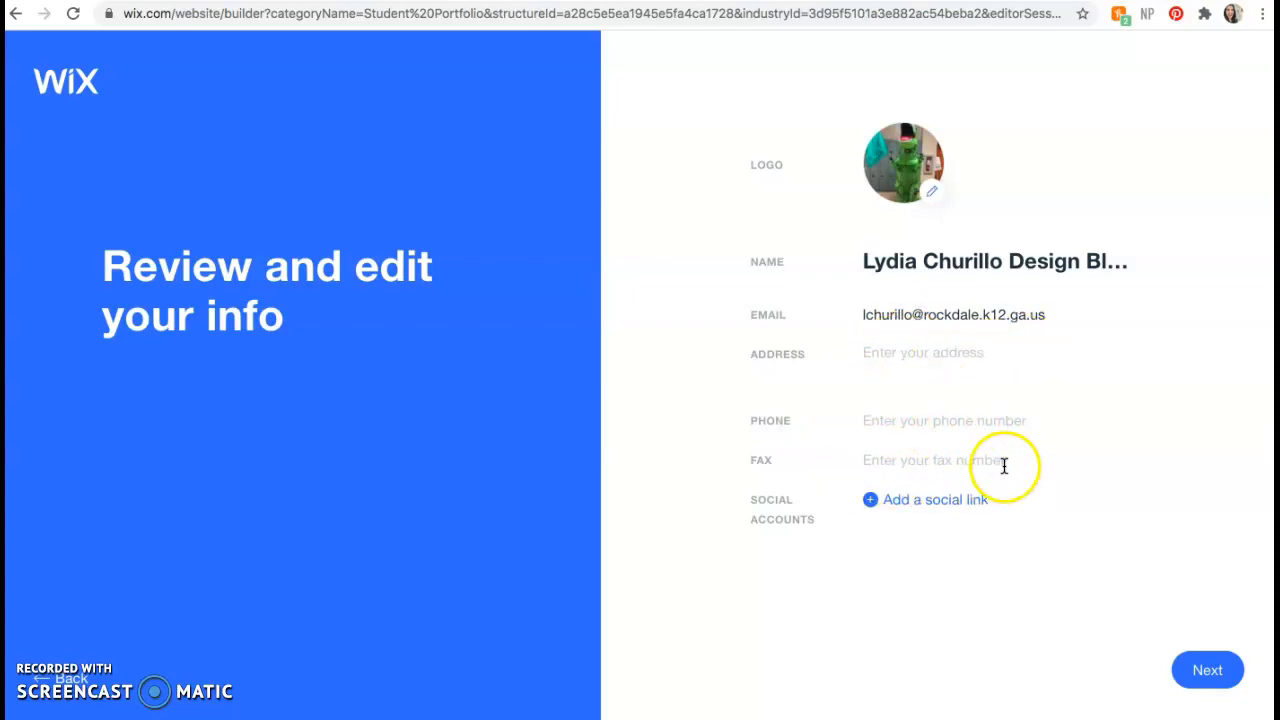
pyautogui.moveTo(1022, 570)
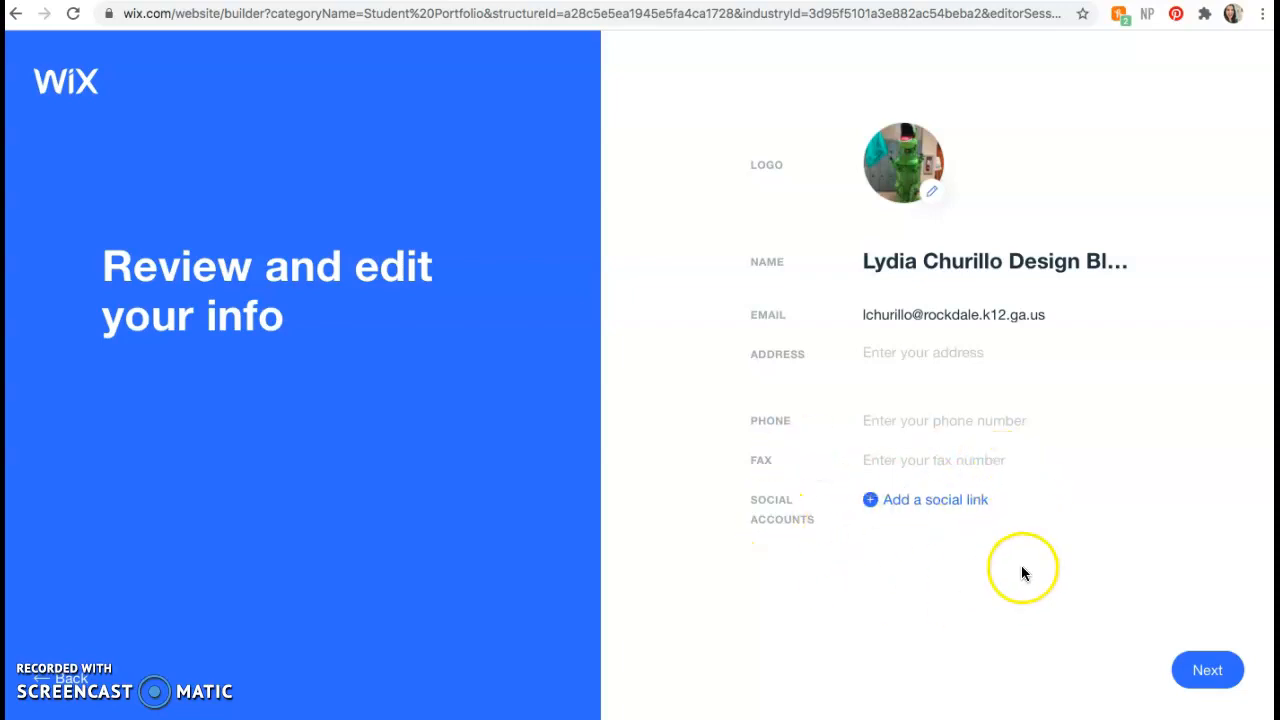
pyautogui.moveTo(1020, 544)
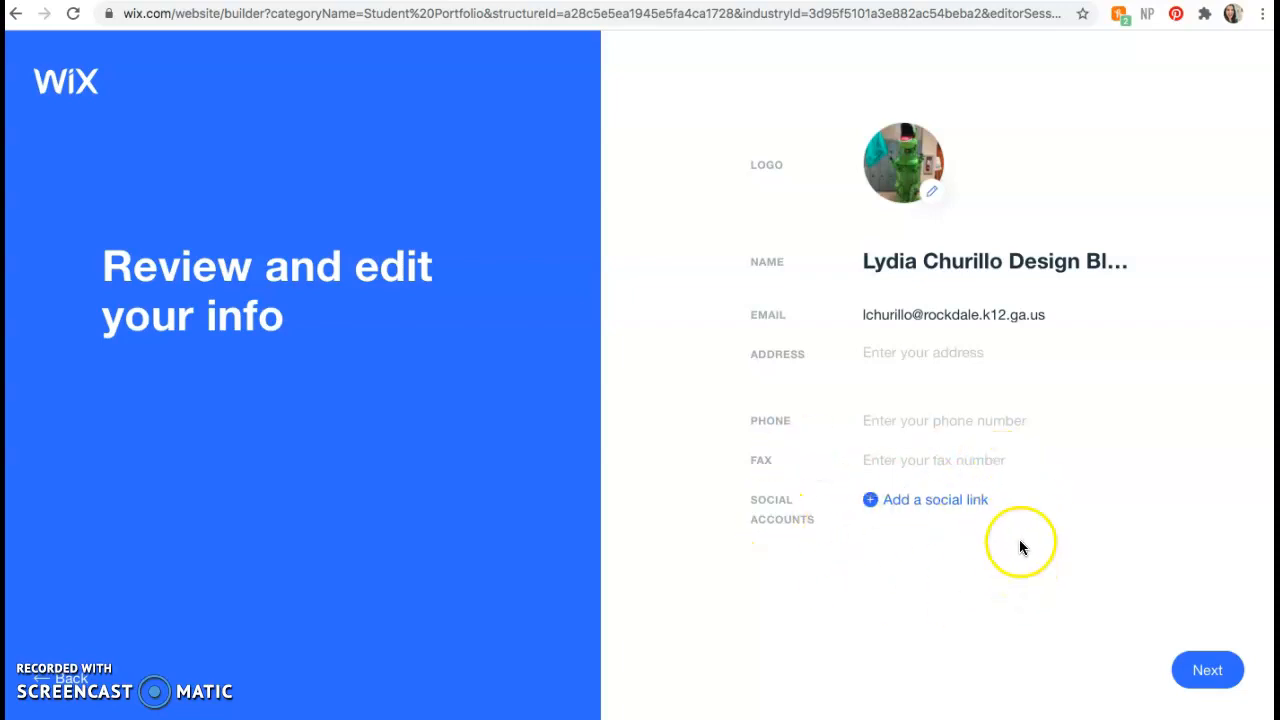
pyautogui.moveTo(700, 472)
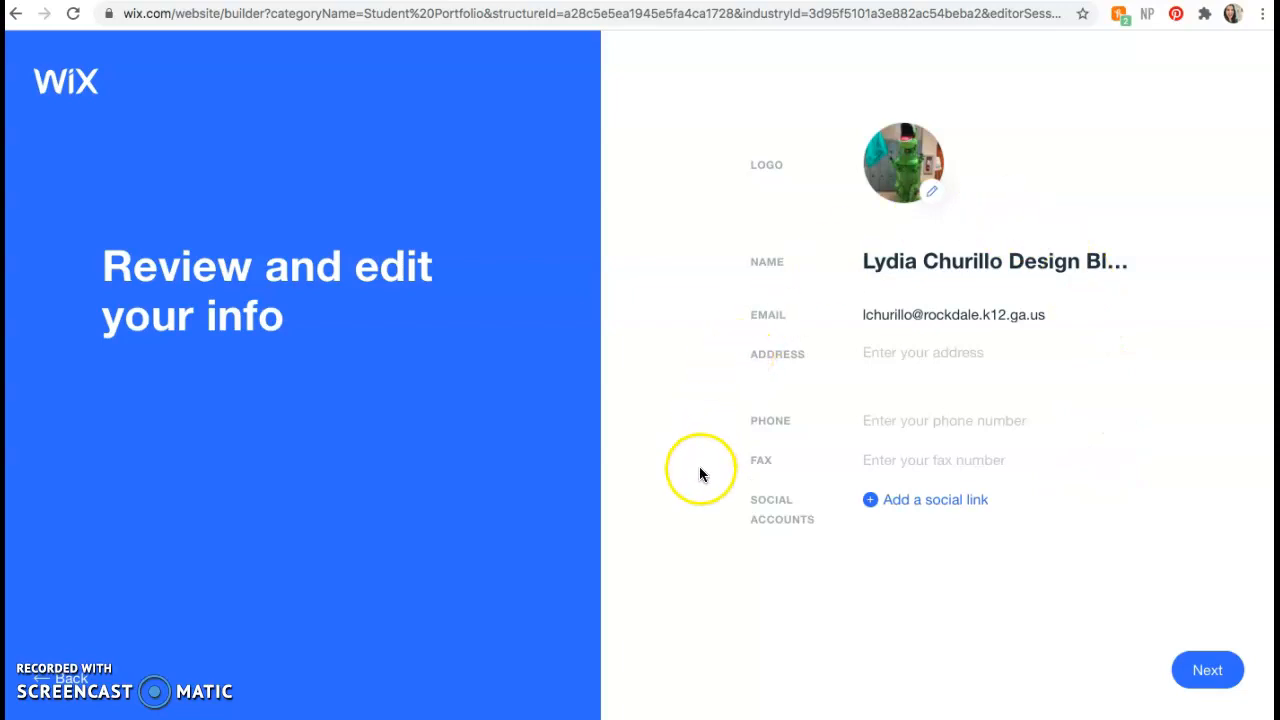
pyautogui.moveTo(790, 550)
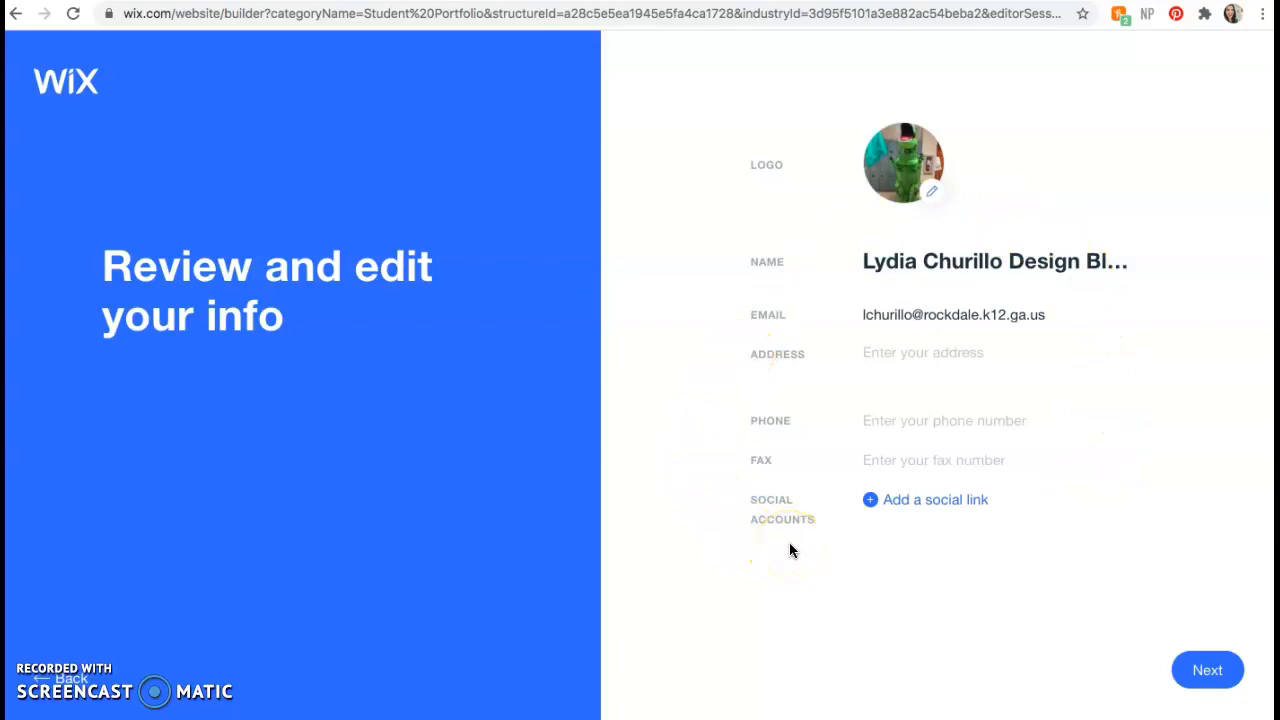
pyautogui.moveTo(1104, 636)
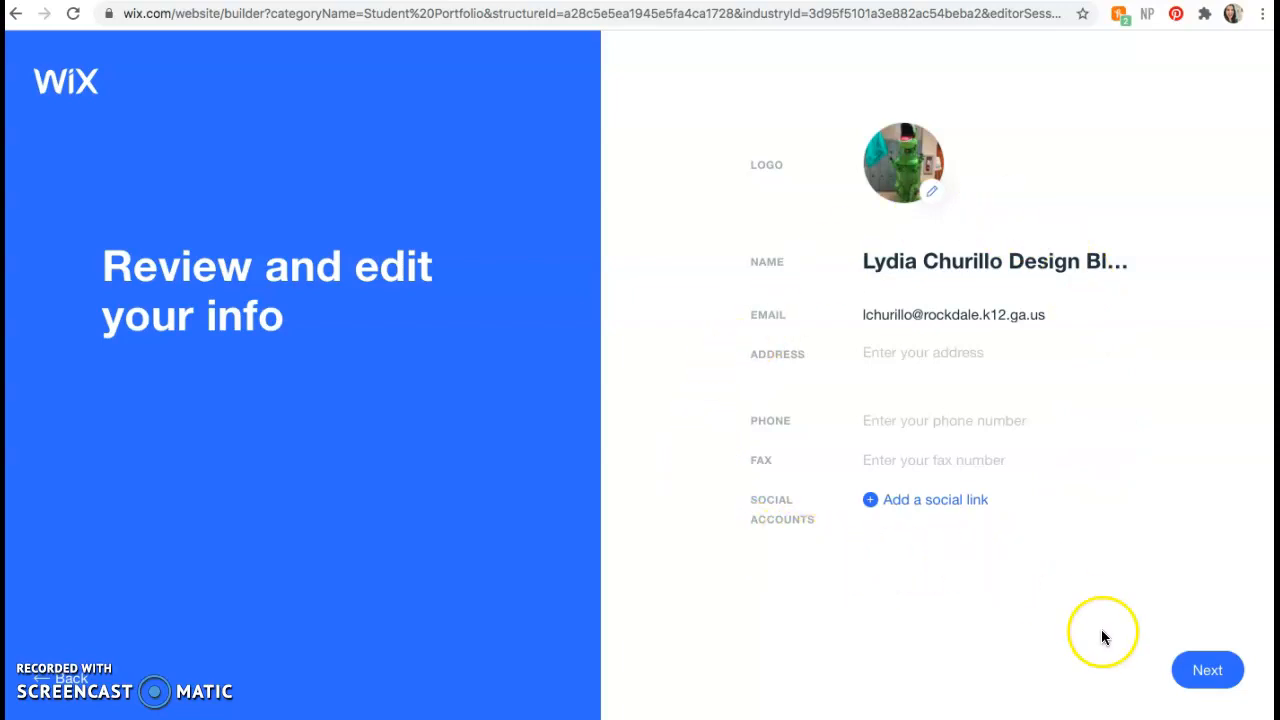
pyautogui.click(1208, 670)
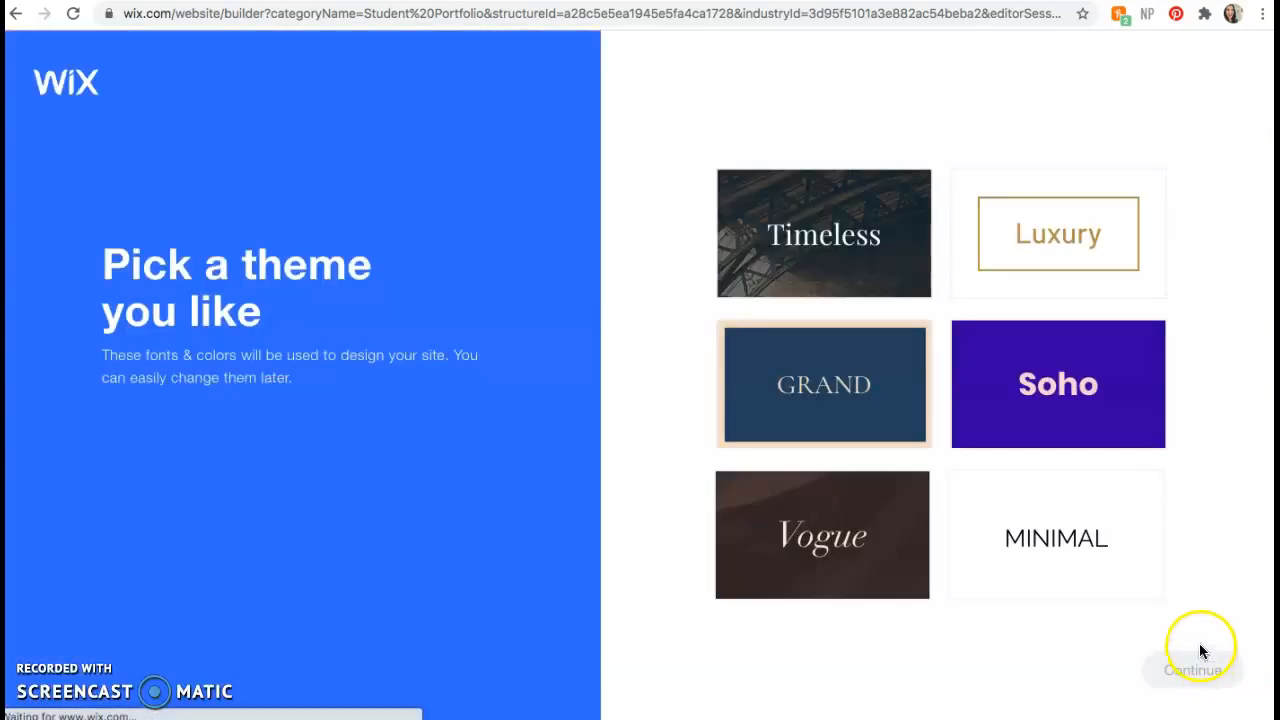
pyautogui.moveTo(824, 384)
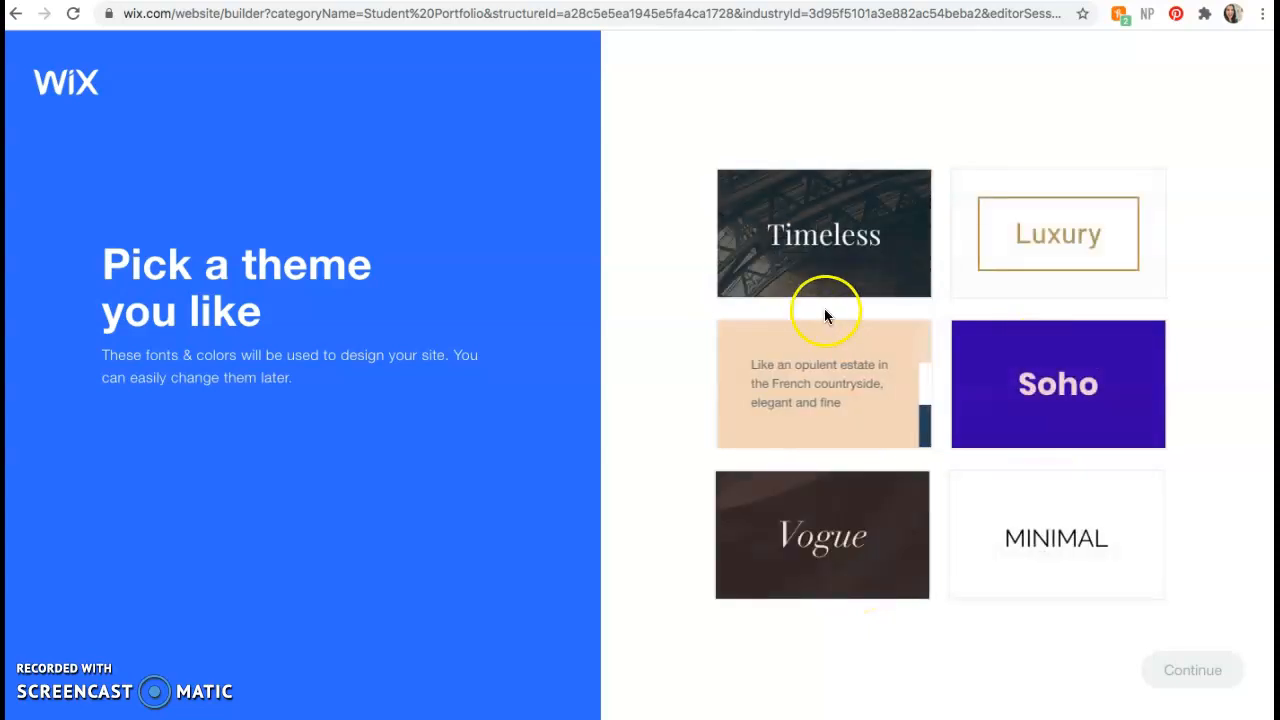
pyautogui.moveTo(1030, 352)
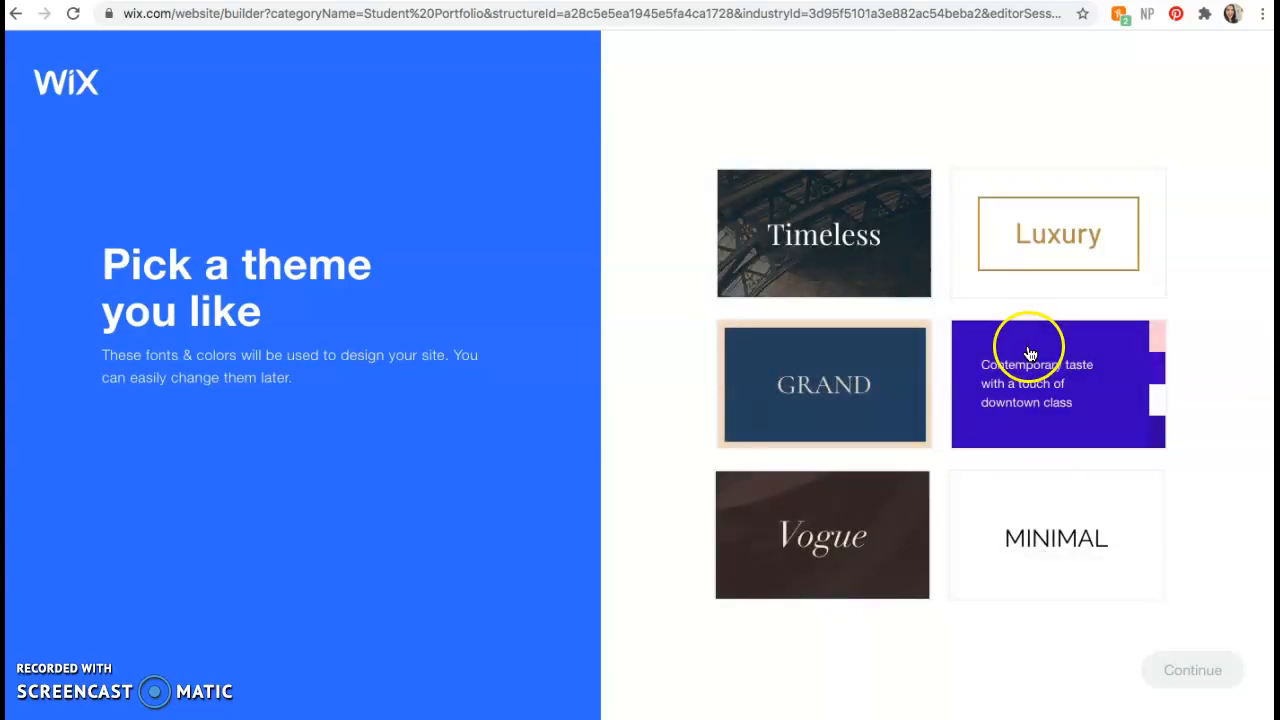
pyautogui.moveTo(1036, 410)
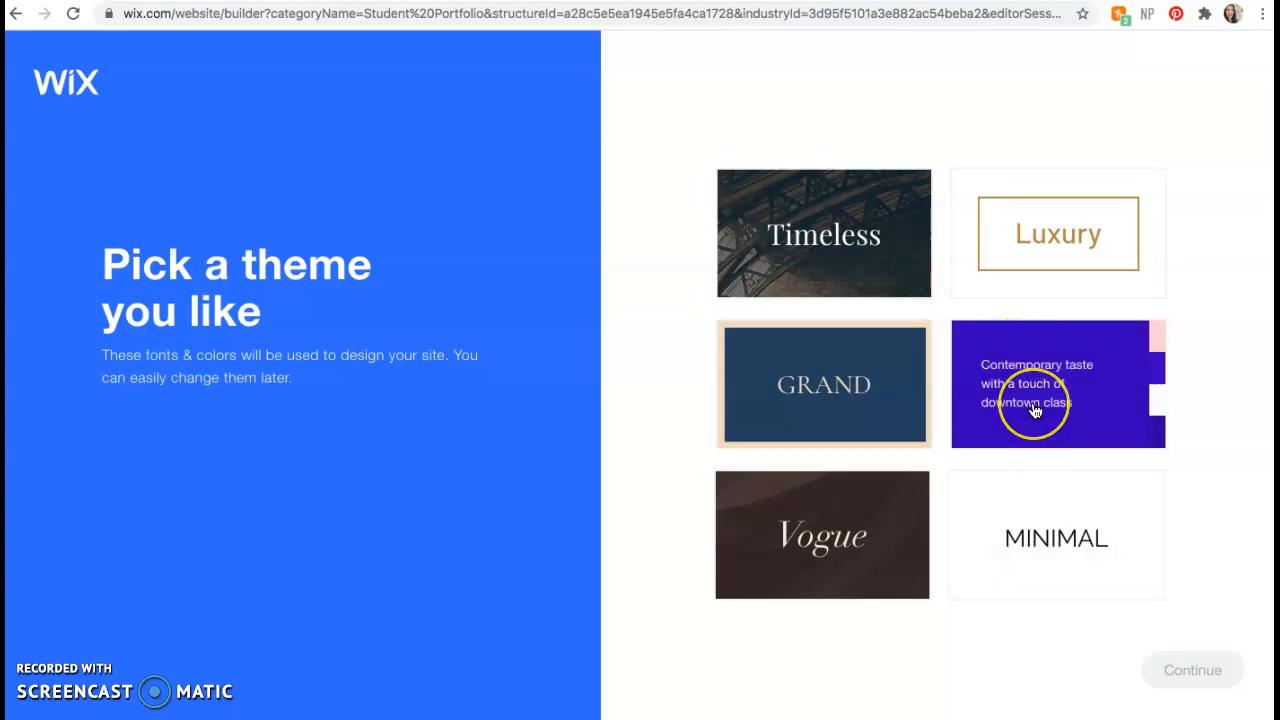
pyautogui.moveTo(1112, 378)
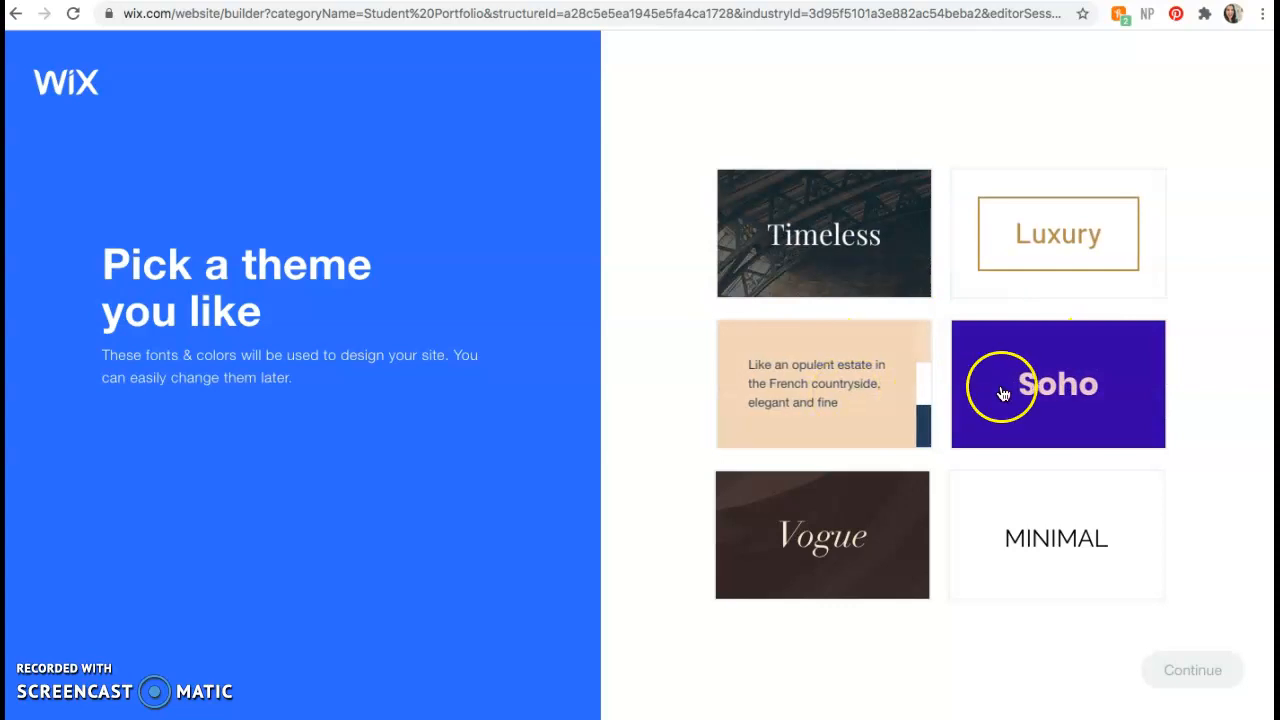
# Choose the Soho theme and continue to the colour palette step.
pyautogui.click(1056, 384)
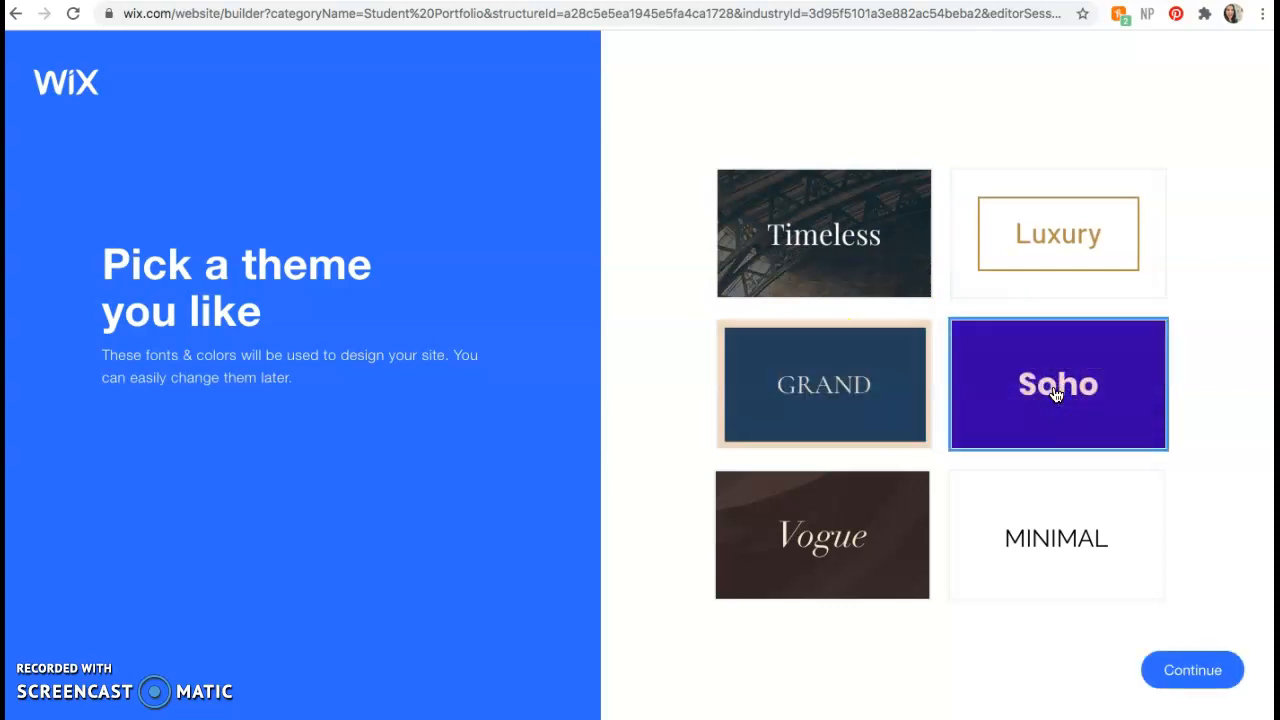
pyautogui.click(1056, 384)
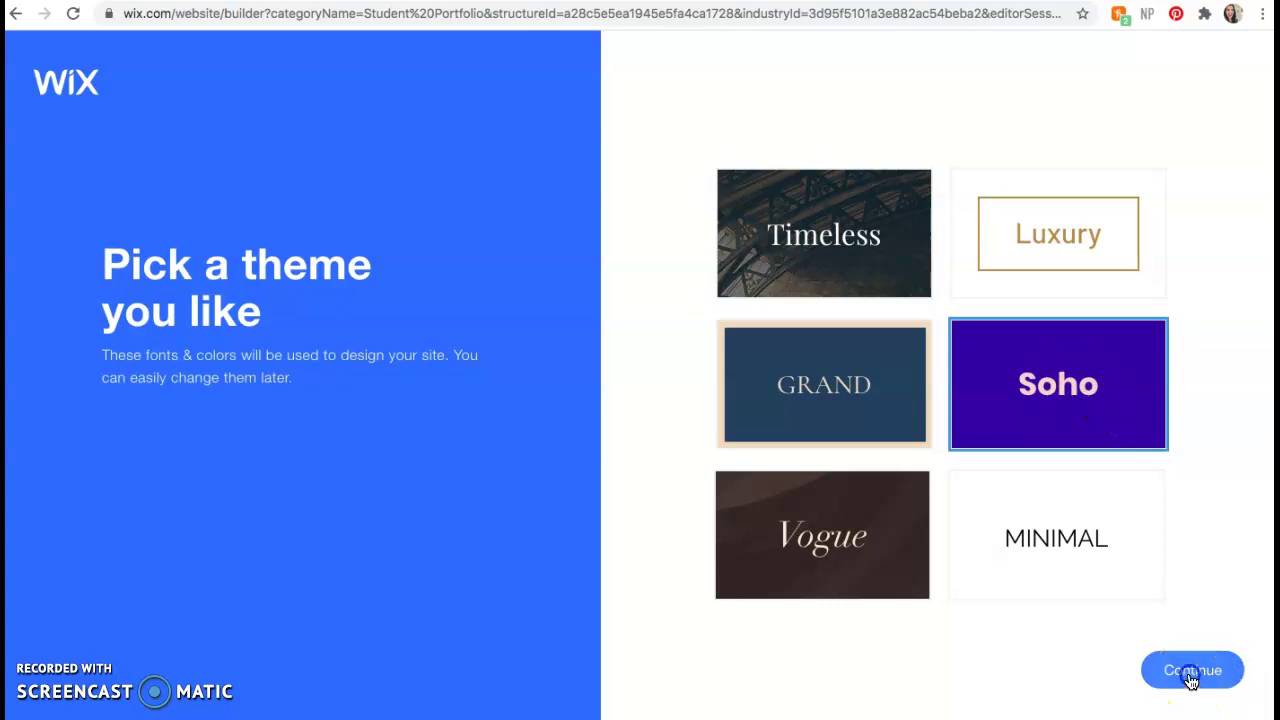
pyautogui.click(1192, 670)
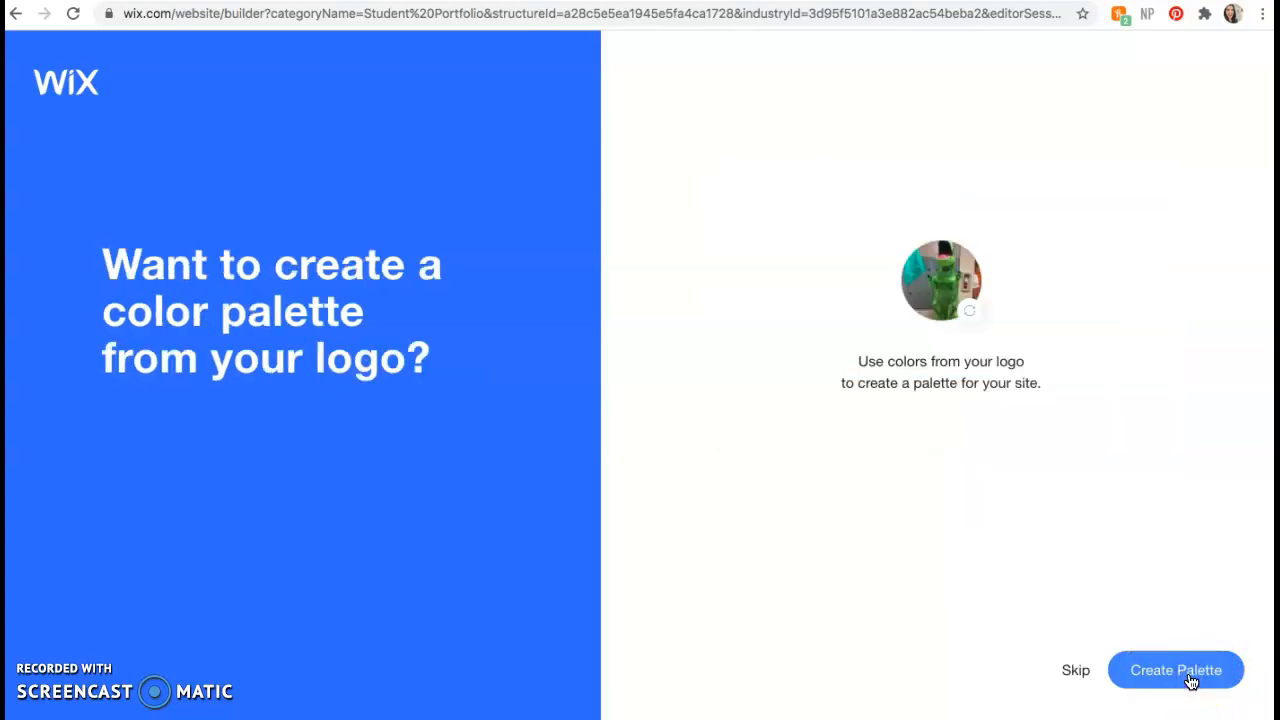
pyautogui.moveTo(990, 378)
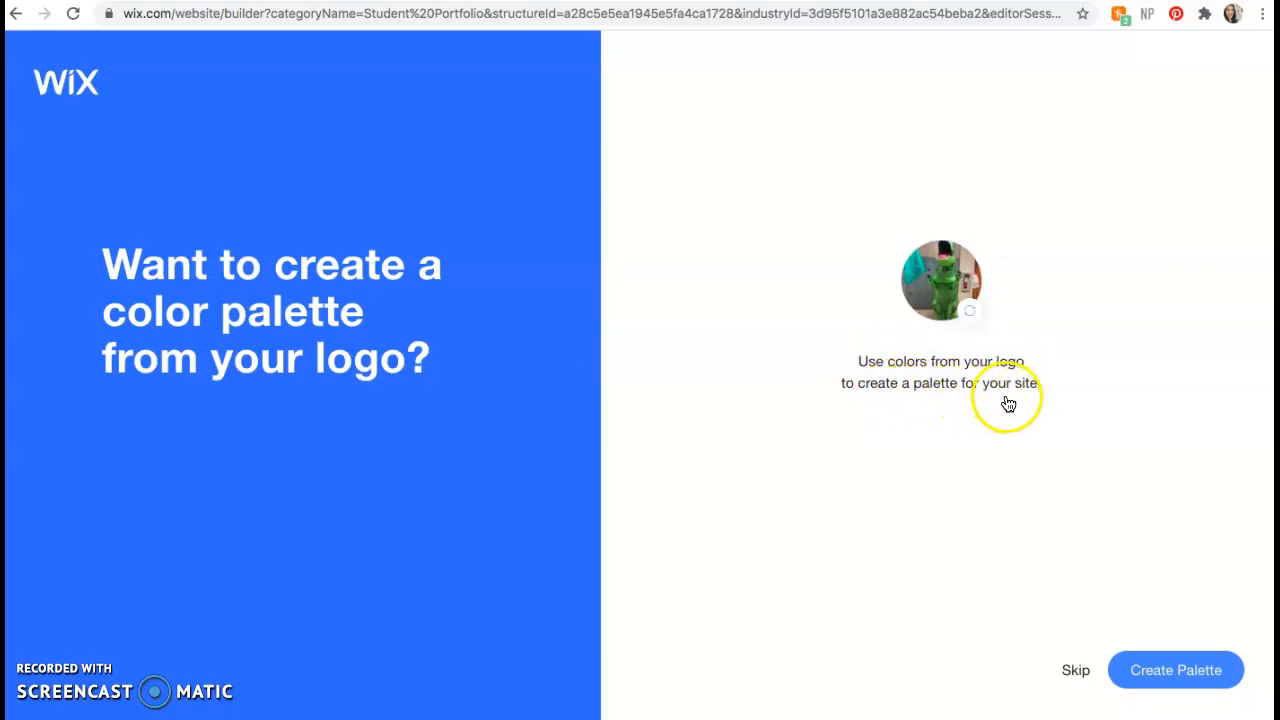
pyautogui.moveTo(928, 268)
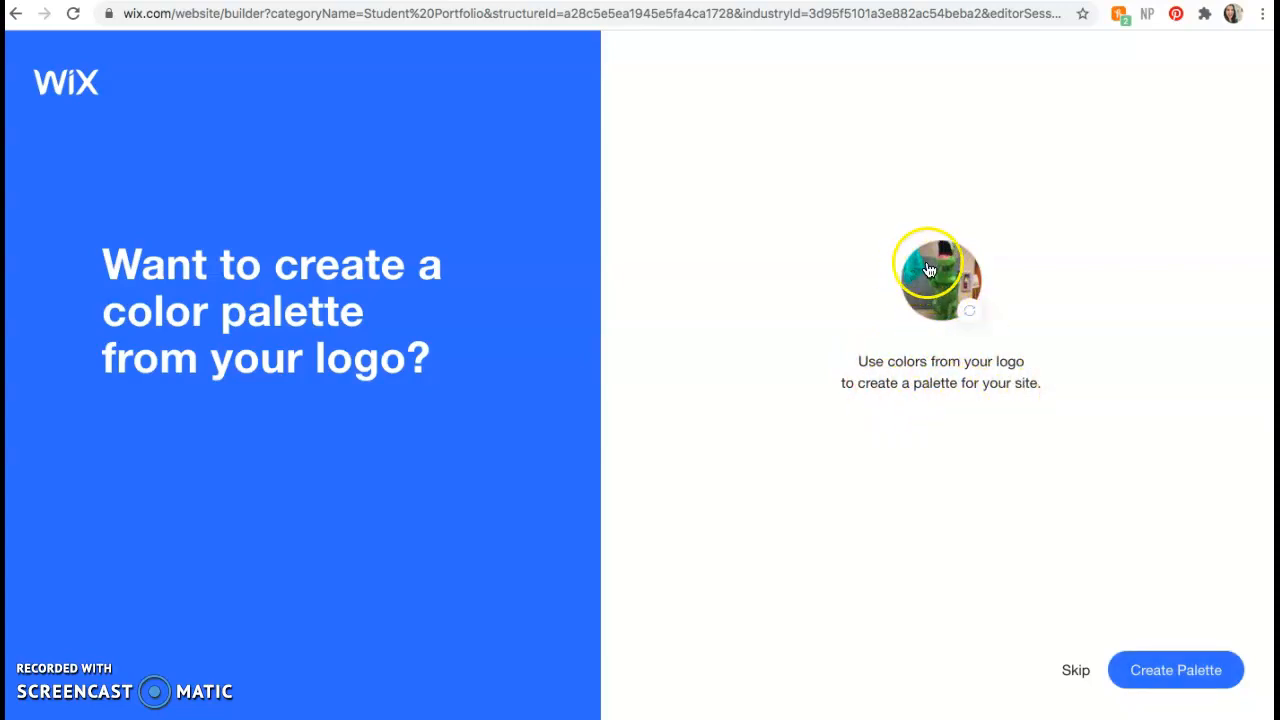
pyautogui.moveTo(916, 540)
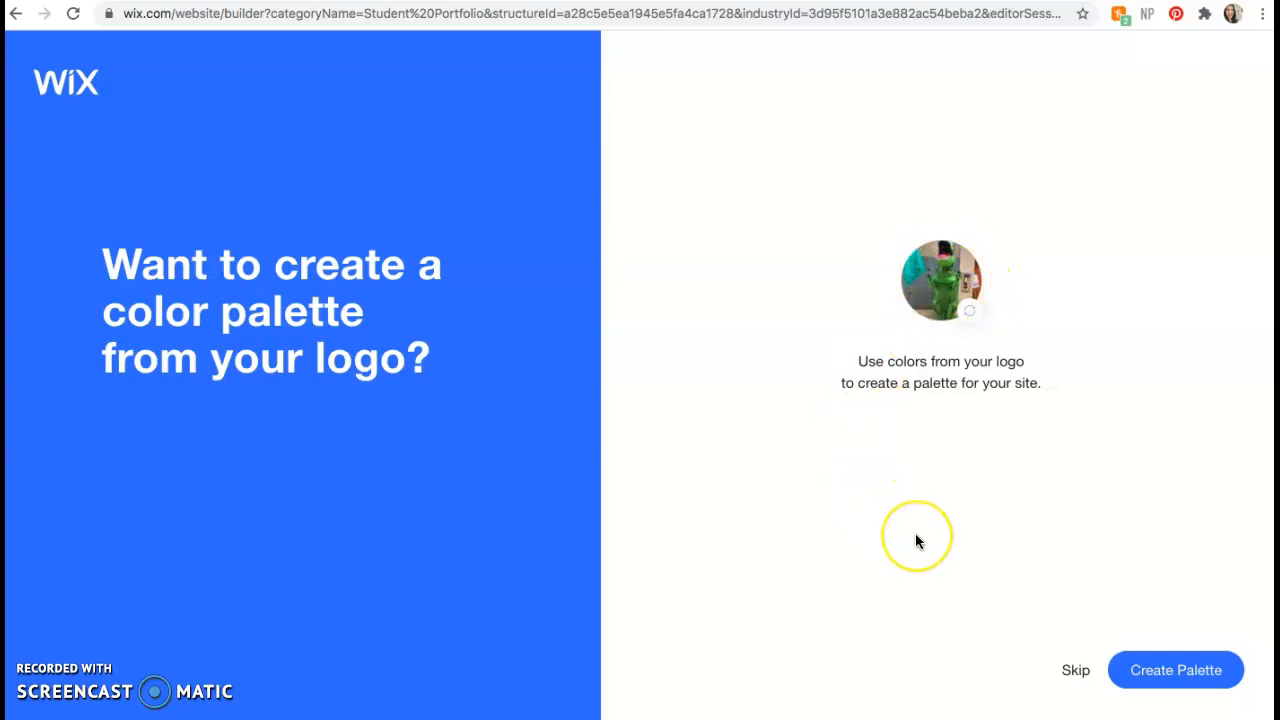
pyautogui.moveTo(1076, 670)
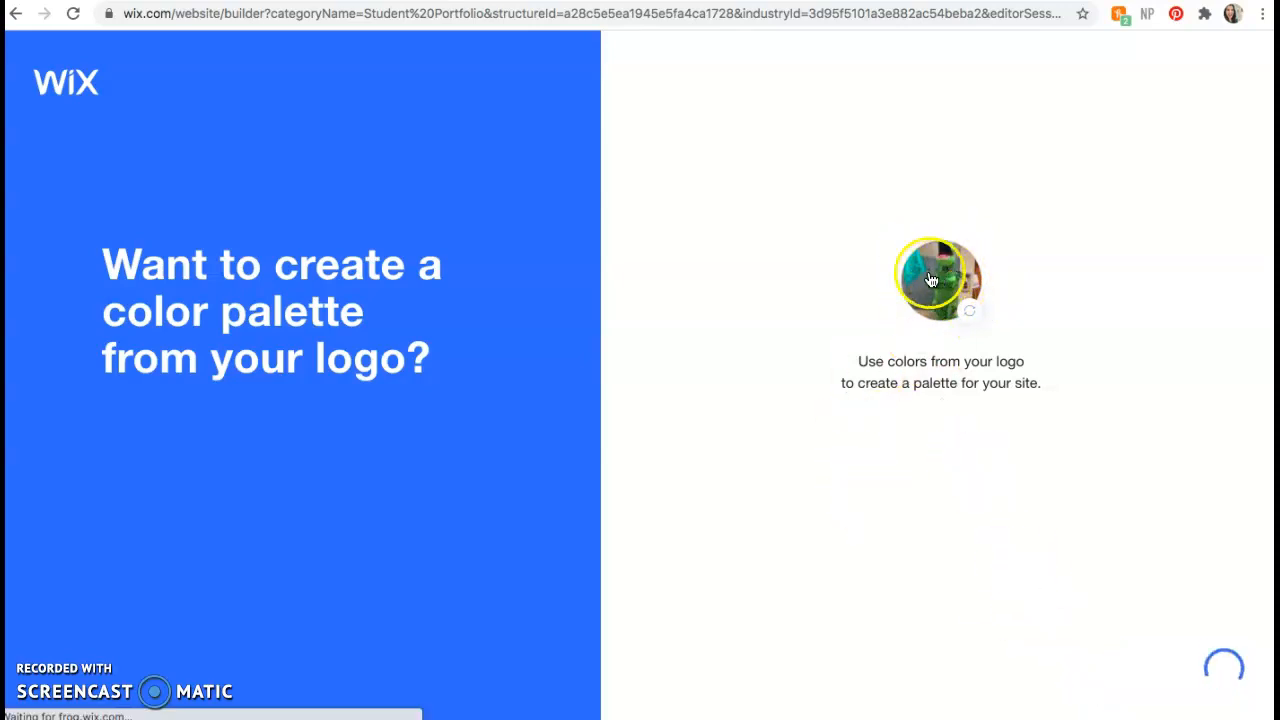
pyautogui.moveTo(914, 520)
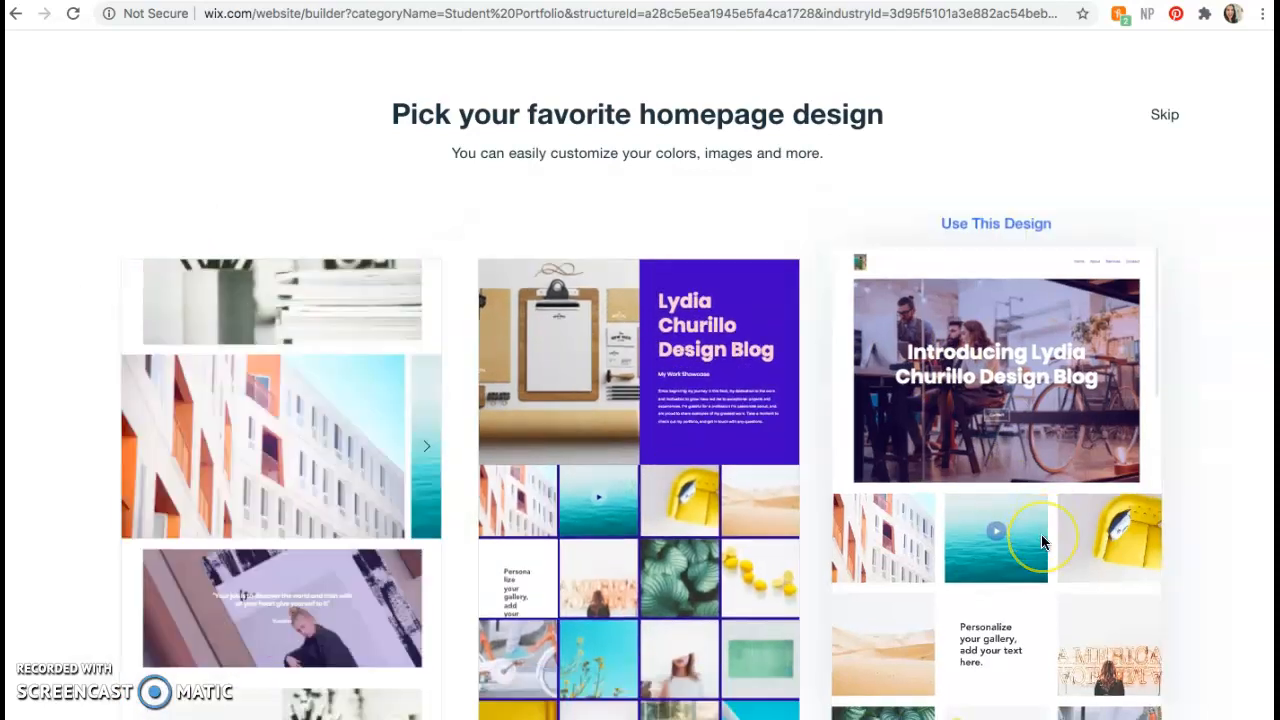
# Use the purple-title homepage design so the editor loads the blog homepage.
pyautogui.scroll(-3)
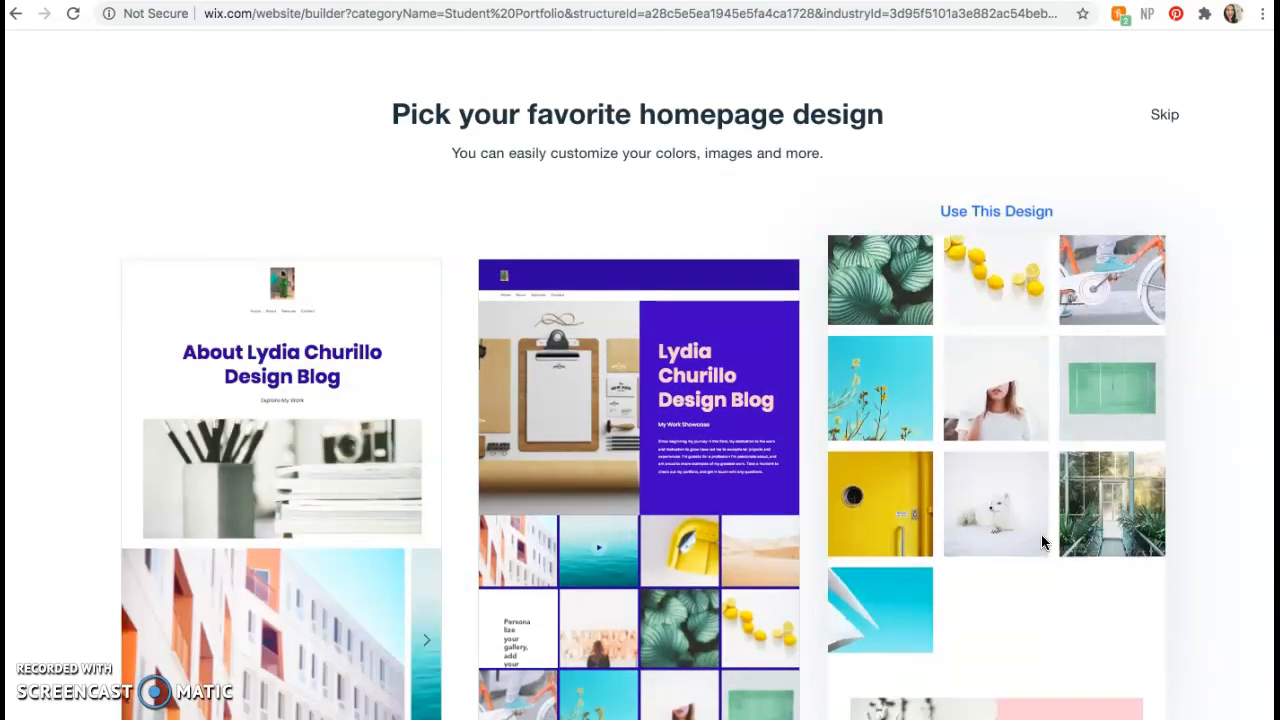
pyautogui.scroll(-3)
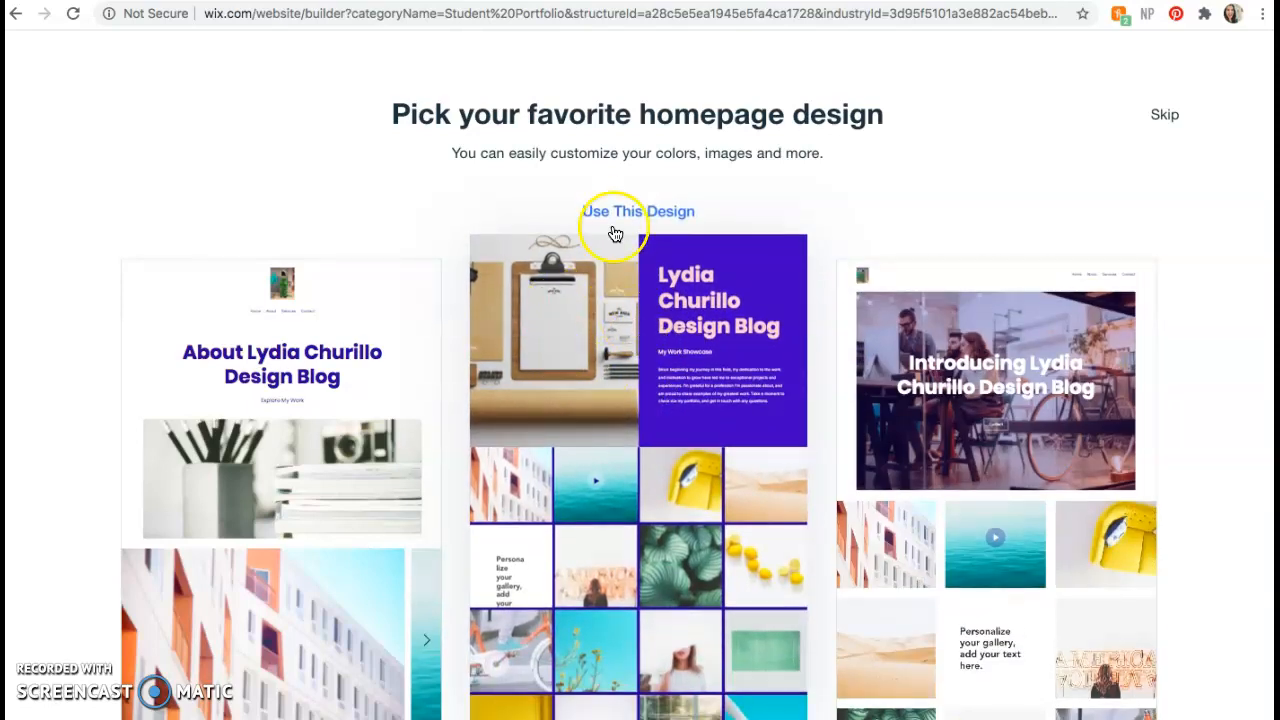
pyautogui.click(636, 212)
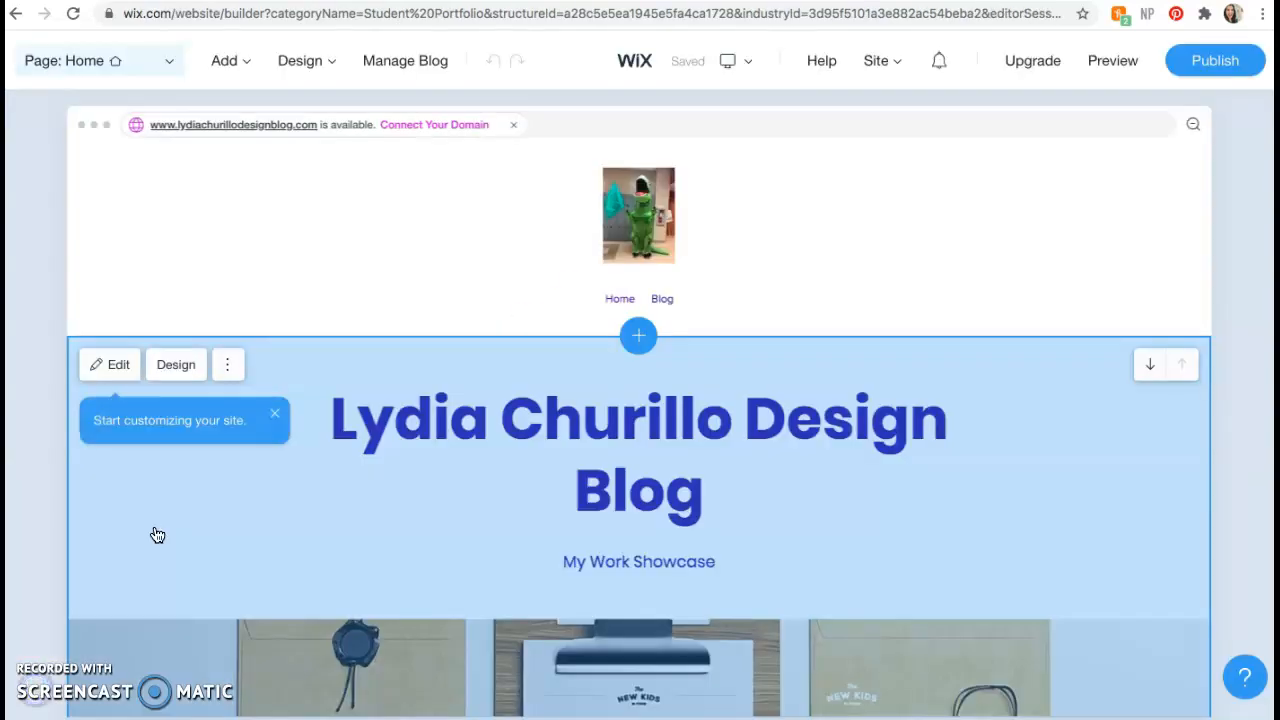
# Look over the homepage sections and show the header section's More Actions menu.
pyautogui.scroll(-3)
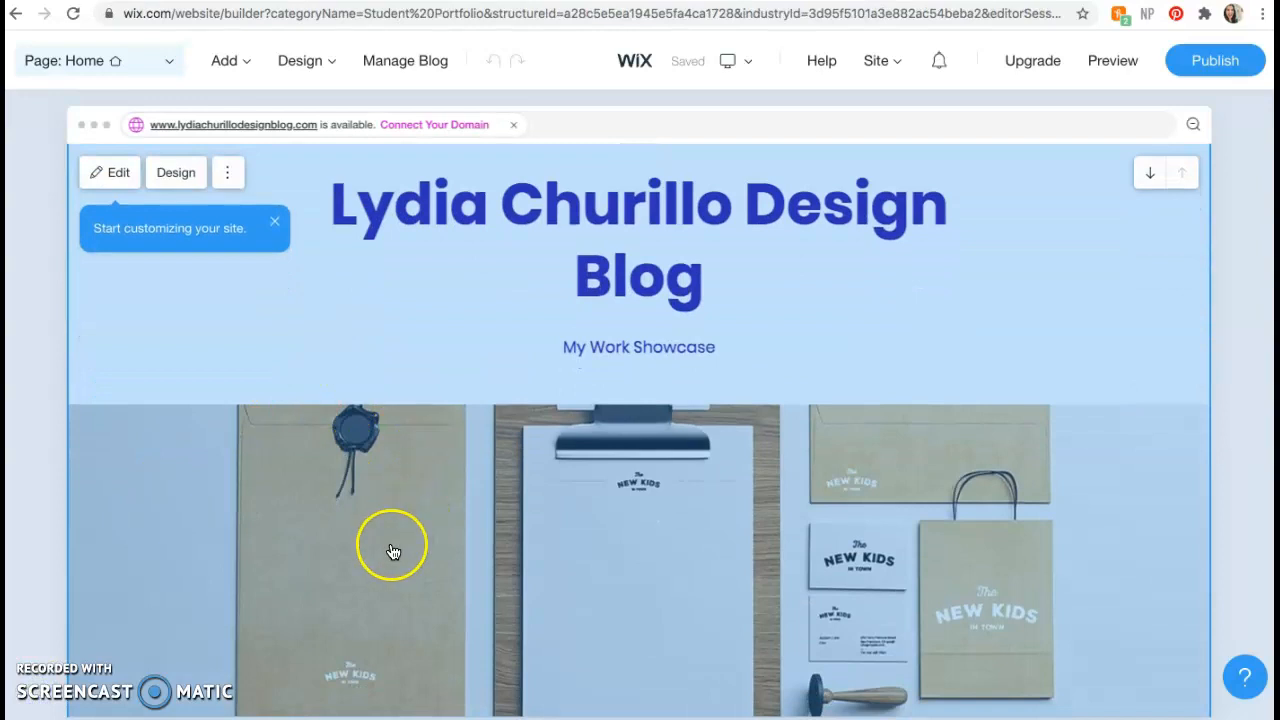
pyautogui.scroll(-3)
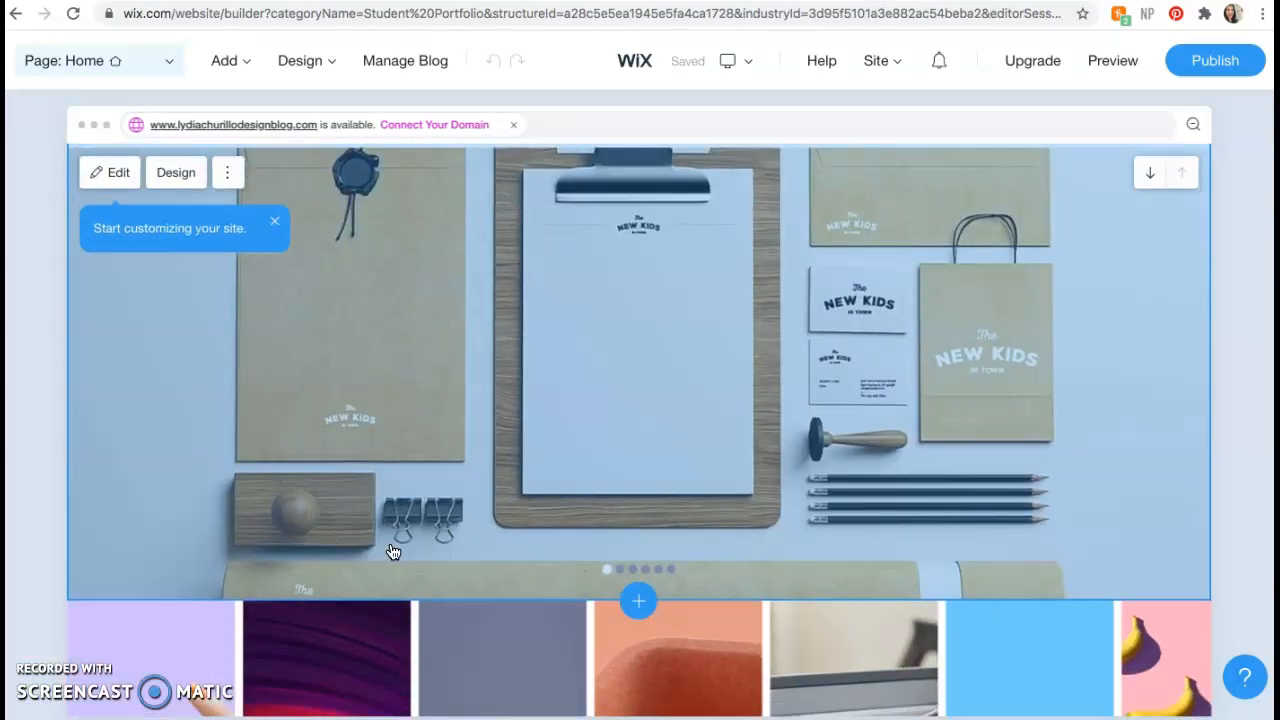
pyautogui.scroll(3)
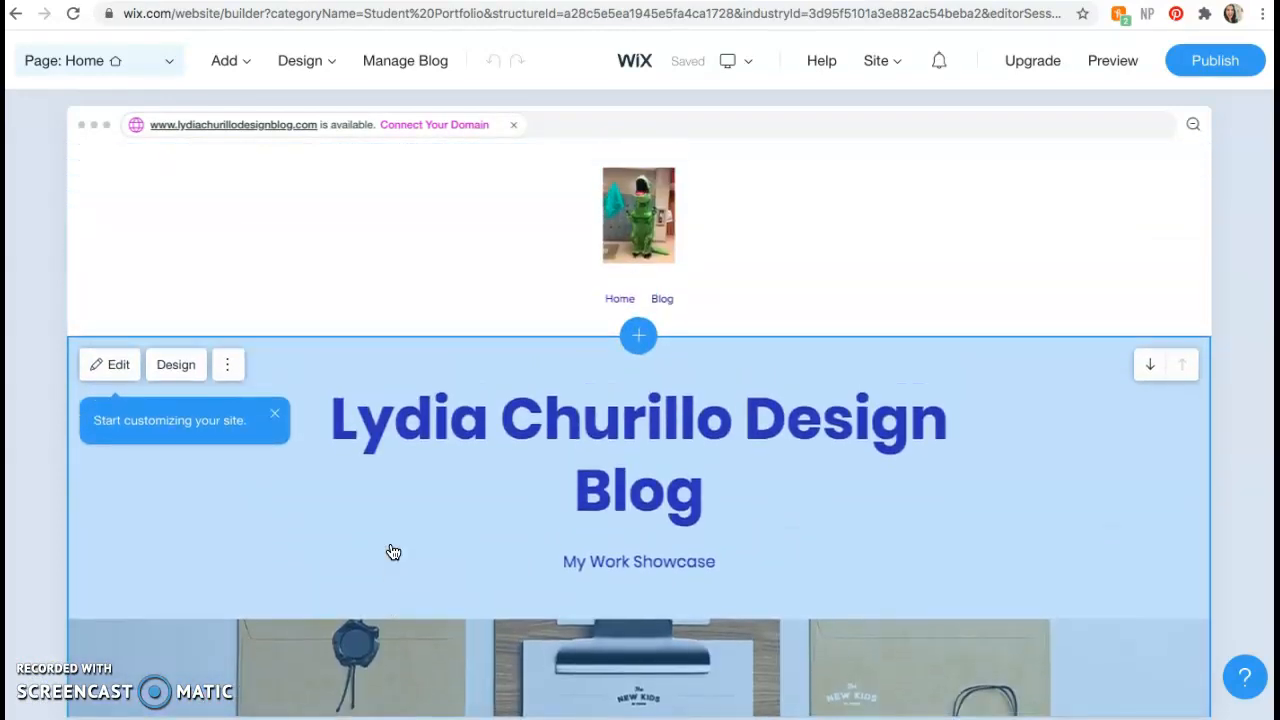
pyautogui.scroll(-3)
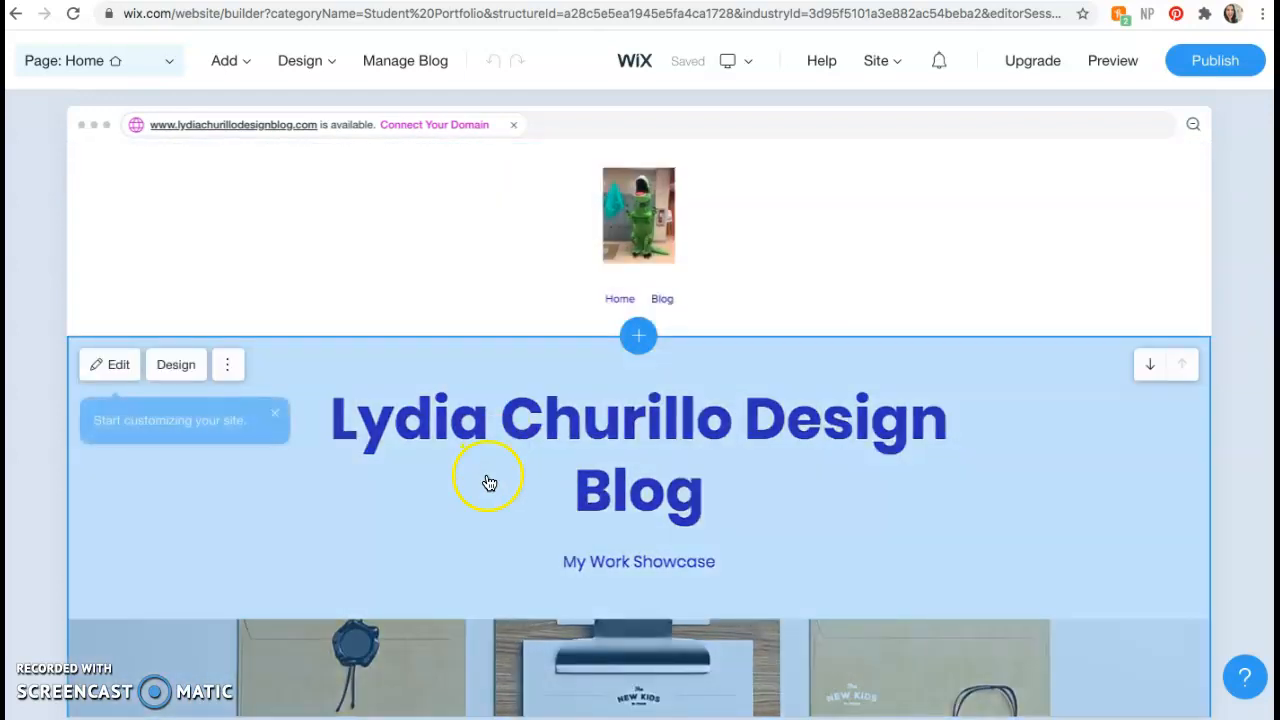
pyautogui.scroll(-3)
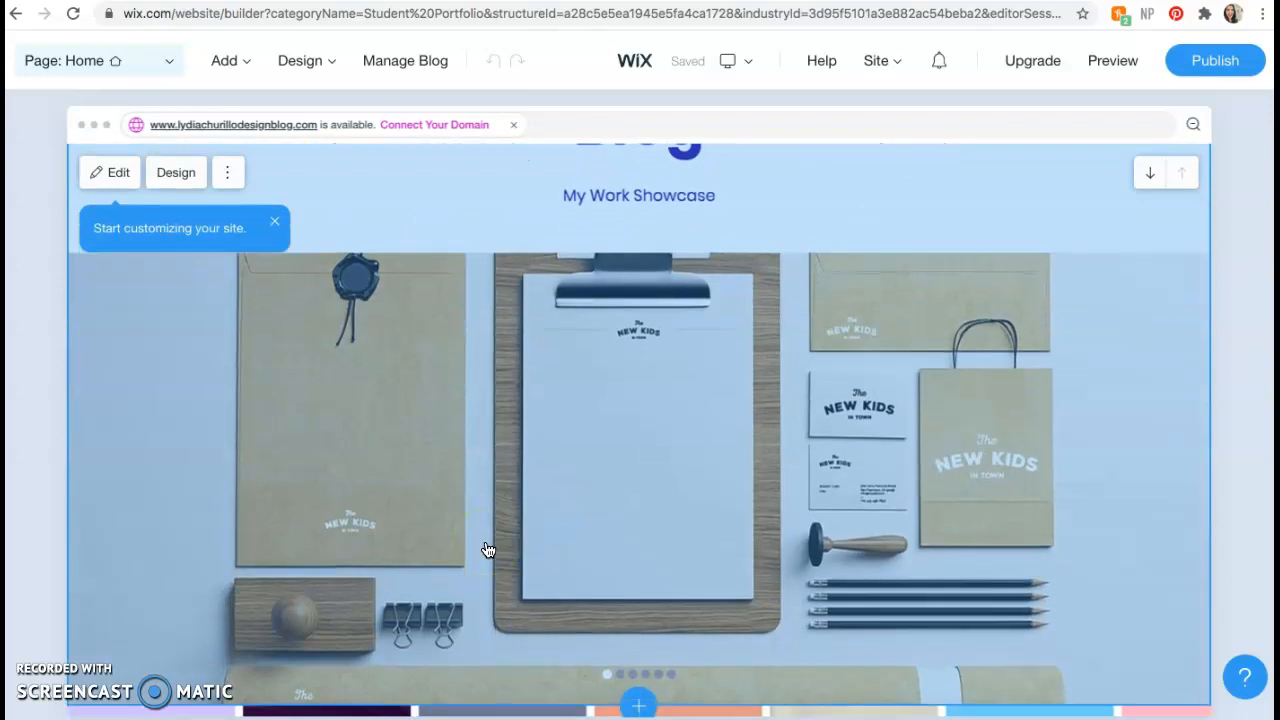
pyautogui.scroll(3)
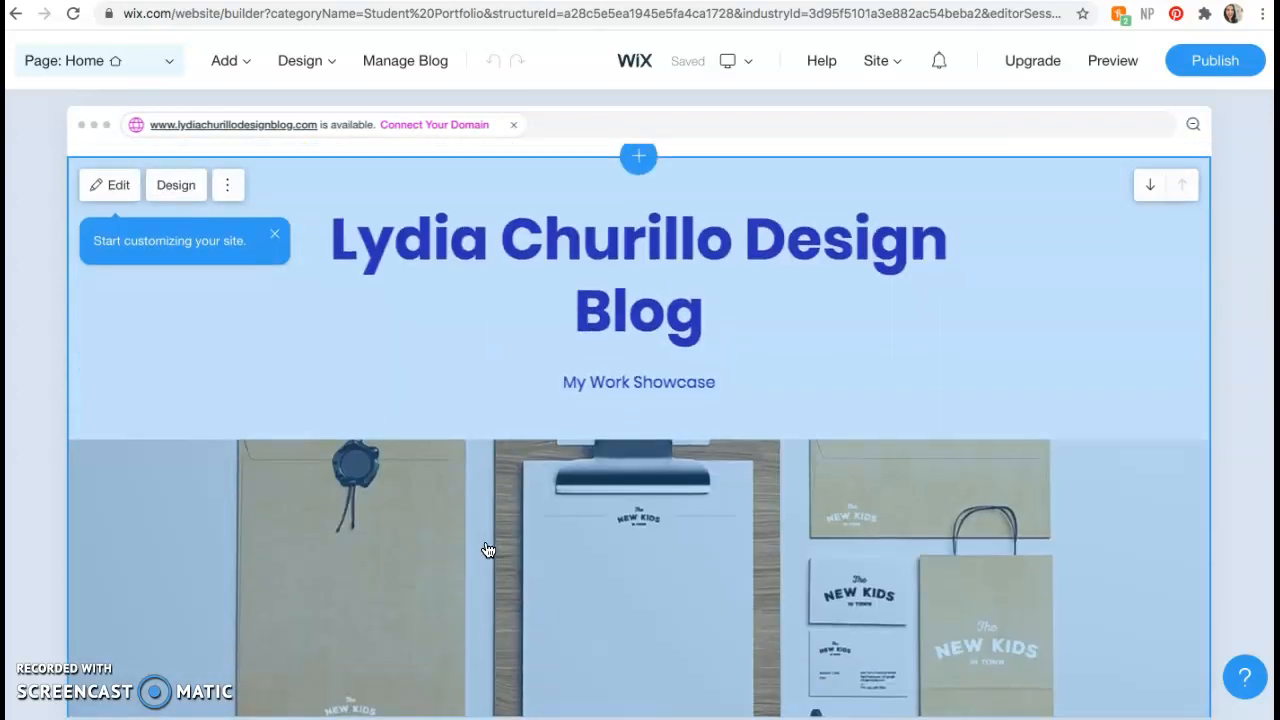
pyautogui.scroll(-3)
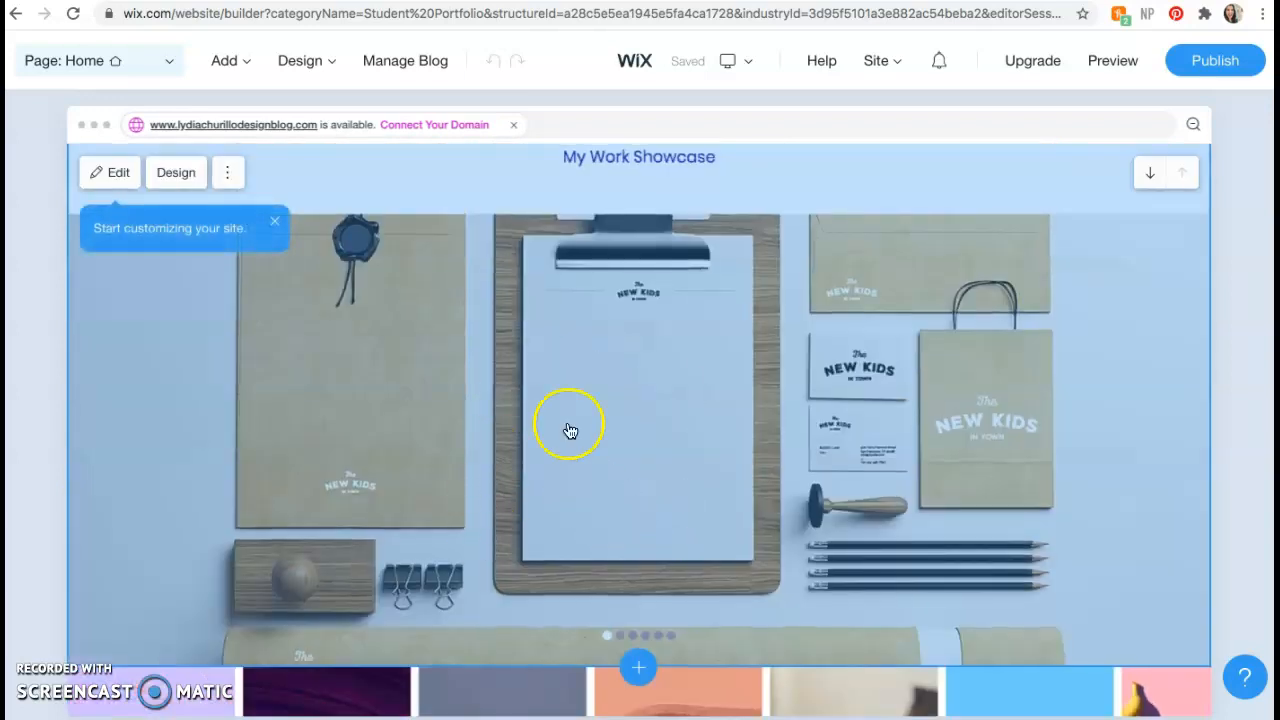
pyautogui.scroll(3)
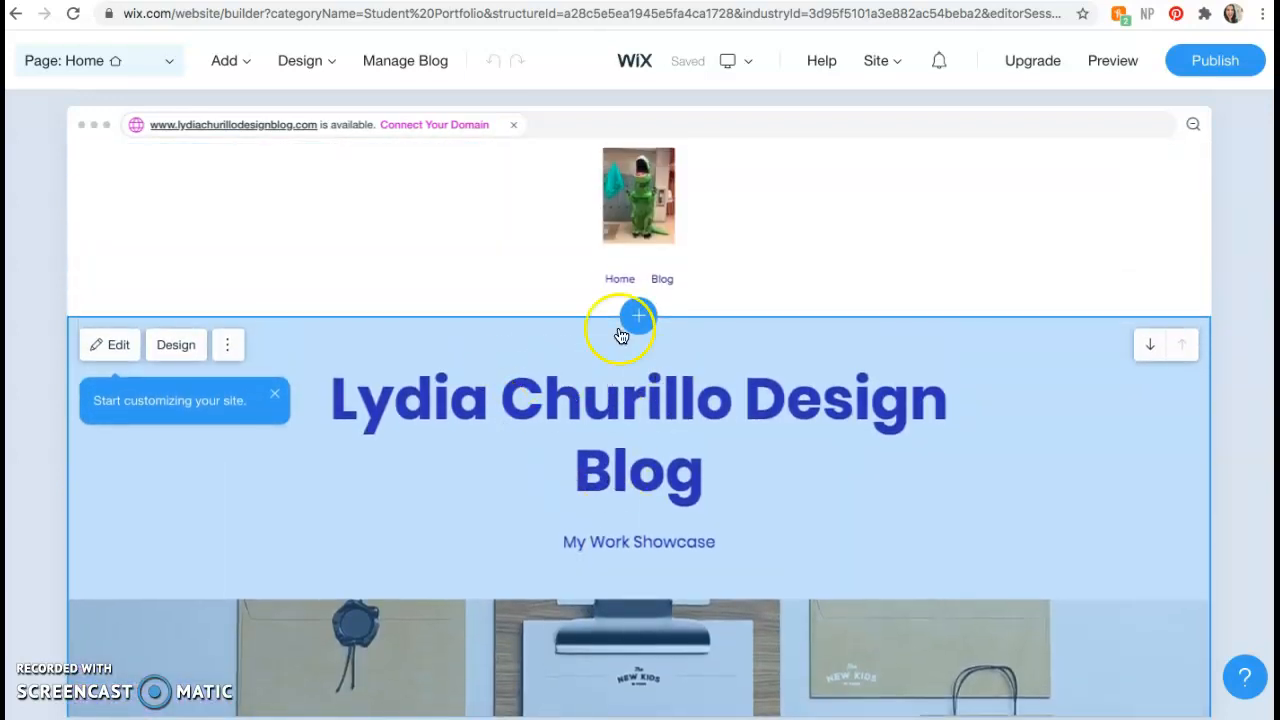
pyautogui.scroll(-3)
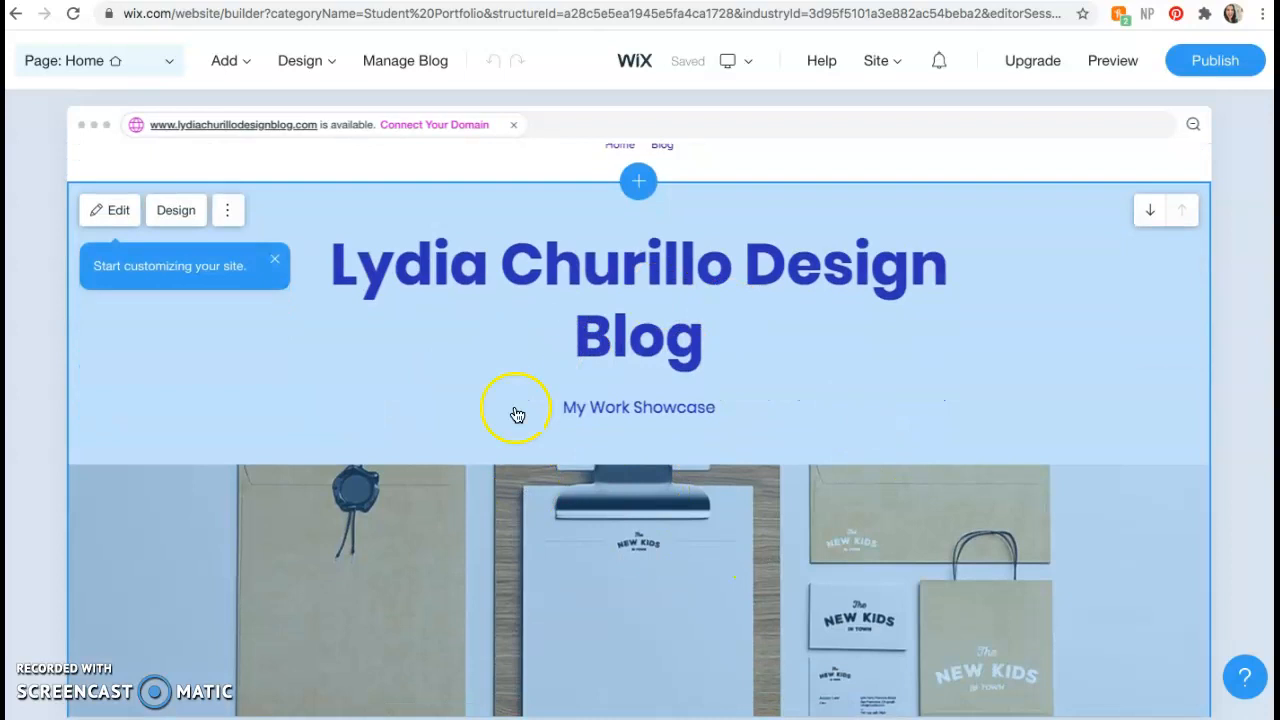
pyautogui.click(228, 210)
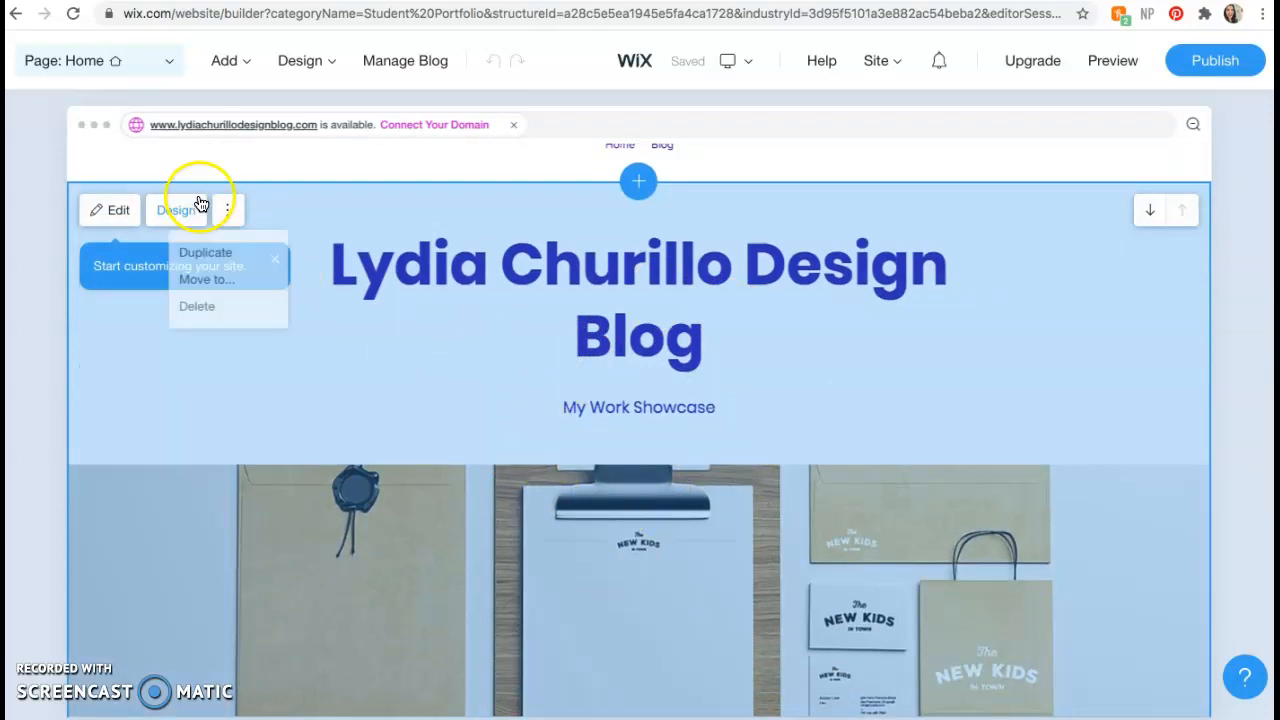
# Apply the header layout with the title on the right and select its background image.
pyautogui.click(176, 210)
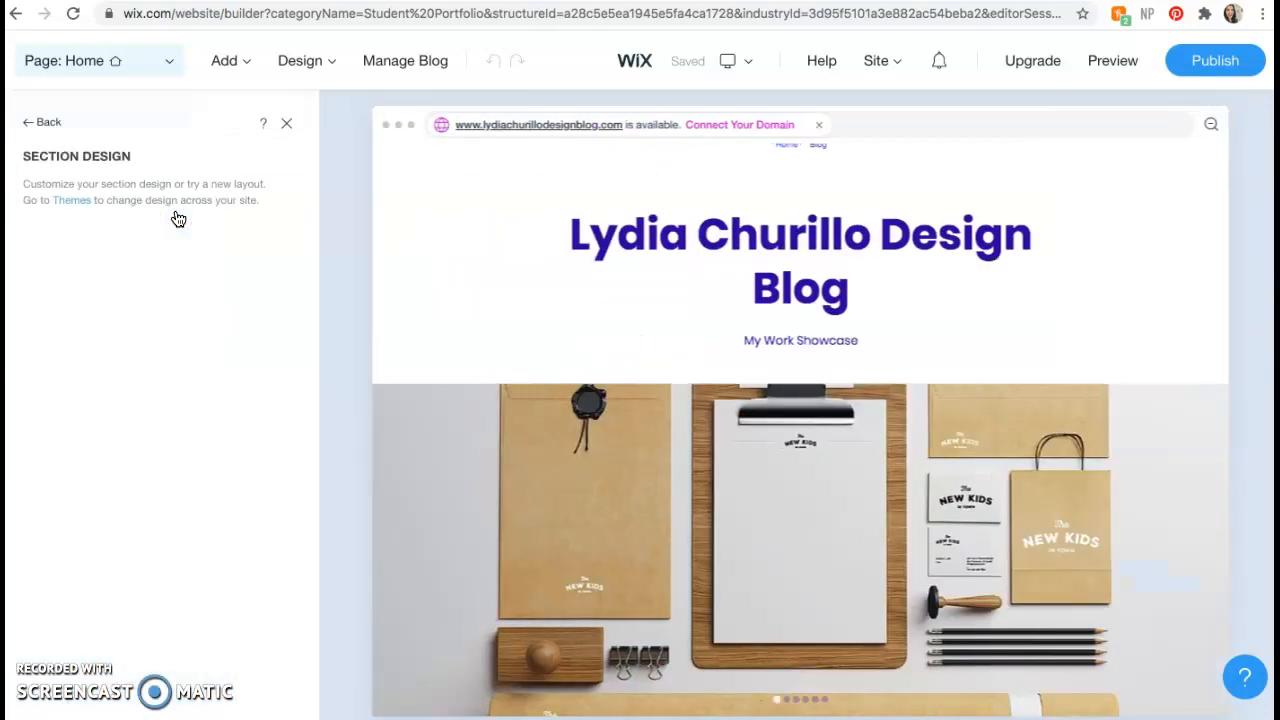
pyautogui.moveTo(168, 428)
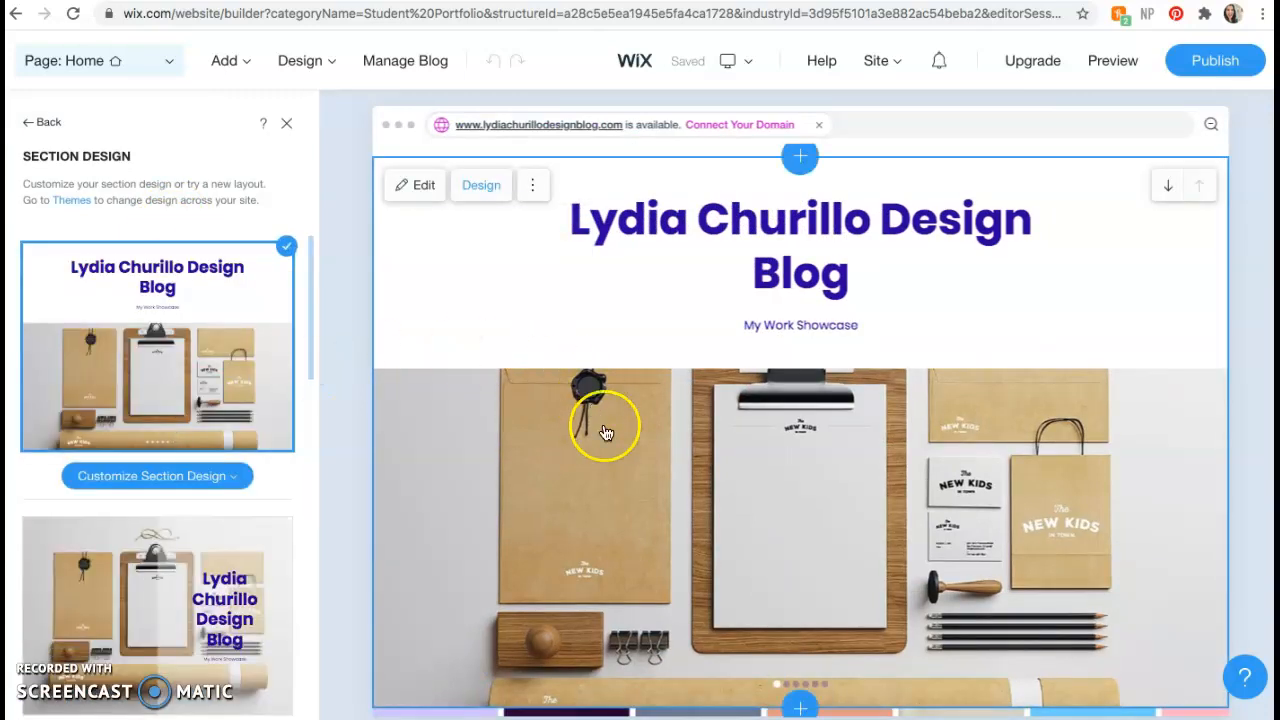
pyautogui.scroll(-3)
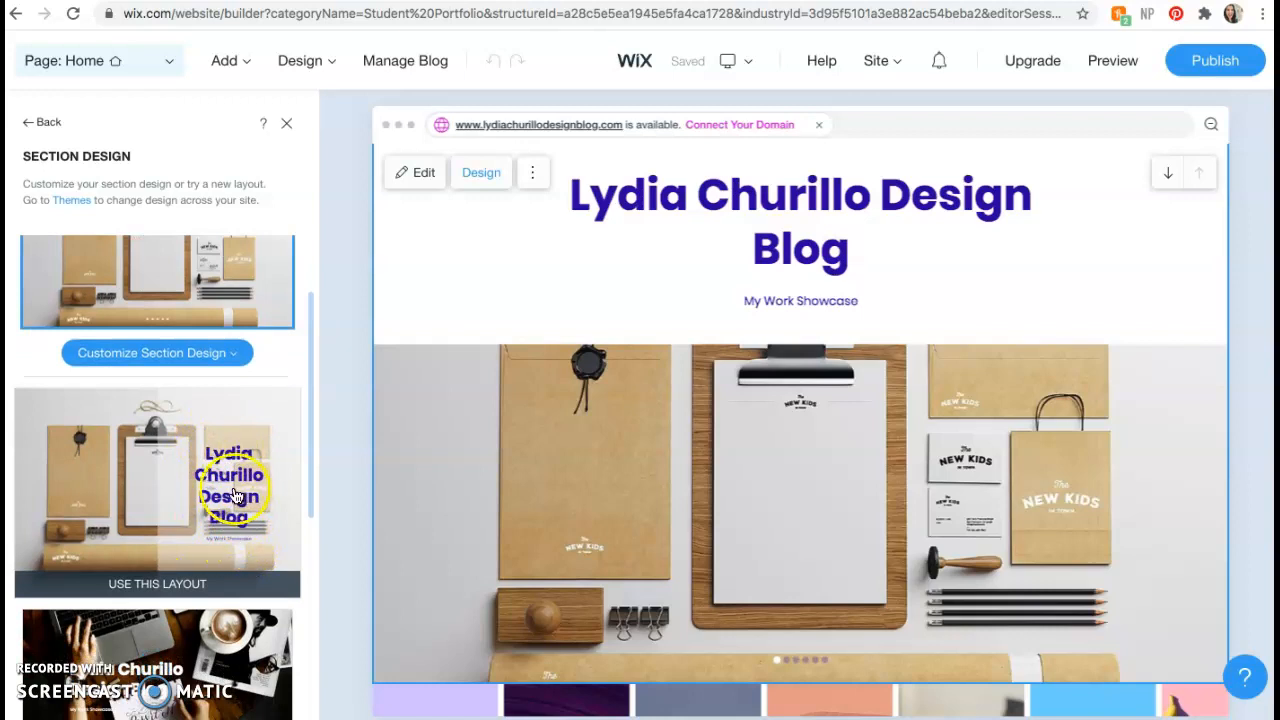
pyautogui.click(156, 490)
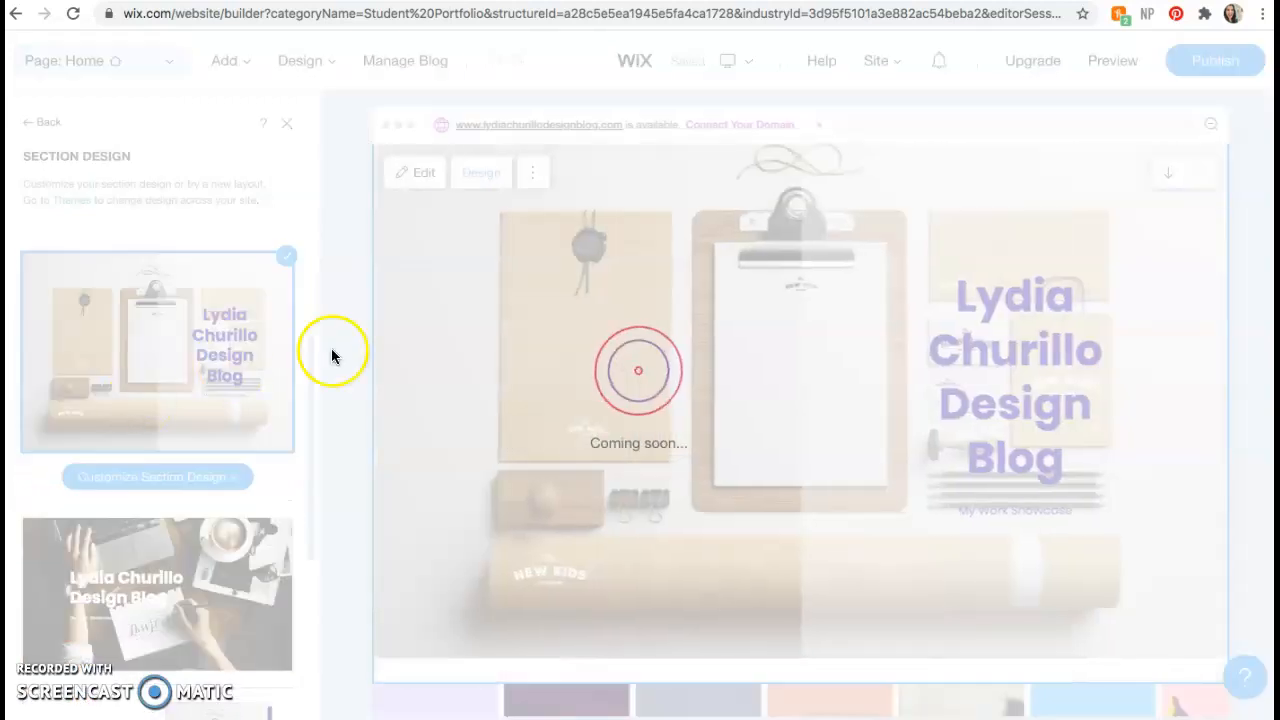
pyautogui.moveTo(1008, 414)
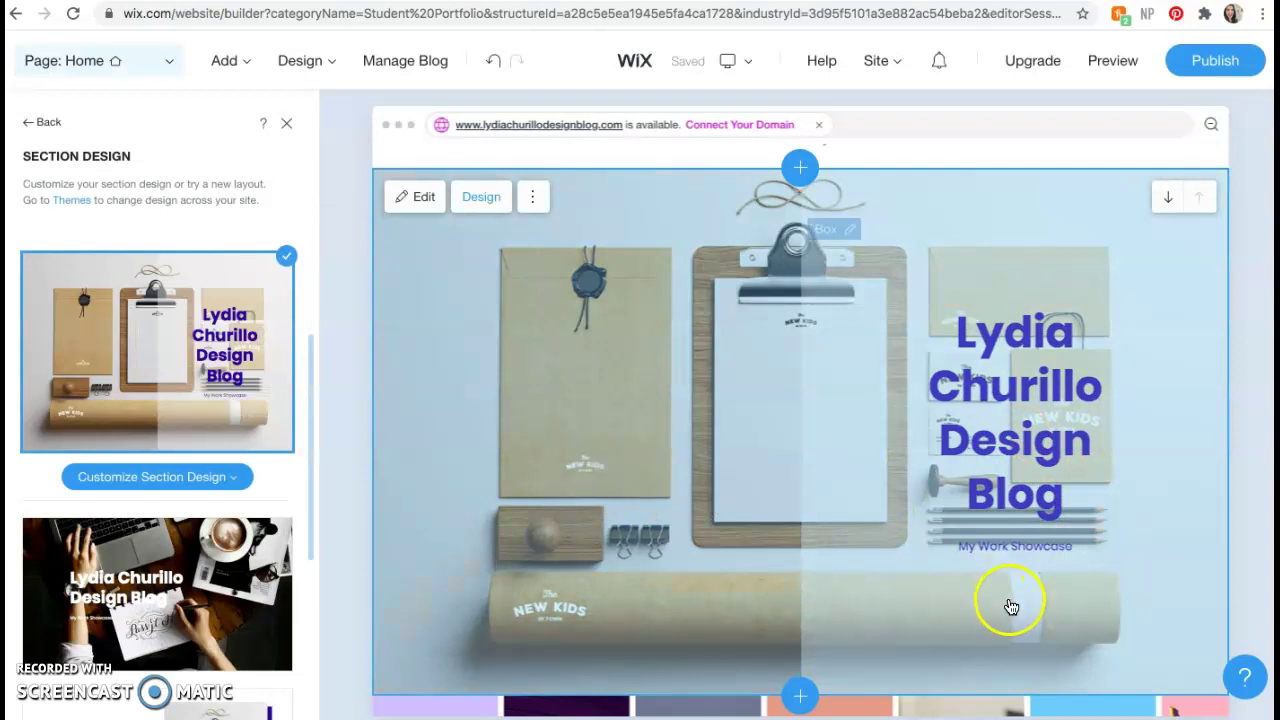
pyautogui.click(404, 230)
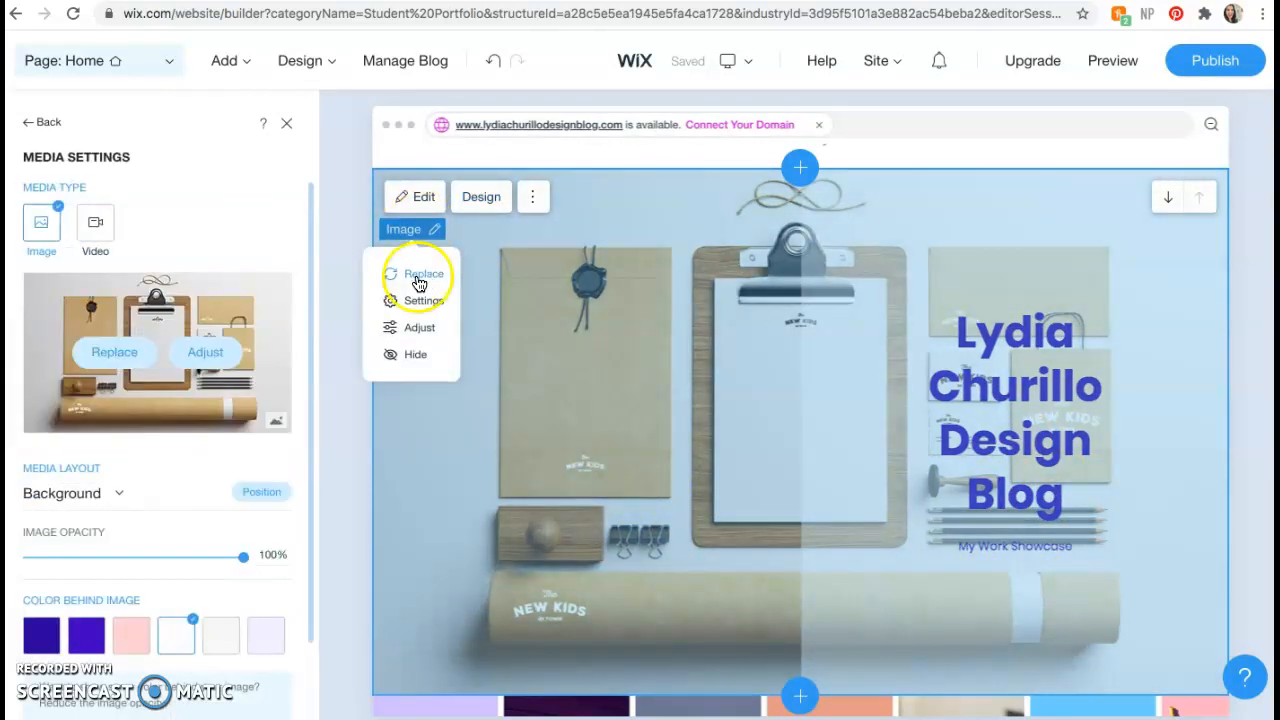
# Replace the header background by uploading new media from this computer.
pyautogui.click(424, 272)
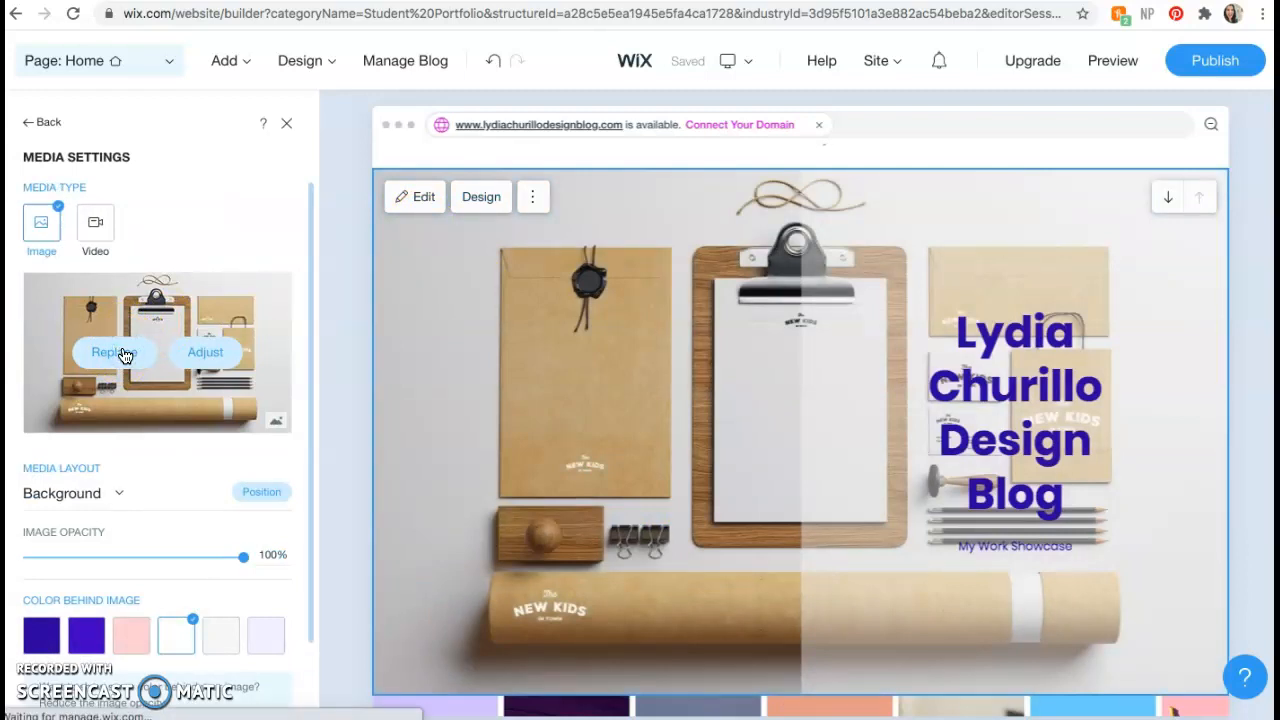
pyautogui.click(114, 352)
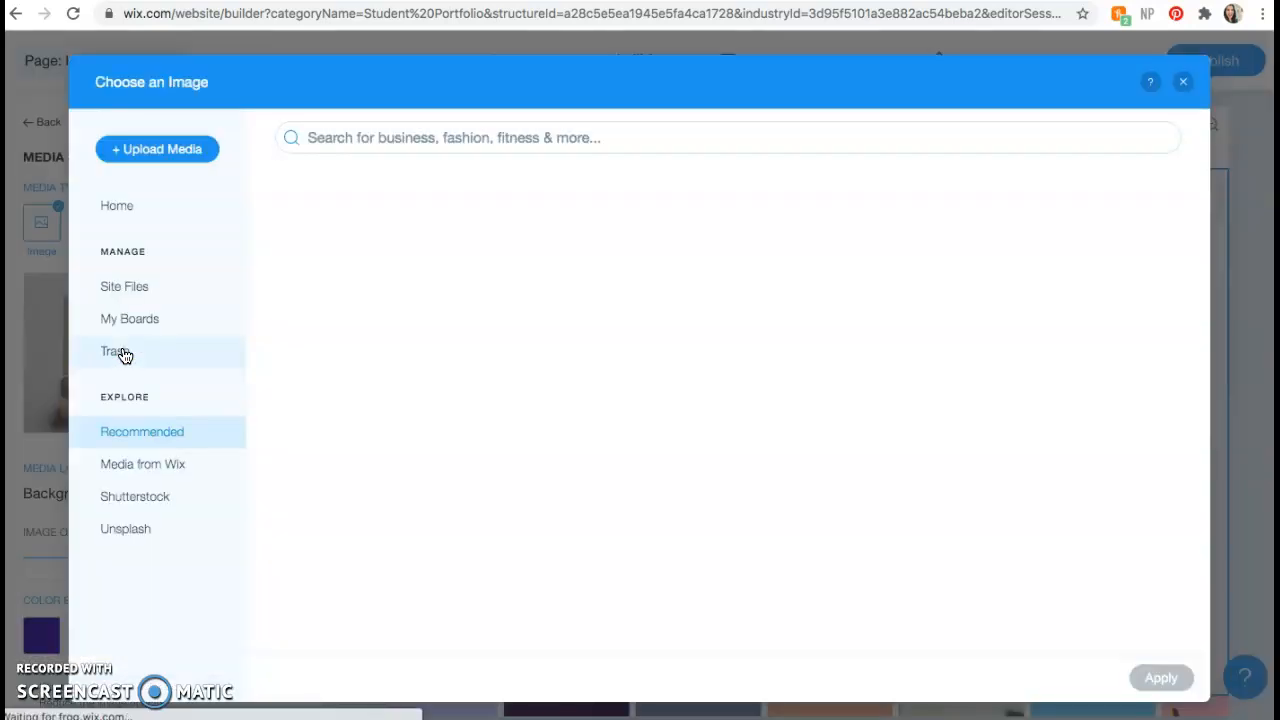
pyautogui.moveTo(156, 148)
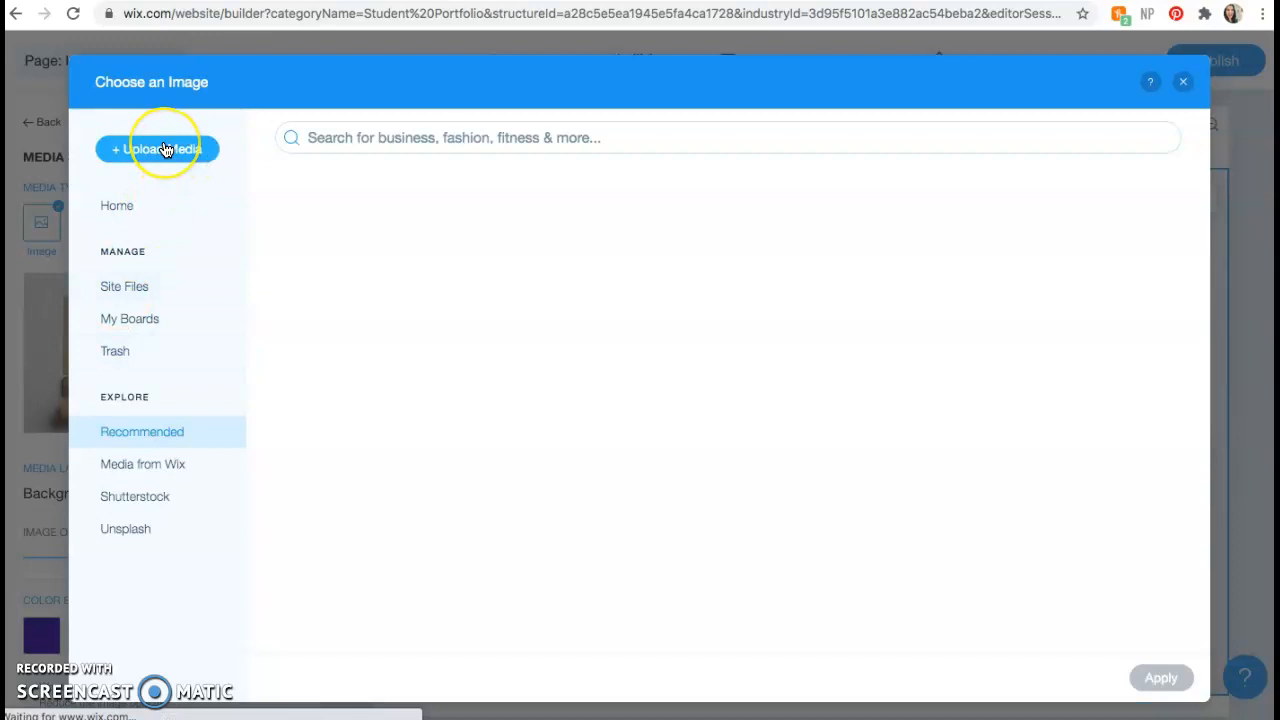
pyautogui.moveTo(156, 148)
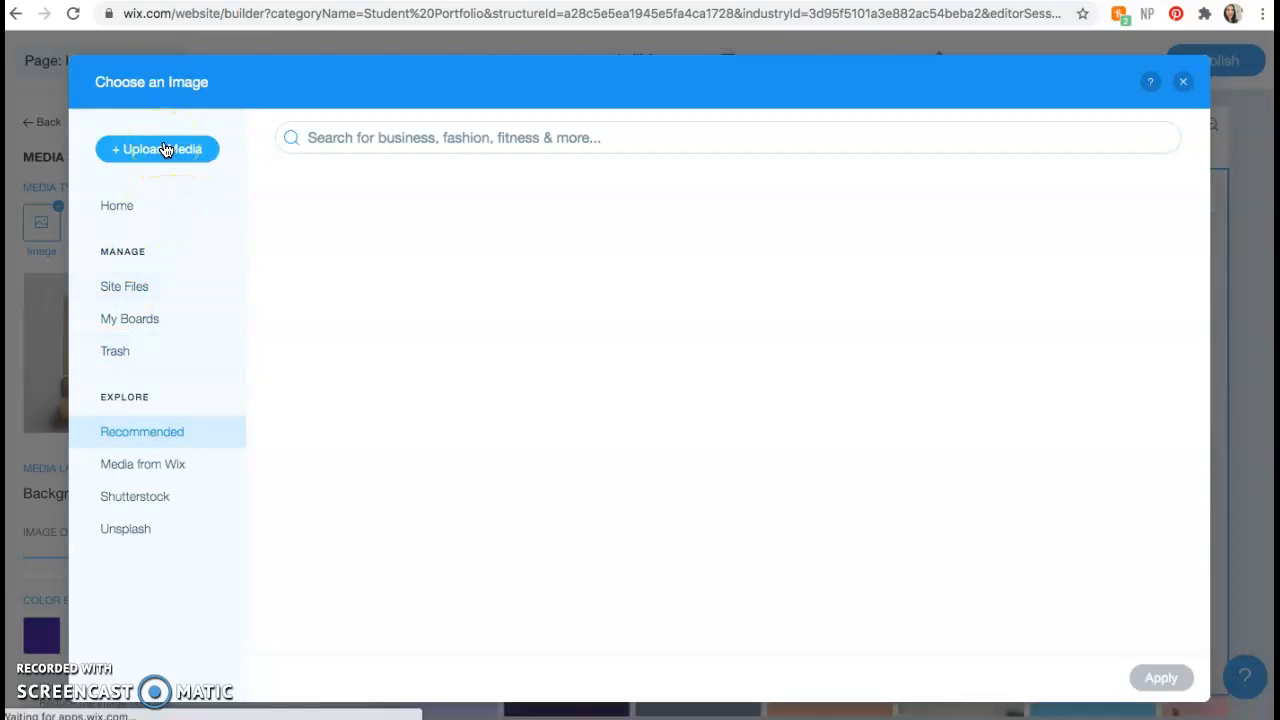
pyautogui.click(156, 148)
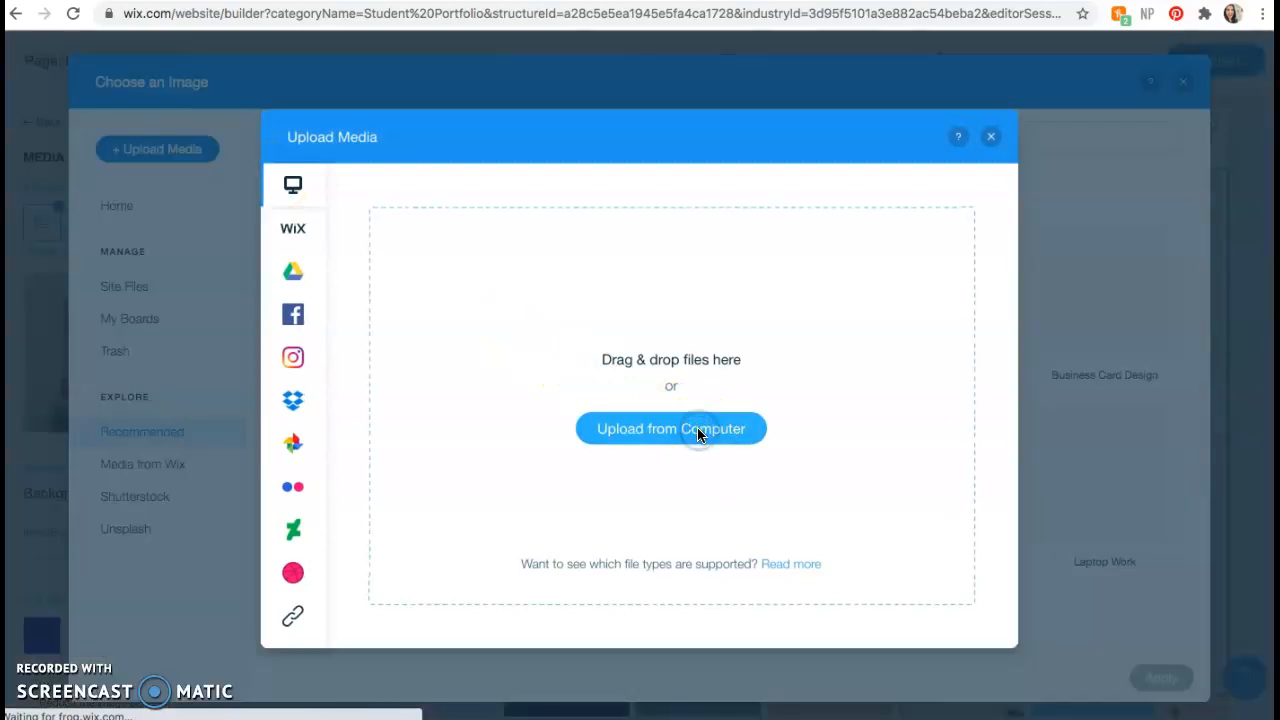
pyautogui.click(672, 428)
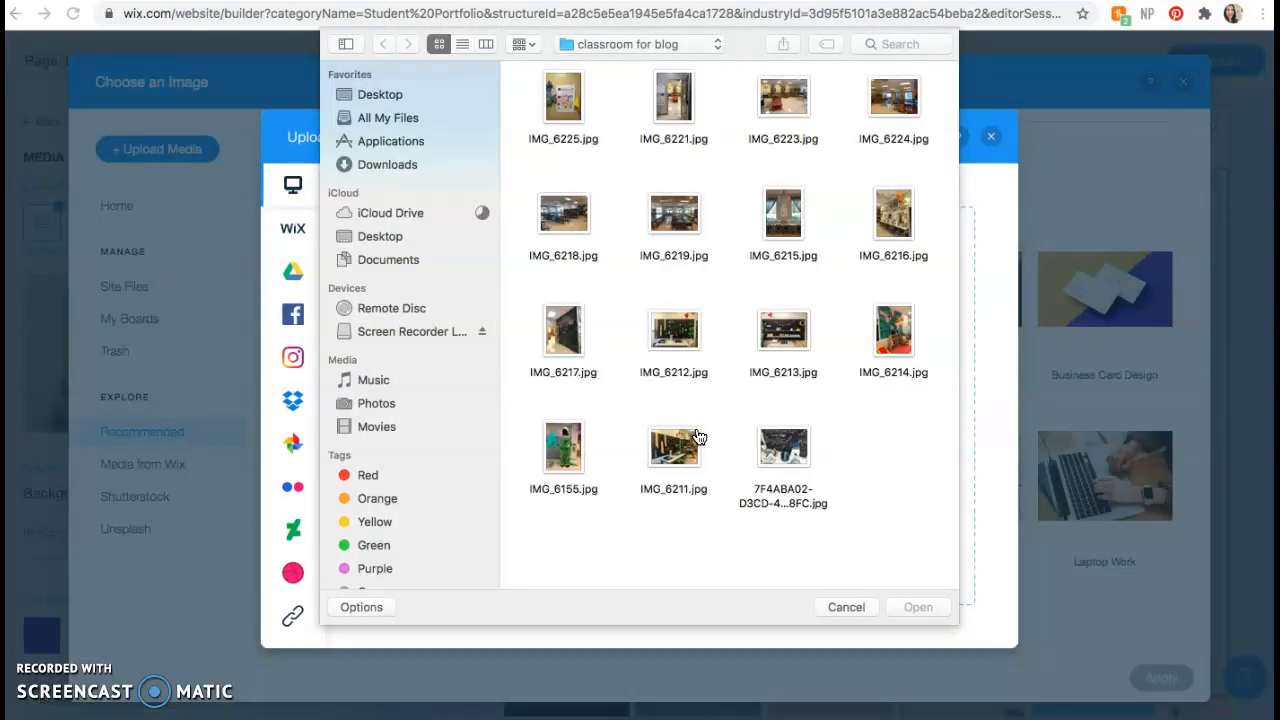
pyautogui.moveTo(820, 436)
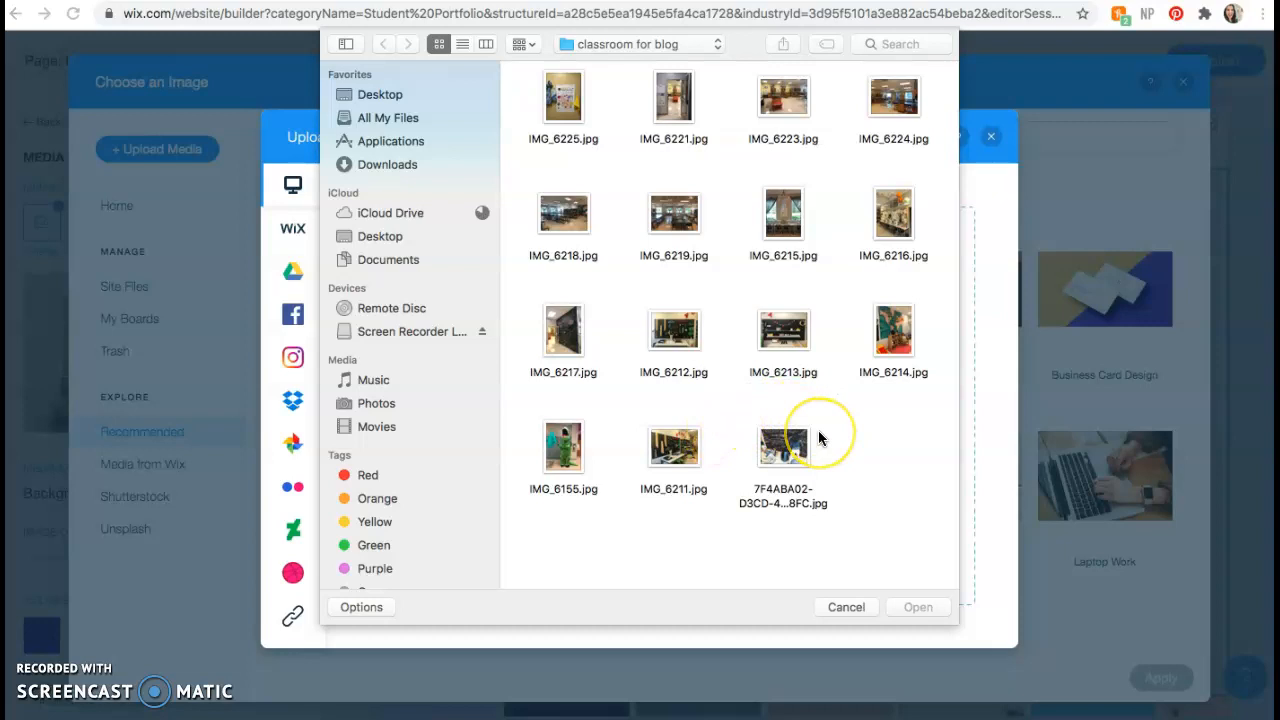
# Choose IMG_6220.jpg from the Desktop folder and upload it.
pyautogui.click(380, 94)
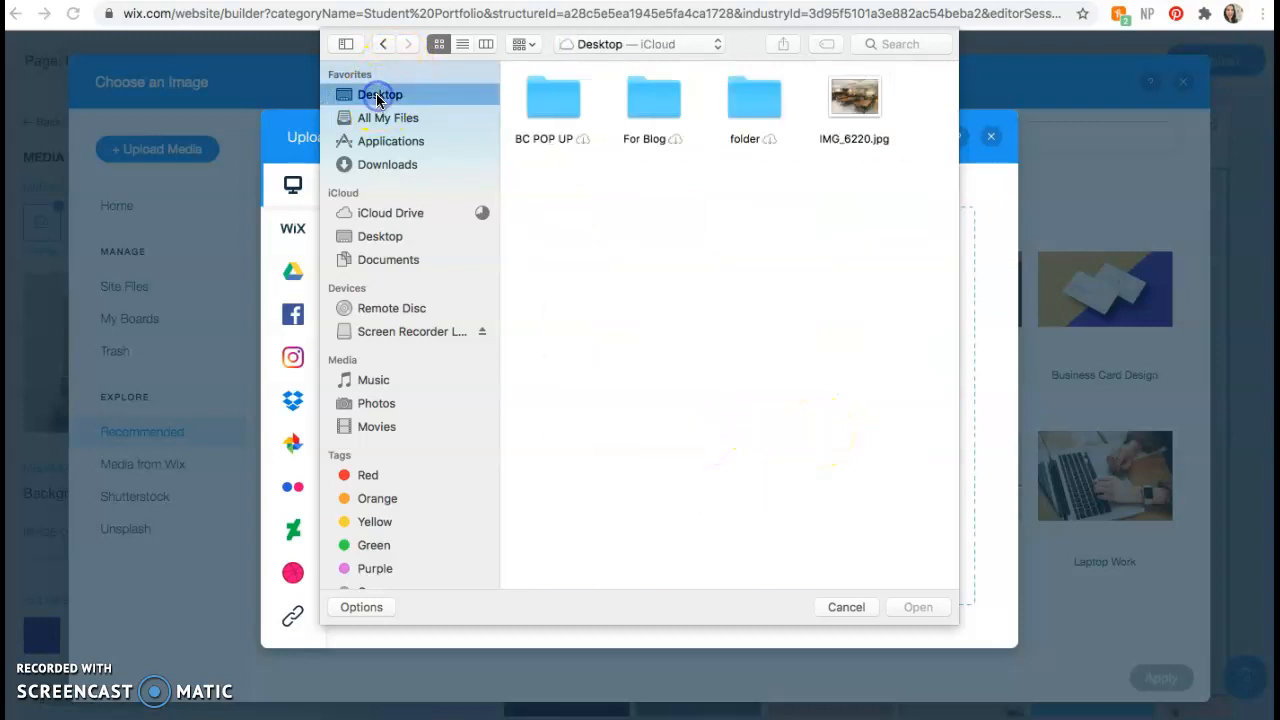
pyautogui.click(854, 96)
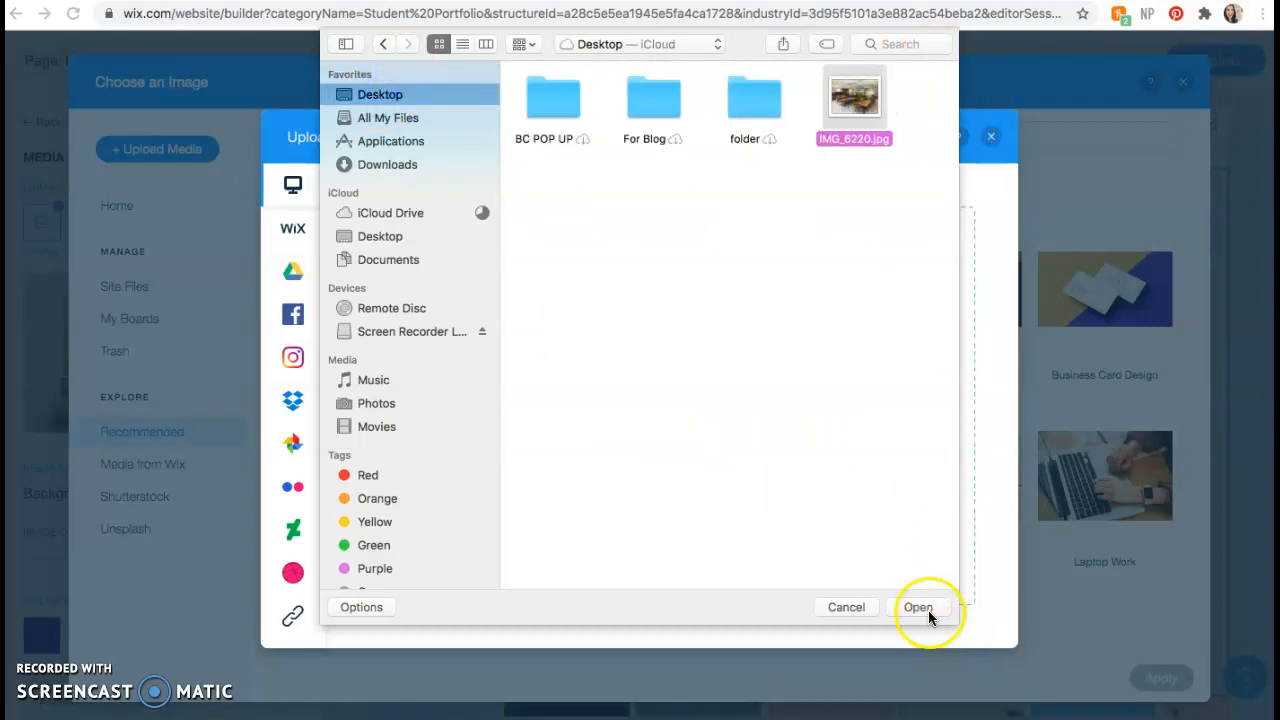
pyautogui.click(916, 608)
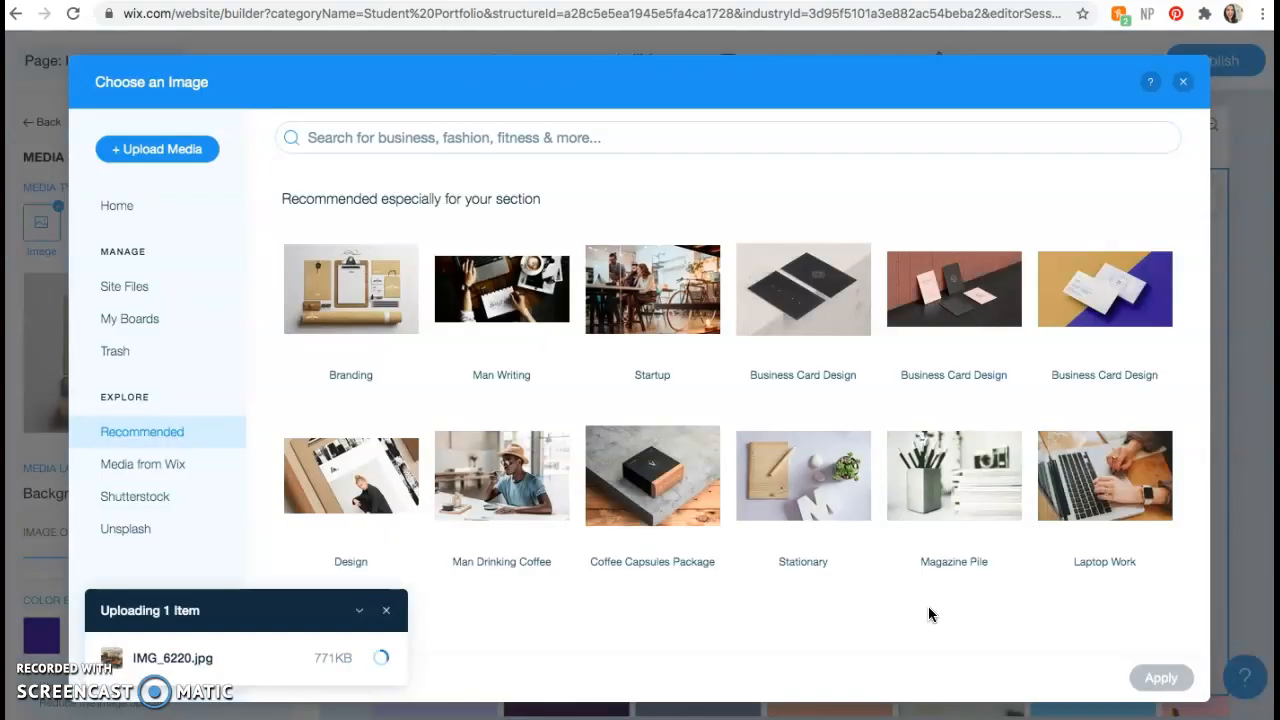
pyautogui.moveTo(796, 524)
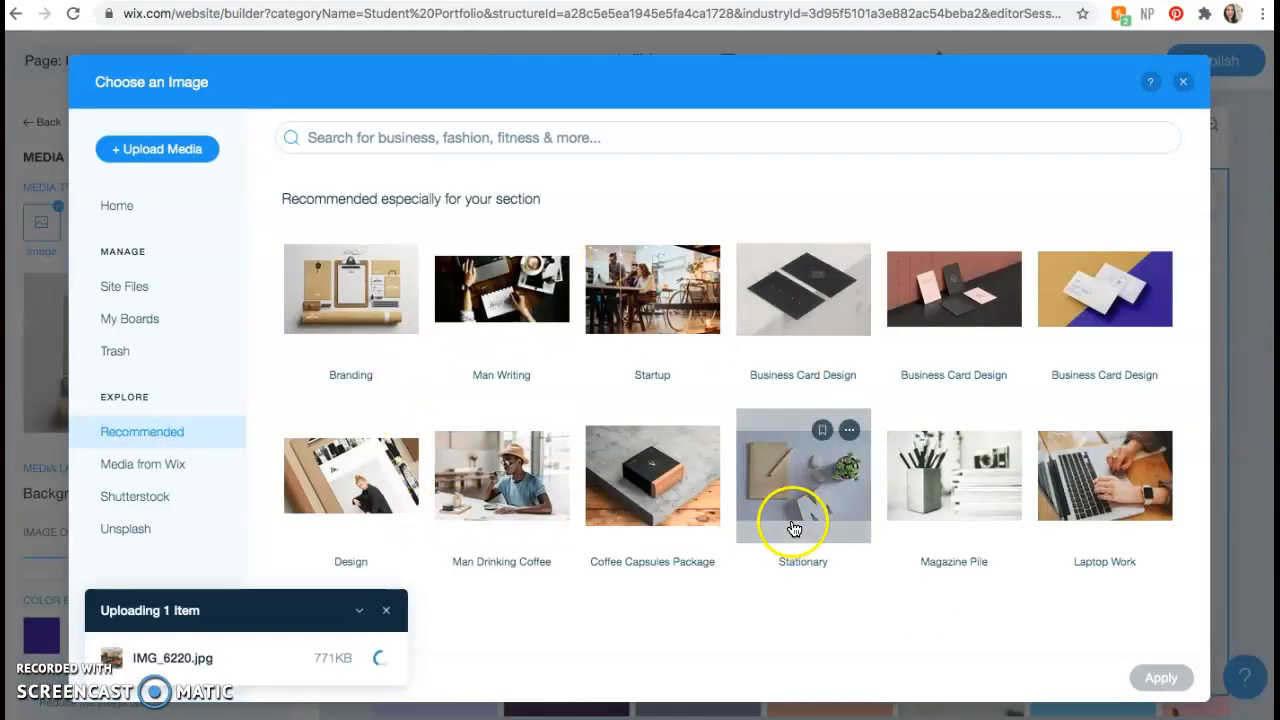
pyautogui.moveTo(976, 516)
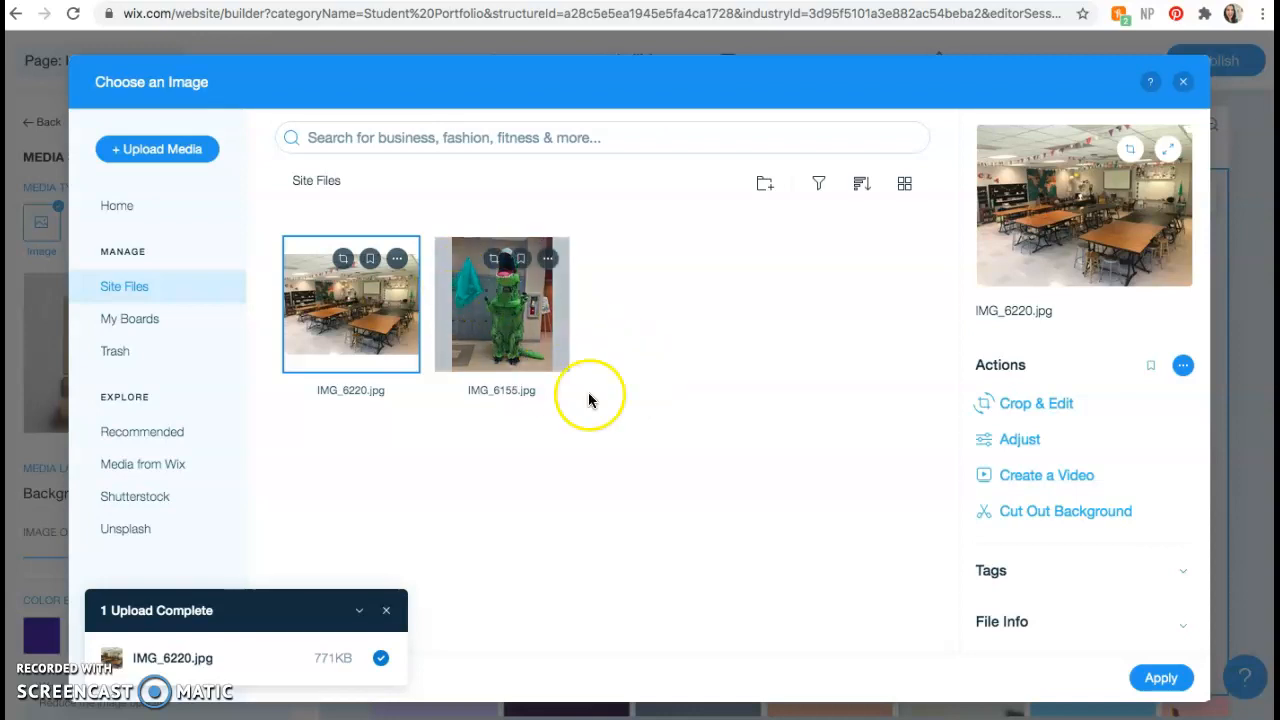
pyautogui.moveTo(684, 470)
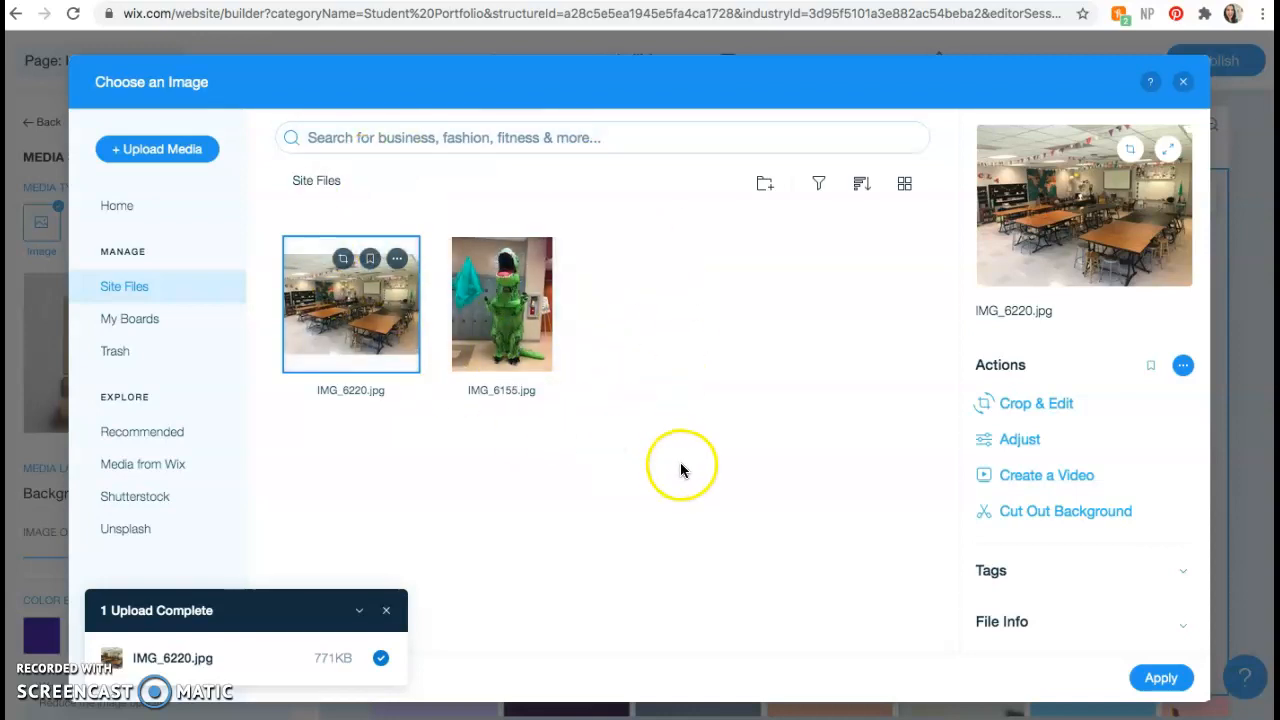
pyautogui.moveTo(1150, 652)
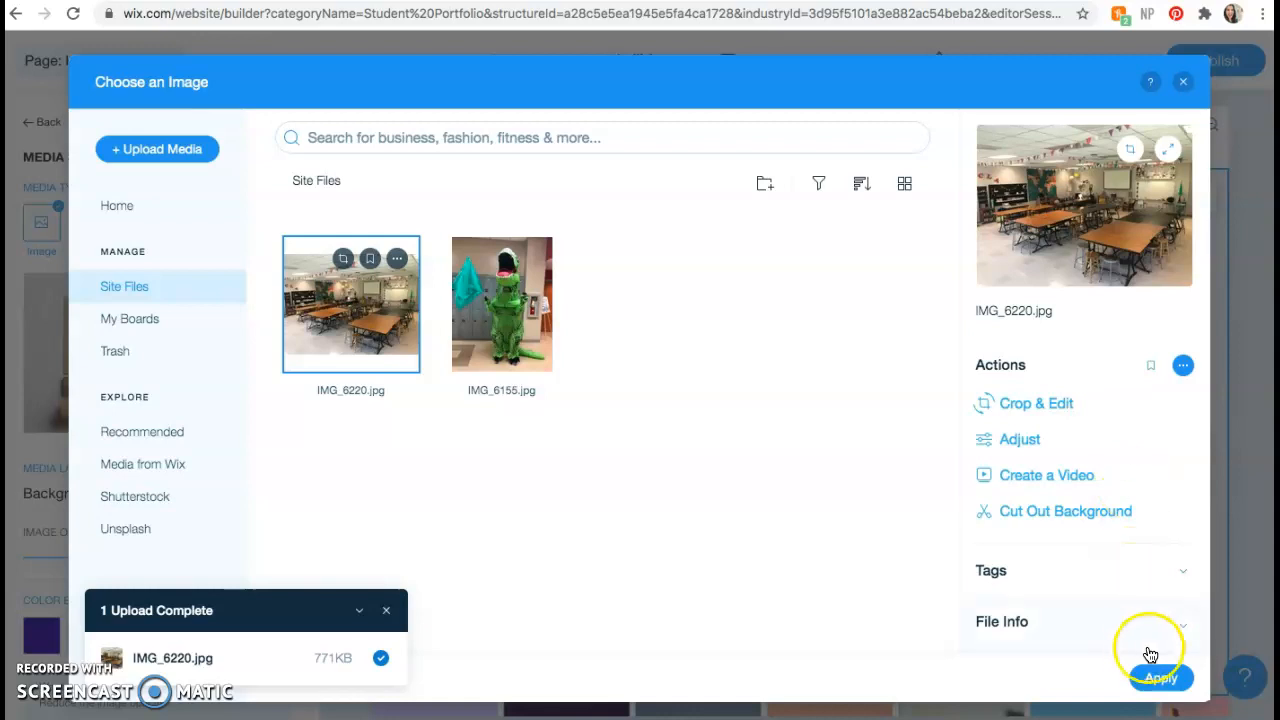
# Apply the uploaded classroom photo IMG_6220.jpg as the header background.
pyautogui.click(1160, 678)
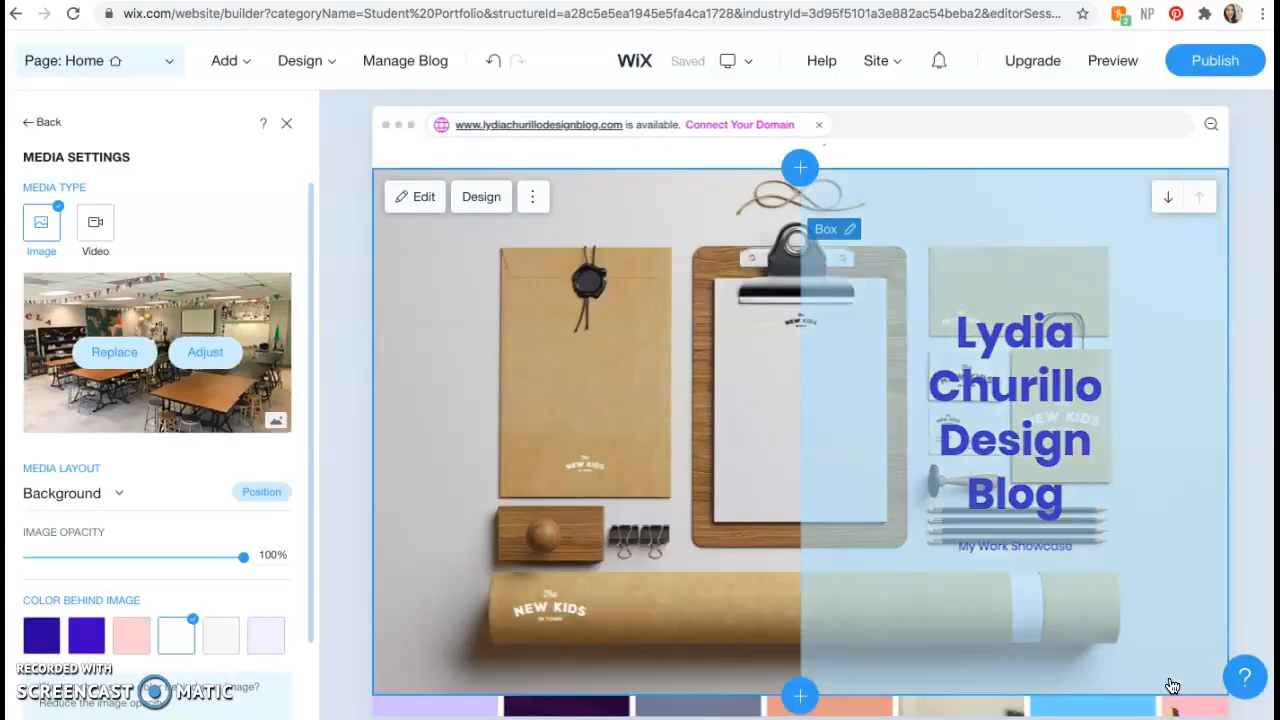
pyautogui.click(114, 352)
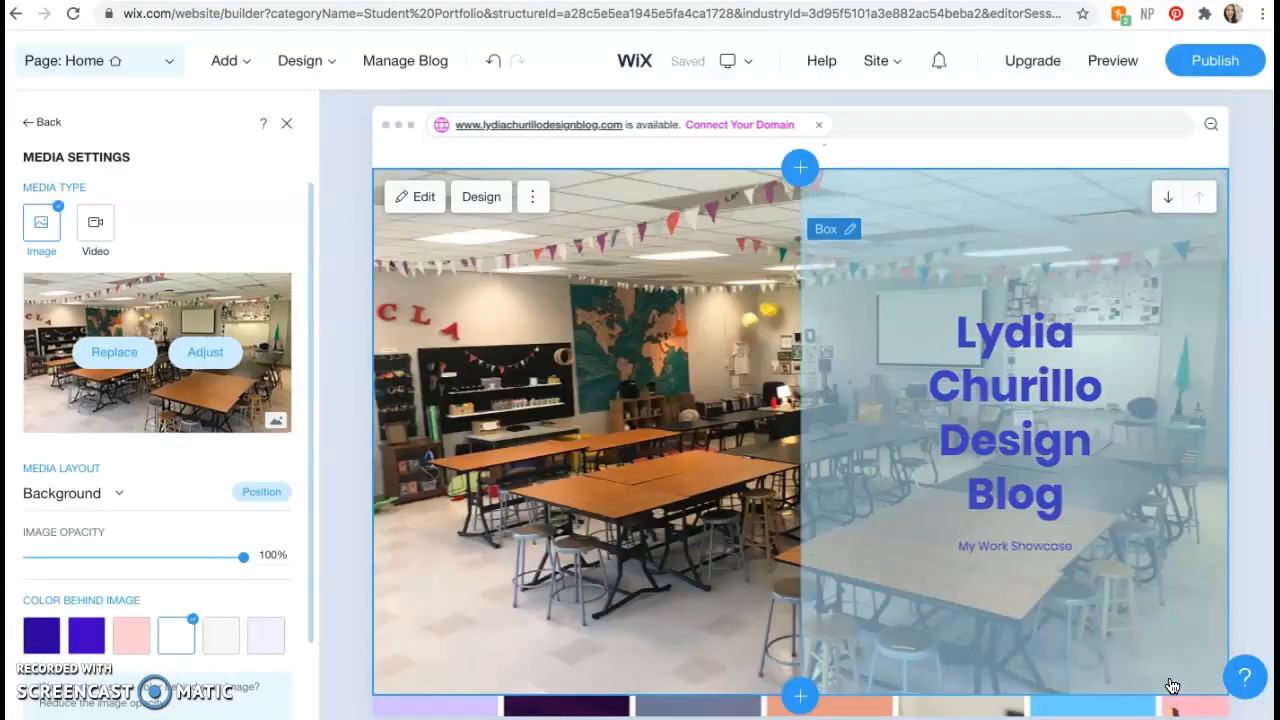
# Rename the header title to Mrs. Churillo's Class Blog in the text settings.
pyautogui.click(570, 500)
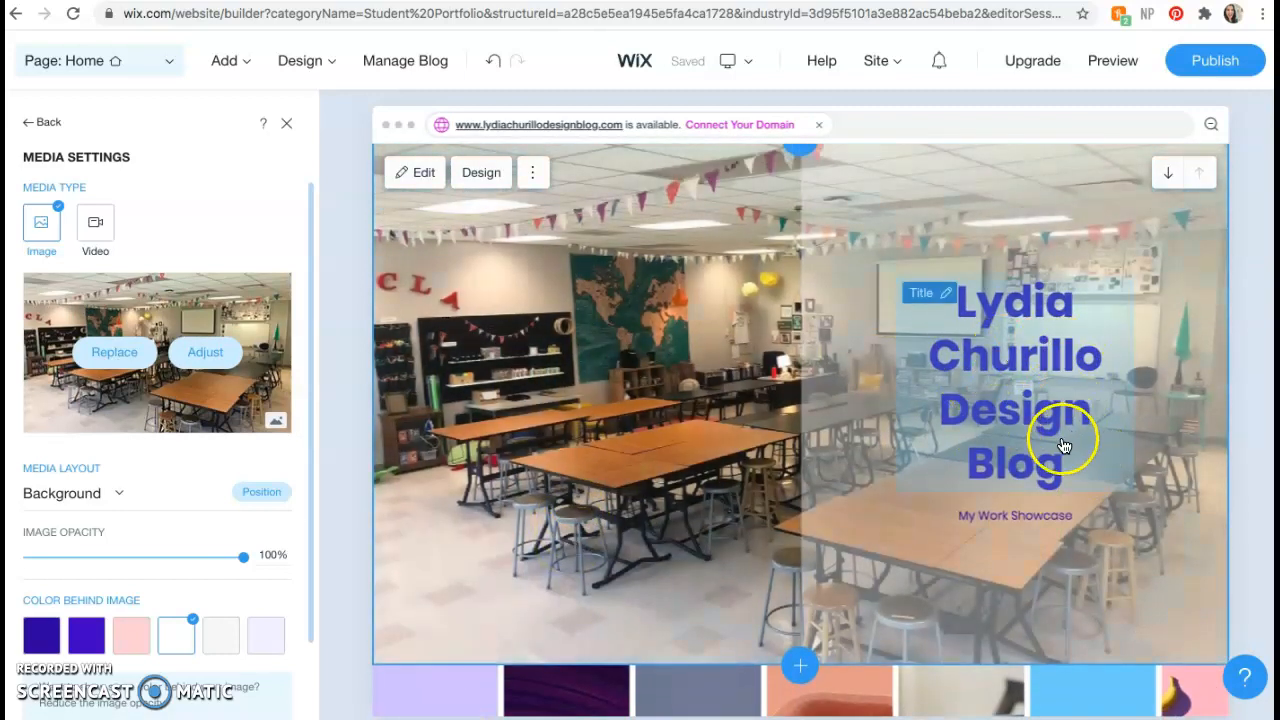
pyautogui.click(42, 122)
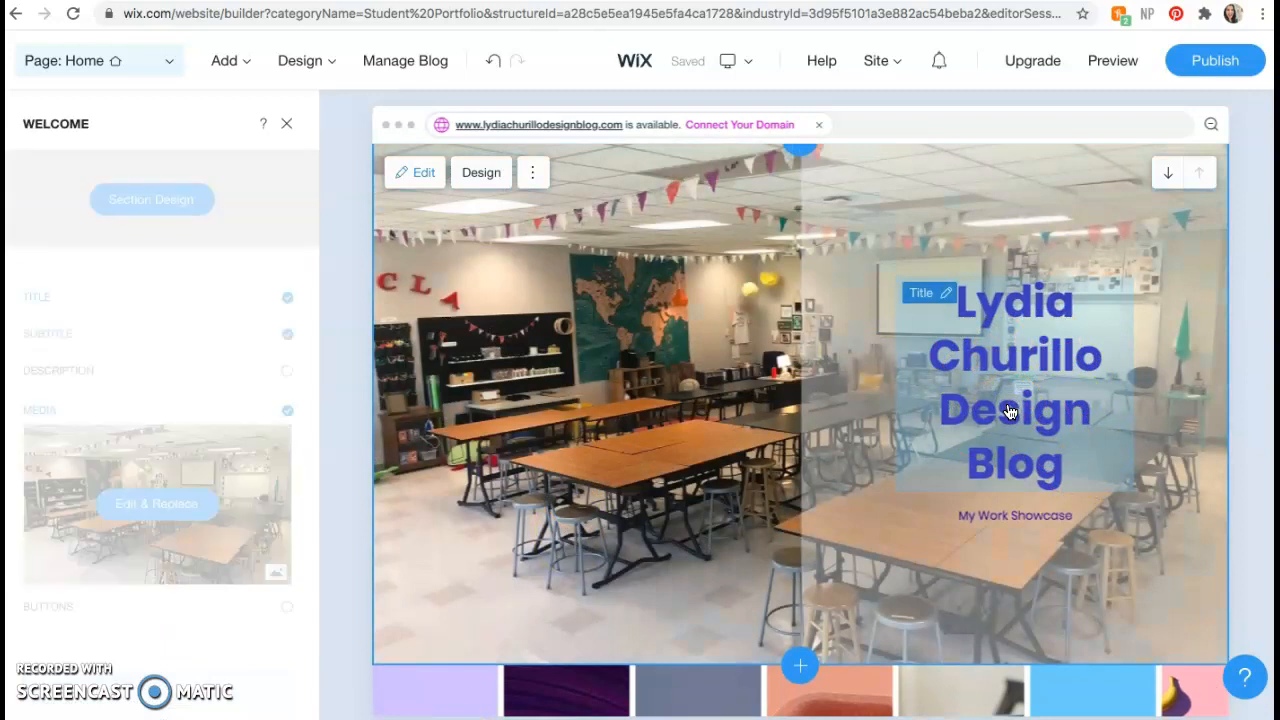
pyautogui.click(1012, 410)
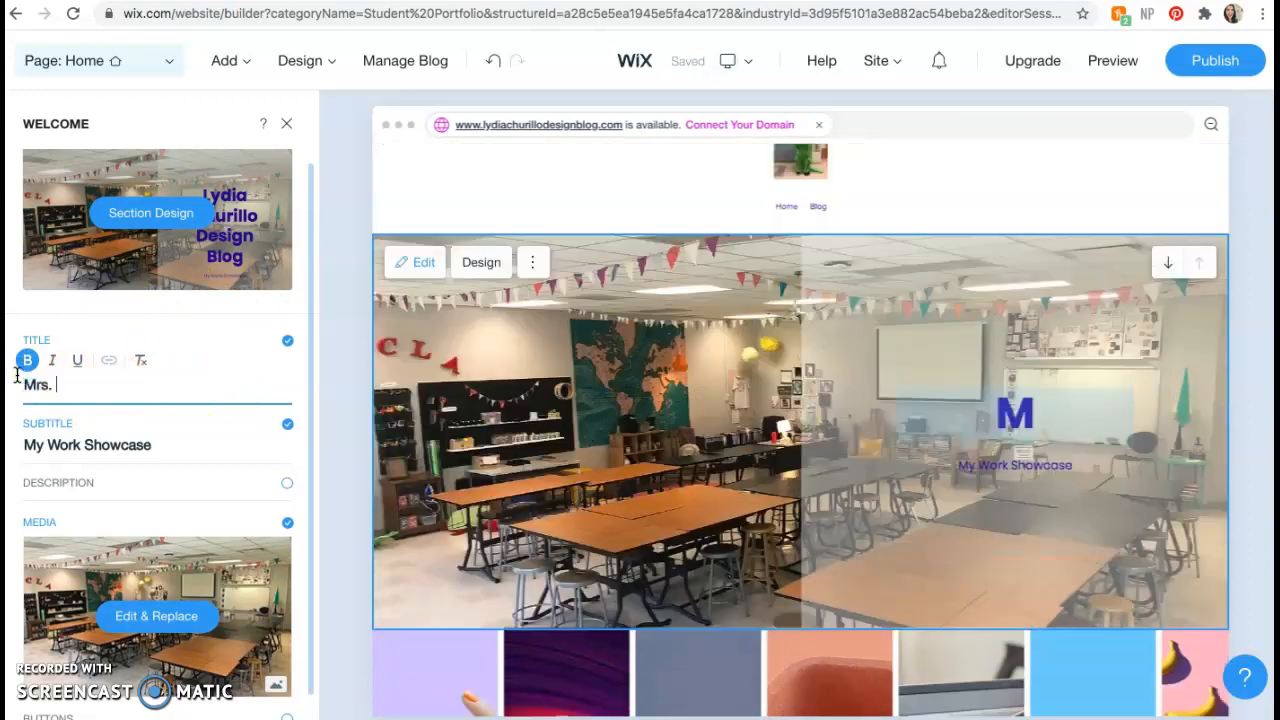
pyautogui.write('Churillo')
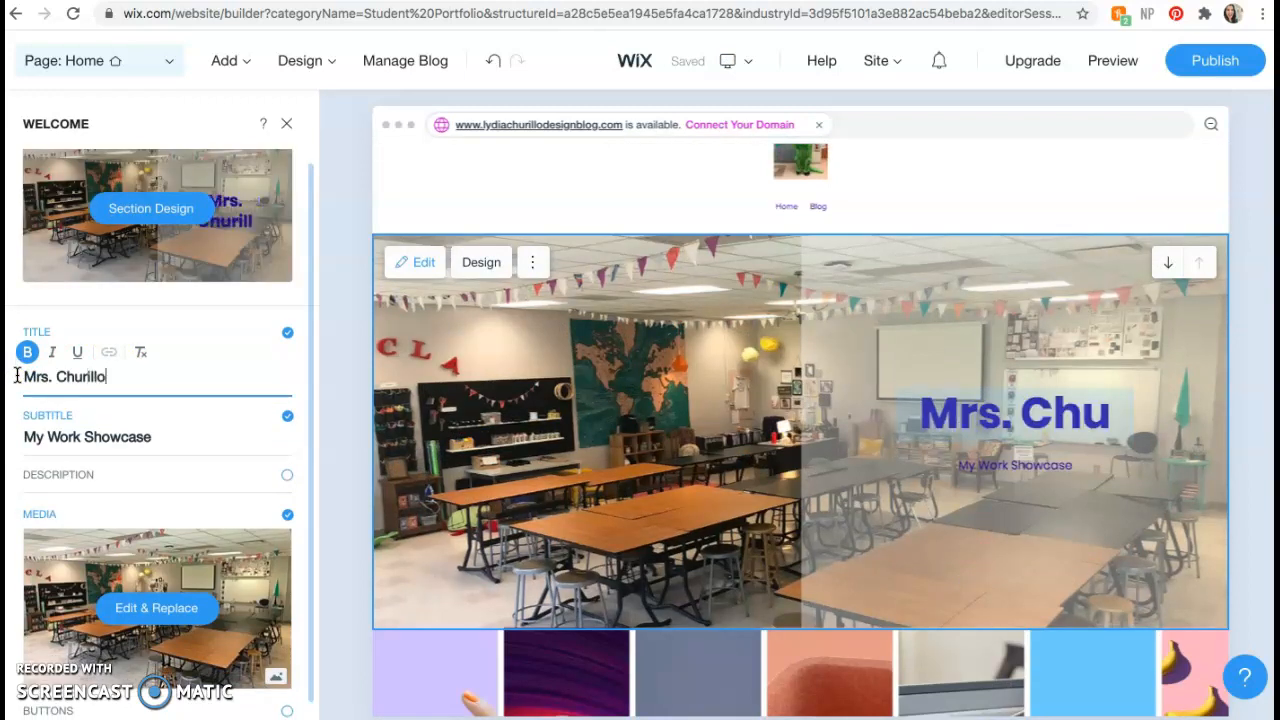
pyautogui.write("'s Class B")
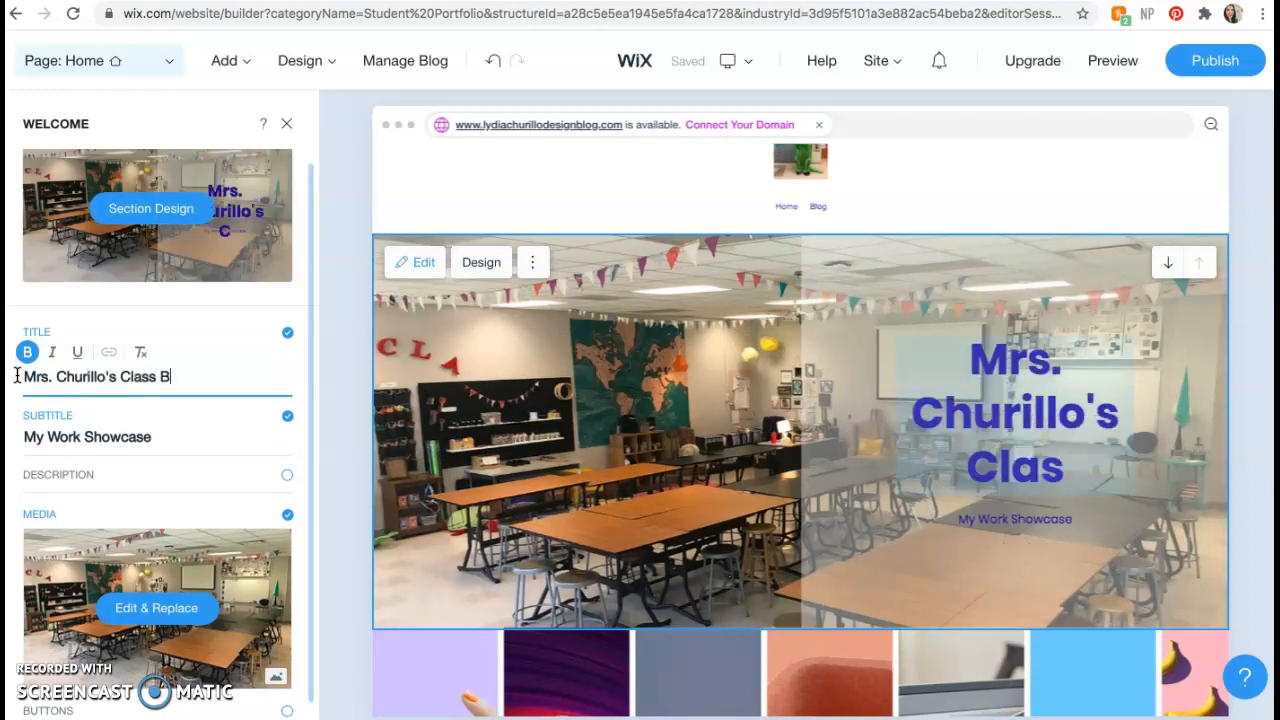
pyautogui.write('log')
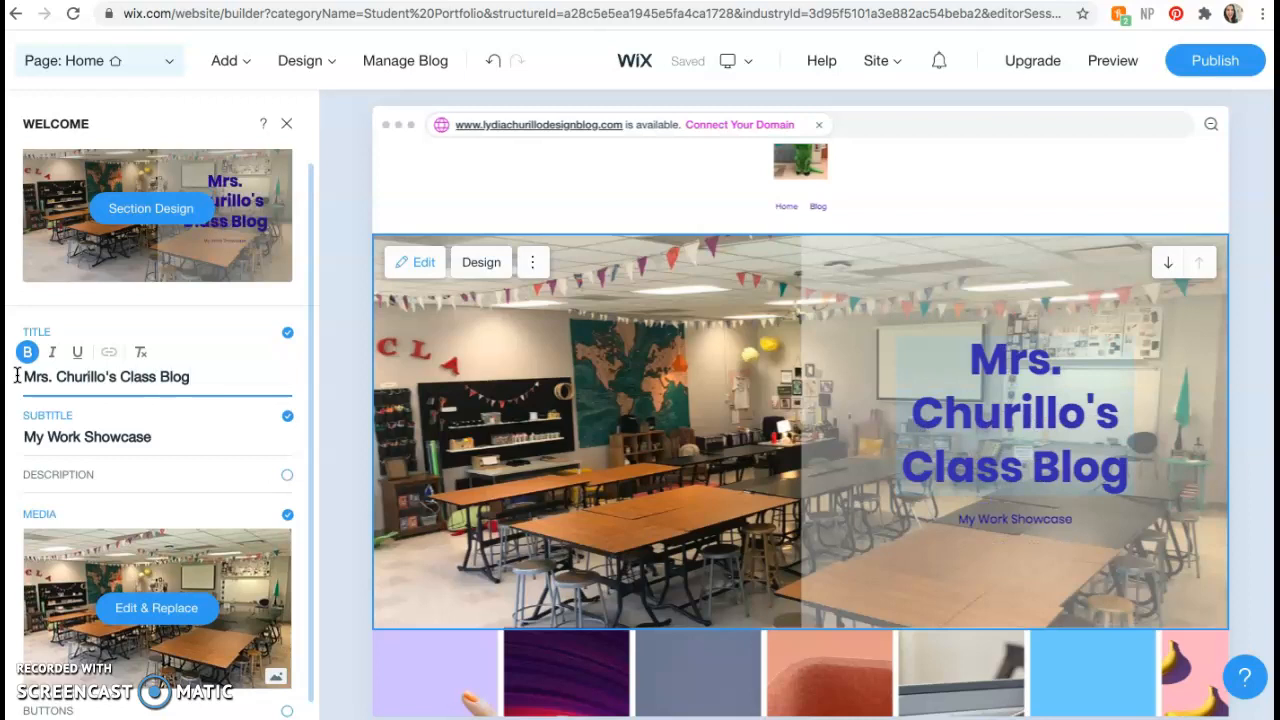
pyautogui.click(196, 378)
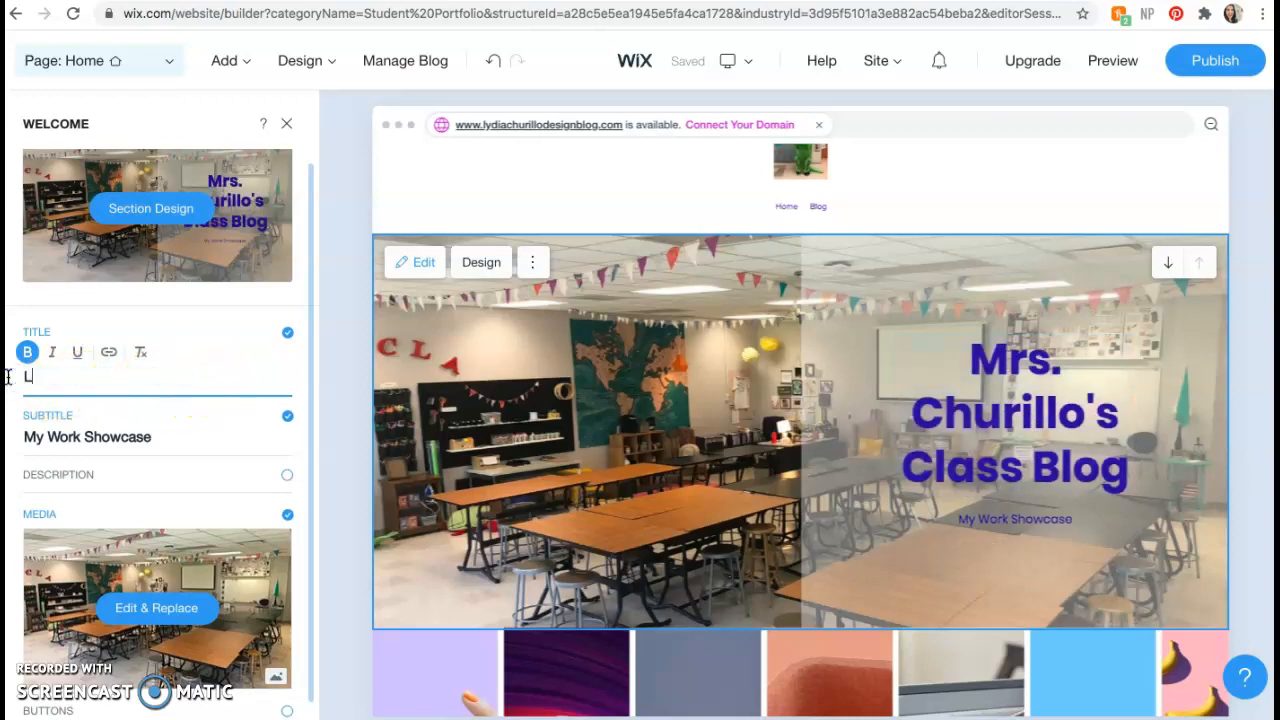
# Retype the header title as Lydia Churillo Design Blog.
pyautogui.write('Lydia Churillo Design')
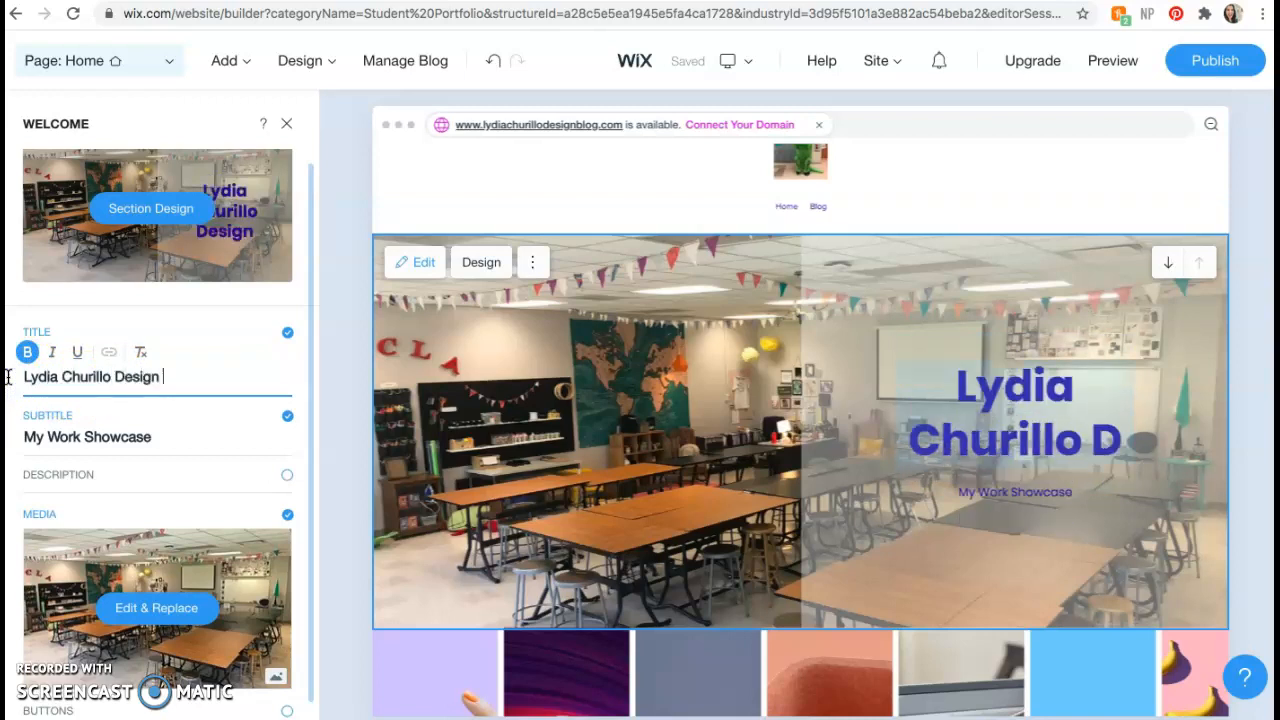
pyautogui.write('Blog')
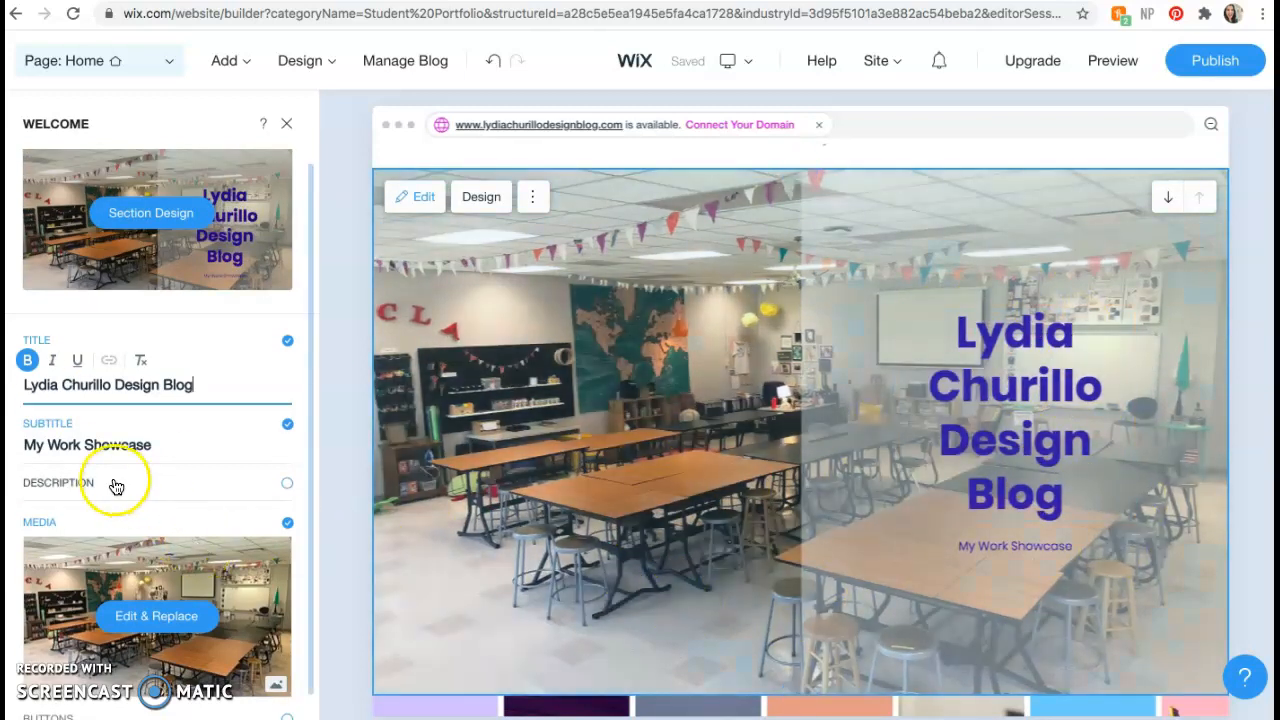
# Try subtitles Interior Design and Textile Science in the Subtitle field.
pyautogui.click(88, 444)
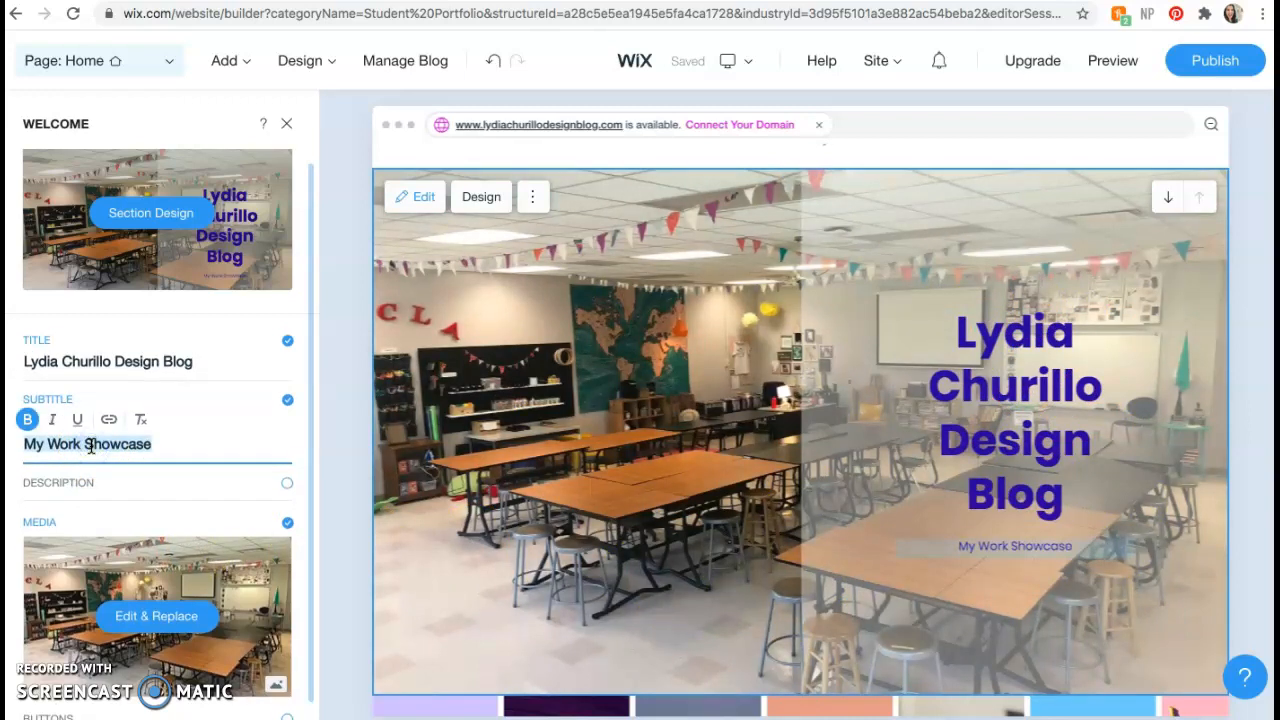
pyautogui.write('Interior Design')
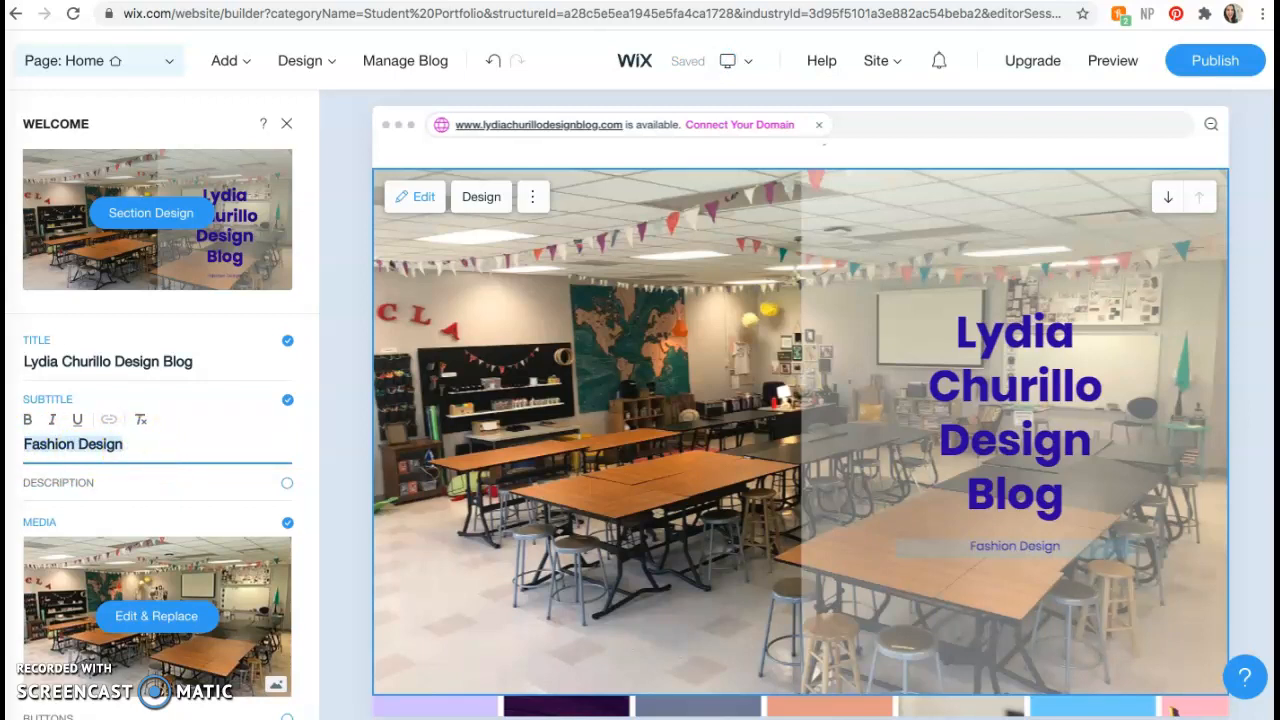
pyautogui.write('Textile')
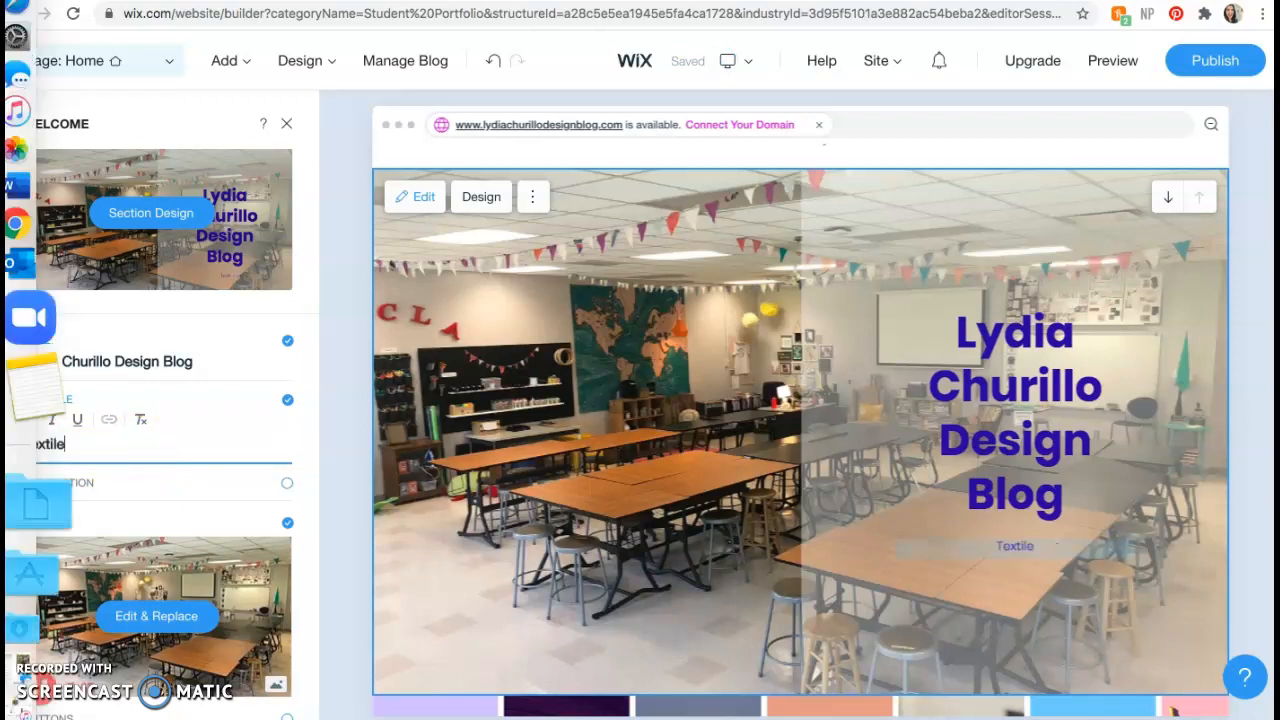
pyautogui.write('Textile Scie')
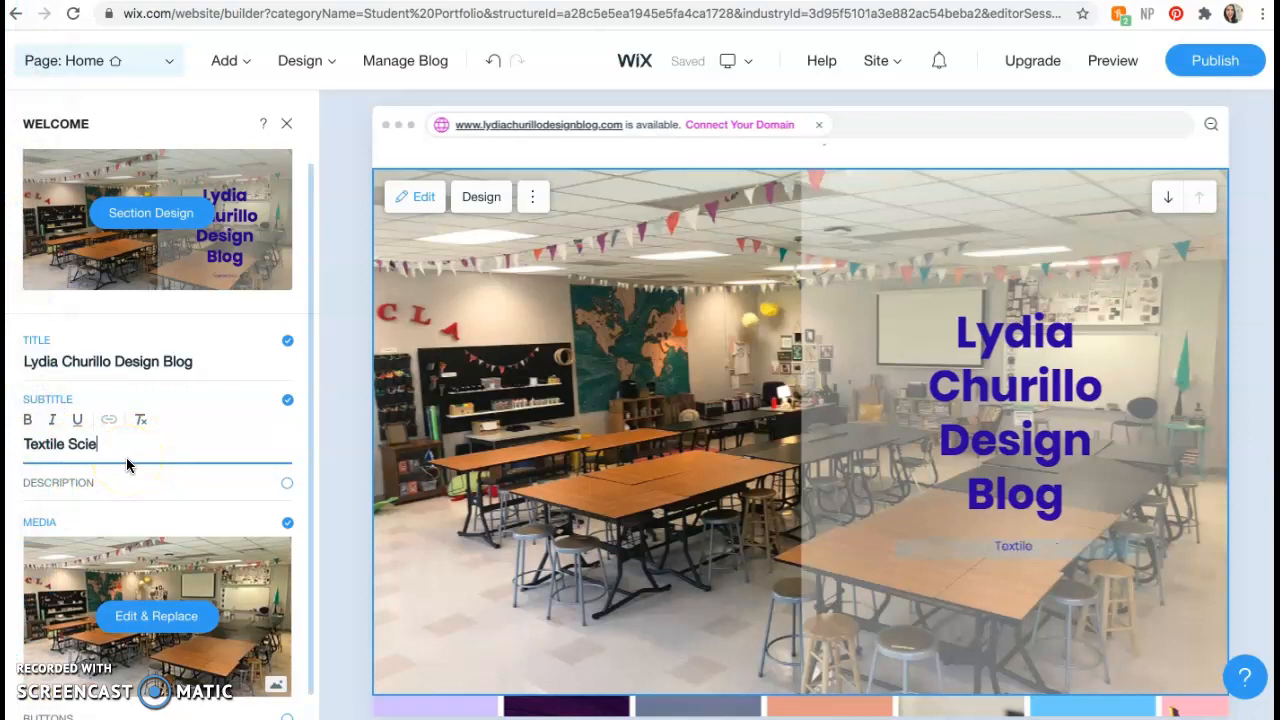
pyautogui.write('nce')
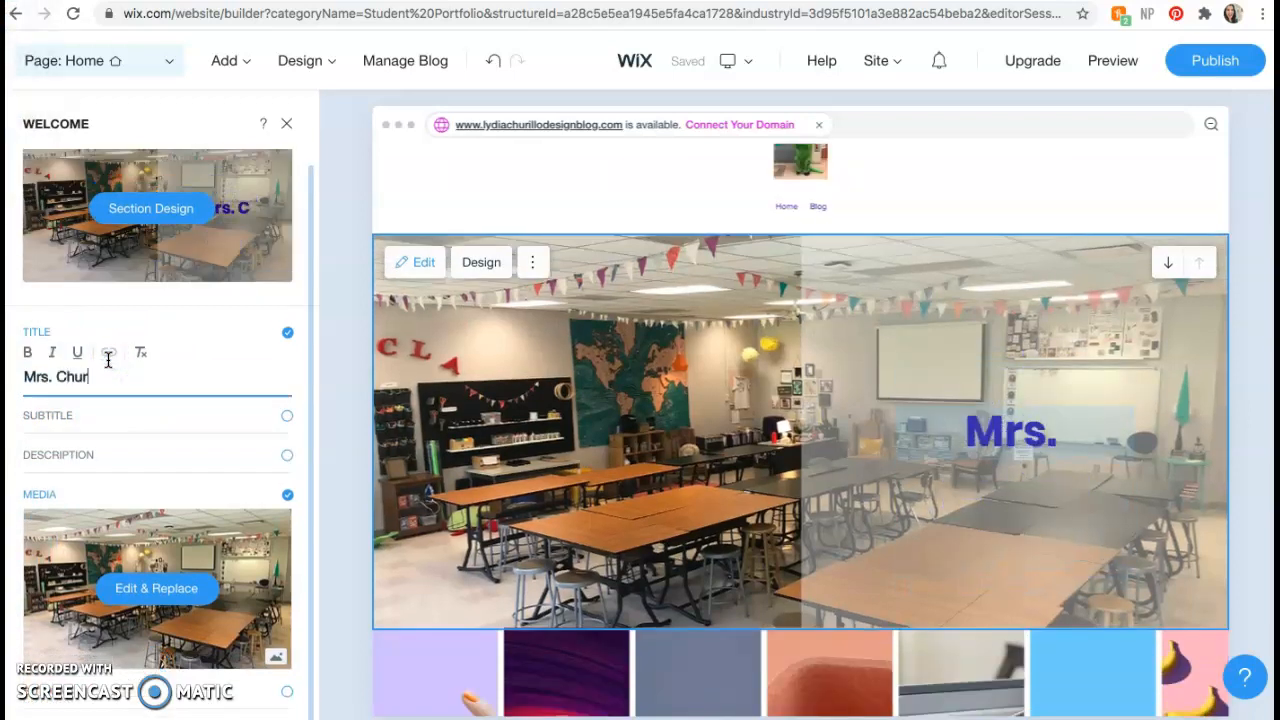
# Set the title back to Mrs. Churillo's Class Blog with the subtitle left empty.
pyautogui.write('illos')
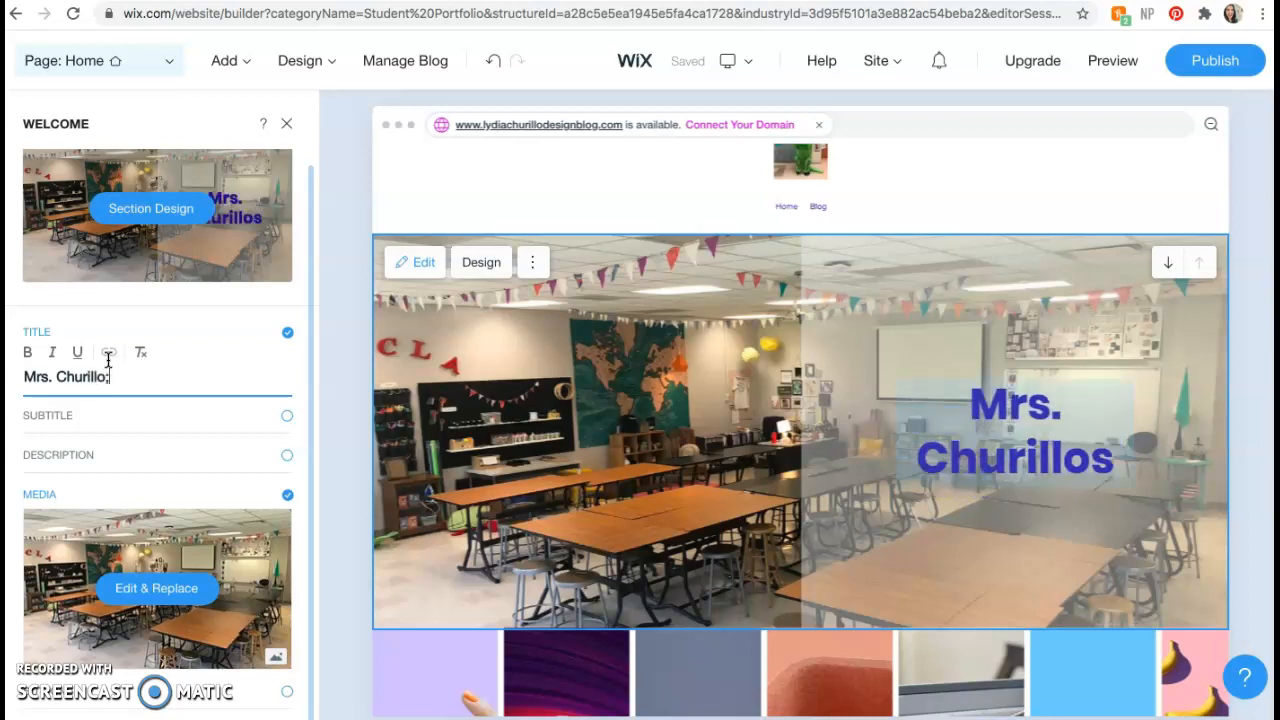
pyautogui.write("'s")
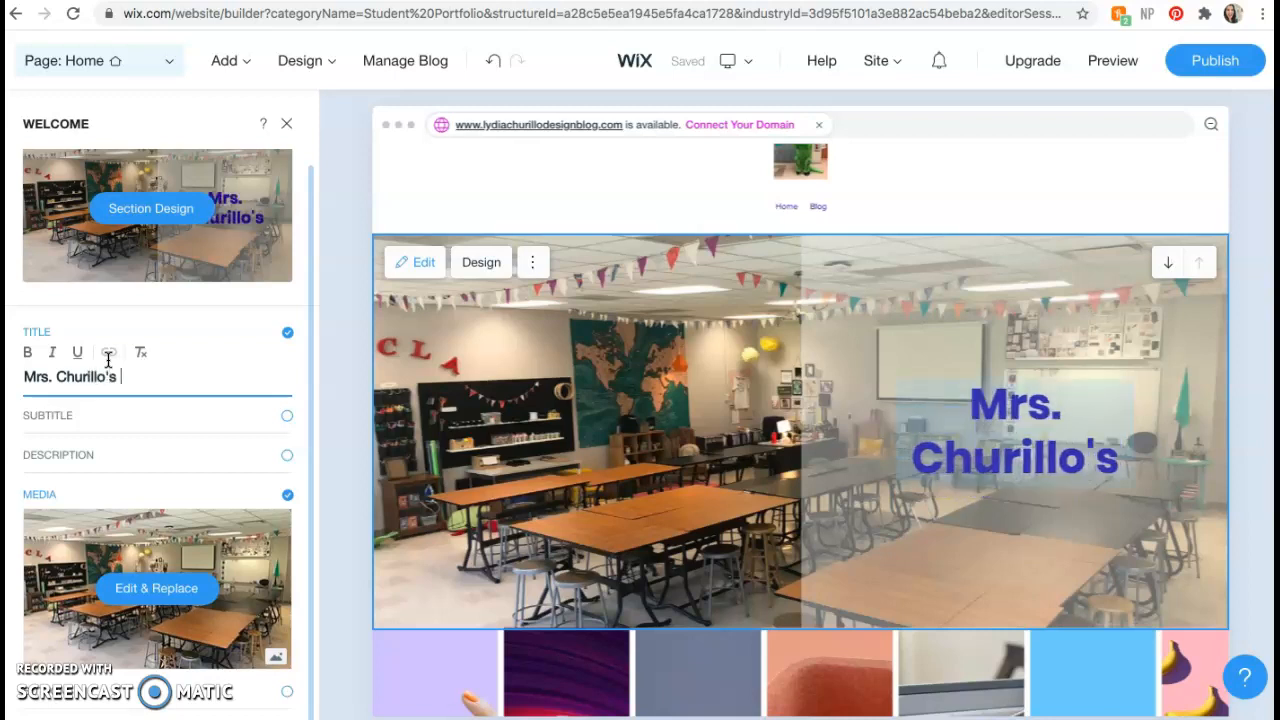
pyautogui.write('Class B')
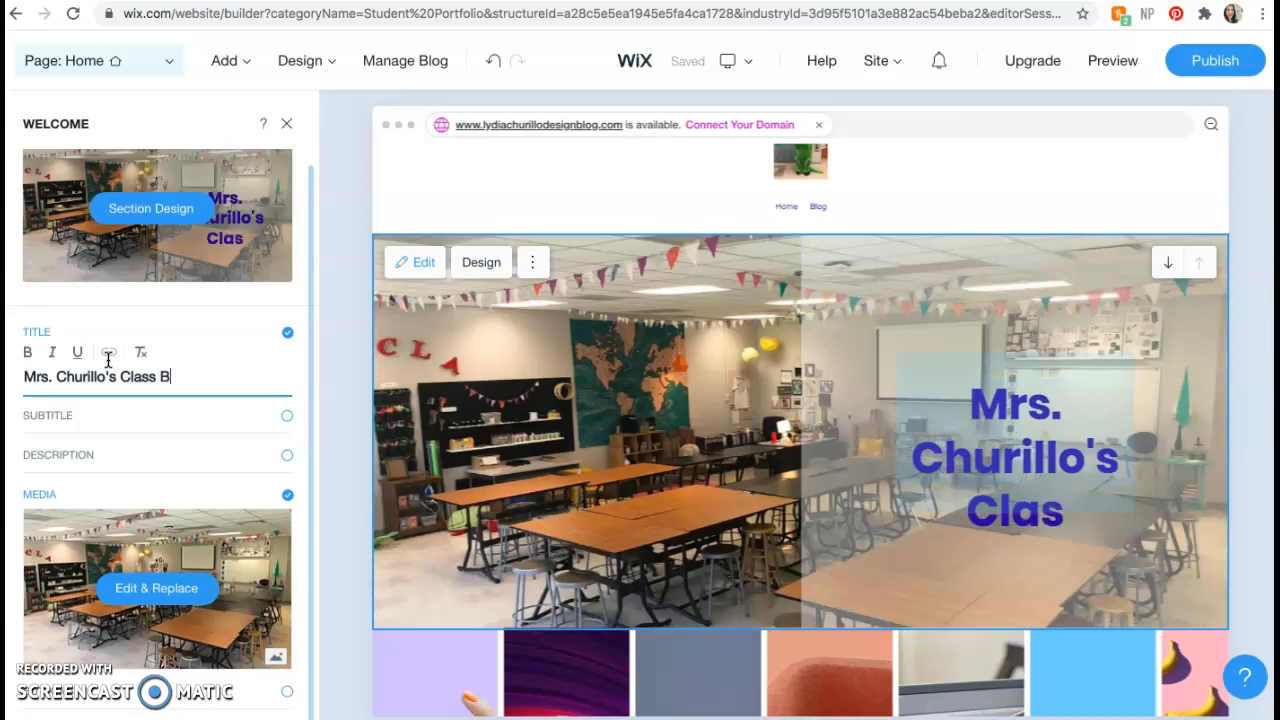
pyautogui.write('og')
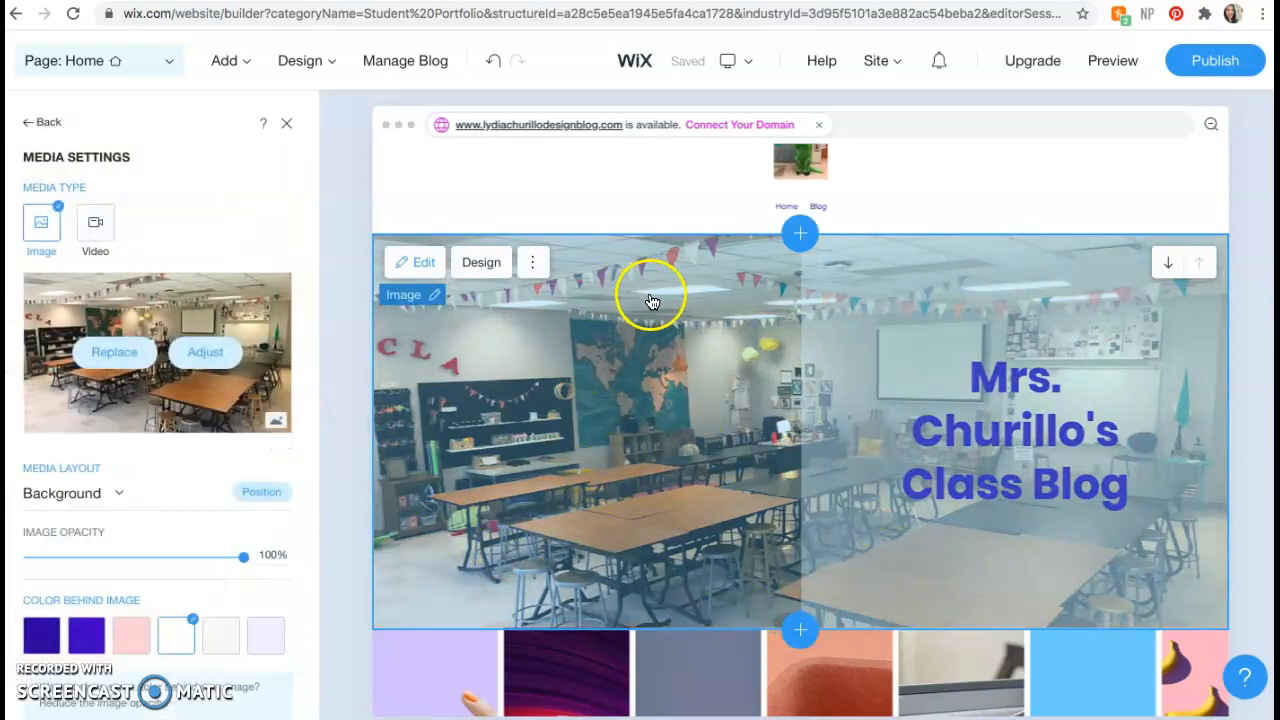
pyautogui.scroll(-3)
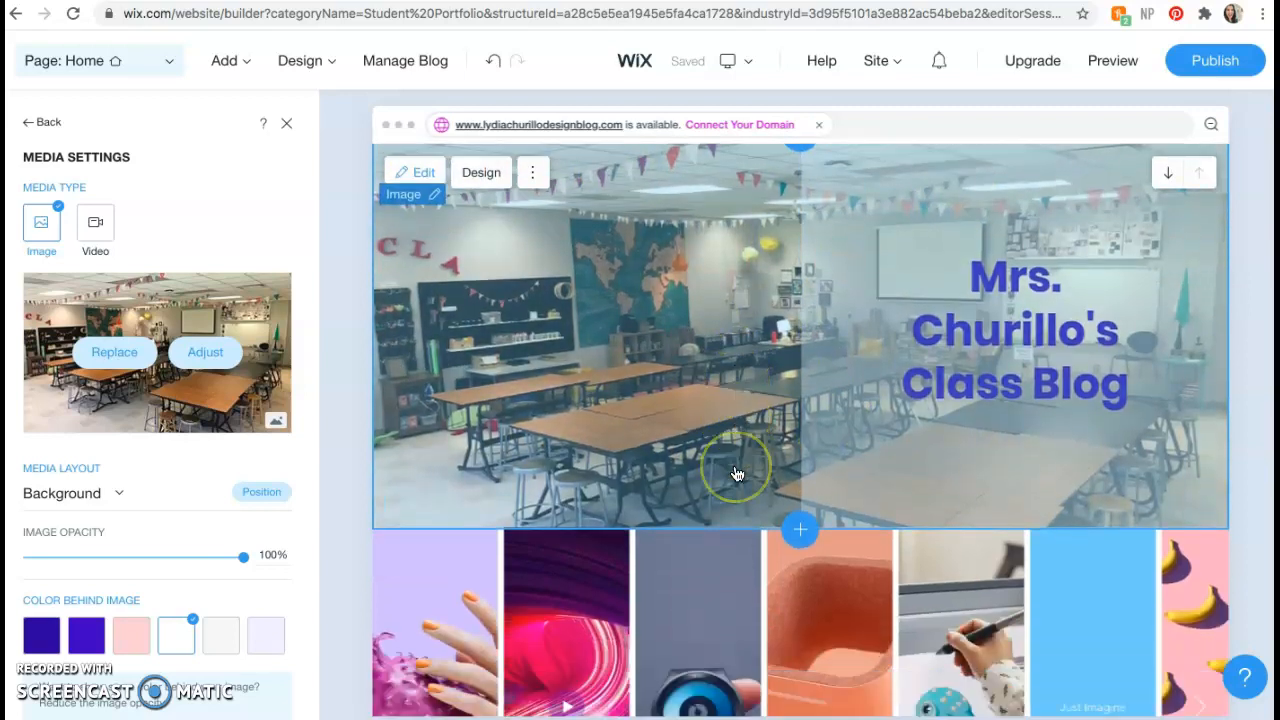
pyautogui.scroll(-3)
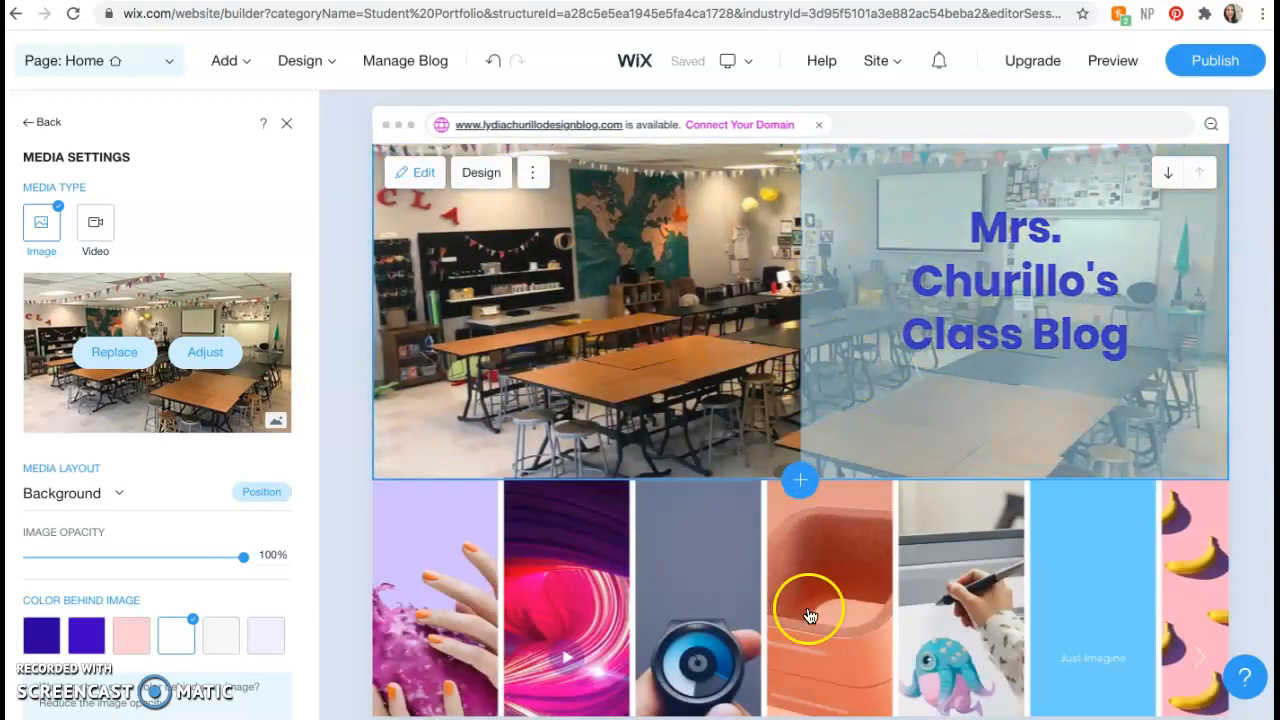
pyautogui.scroll(-3)
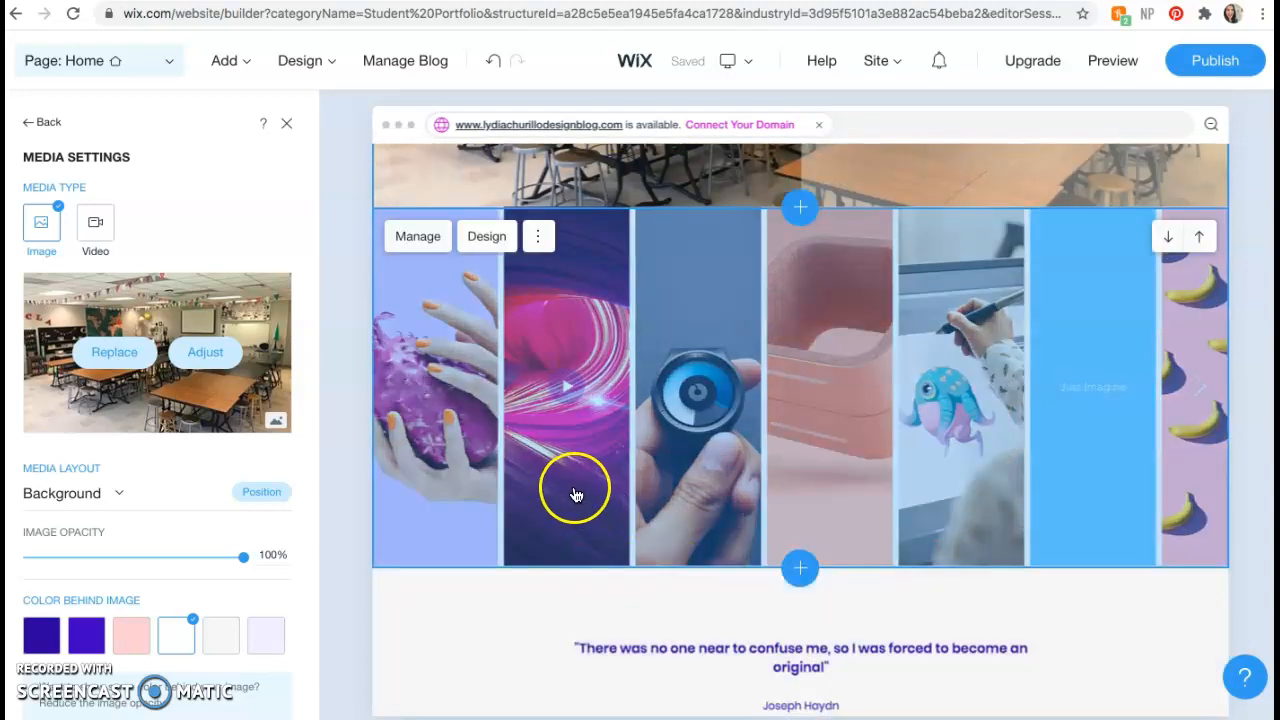
pyautogui.scroll(-3)
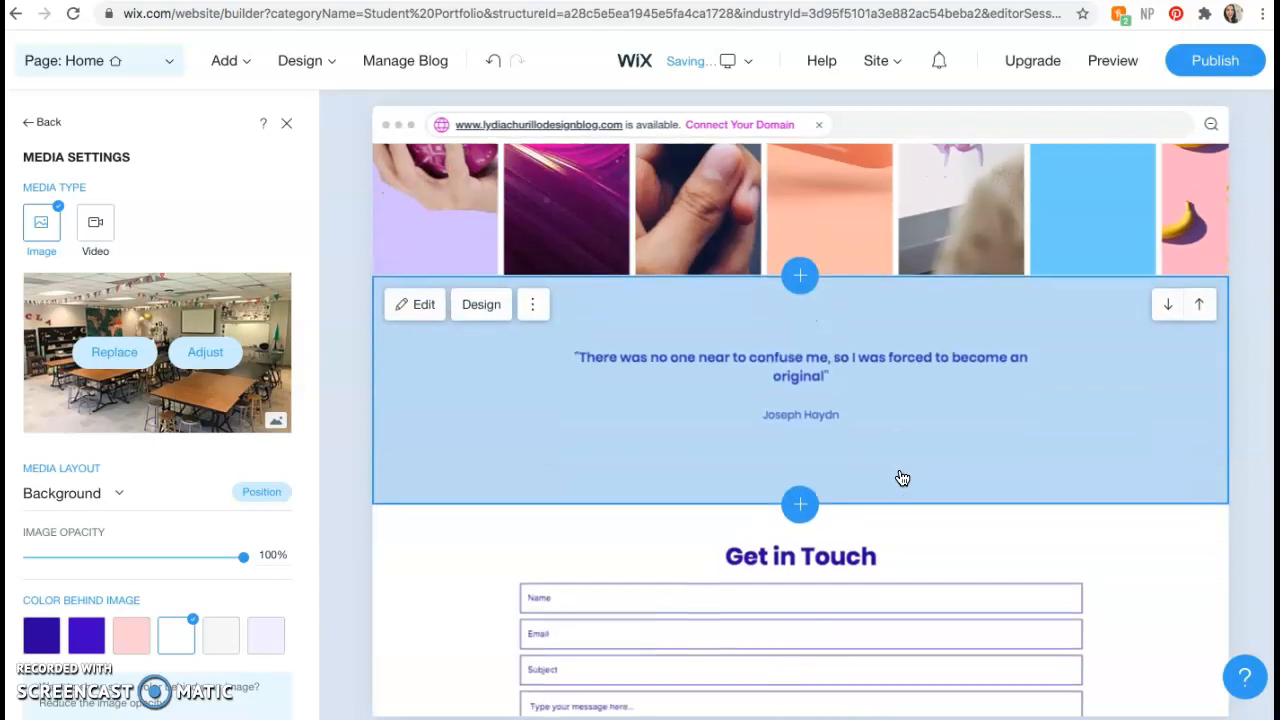
pyautogui.scroll(-3)
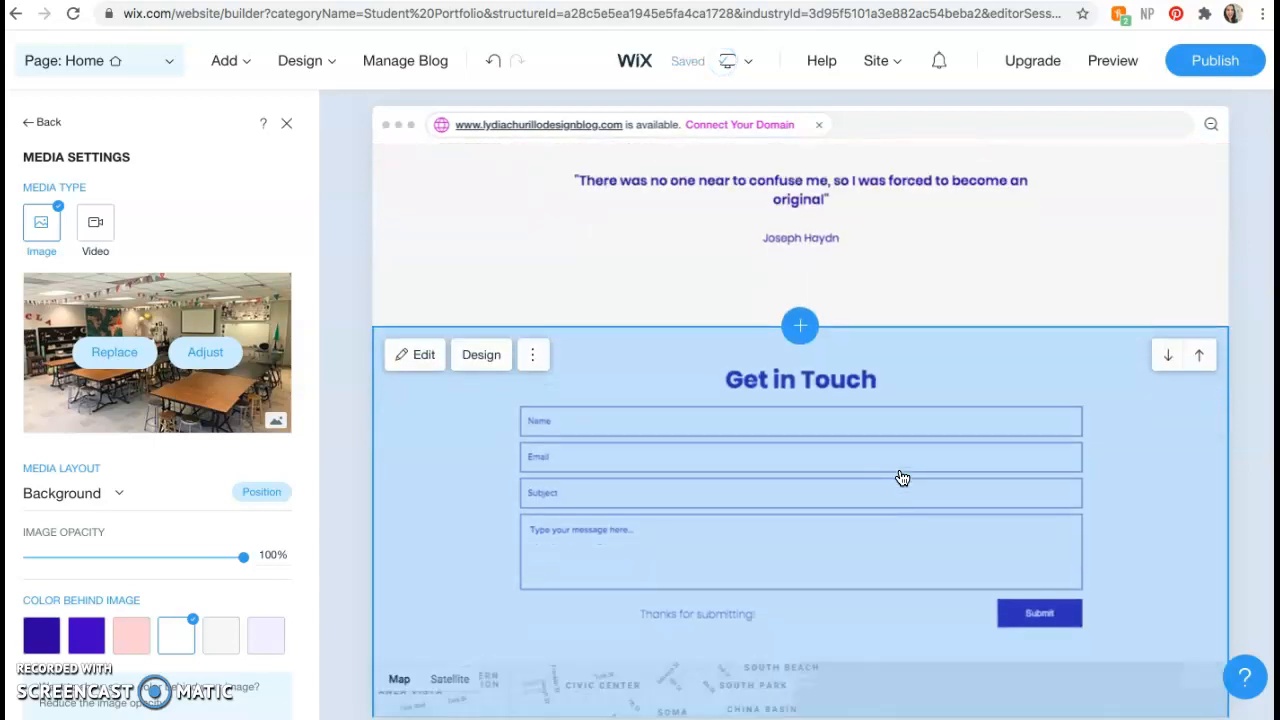
pyautogui.scroll(-3)
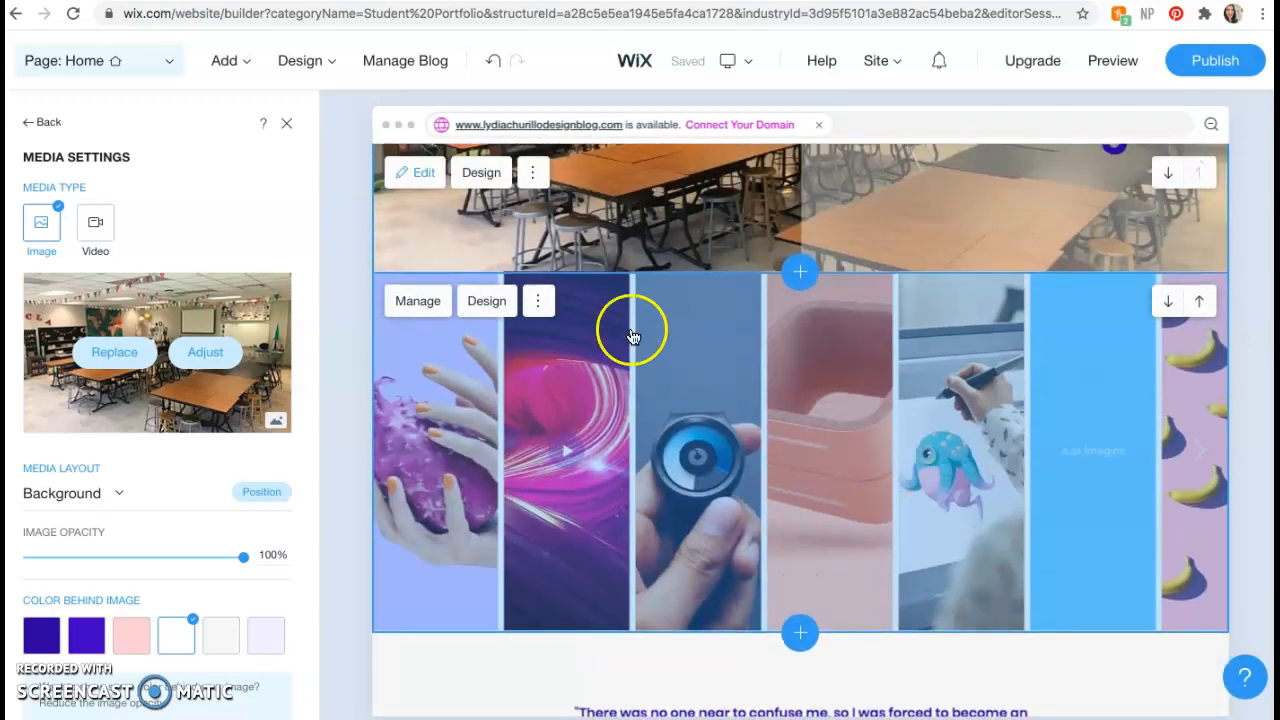
# Delete the image gallery section from the homepage via its section menu.
pyautogui.click(540, 300)
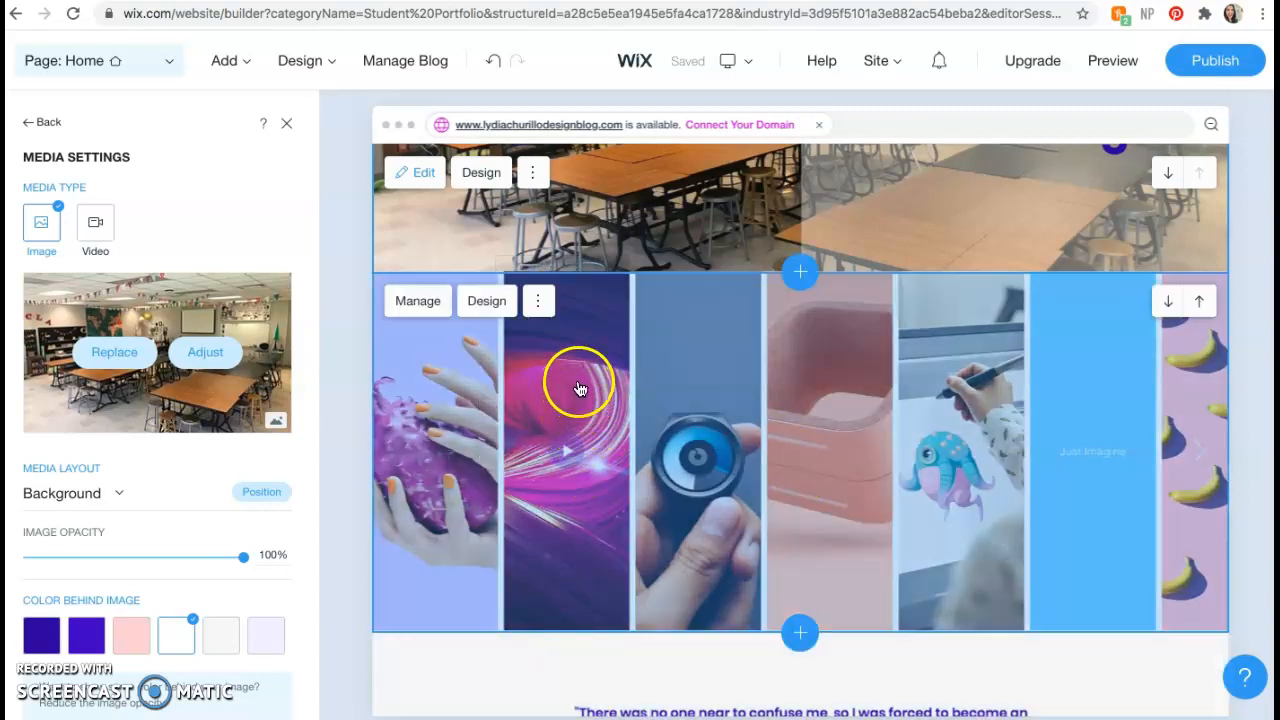
pyautogui.click(540, 300)
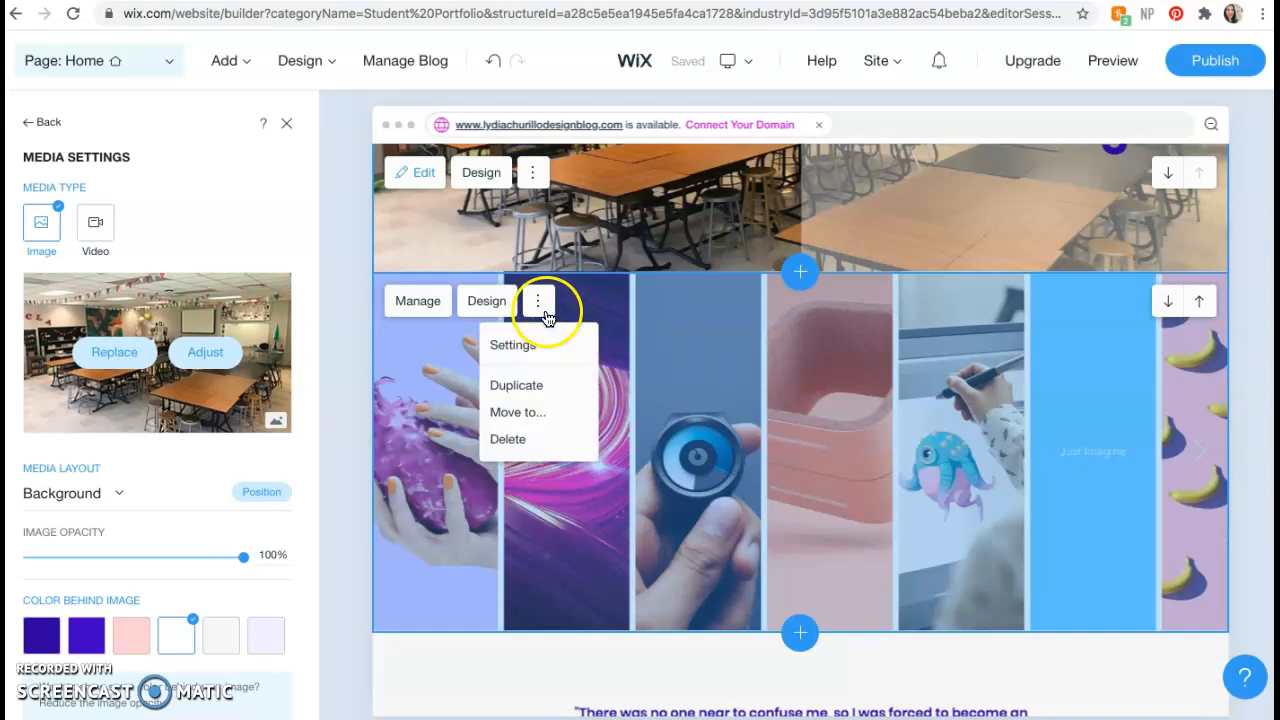
pyautogui.moveTo(524, 438)
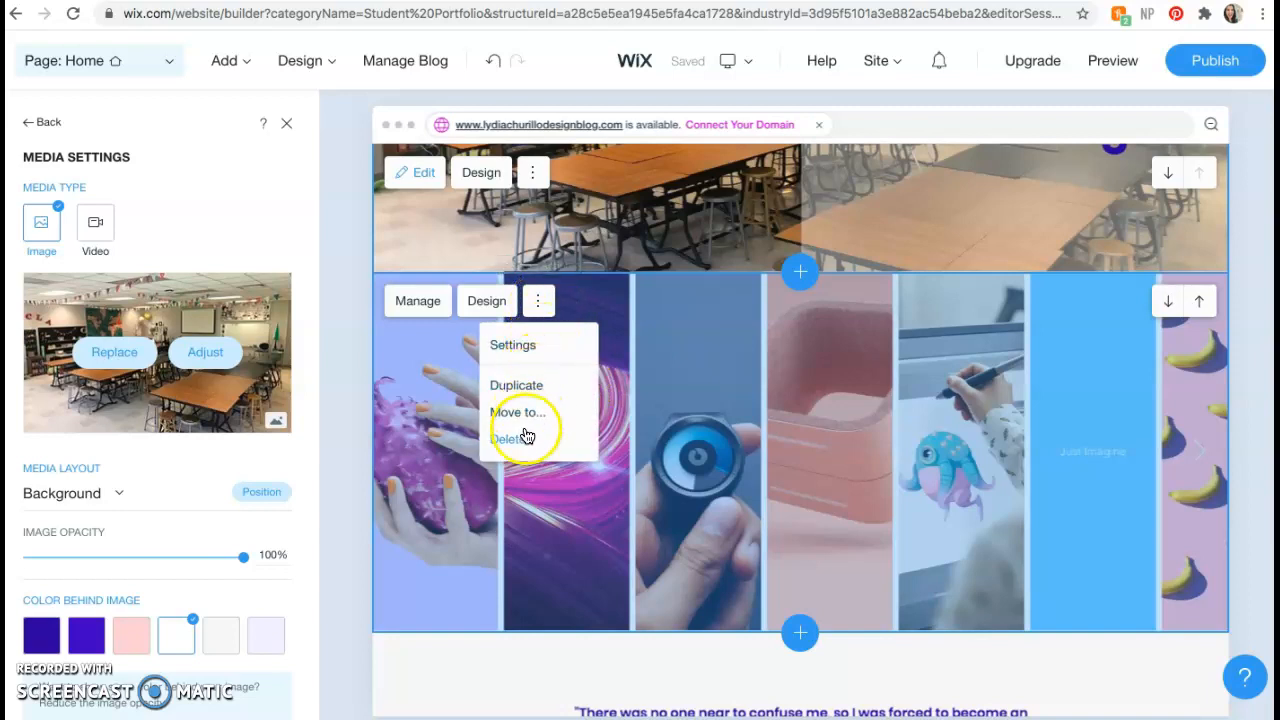
pyautogui.click(512, 436)
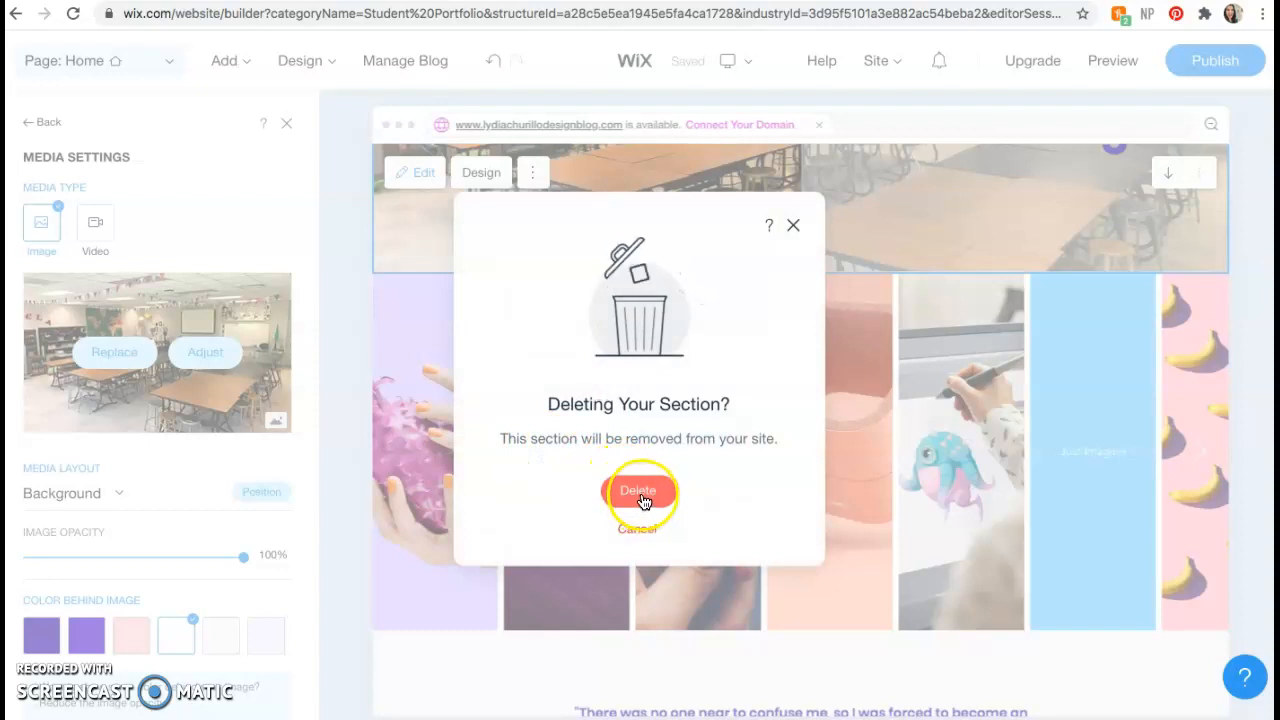
pyautogui.click(638, 490)
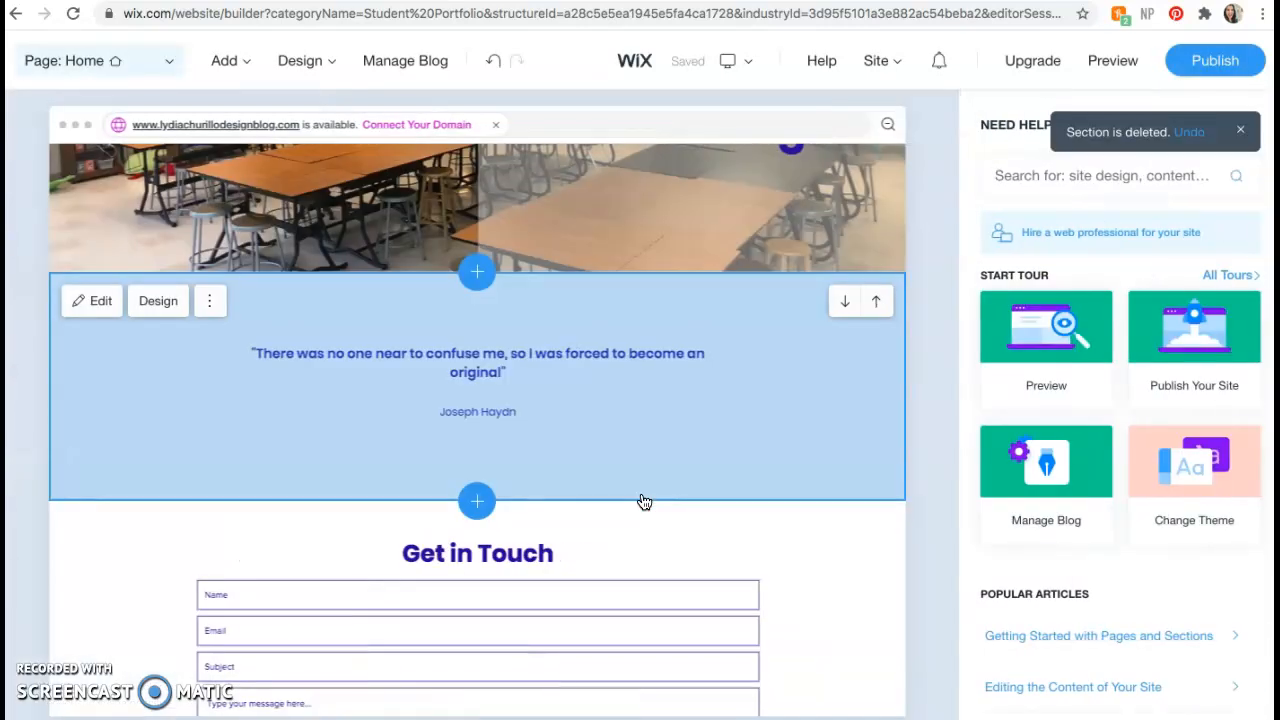
pyautogui.moveTo(210, 300)
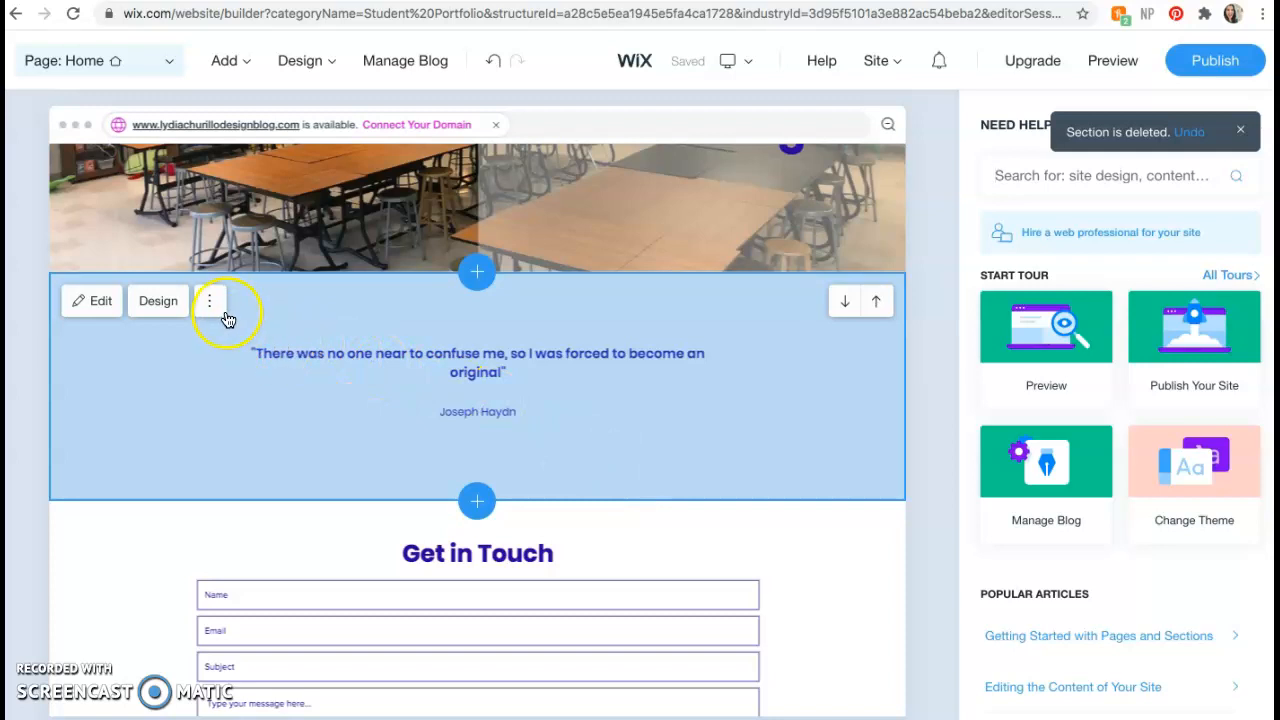
# Delete the quote section from the homepage.
pyautogui.click(210, 300)
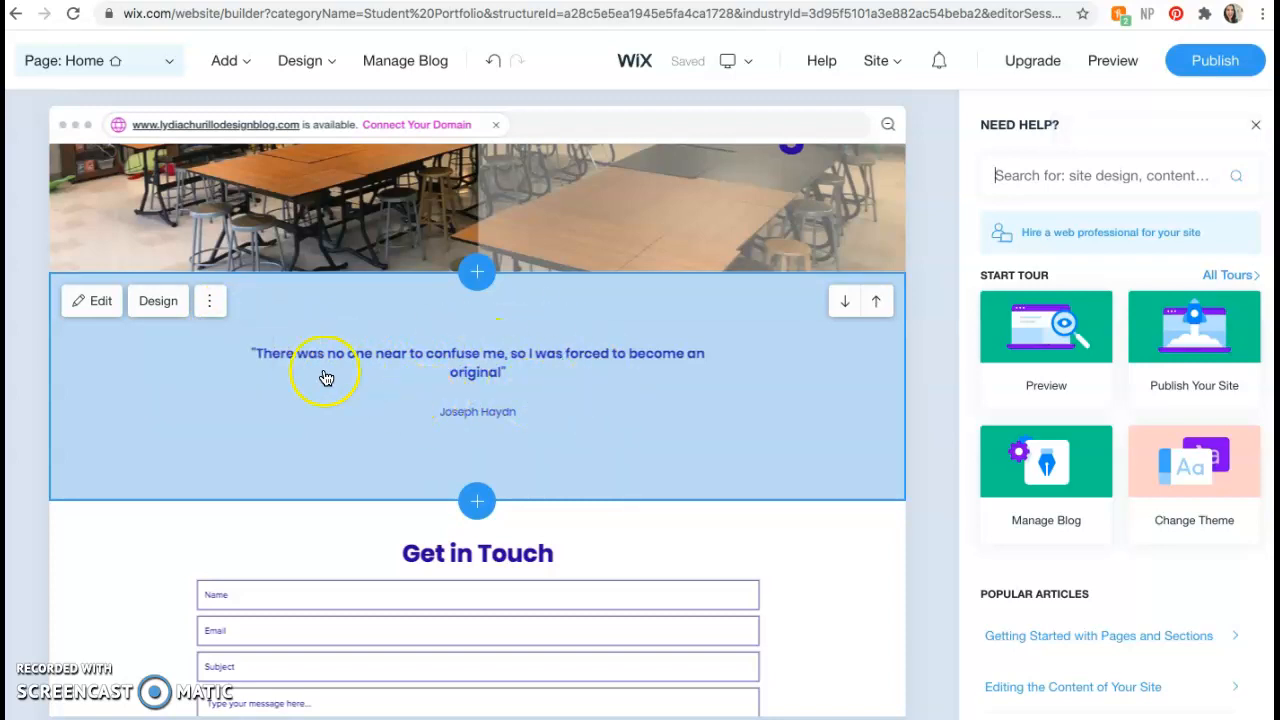
pyautogui.click(210, 300)
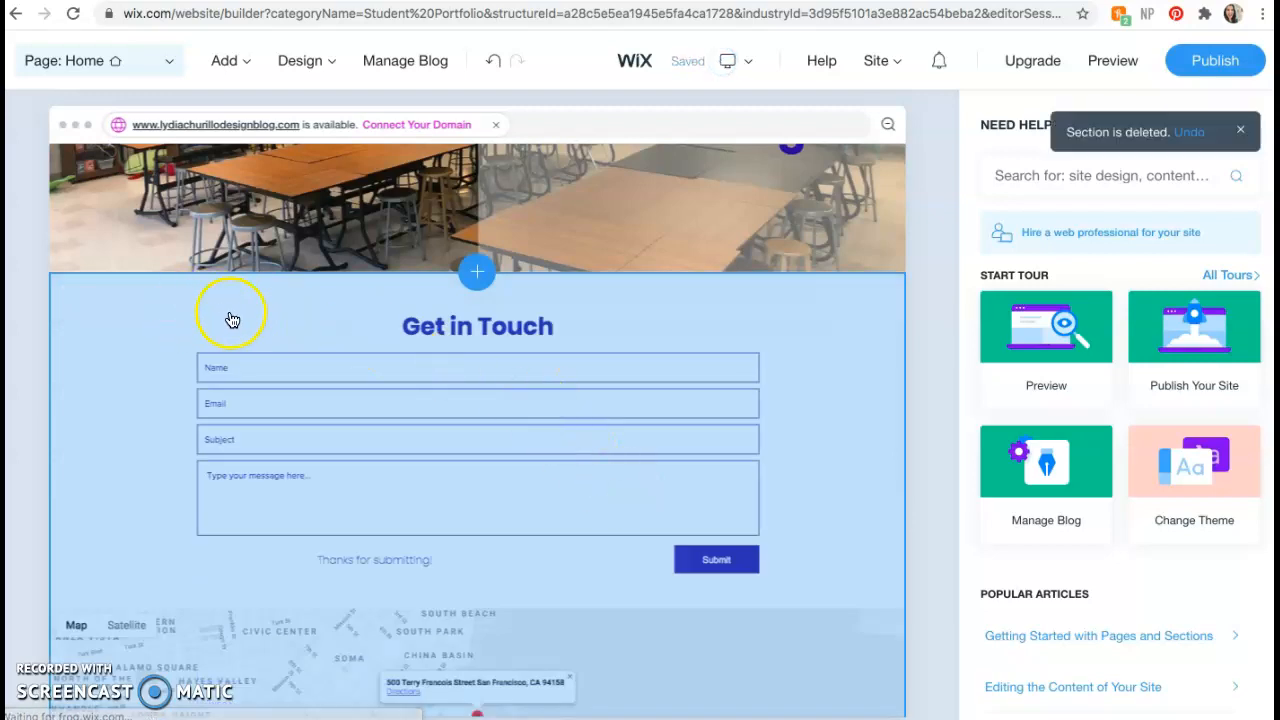
pyautogui.moveTo(200, 318)
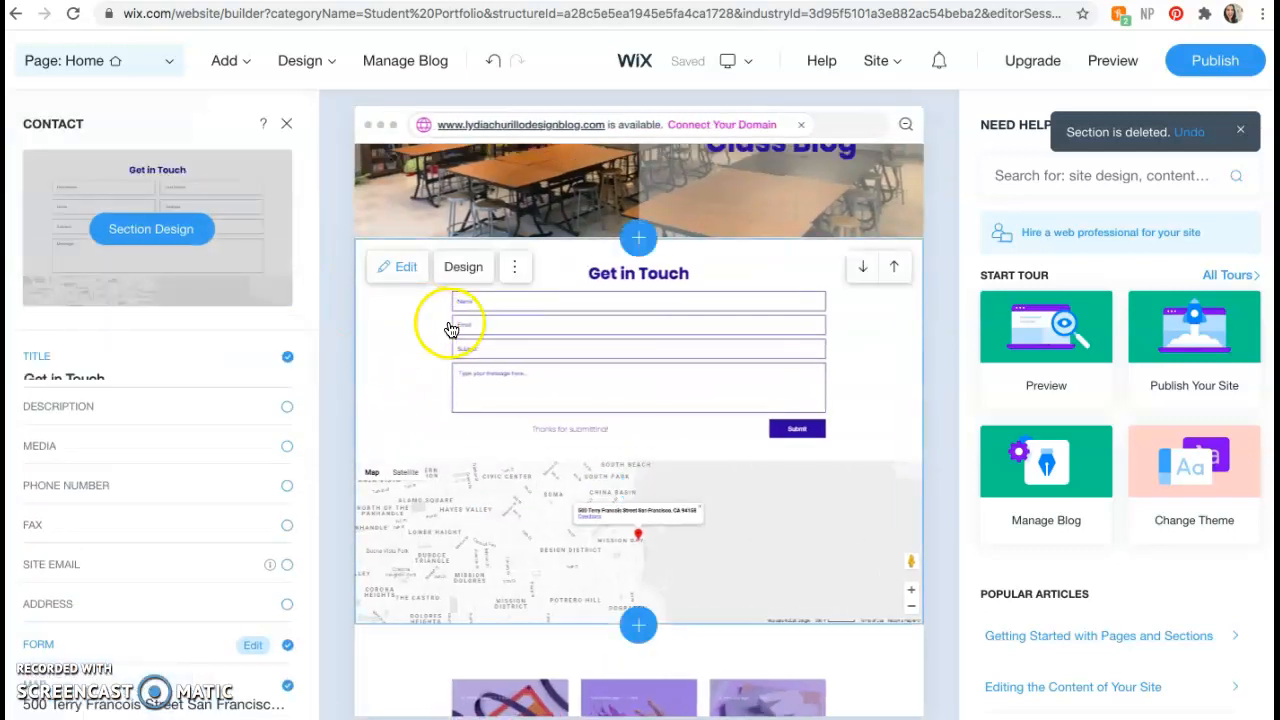
# Delete the Get in Touch contact section and confirm.
pyautogui.click(514, 268)
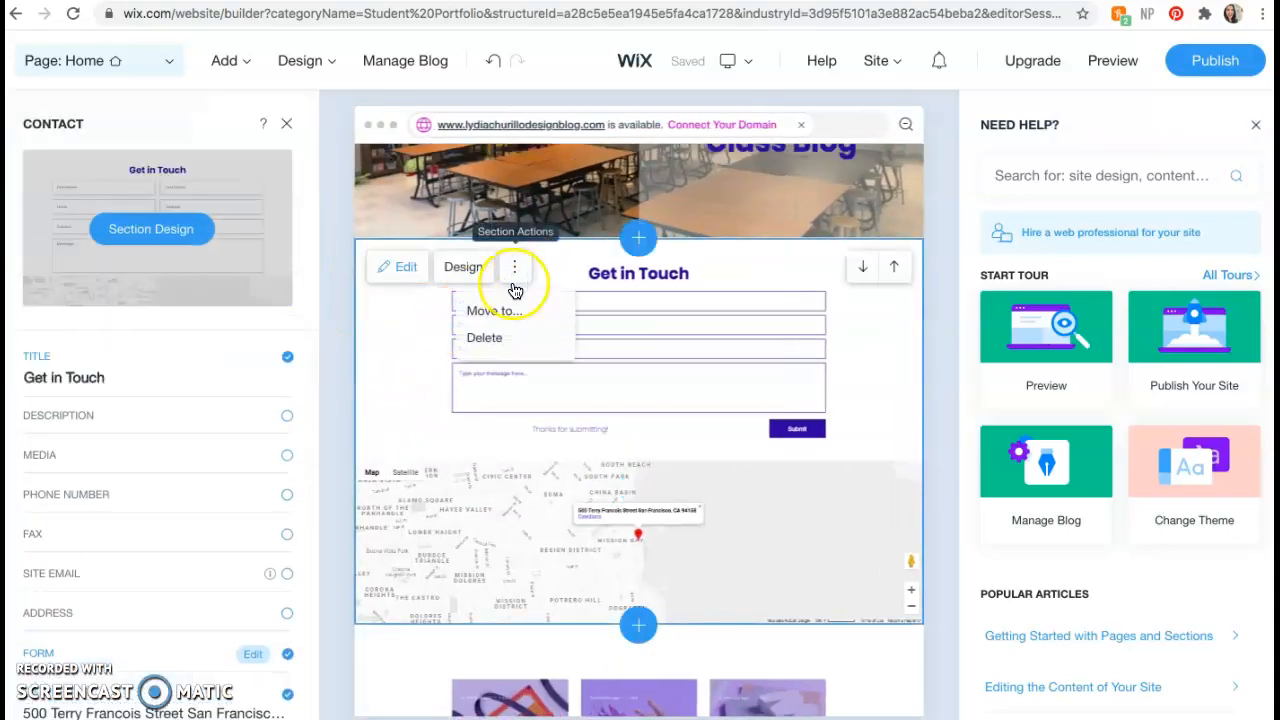
pyautogui.click(484, 336)
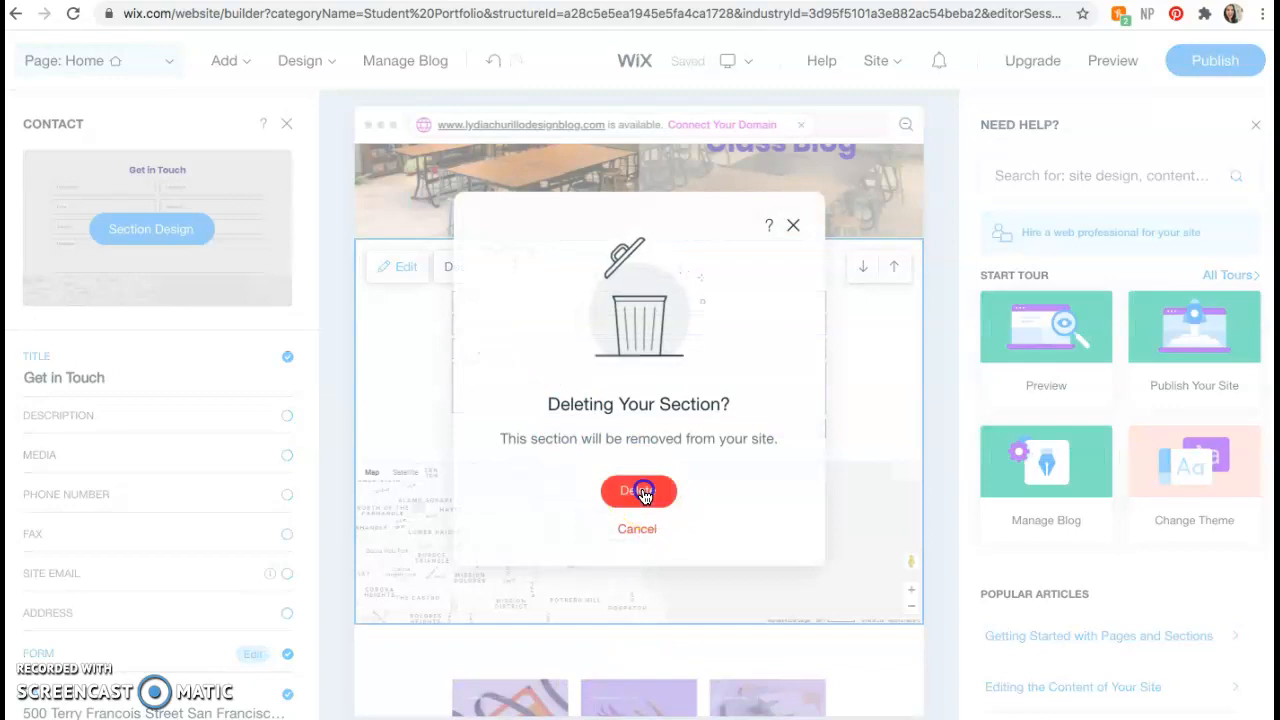
pyautogui.click(638, 492)
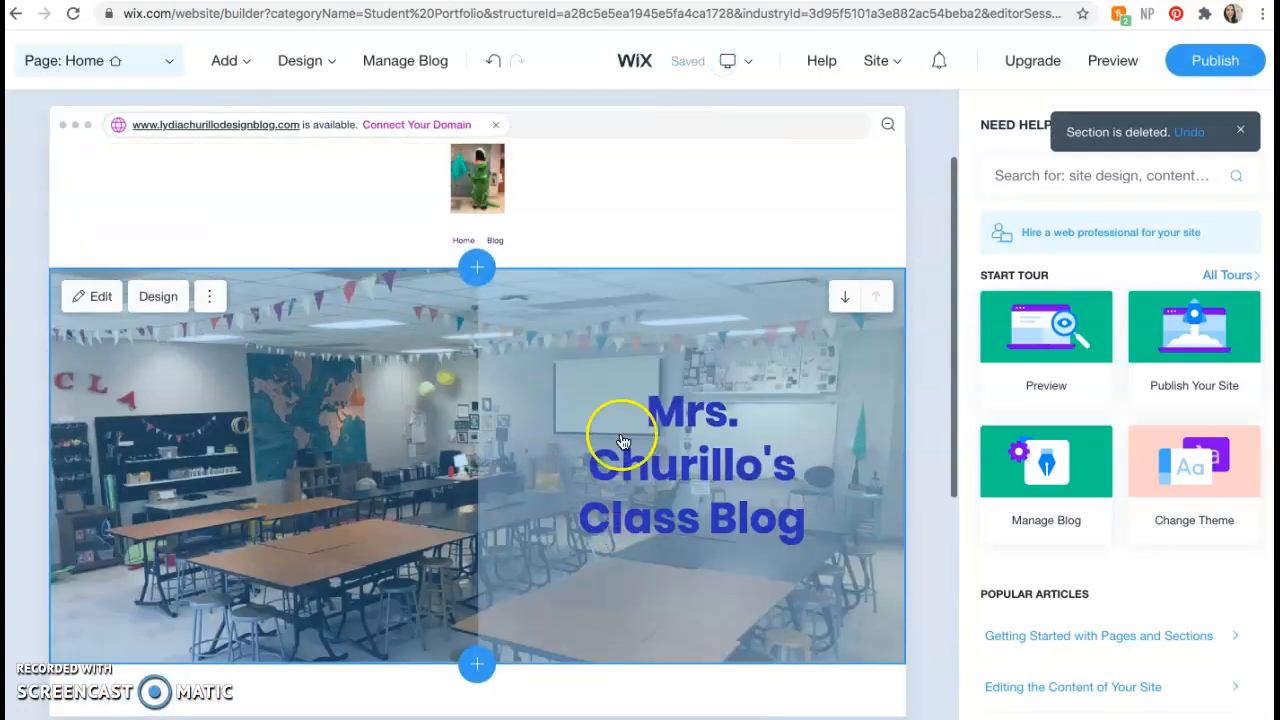
pyautogui.moveTo(704, 508)
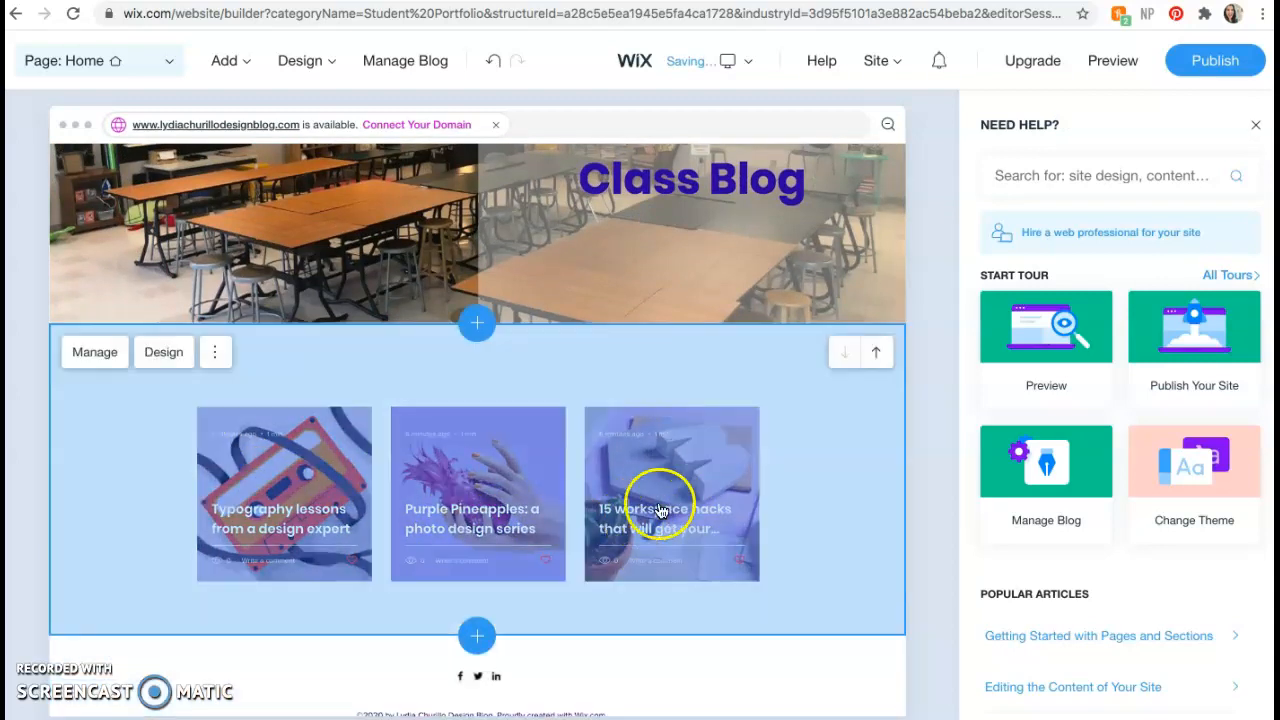
pyautogui.moveTo(800, 476)
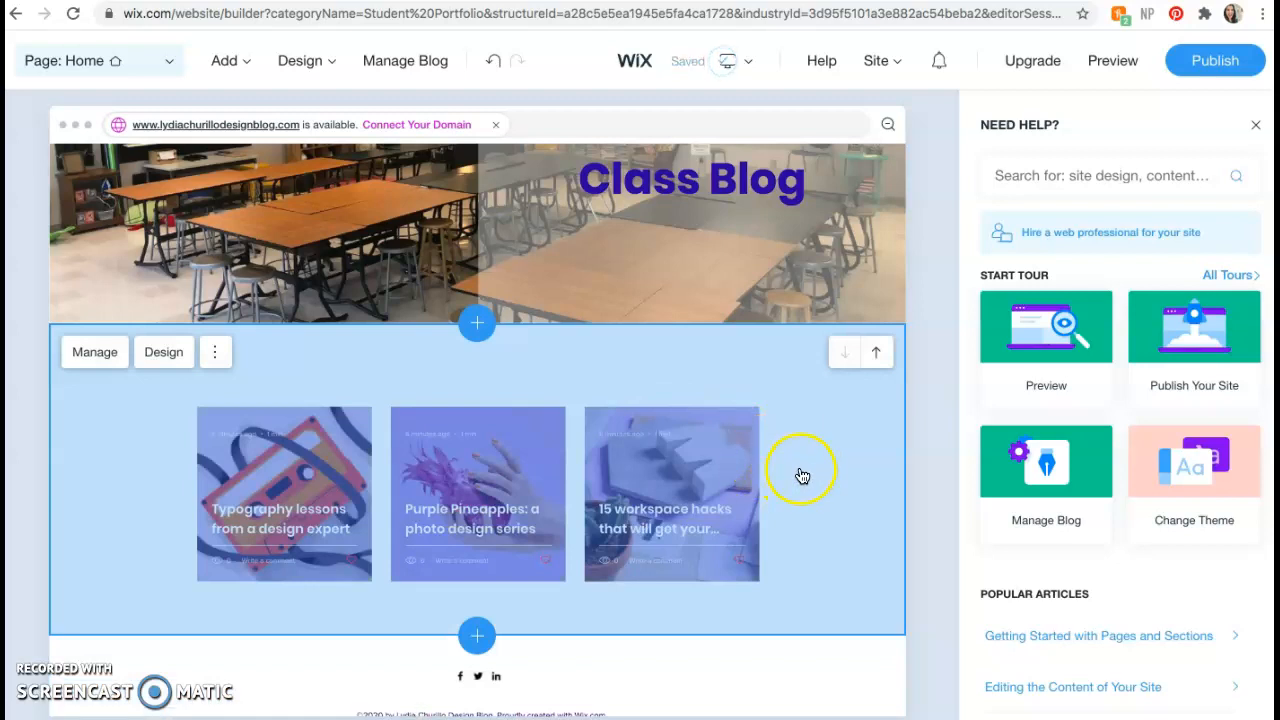
pyautogui.moveTo(312, 492)
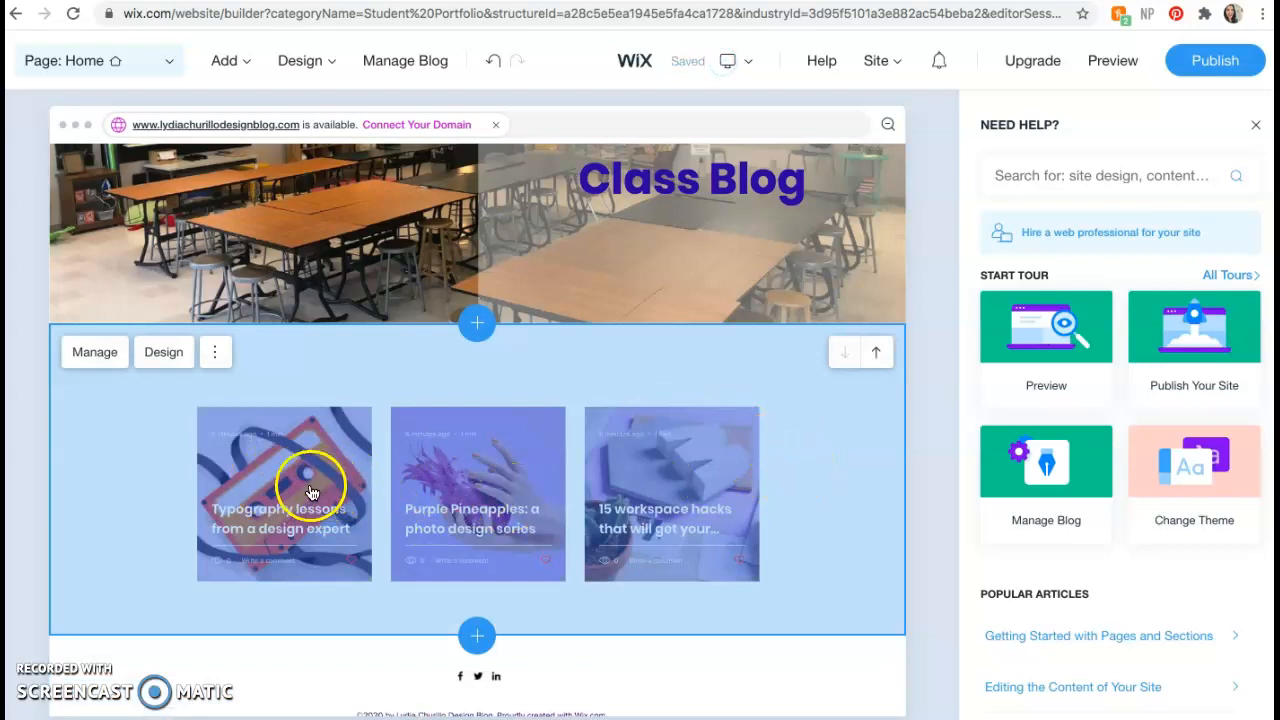
pyautogui.moveTo(728, 550)
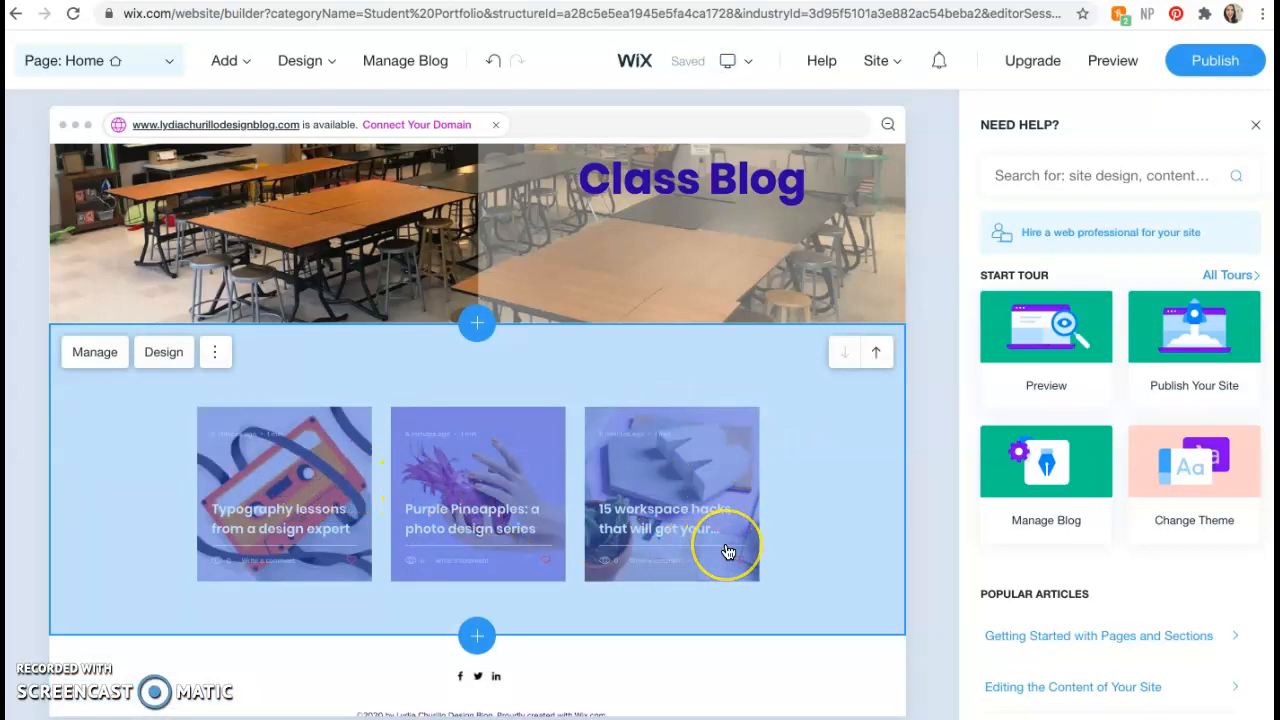
pyautogui.moveTo(872, 558)
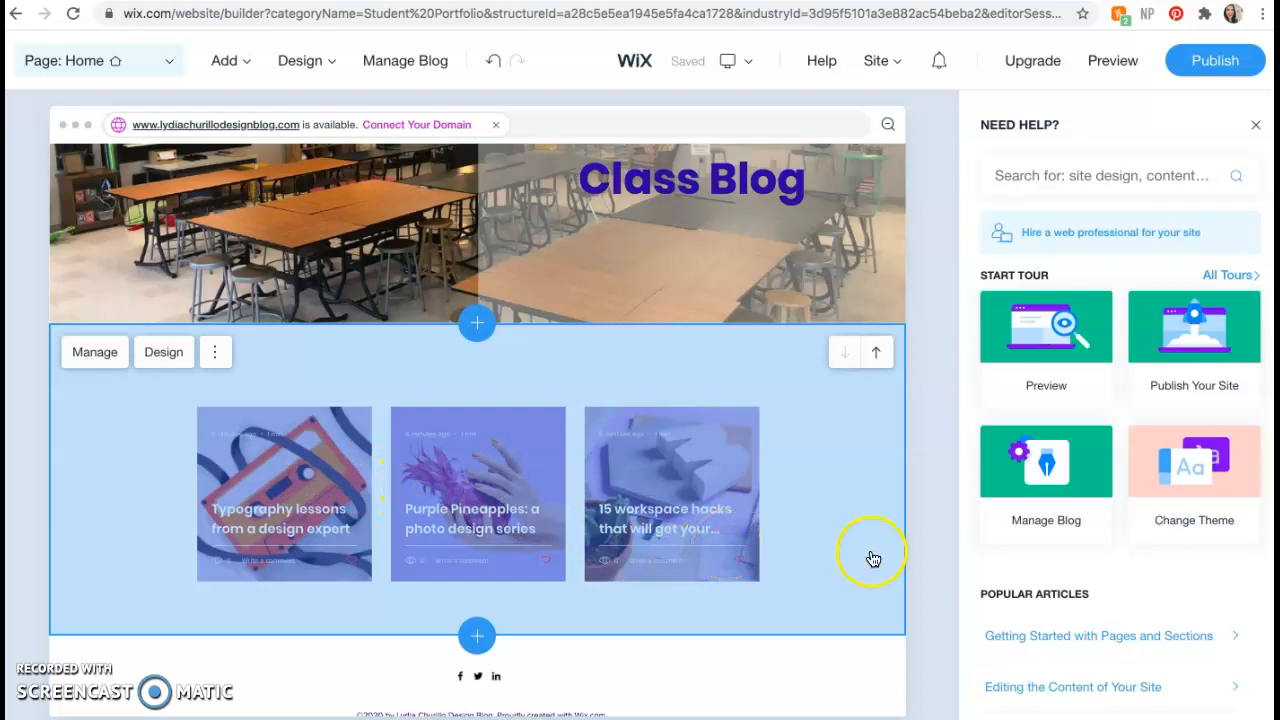
pyautogui.scroll(-3)
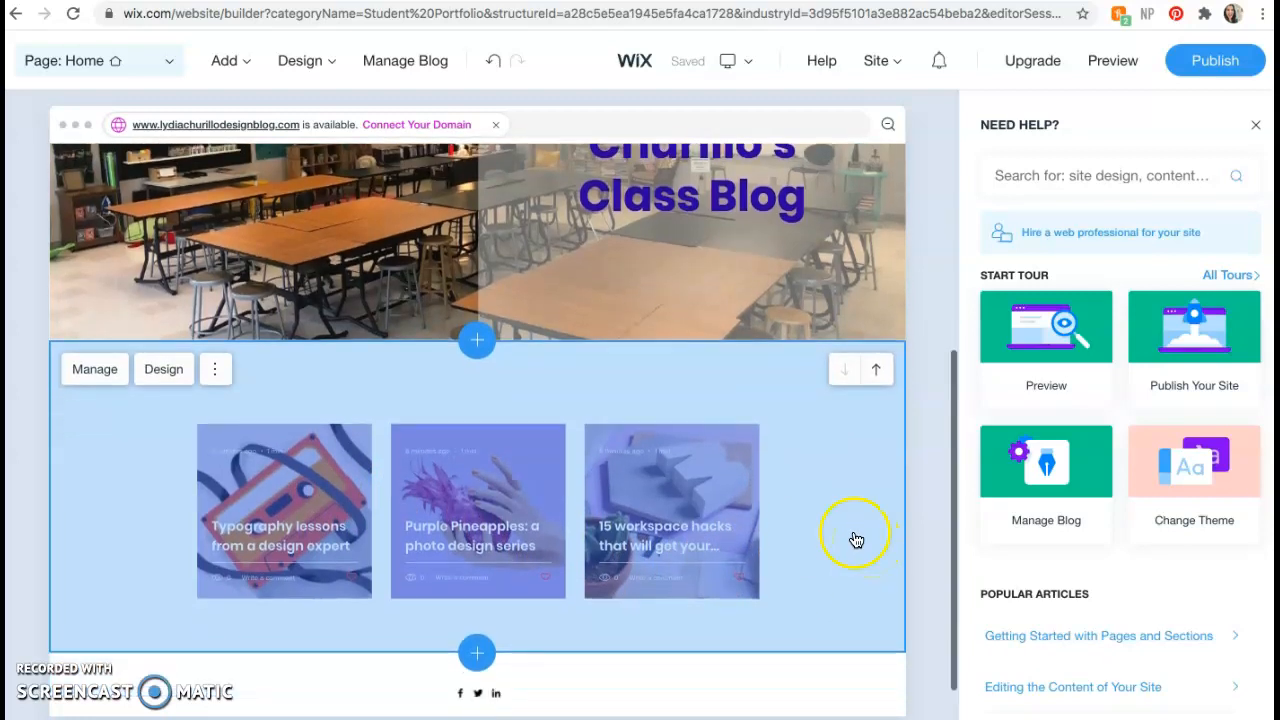
pyautogui.moveTo(676, 500)
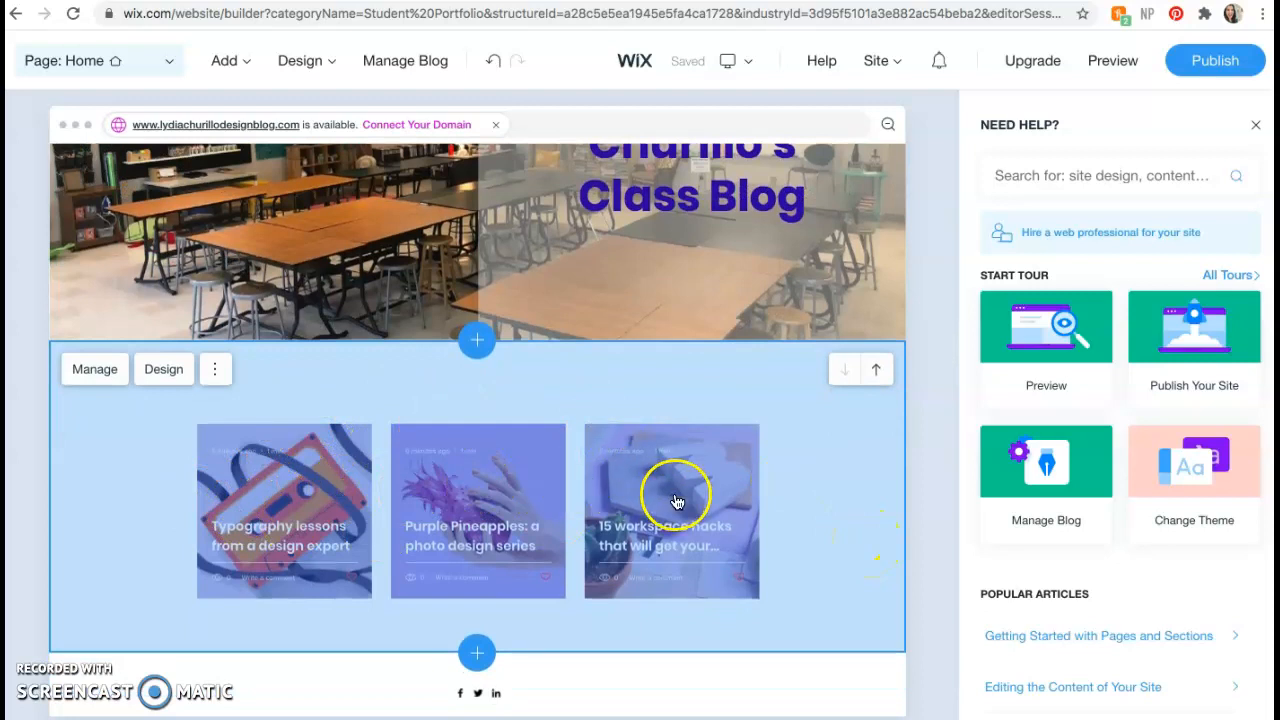
pyautogui.scroll(-3)
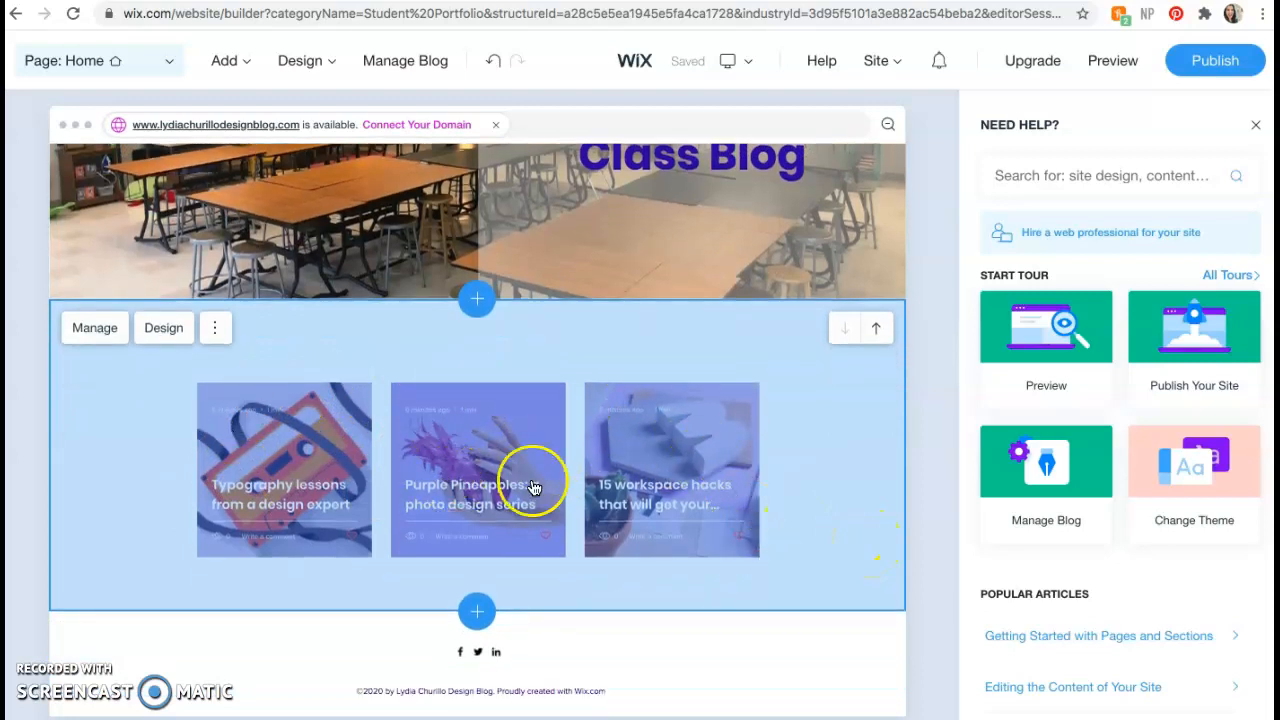
pyautogui.scroll(3)
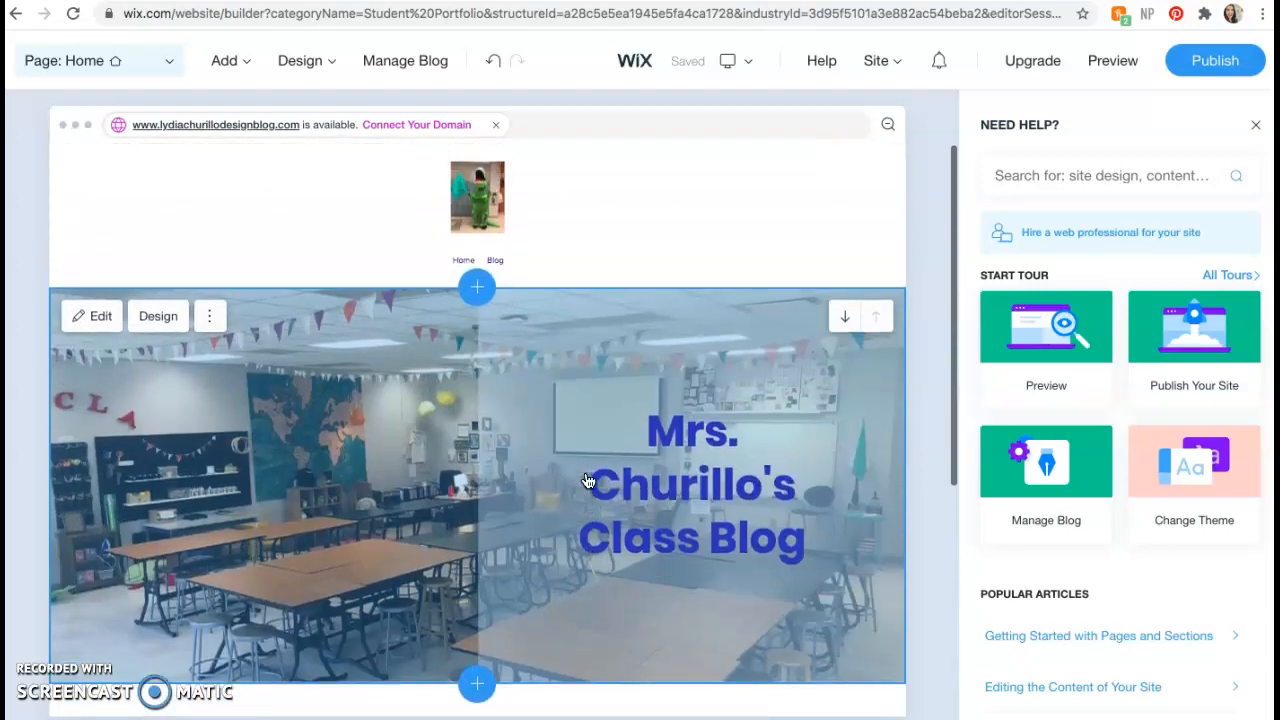
pyautogui.scroll(-3)
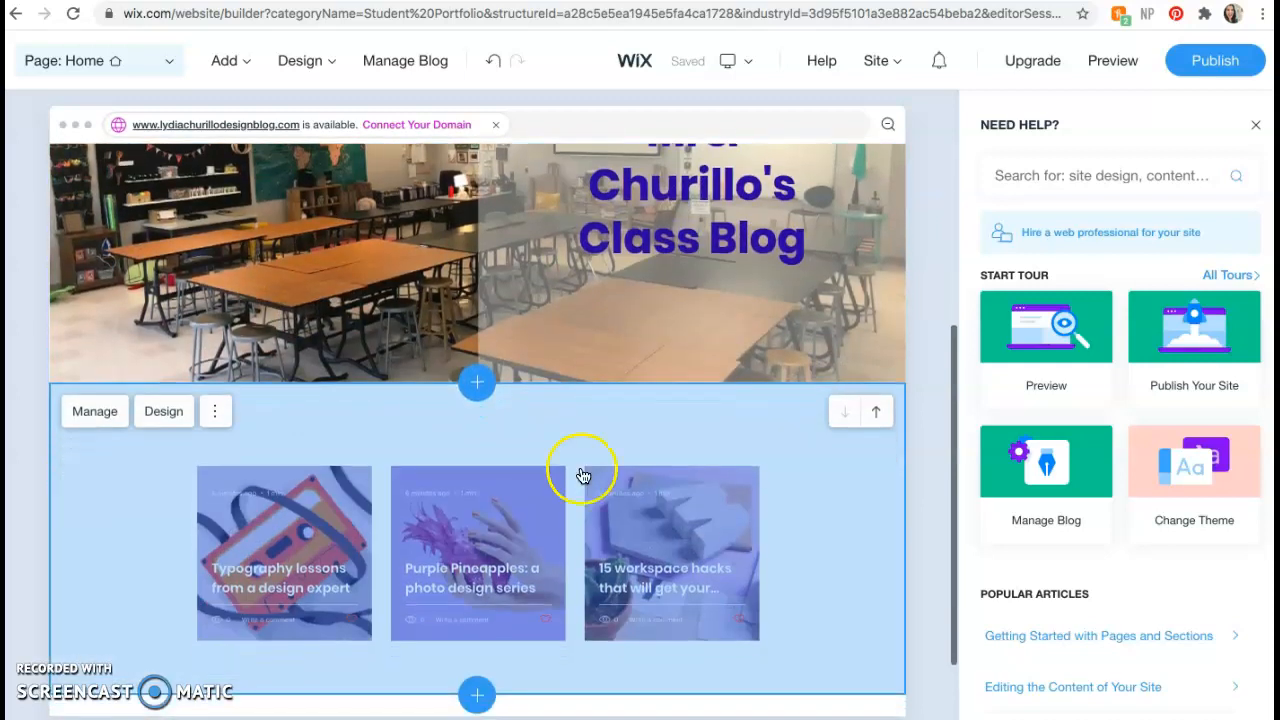
pyautogui.scroll(-3)
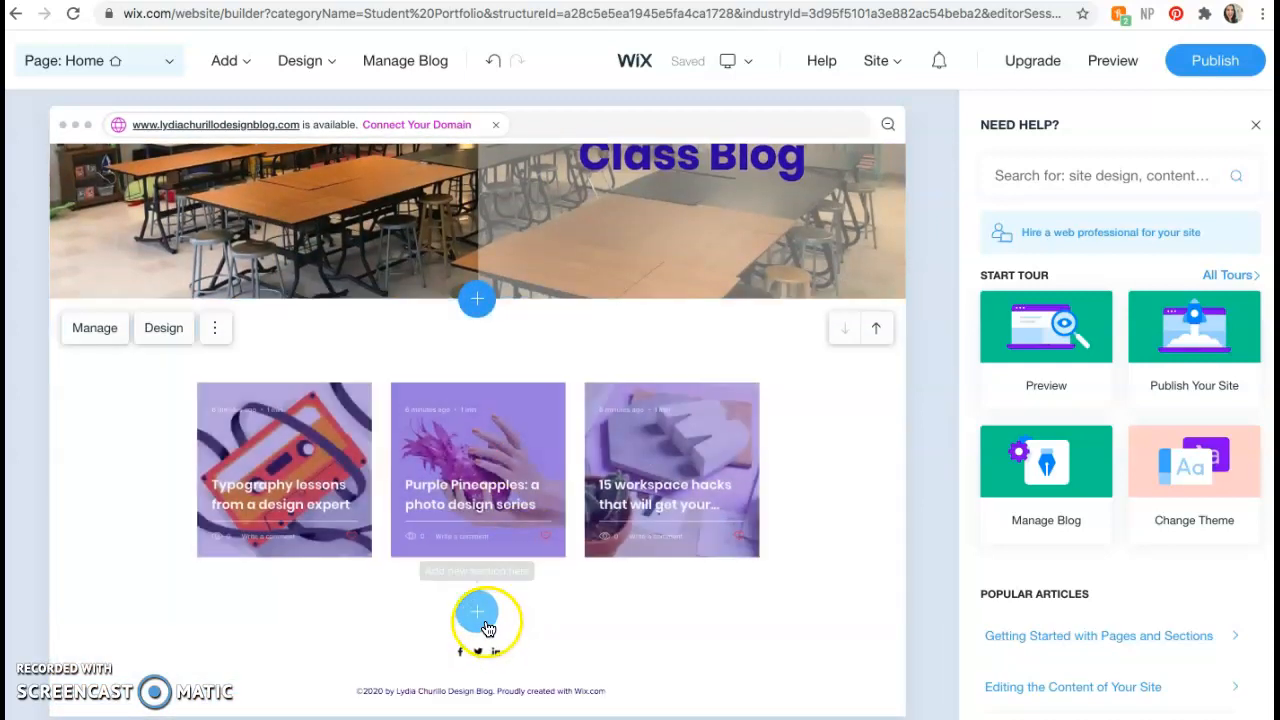
pyautogui.moveTo(476, 612)
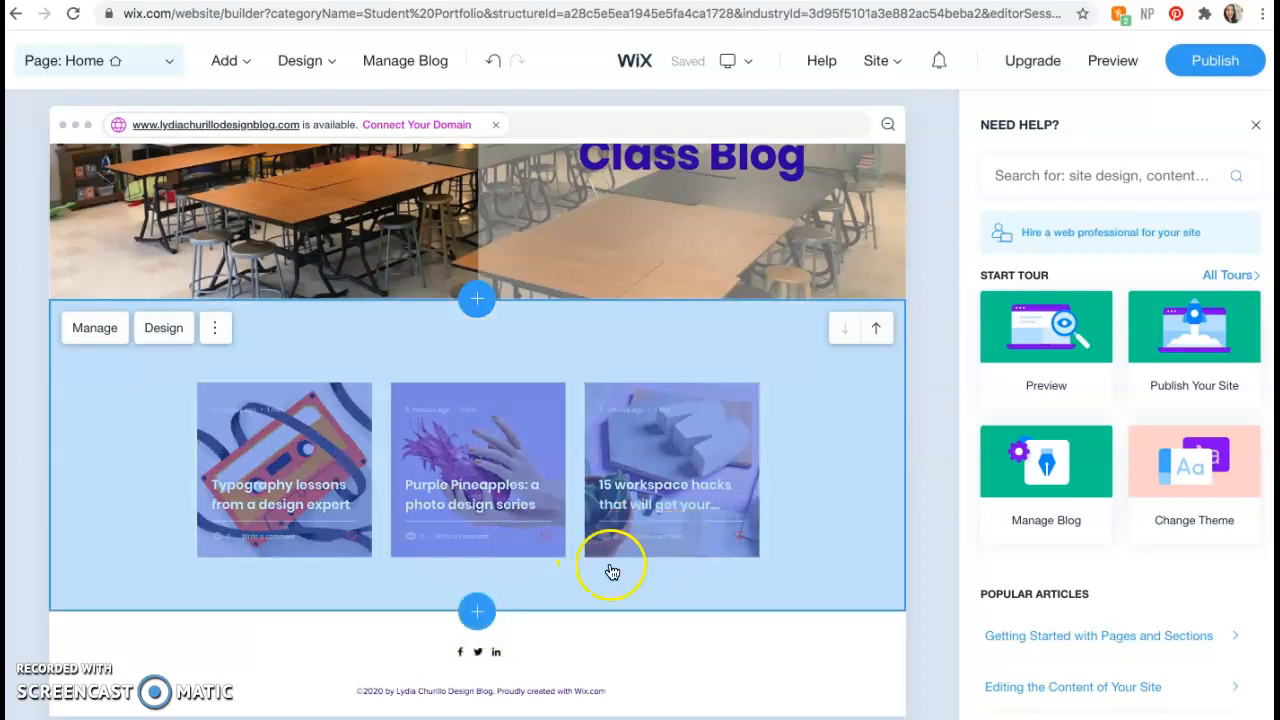
# Browse the Add Section panel's gallery section designs for the home page.
pyautogui.click(224, 60)
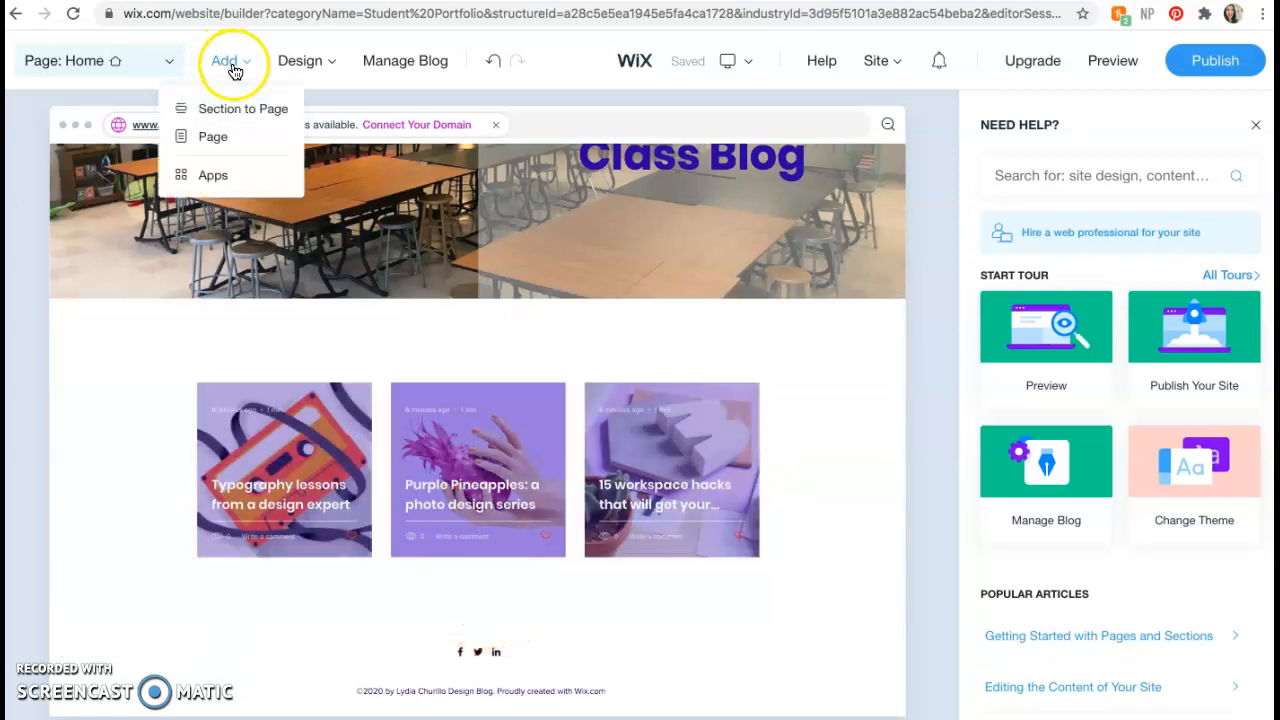
pyautogui.moveTo(230, 108)
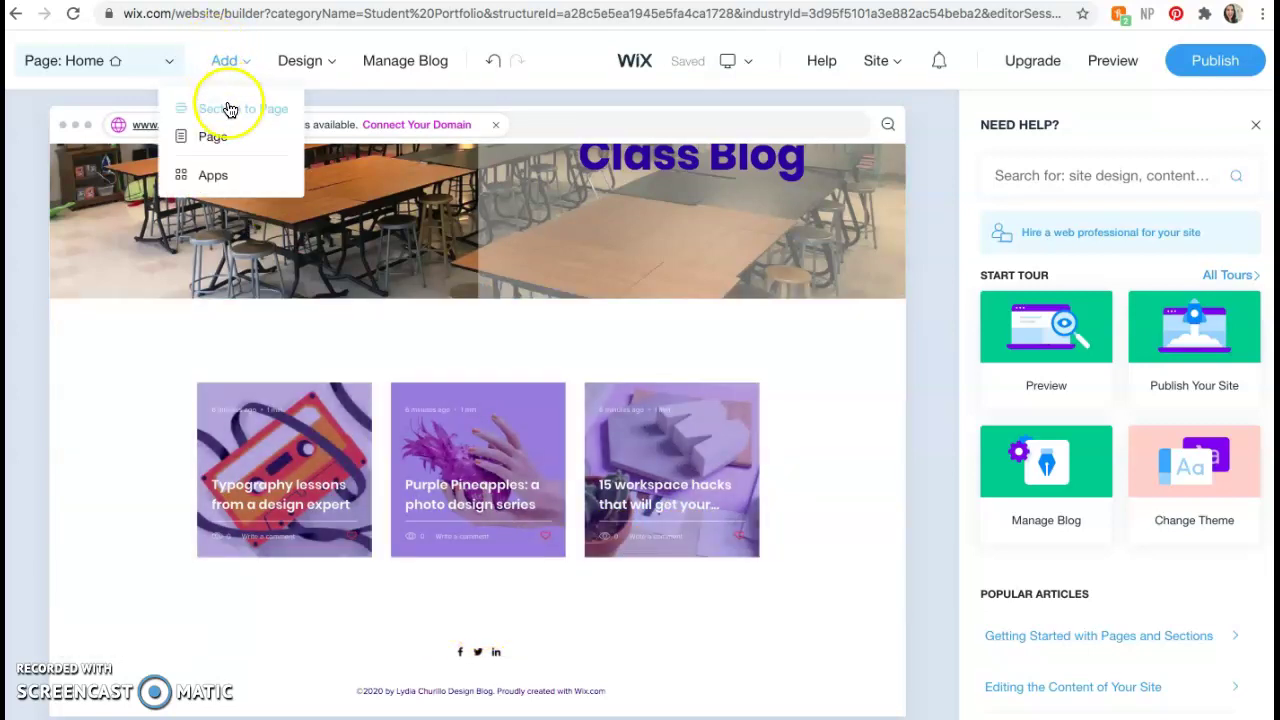
pyautogui.moveTo(244, 108)
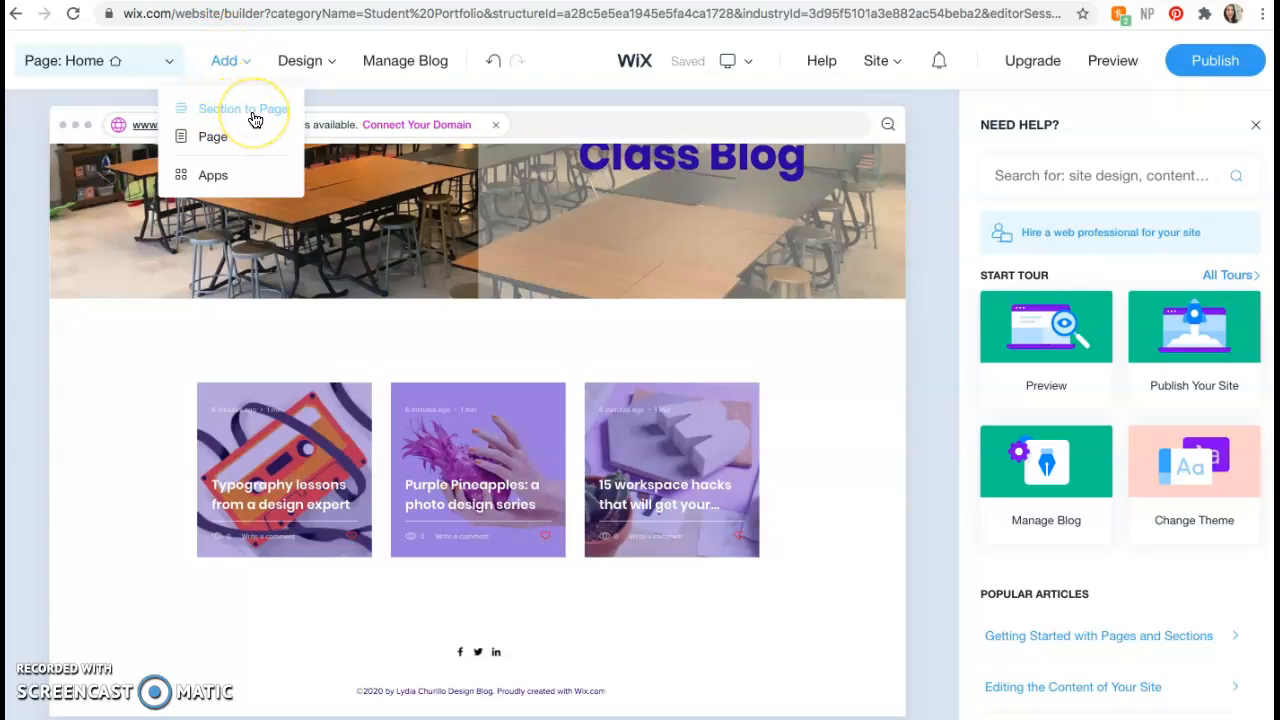
pyautogui.click(244, 108)
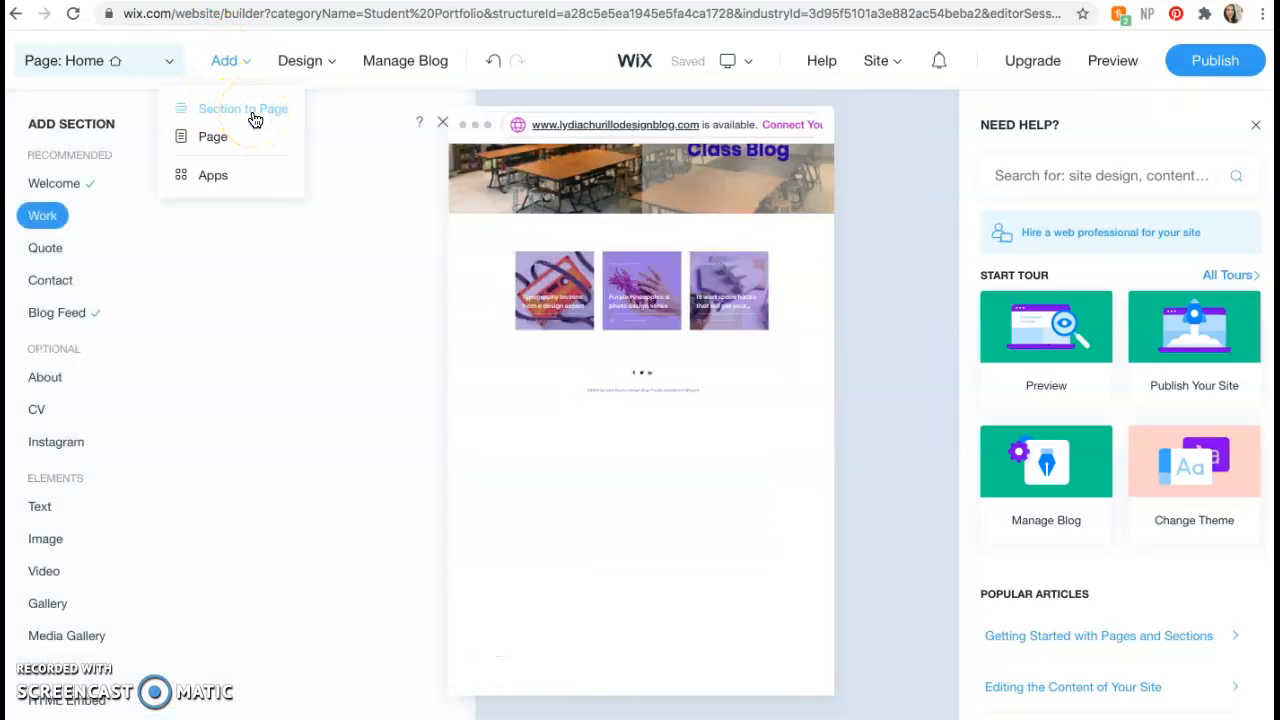
pyautogui.click(244, 108)
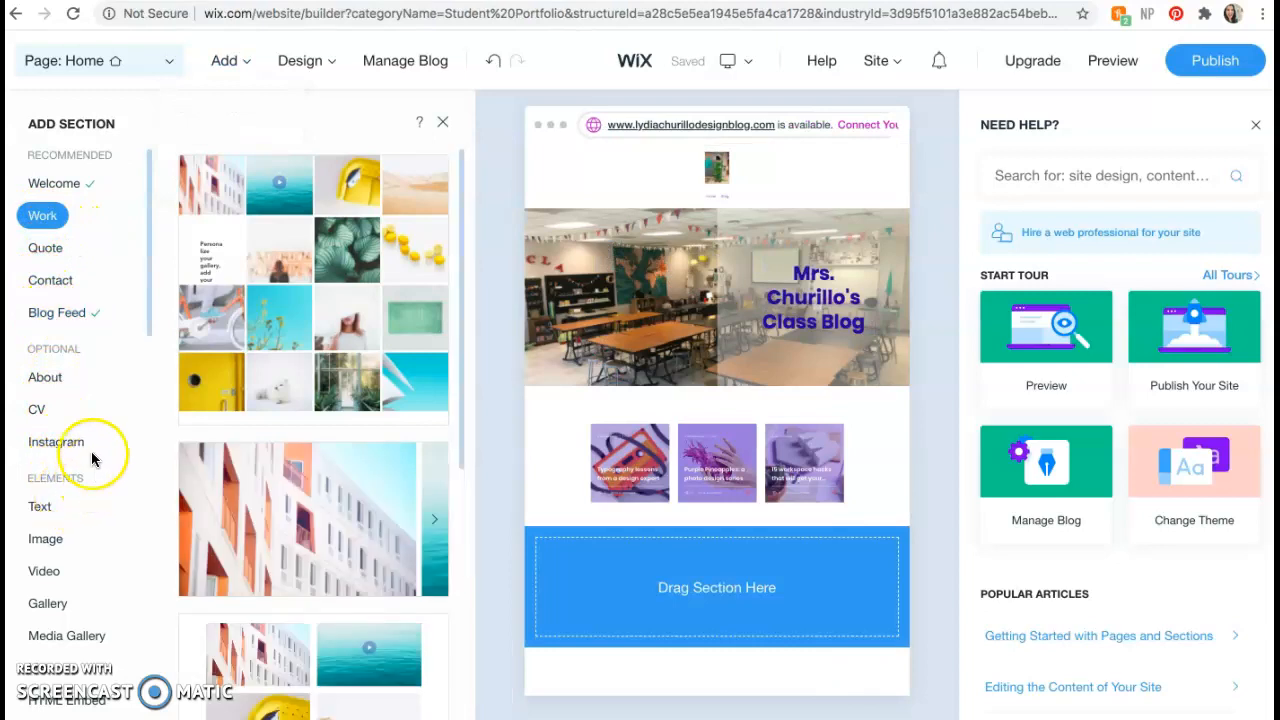
pyautogui.moveTo(70, 308)
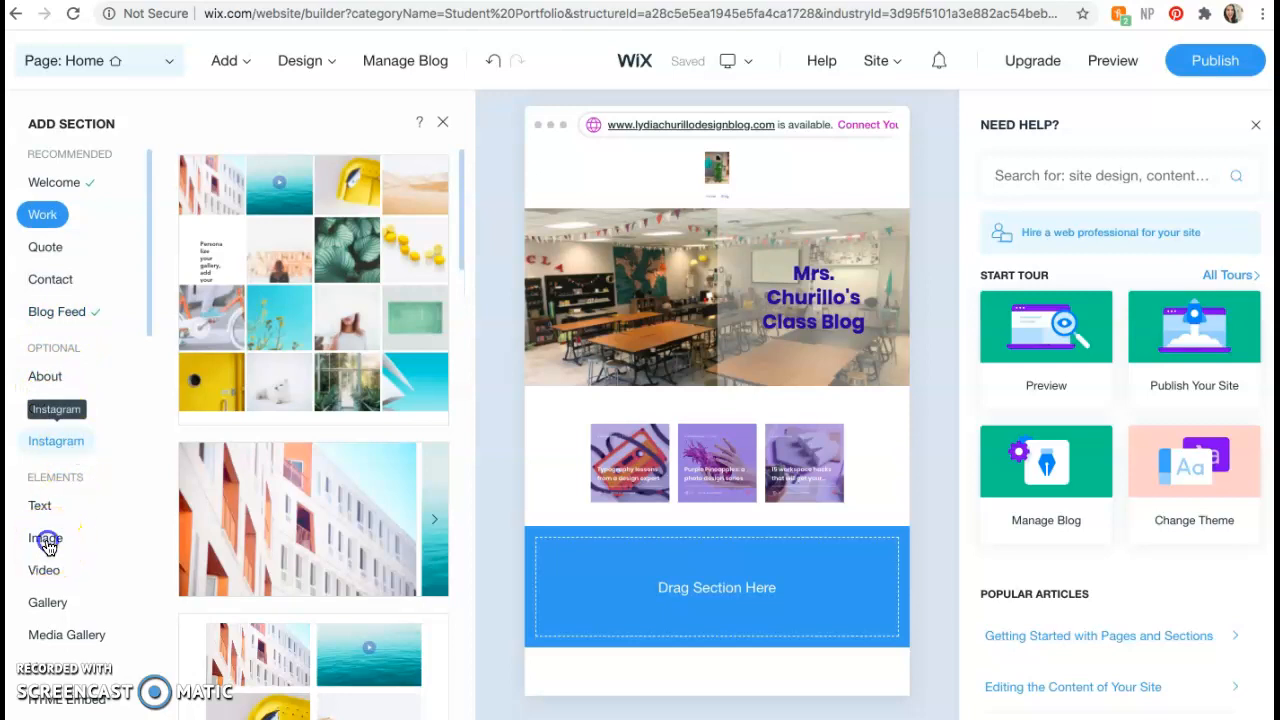
pyautogui.scroll(-3)
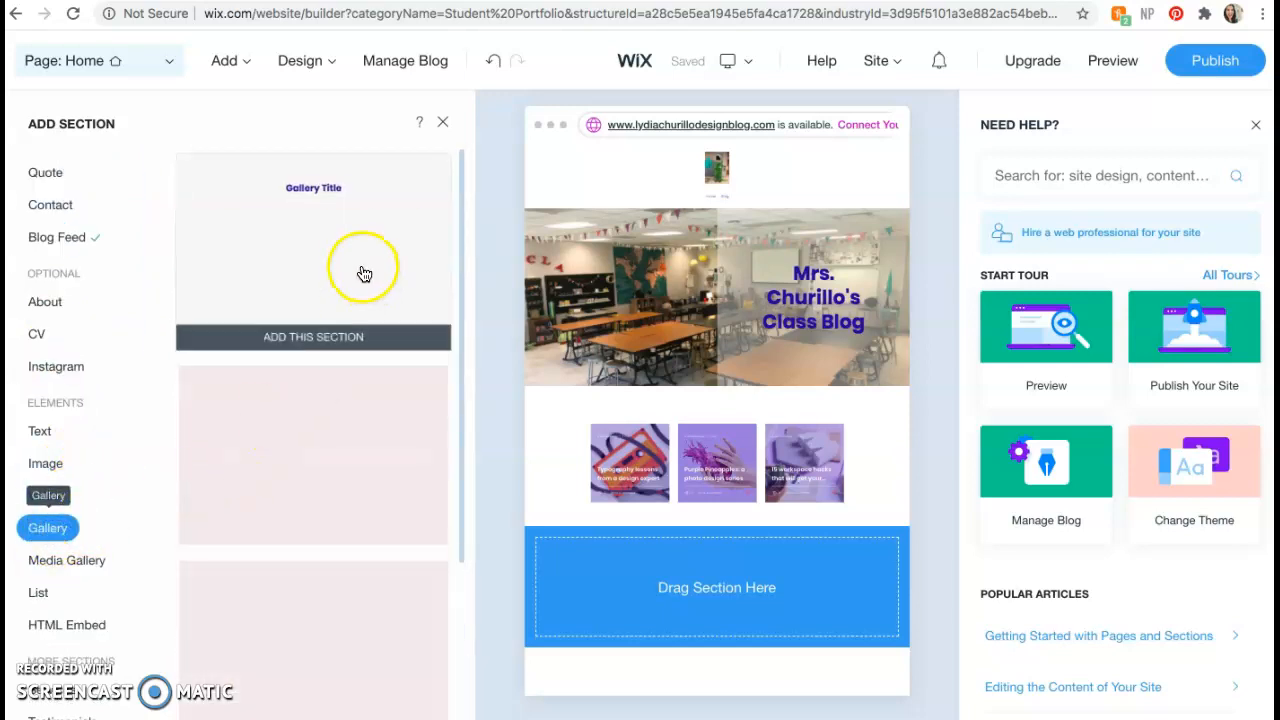
pyautogui.scroll(-3)
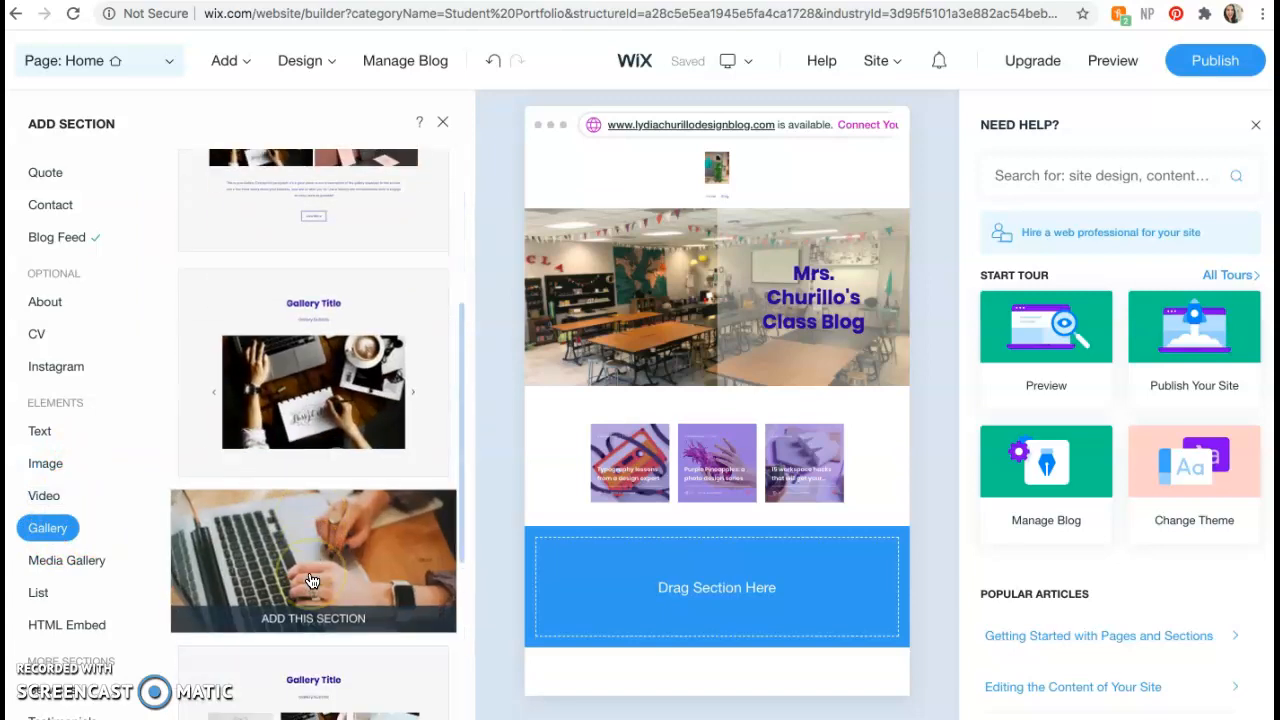
pyautogui.scroll(-3)
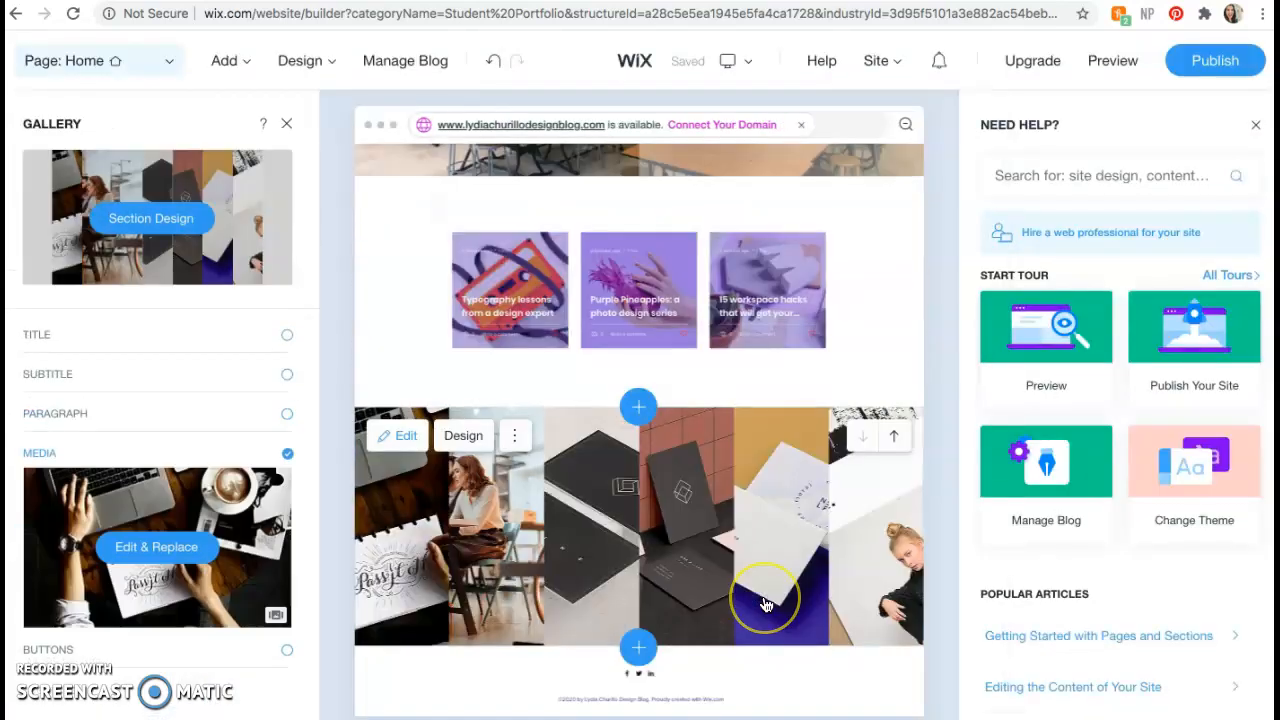
# View the new gallery section's media settings and its section options.
pyautogui.click(618, 524)
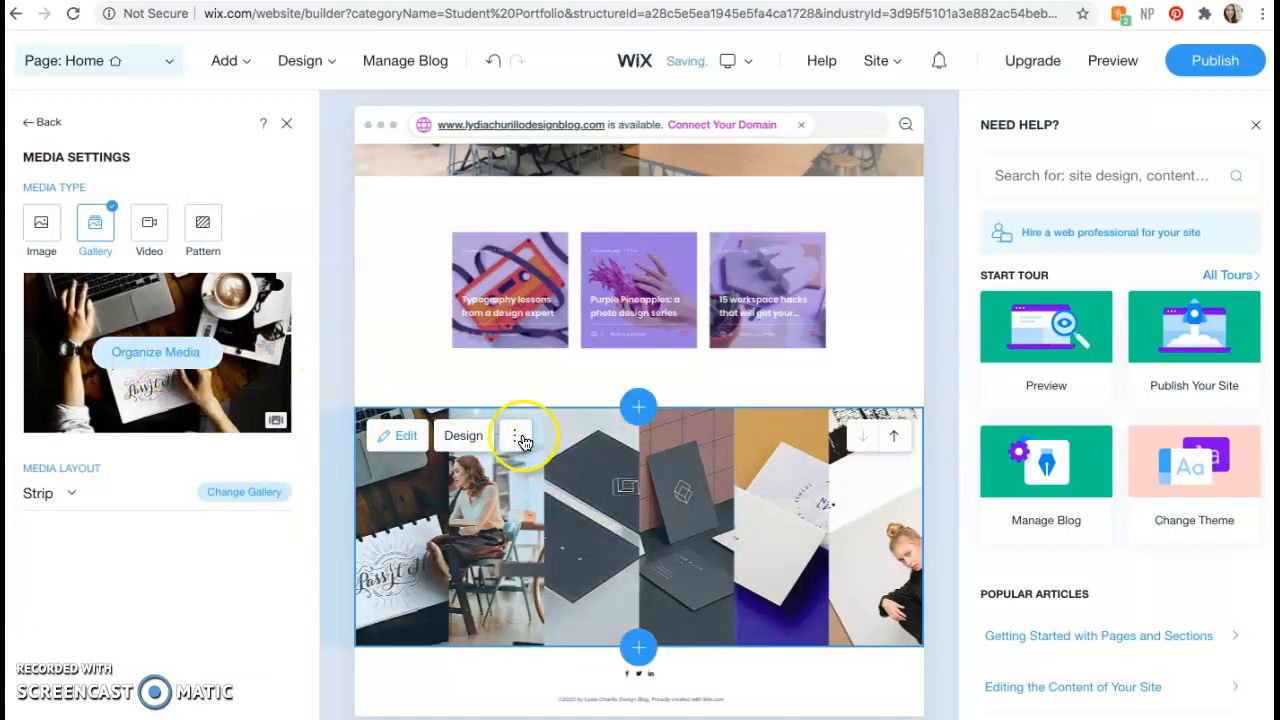
pyautogui.click(524, 442)
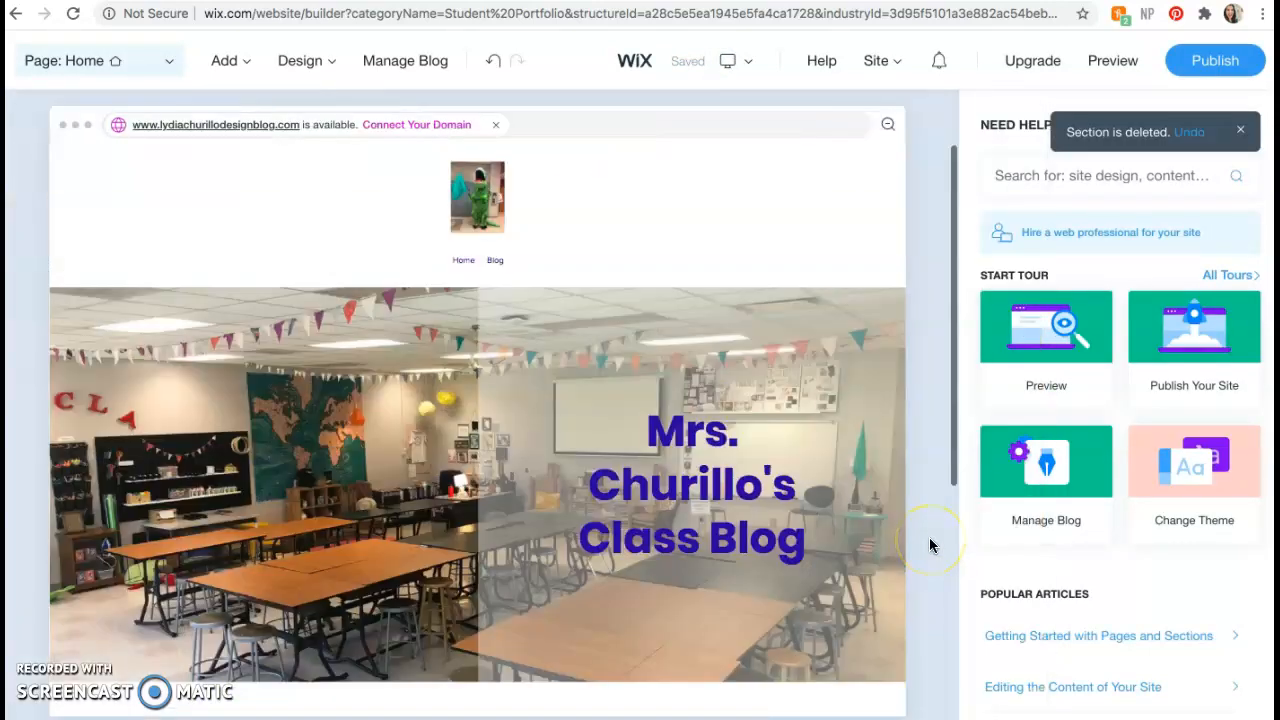
pyautogui.scroll(-3)
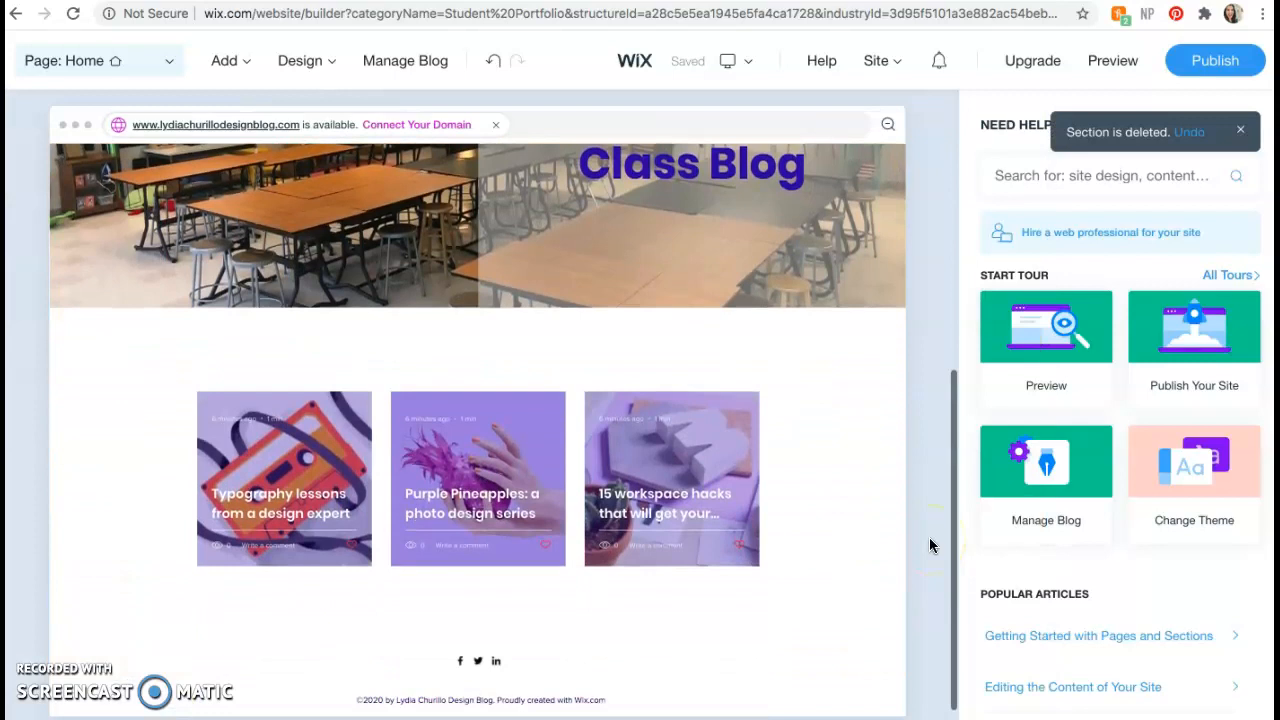
pyautogui.scroll(3)
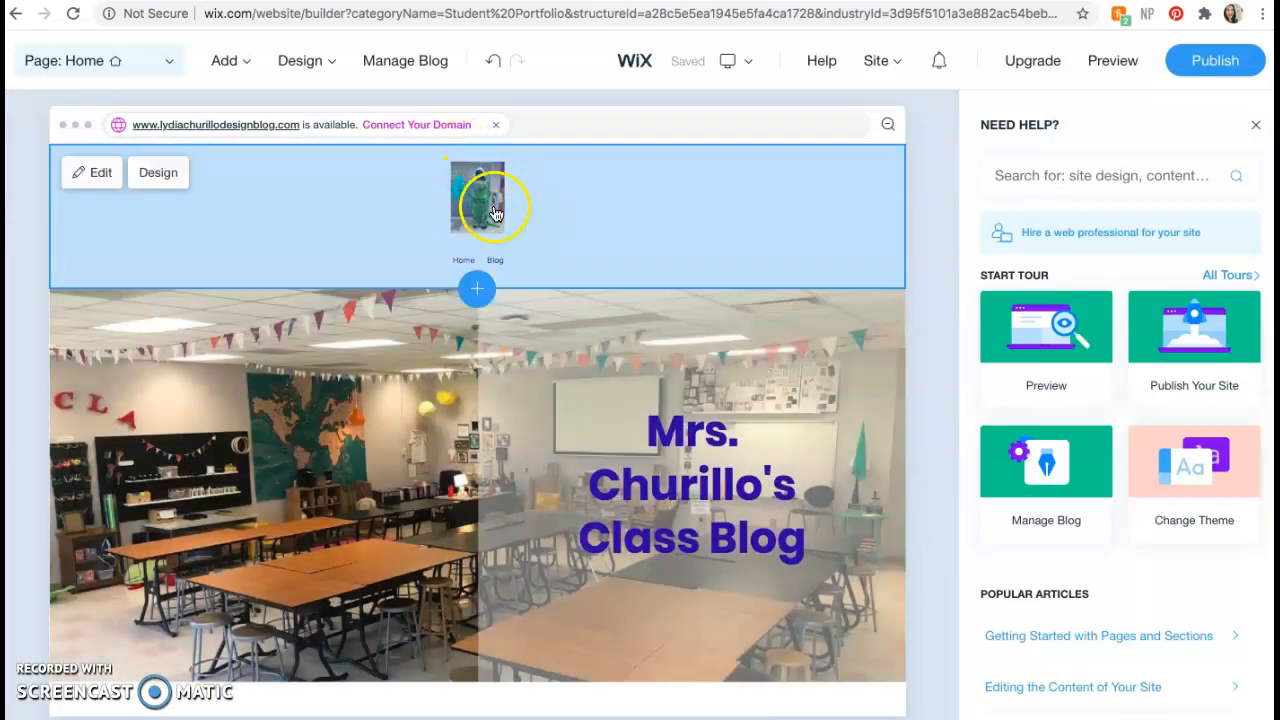
pyautogui.moveTo(458, 212)
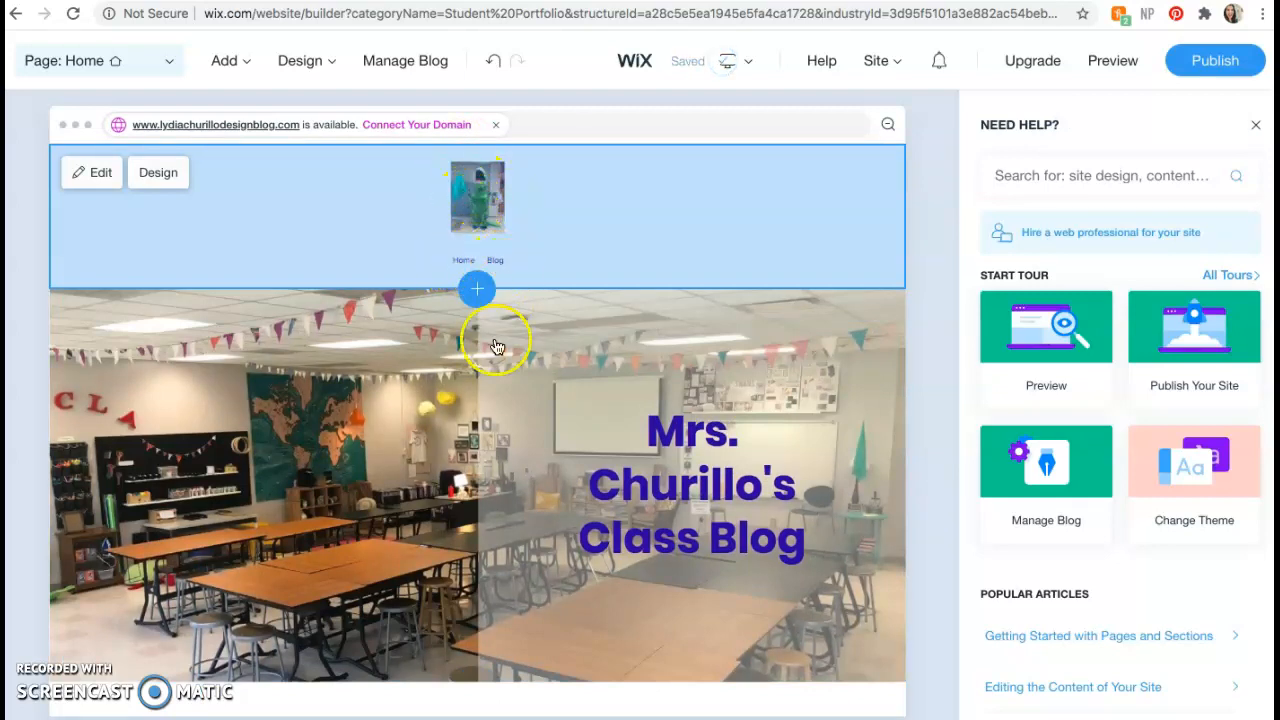
pyautogui.scroll(-3)
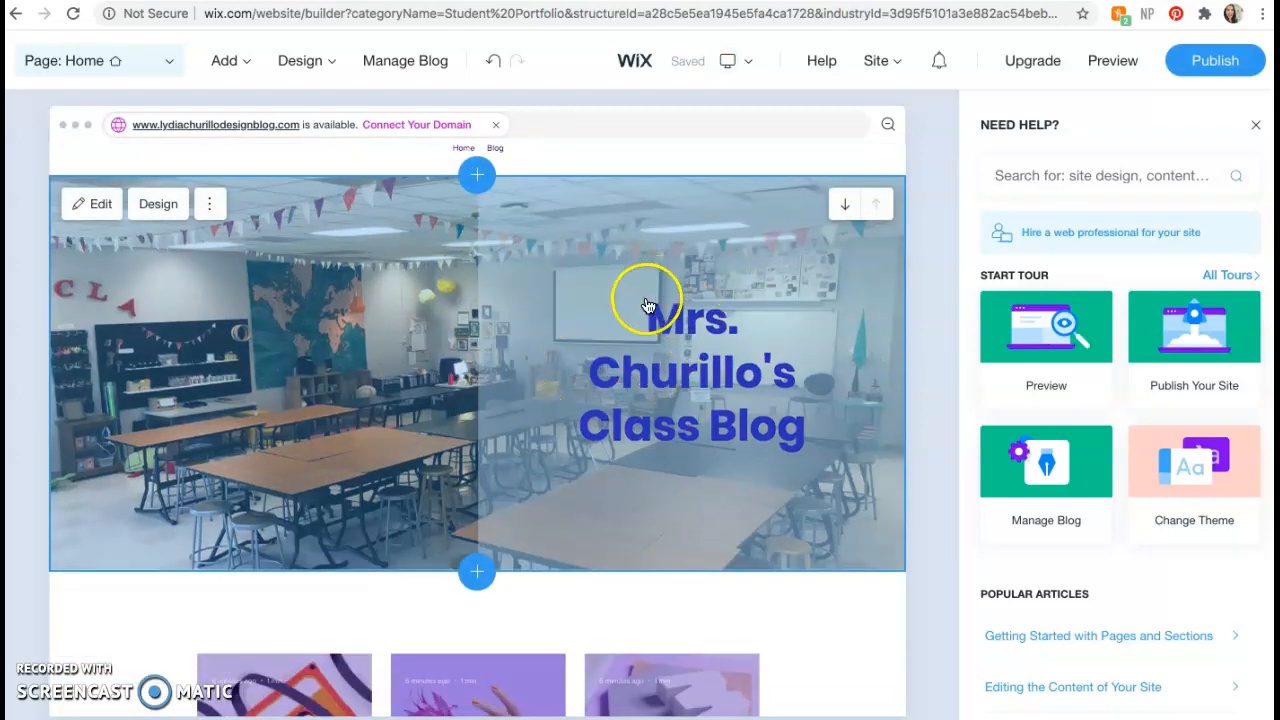
pyautogui.moveTo(790, 436)
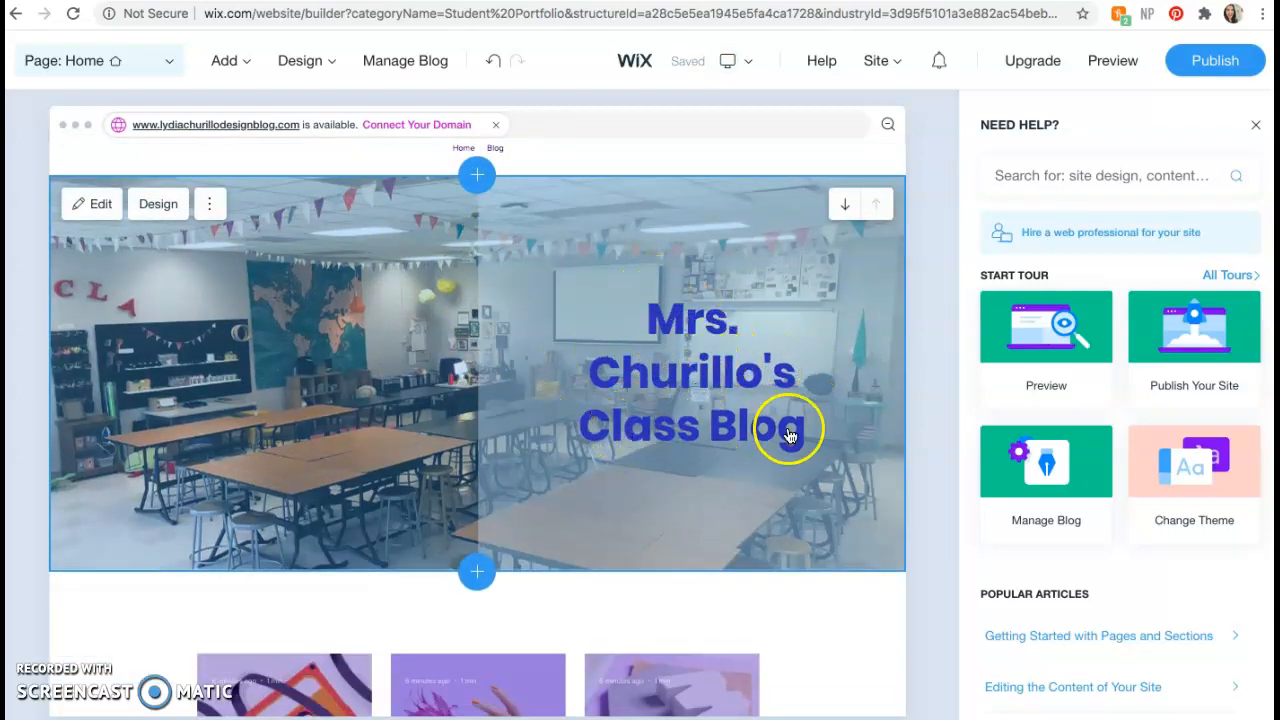
pyautogui.moveTo(360, 400)
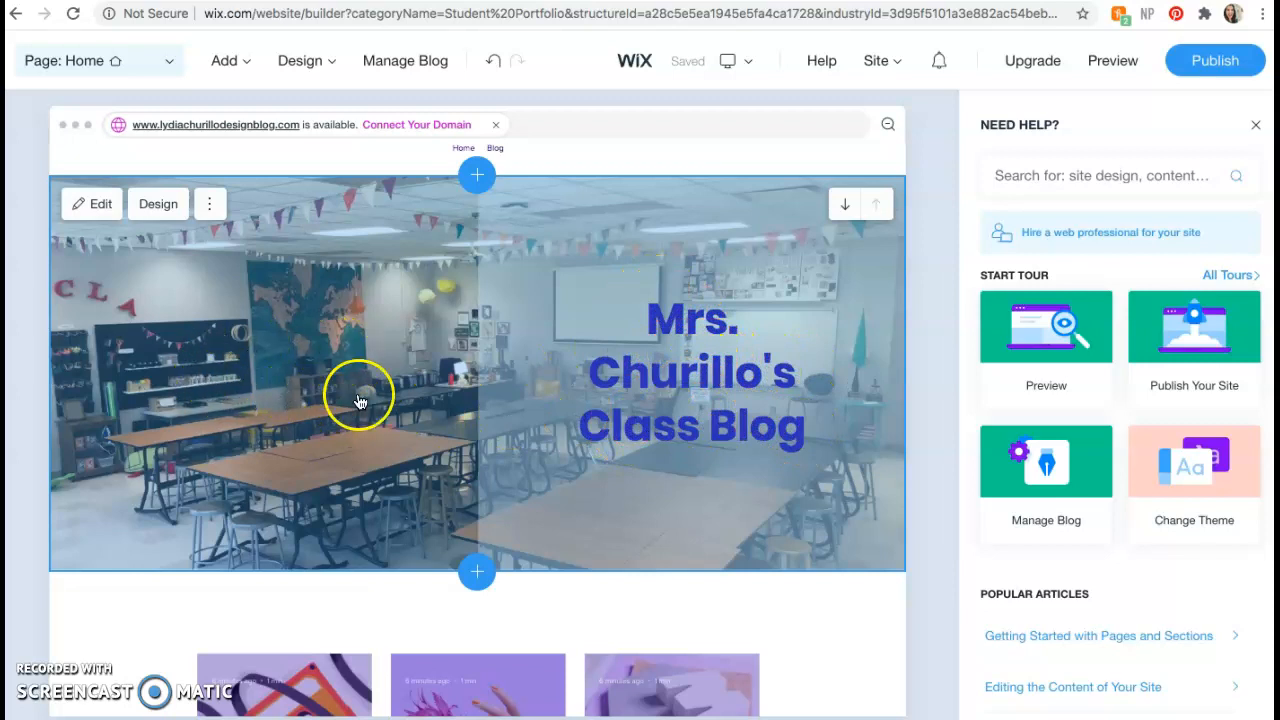
pyautogui.moveTo(332, 400)
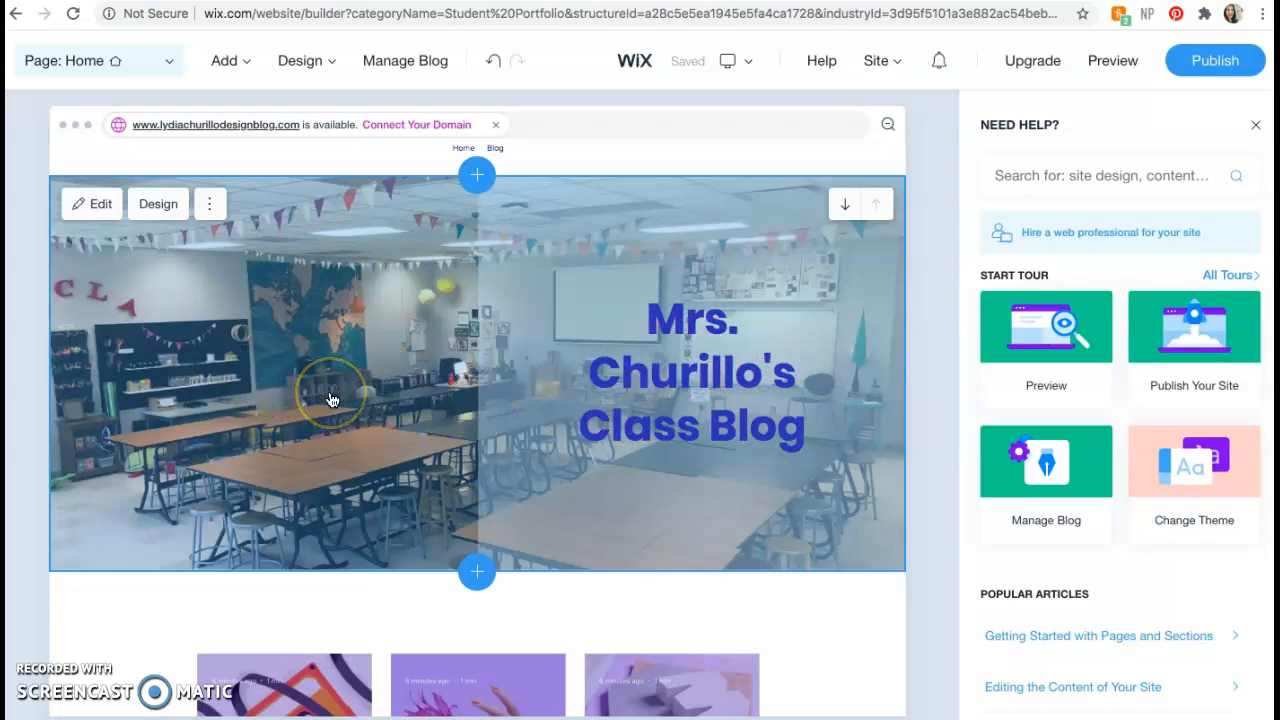
pyautogui.moveTo(332, 400)
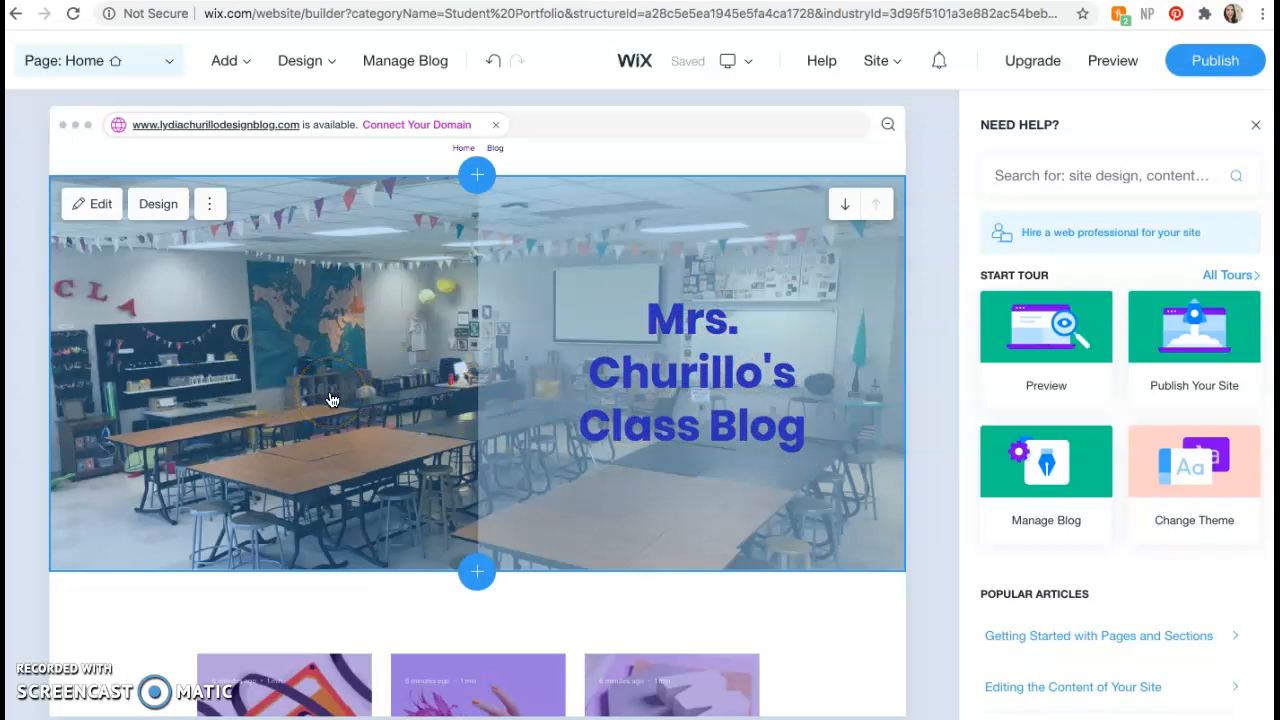
pyautogui.scroll(-3)
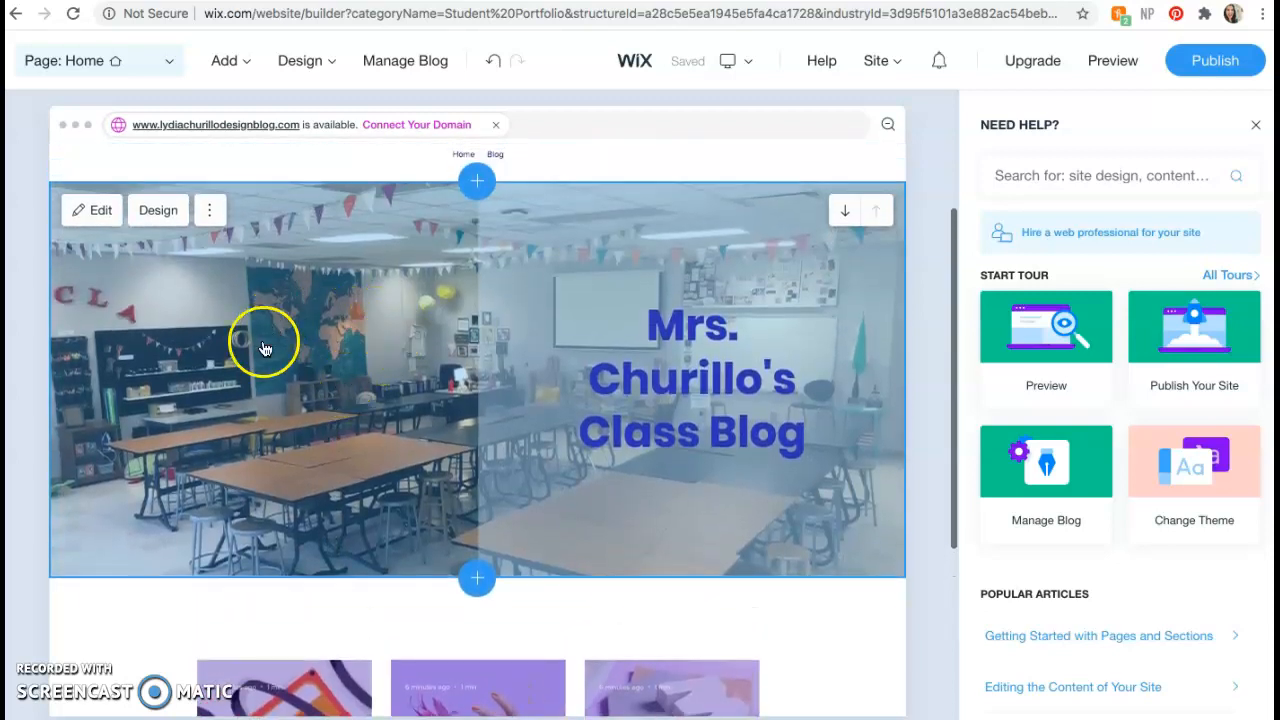
pyautogui.moveTo(384, 414)
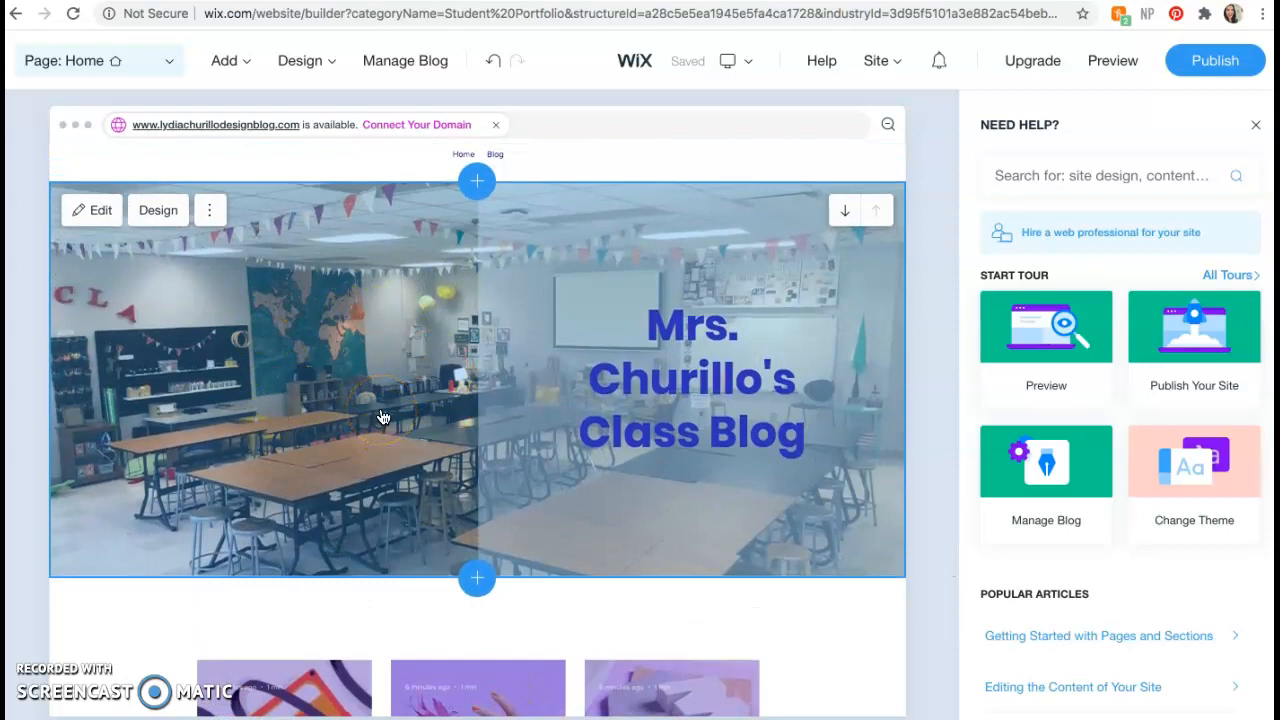
pyautogui.scroll(-3)
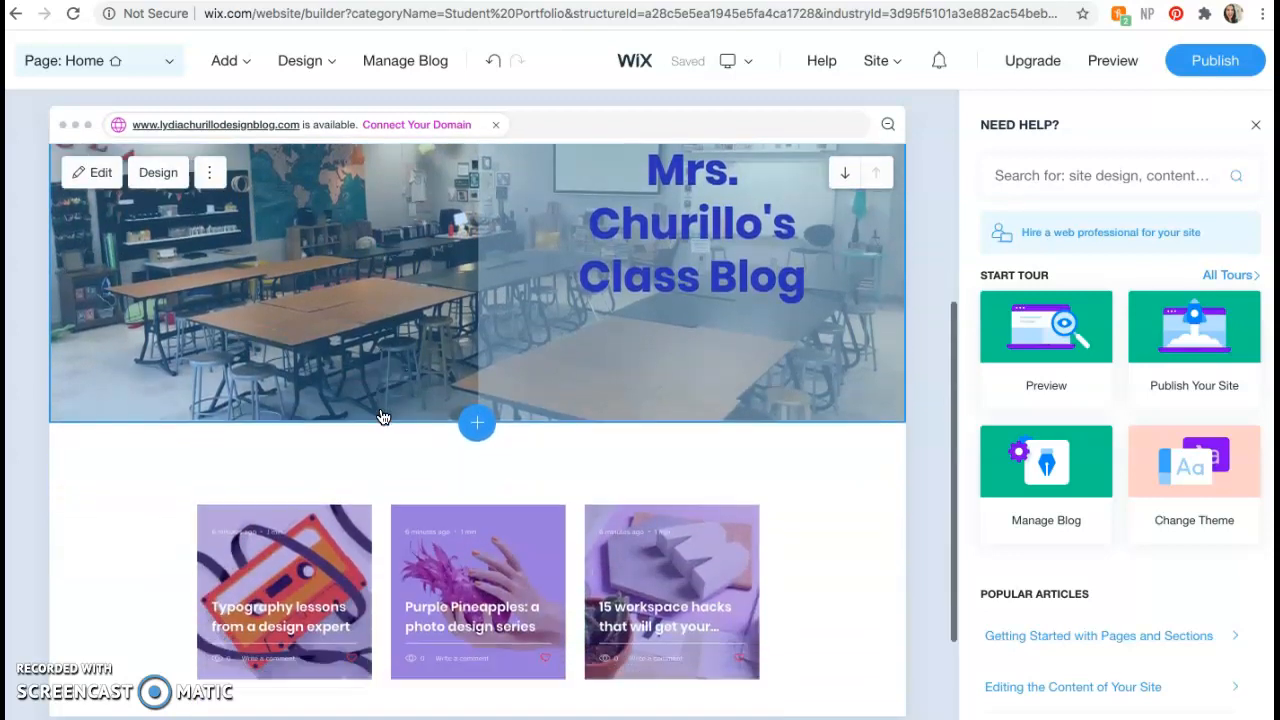
pyautogui.scroll(-3)
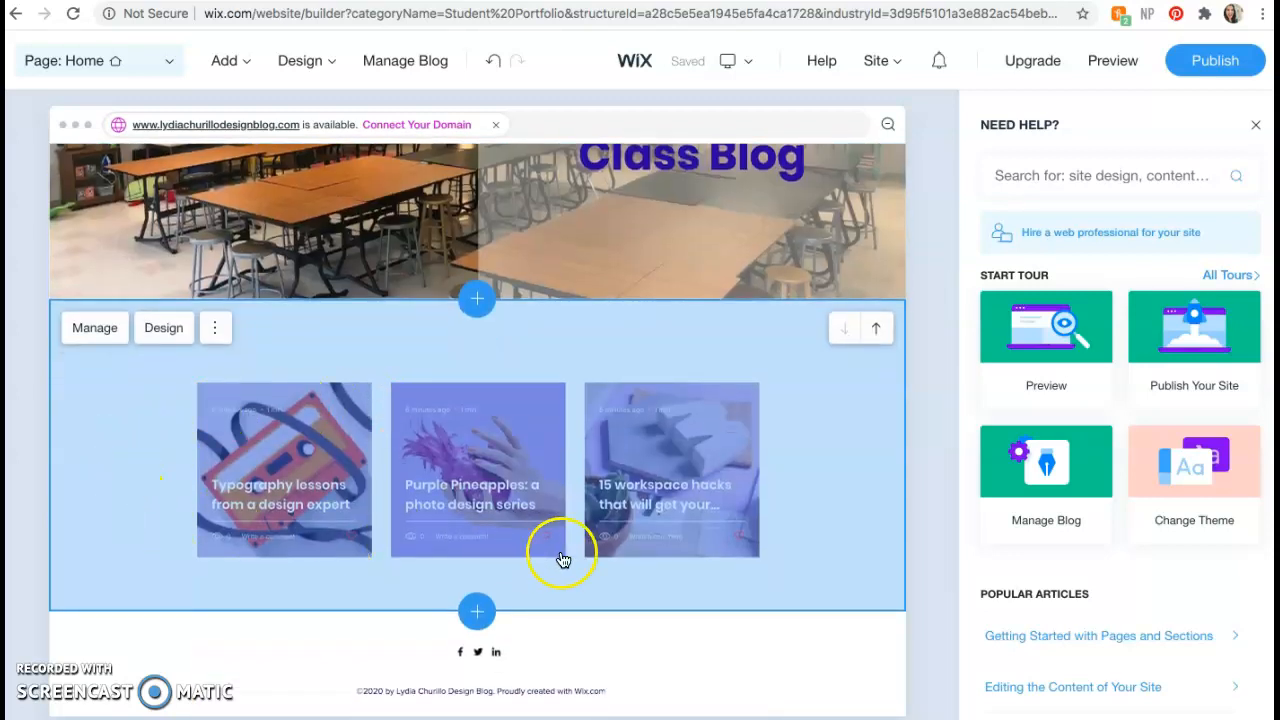
pyautogui.moveTo(762, 516)
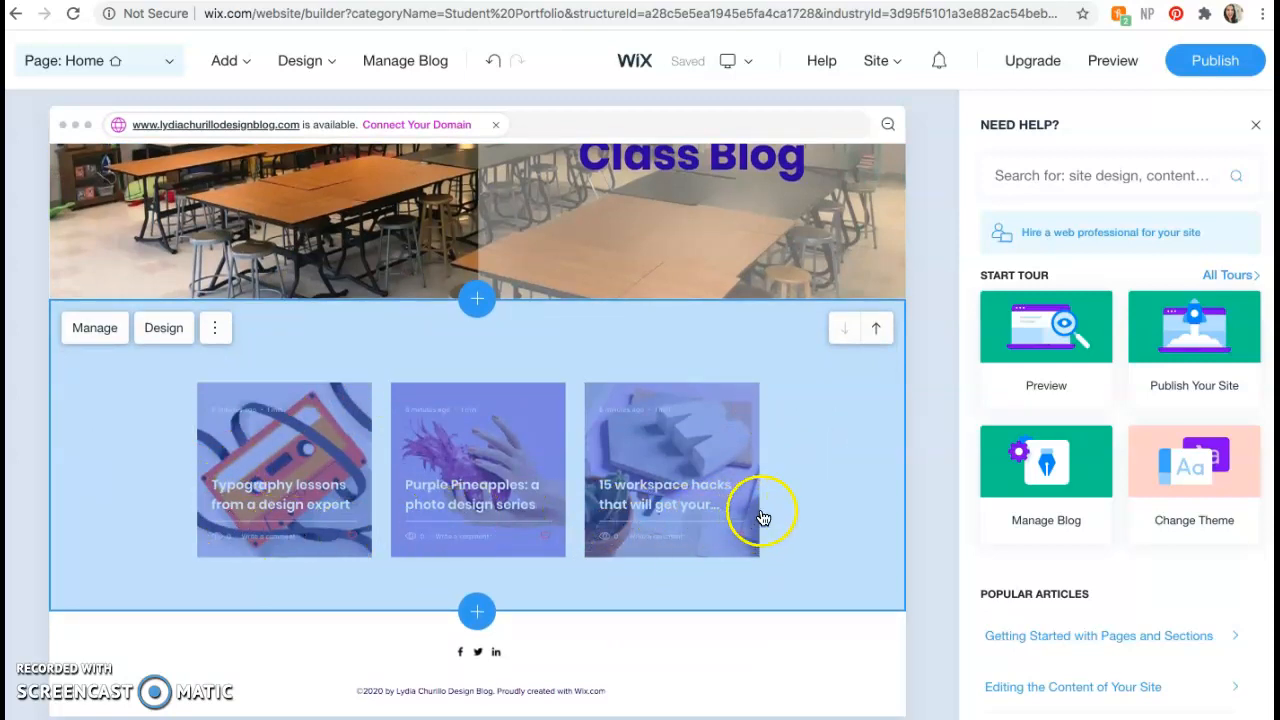
pyautogui.moveTo(740, 508)
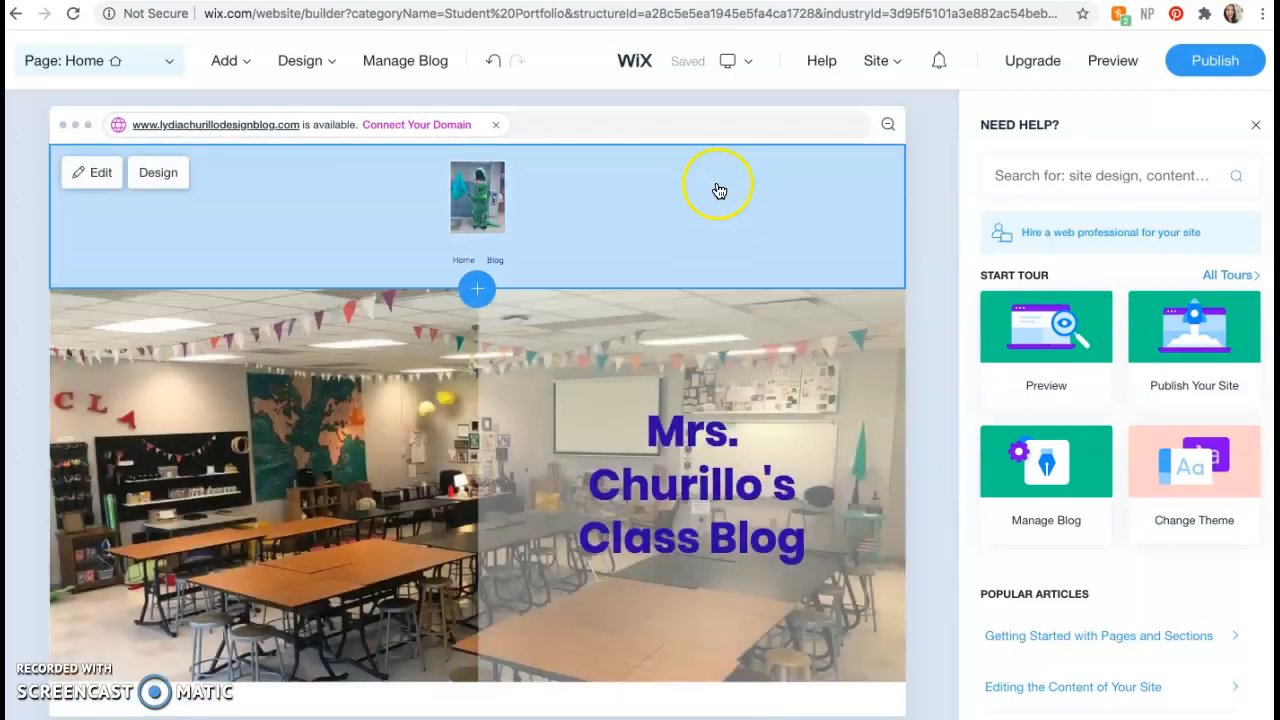
pyautogui.moveTo(1078, 140)
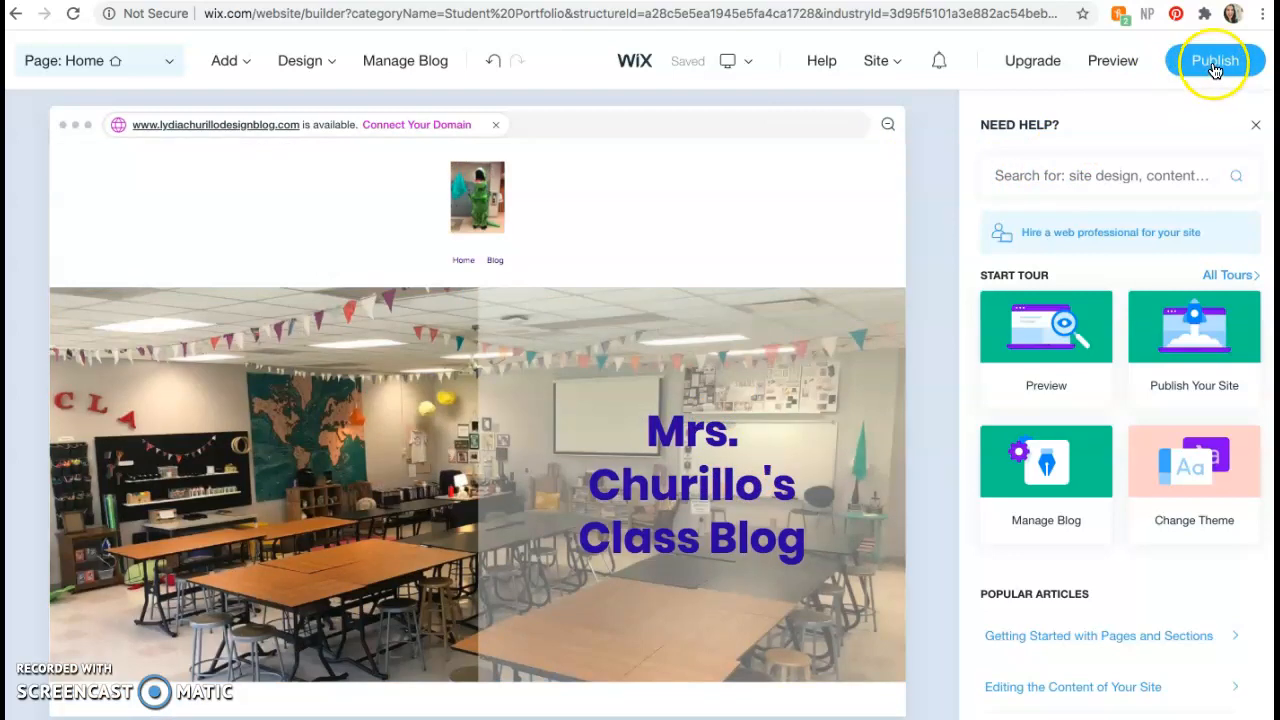
# Start publishing and set the free wixsite name to LydiaChurilloDesignBlog.
pyautogui.click(1216, 60)
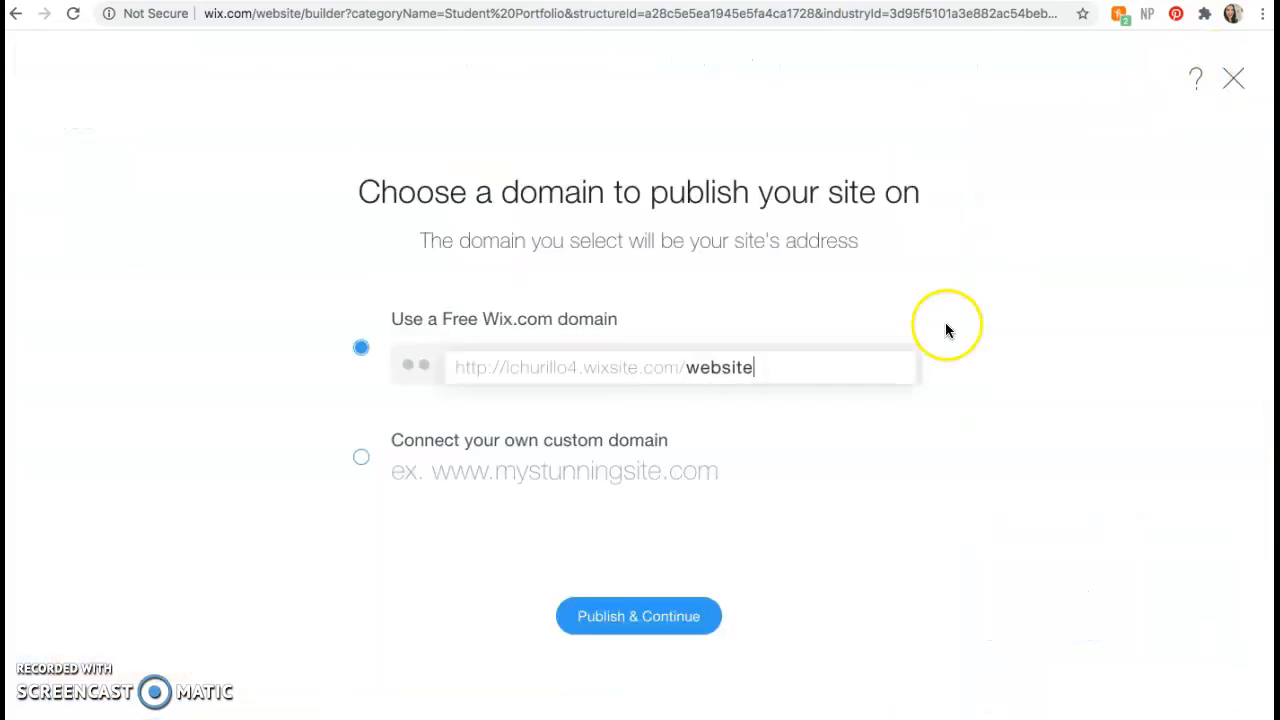
pyautogui.moveTo(880, 388)
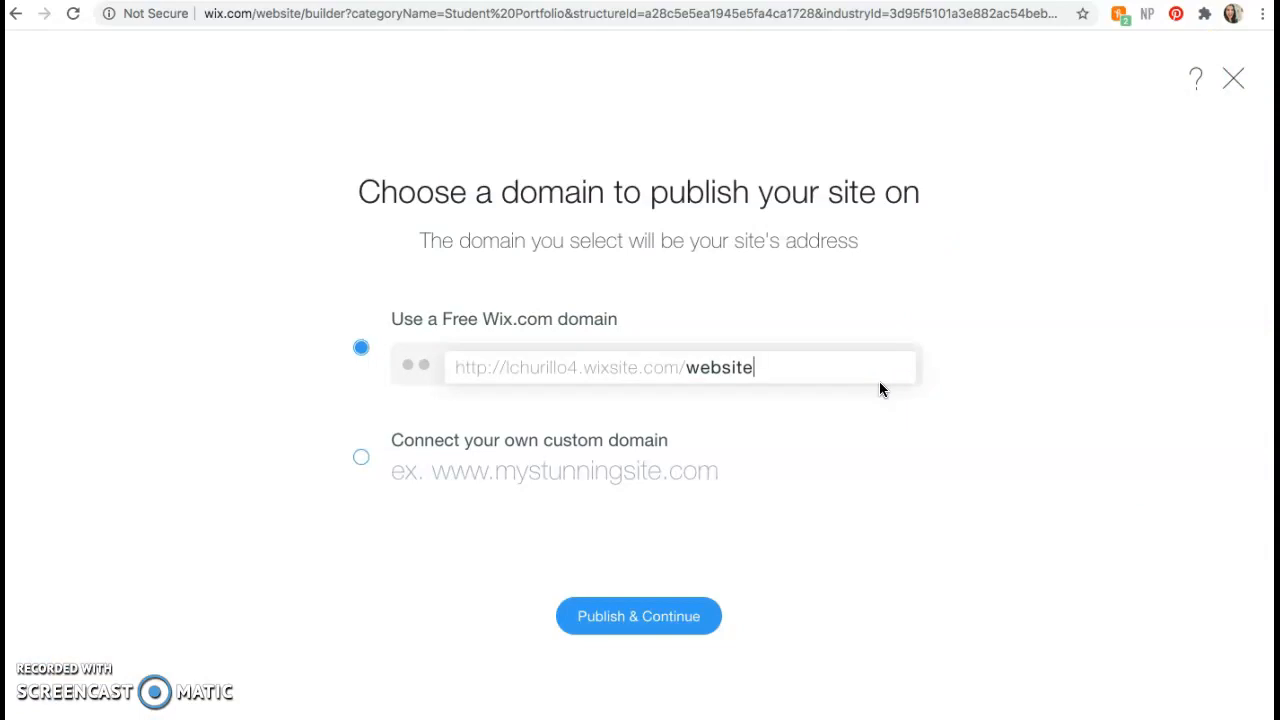
pyautogui.press('Backspace')
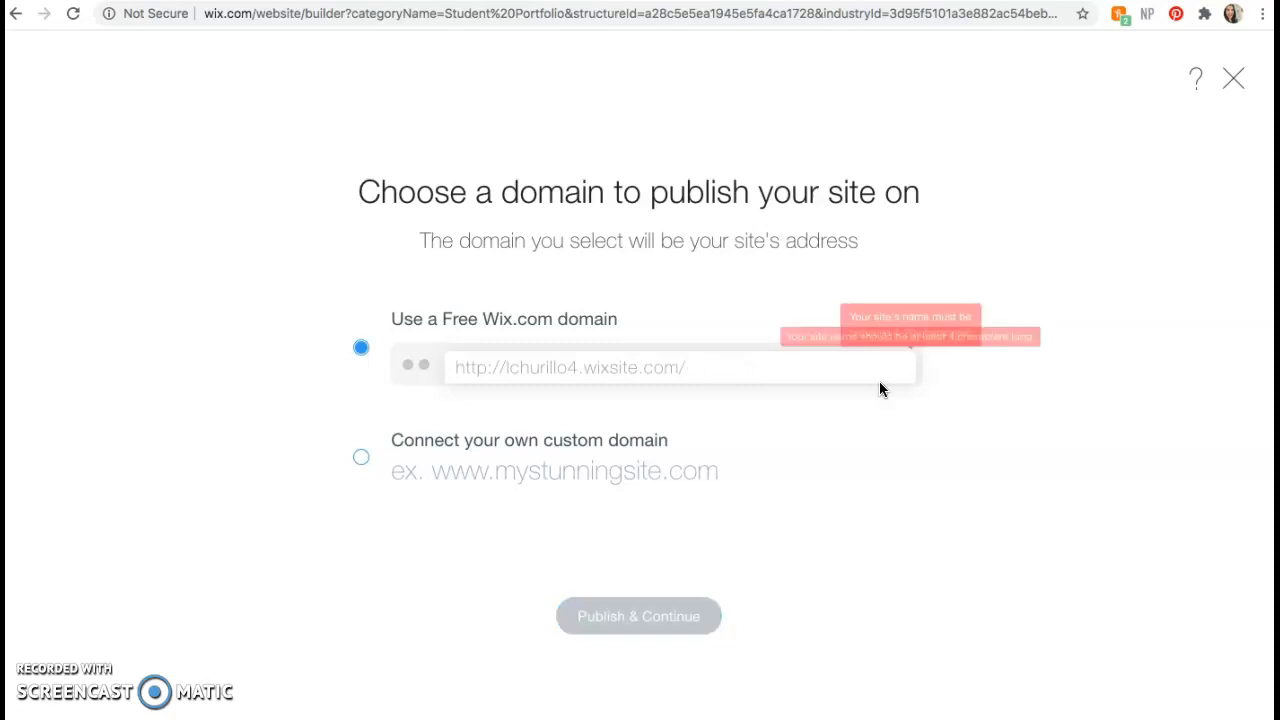
pyautogui.moveTo(524, 368)
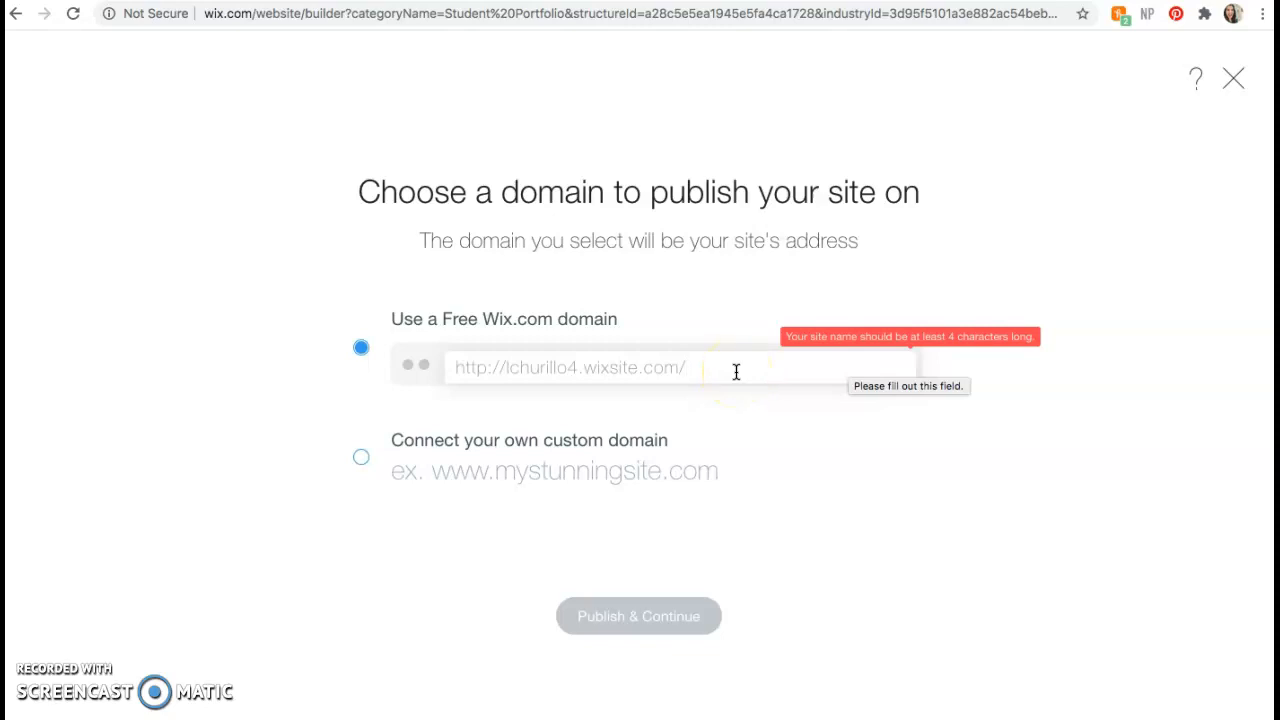
pyautogui.write('LydiaC')
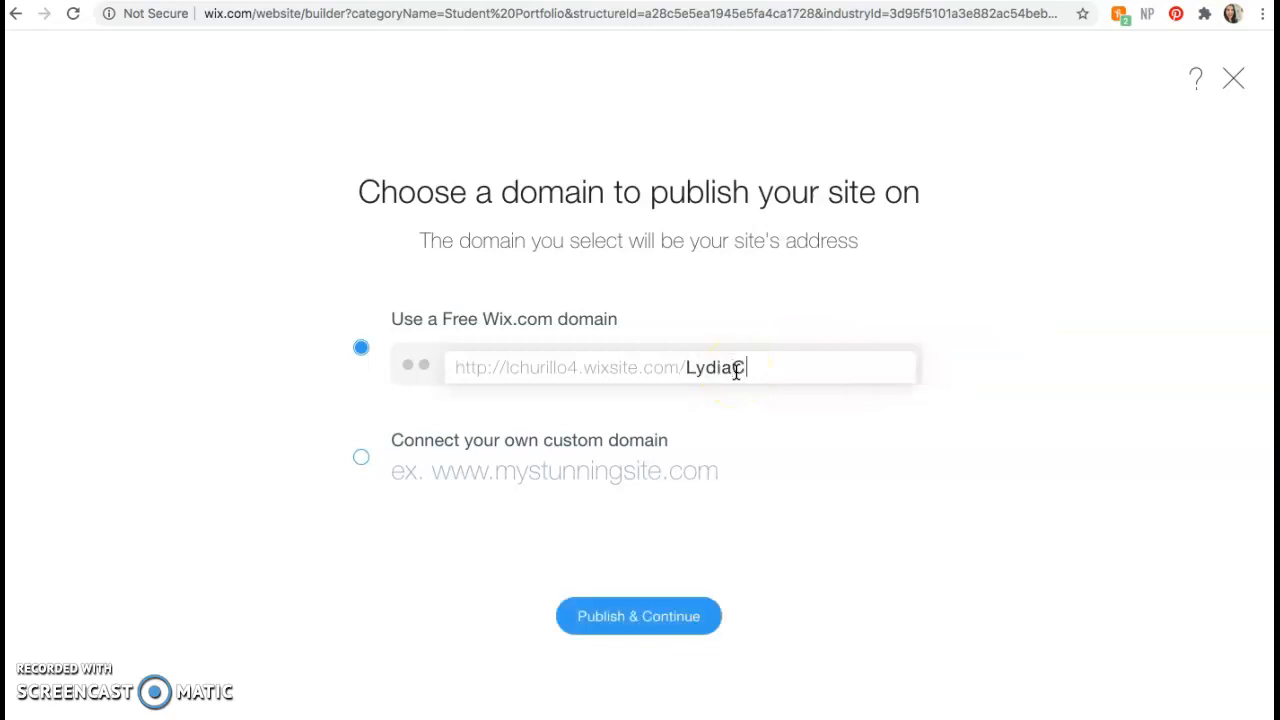
pyautogui.write('hurilloDesi')
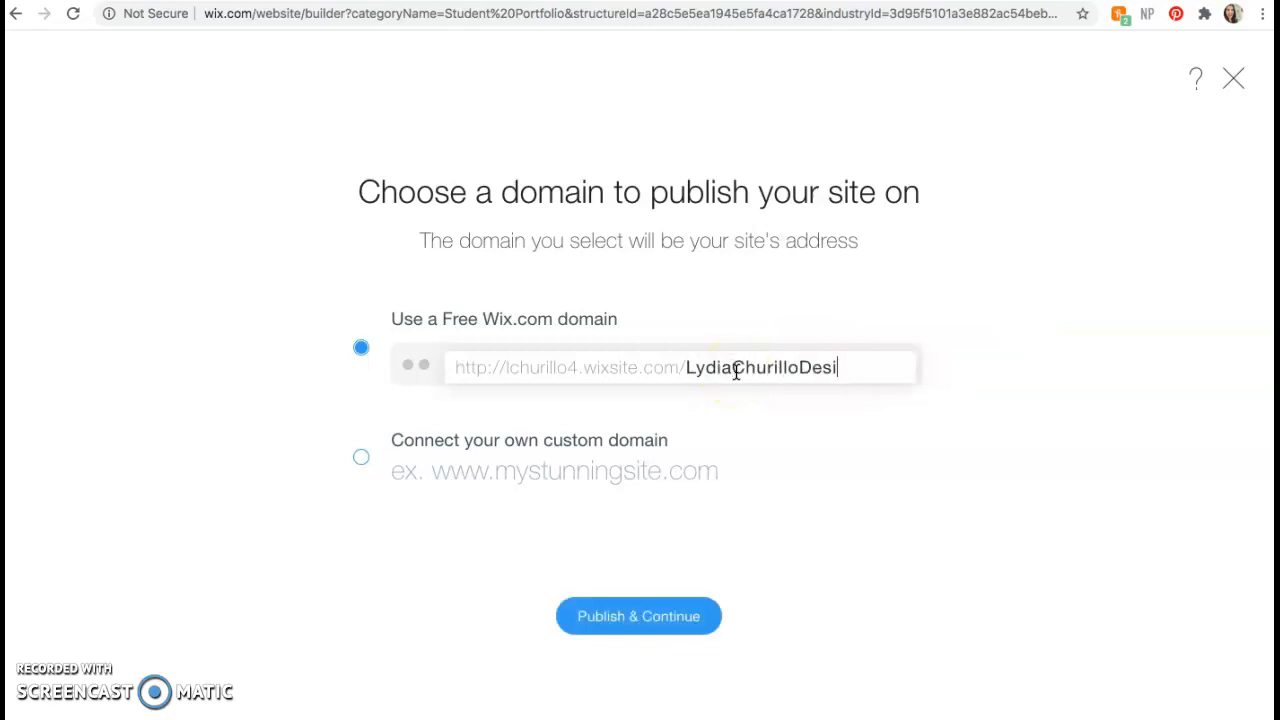
pyautogui.write('gnBlog')
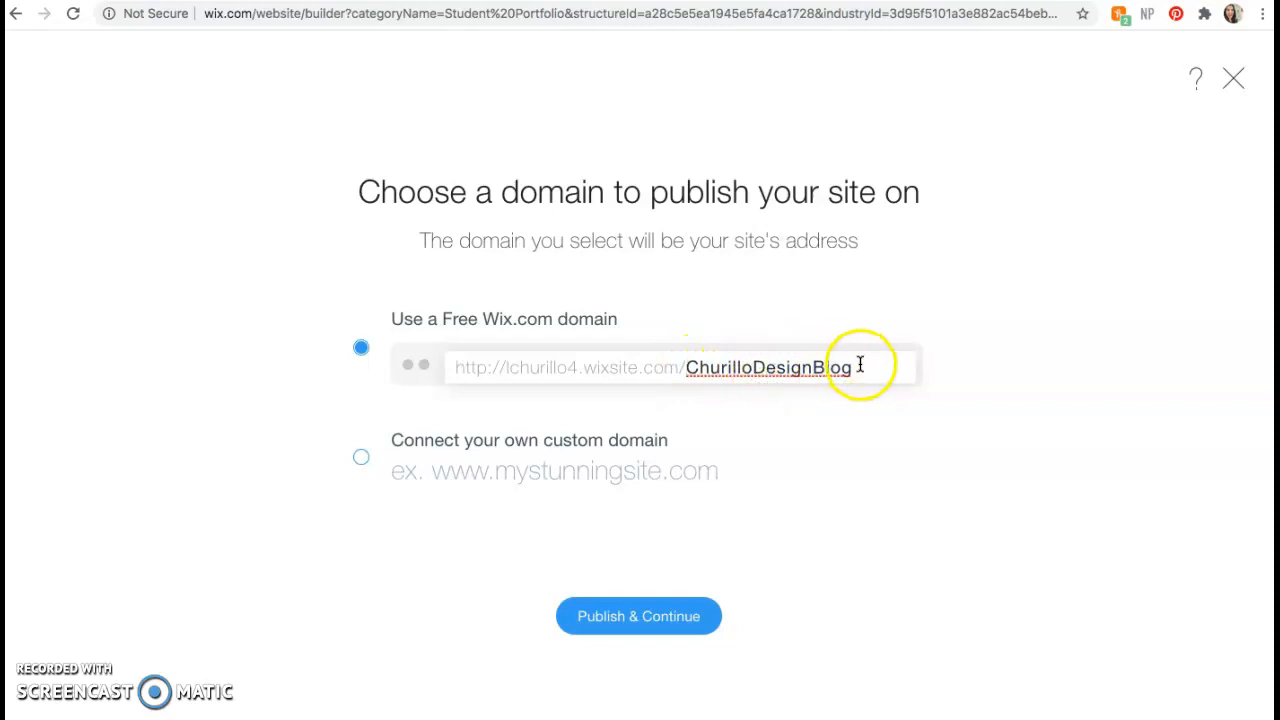
pyautogui.moveTo(678, 376)
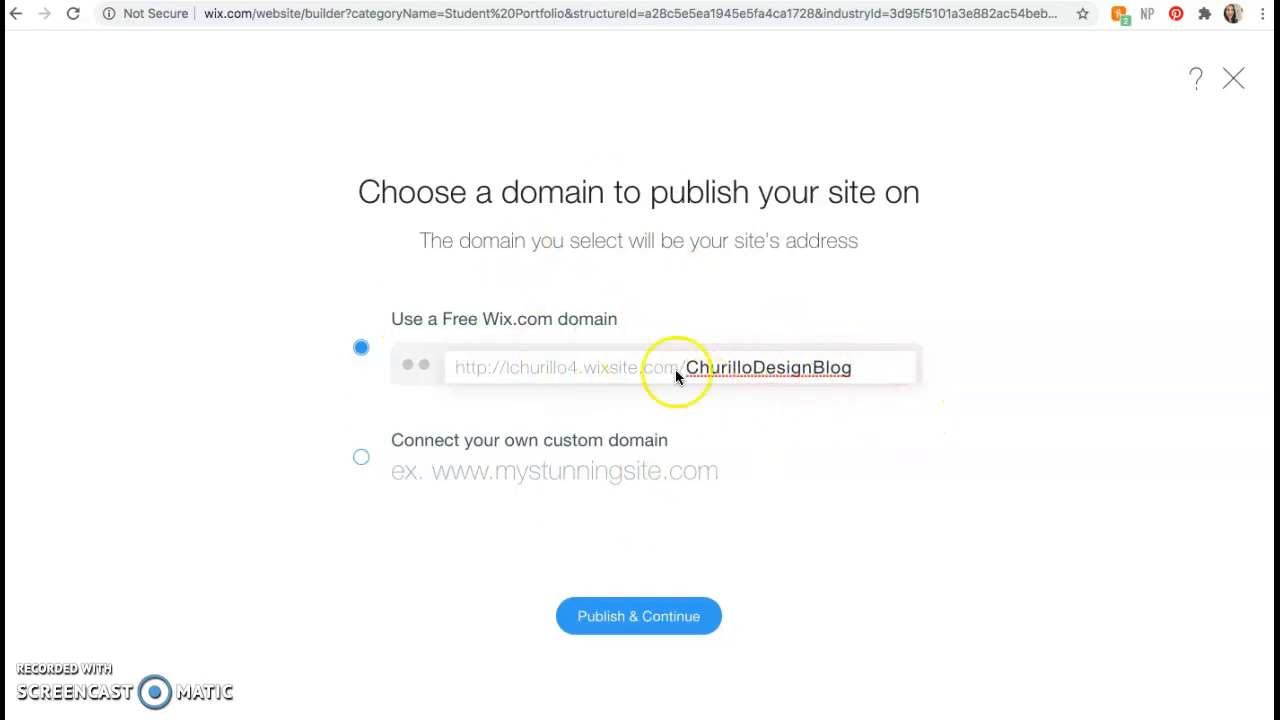
pyautogui.moveTo(820, 384)
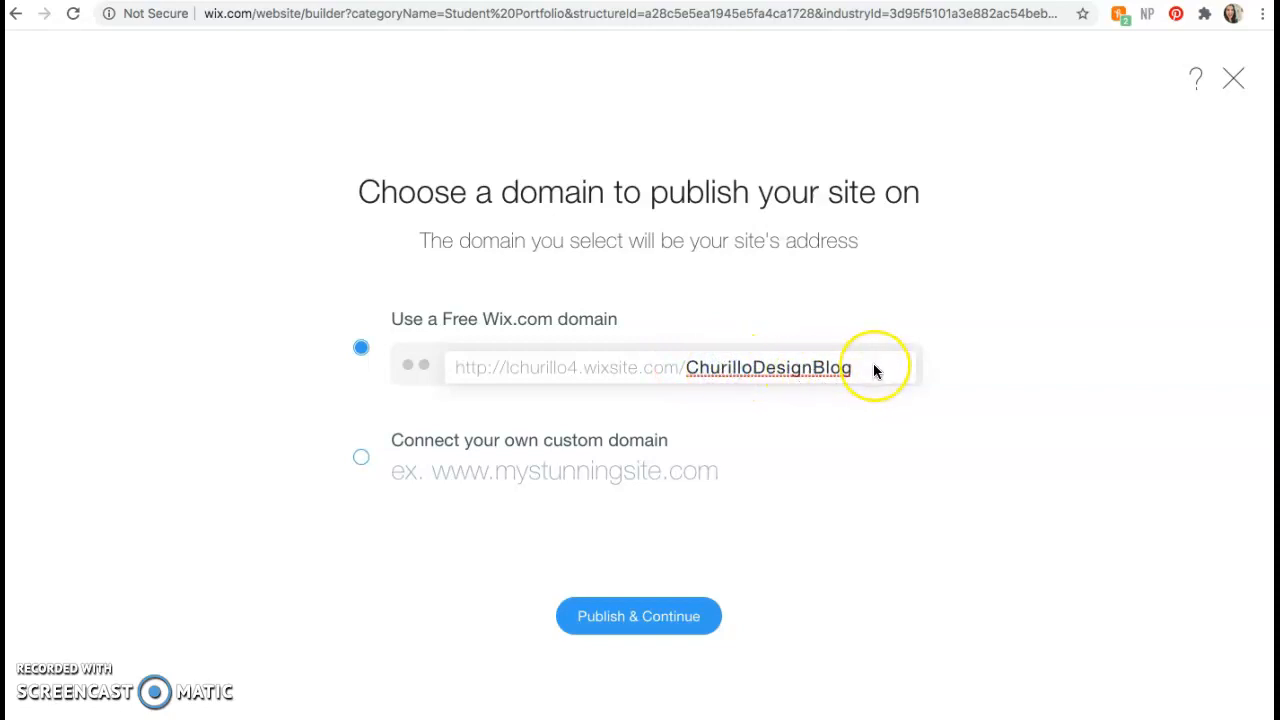
pyautogui.moveTo(856, 482)
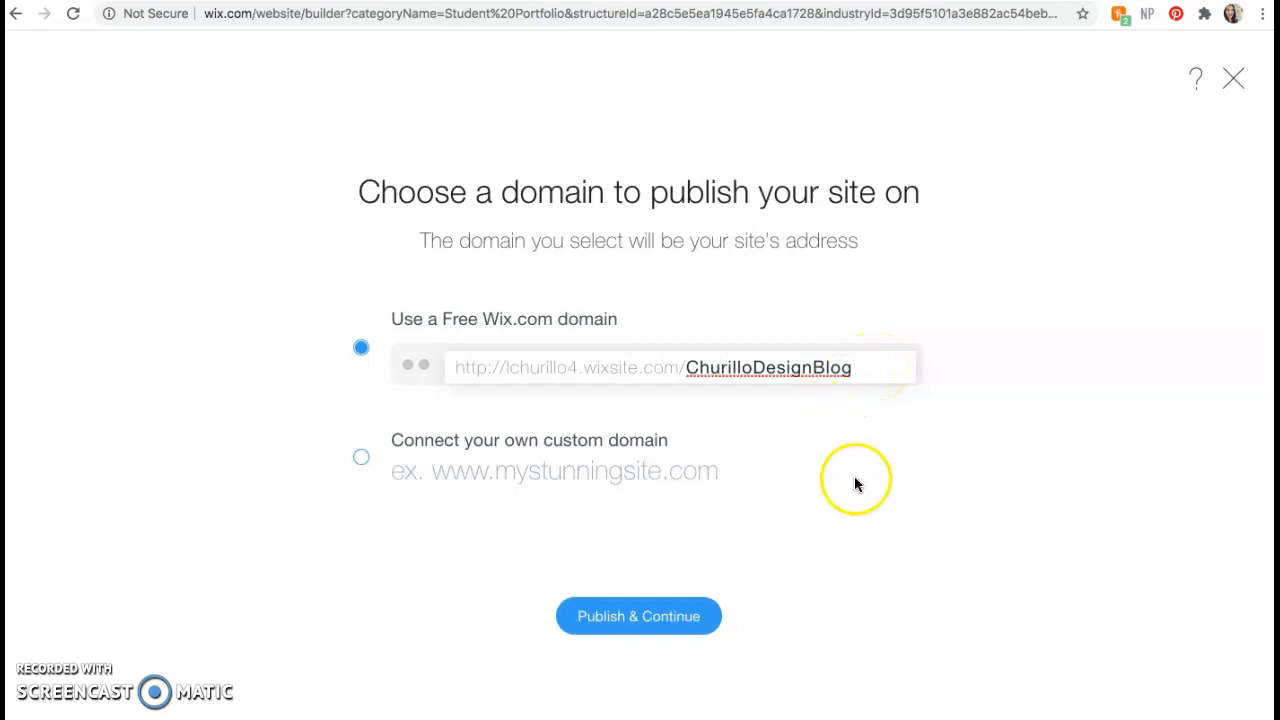
pyautogui.moveTo(678, 612)
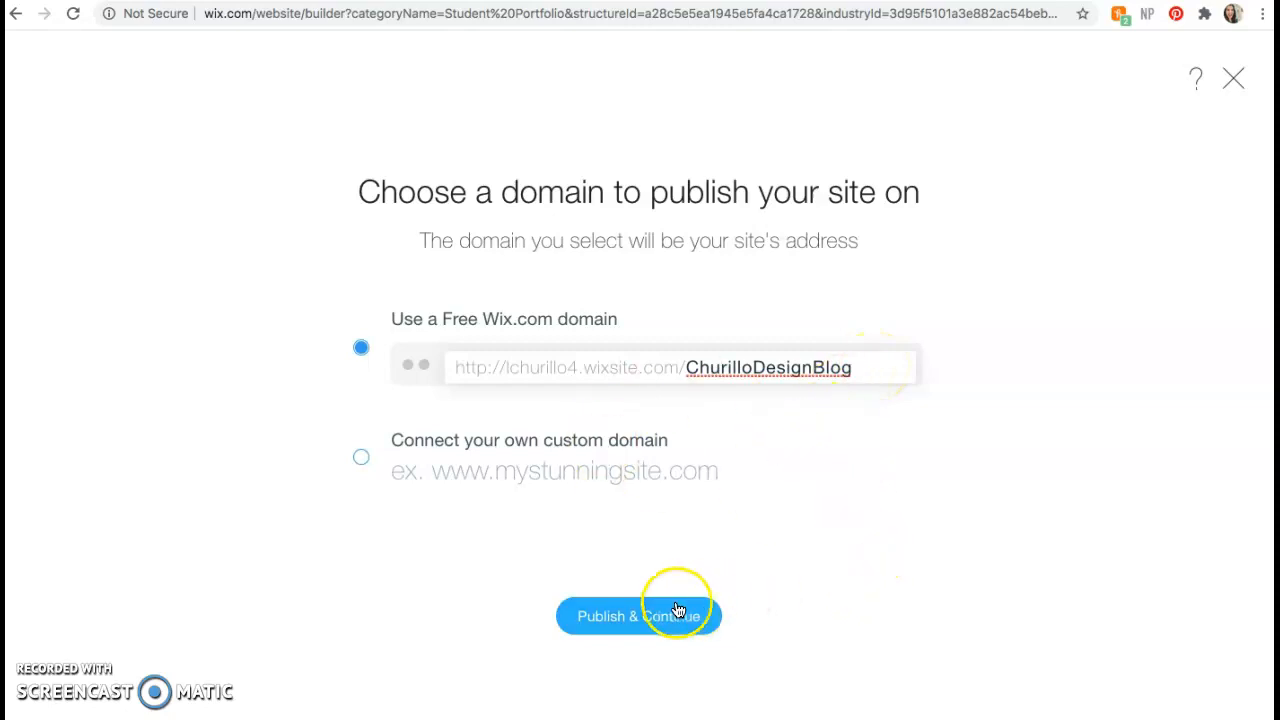
pyautogui.moveTo(640, 616)
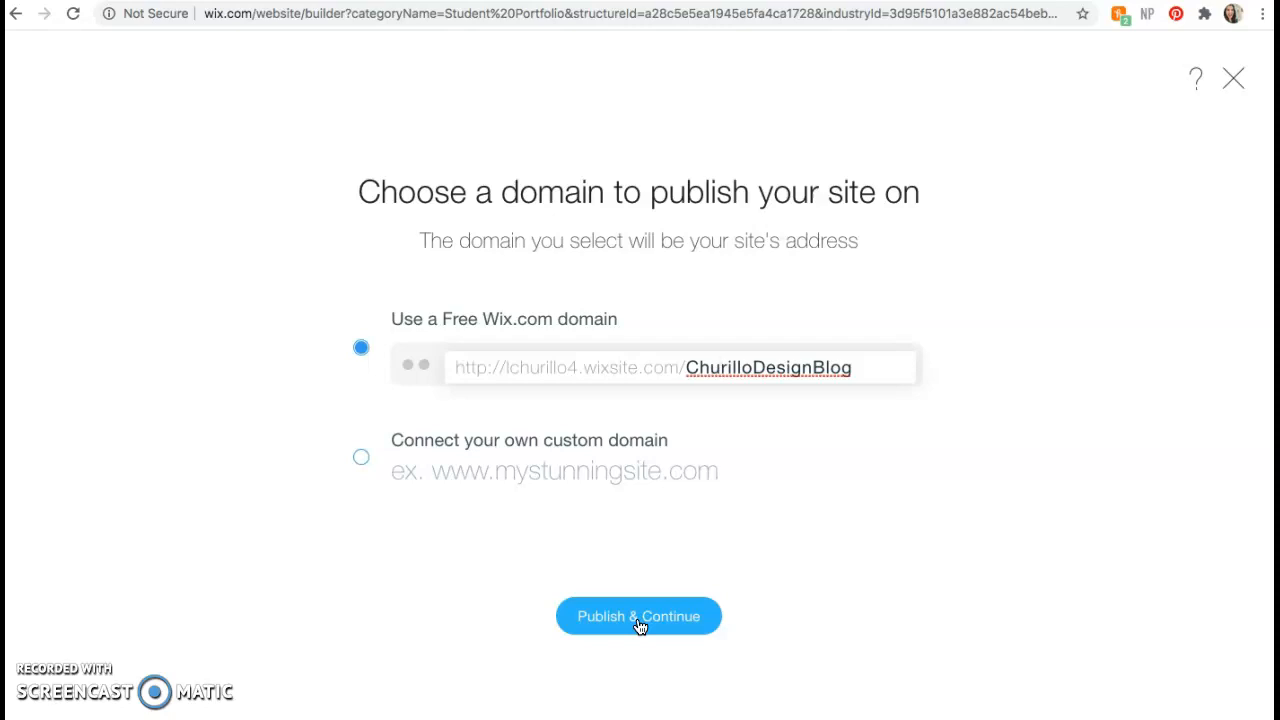
# Confirm Publish & Continue until the Congratulations dialog reports the site is live.
pyautogui.click(638, 616)
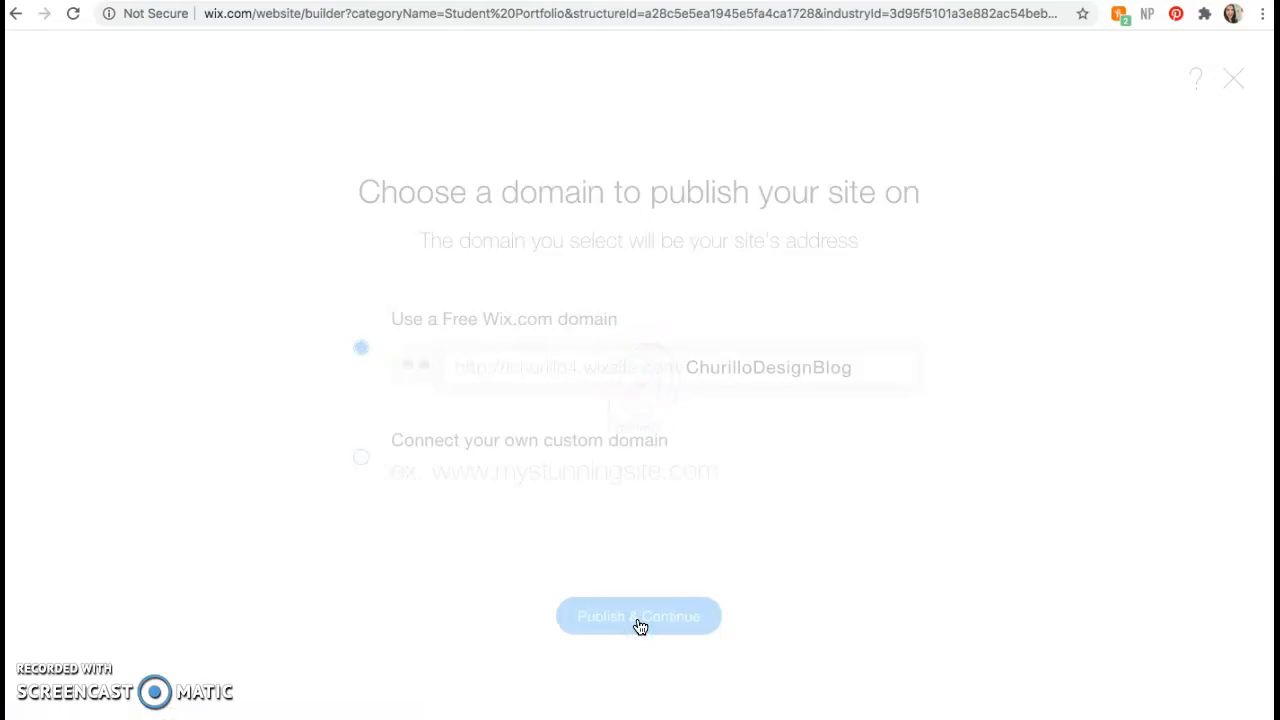
pyautogui.click(640, 616)
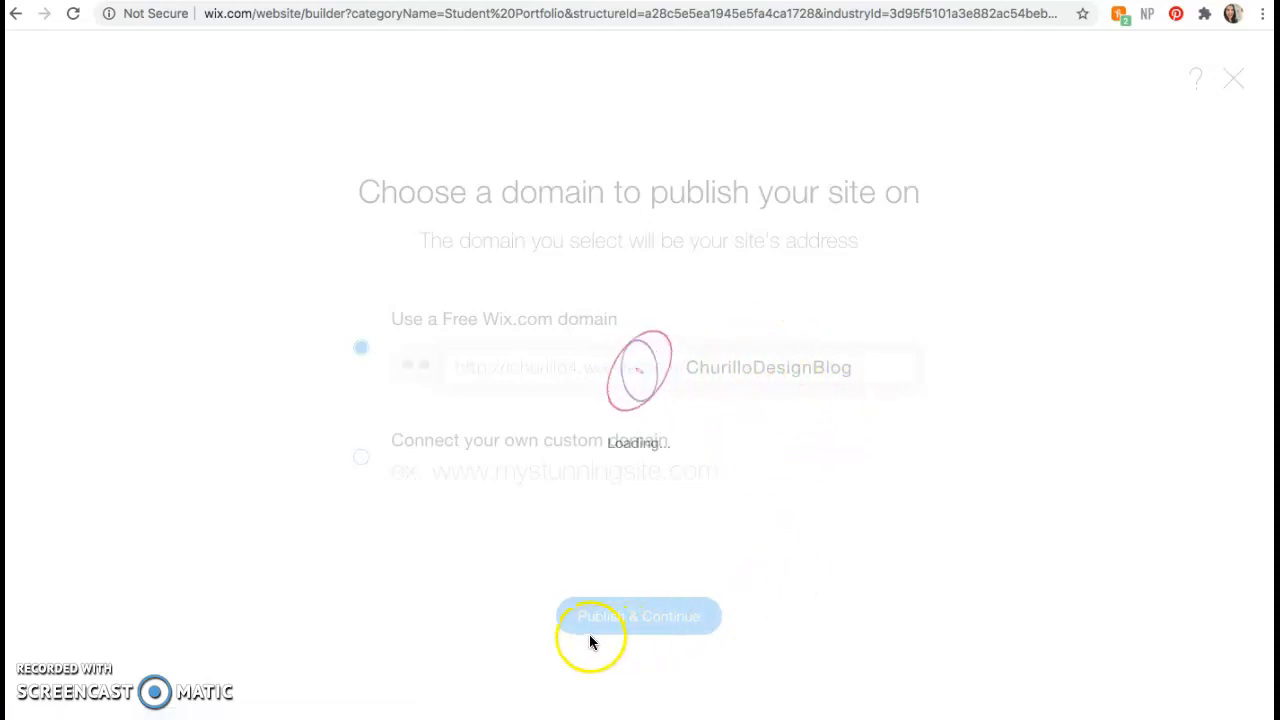
pyautogui.moveTo(748, 610)
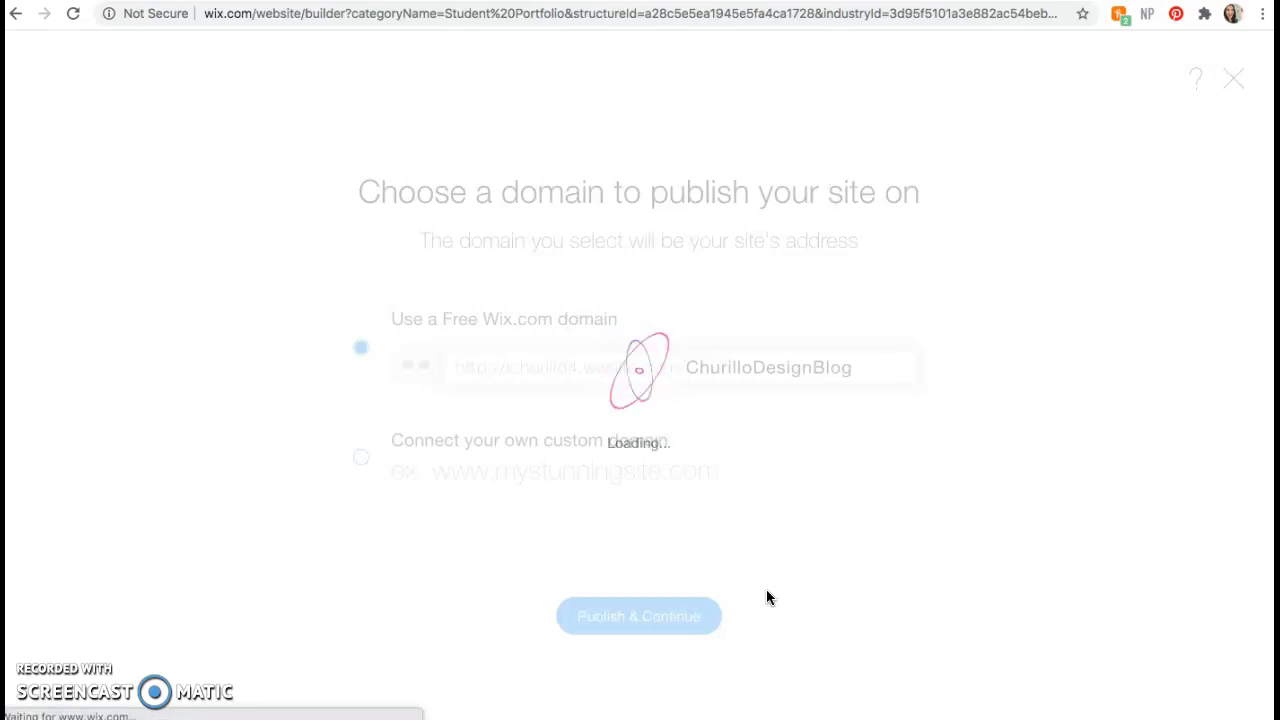
pyautogui.click(638, 616)
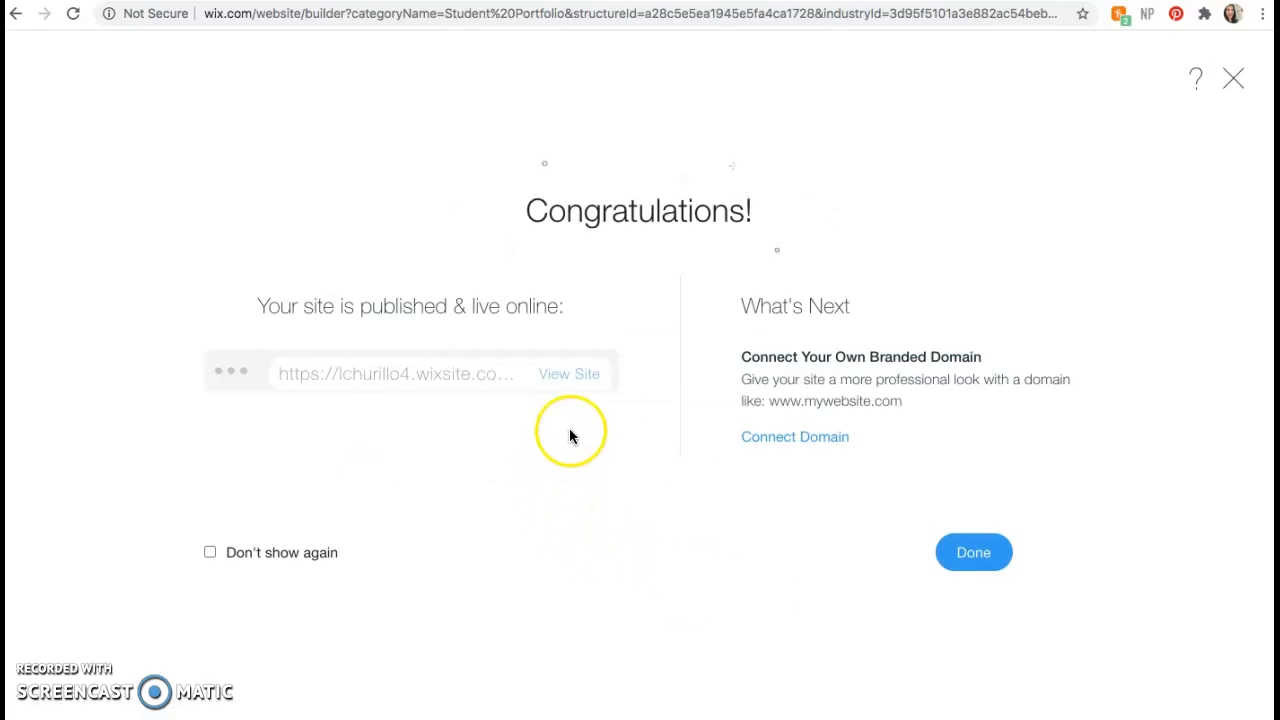
# View the live site and scroll through 'Mrs. Churillo's Class Blog' header and its three posts.
pyautogui.click(568, 374)
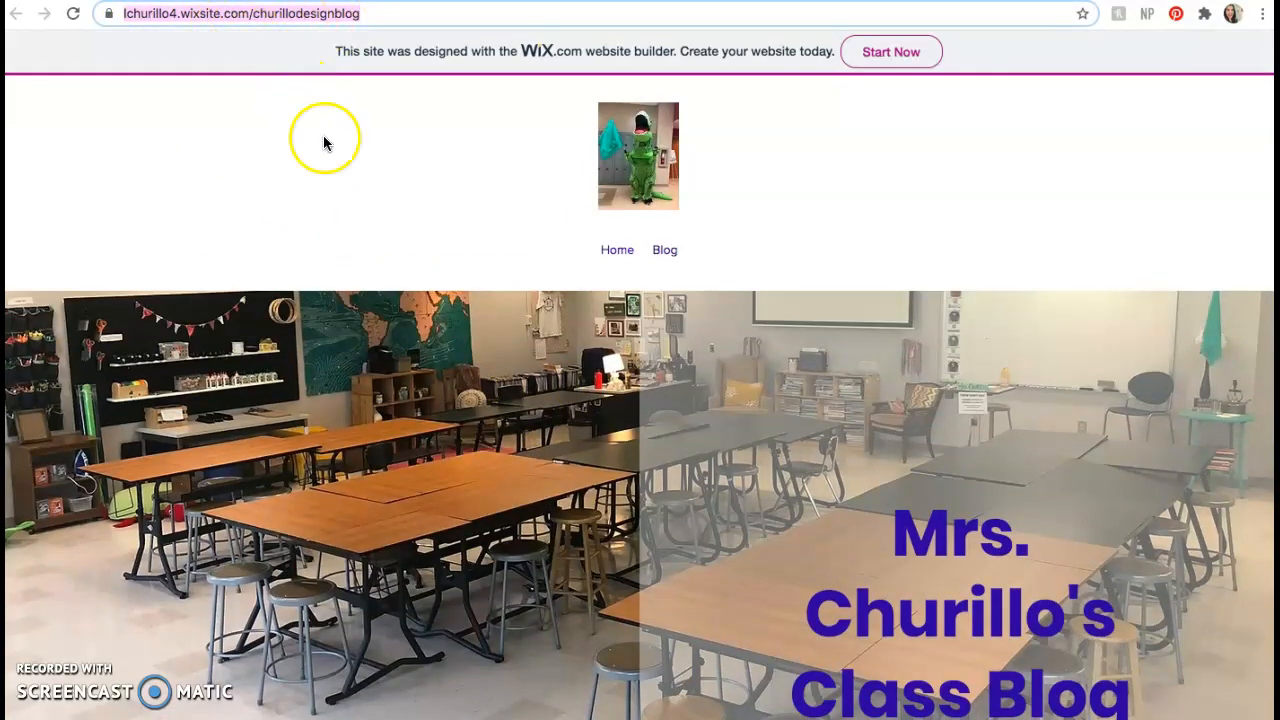
pyautogui.scroll(-3)
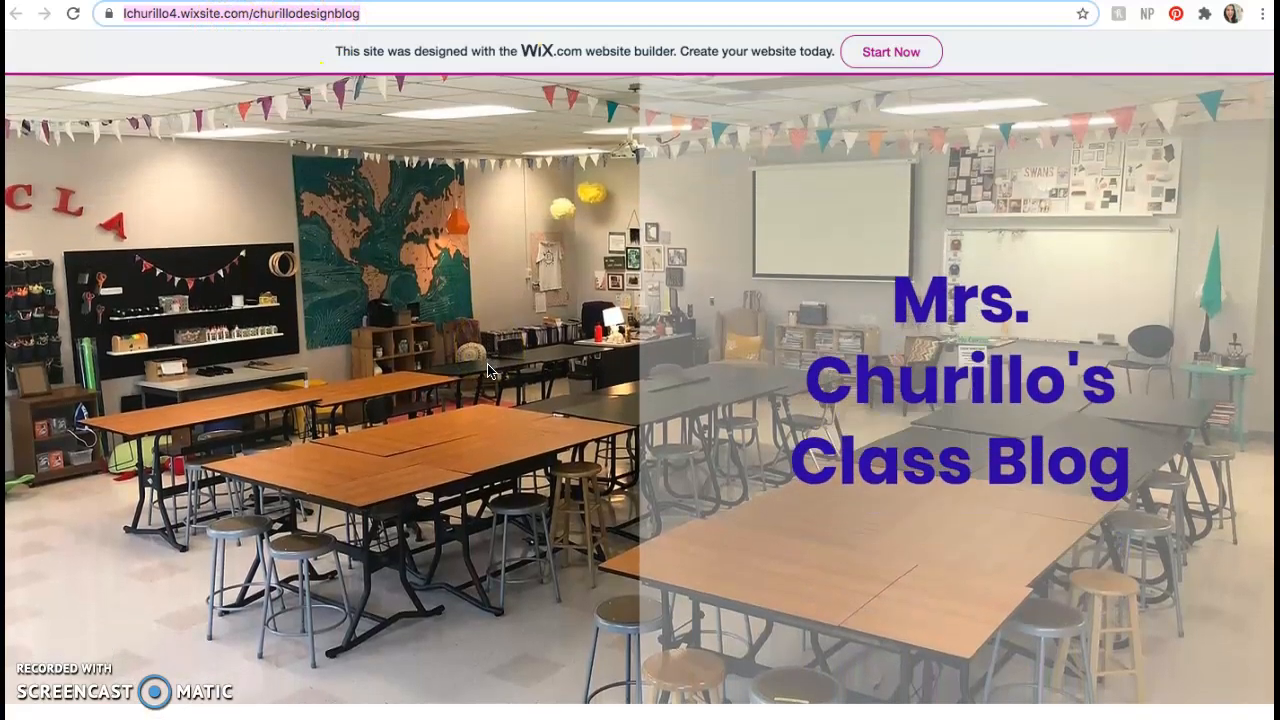
pyautogui.scroll(-3)
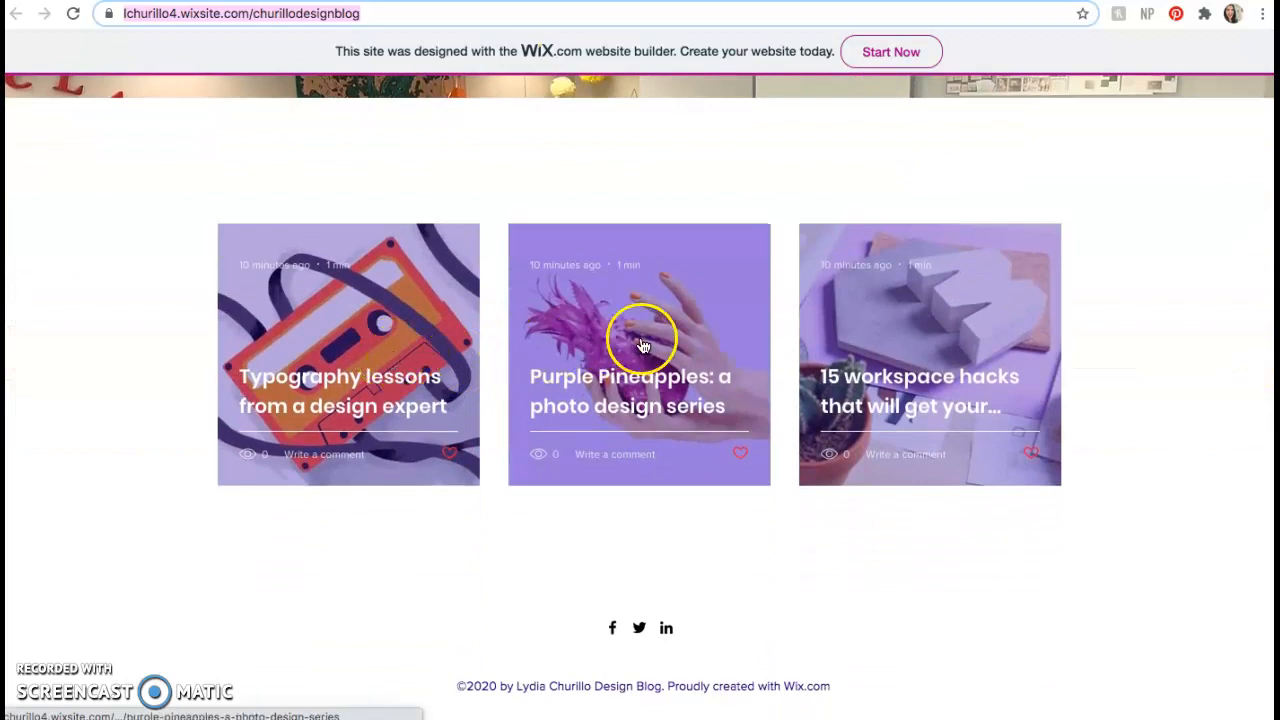
pyautogui.moveTo(676, 380)
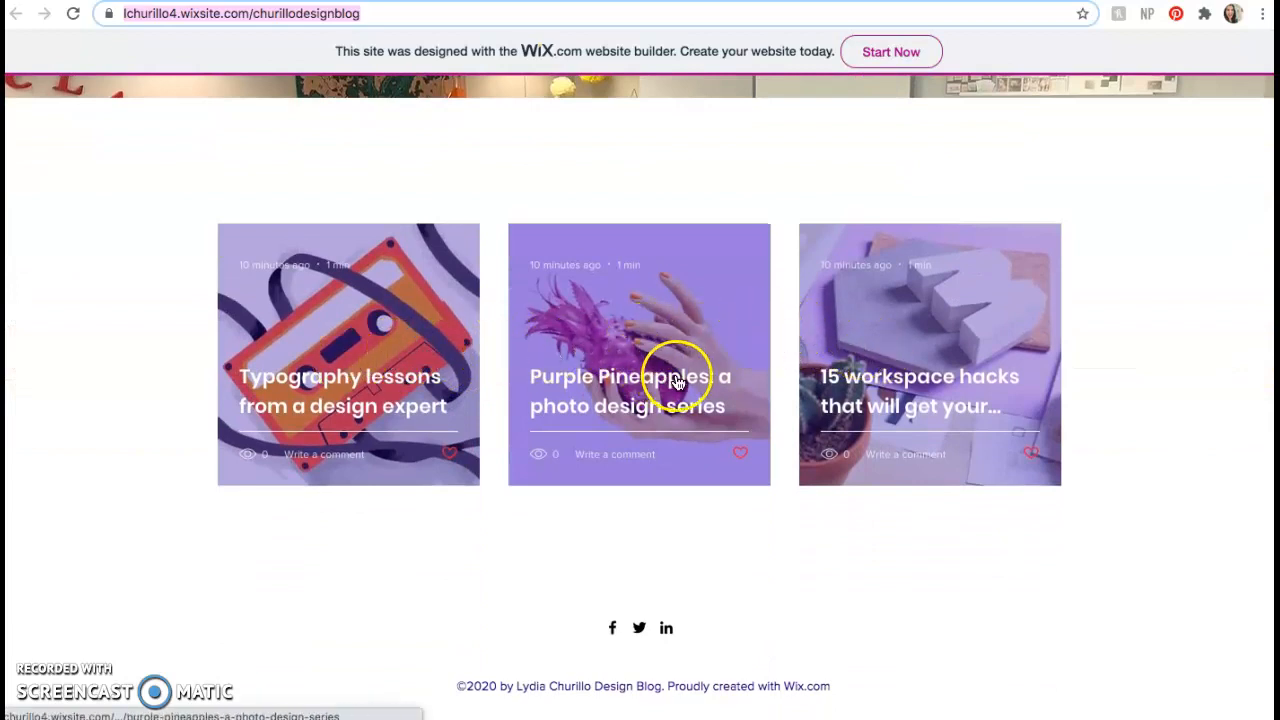
pyautogui.moveTo(692, 408)
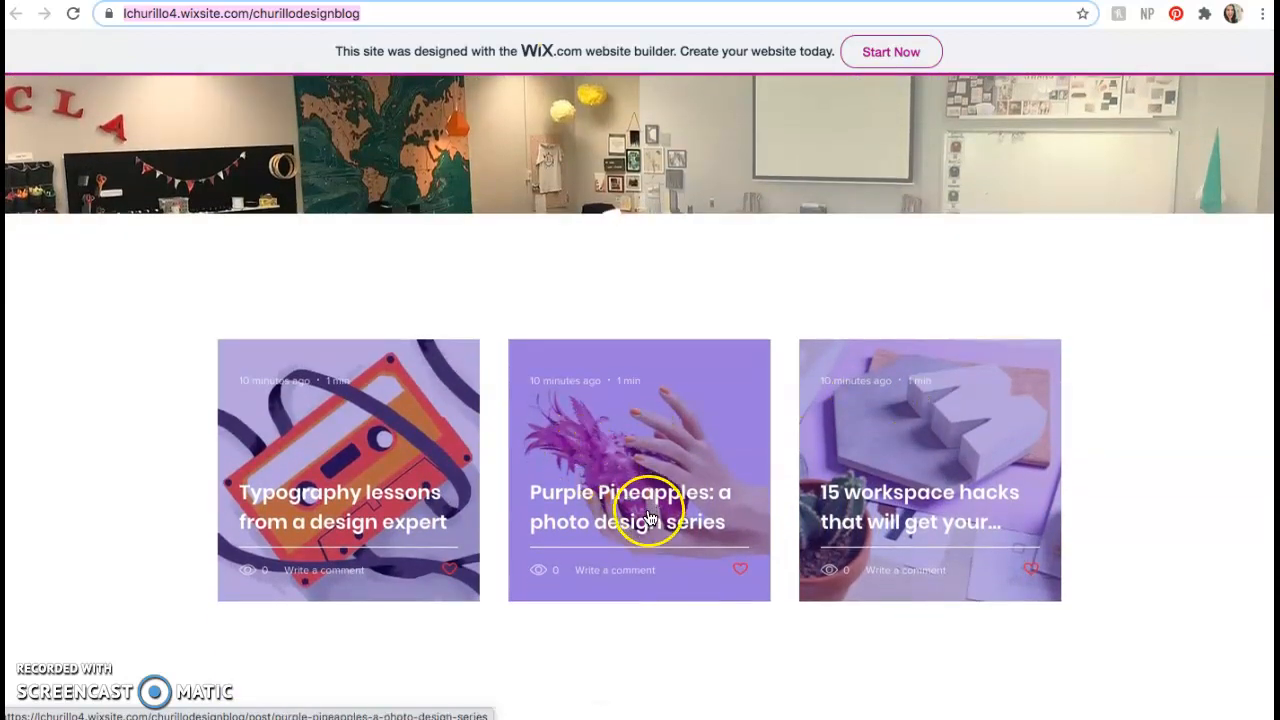
pyautogui.scroll(-3)
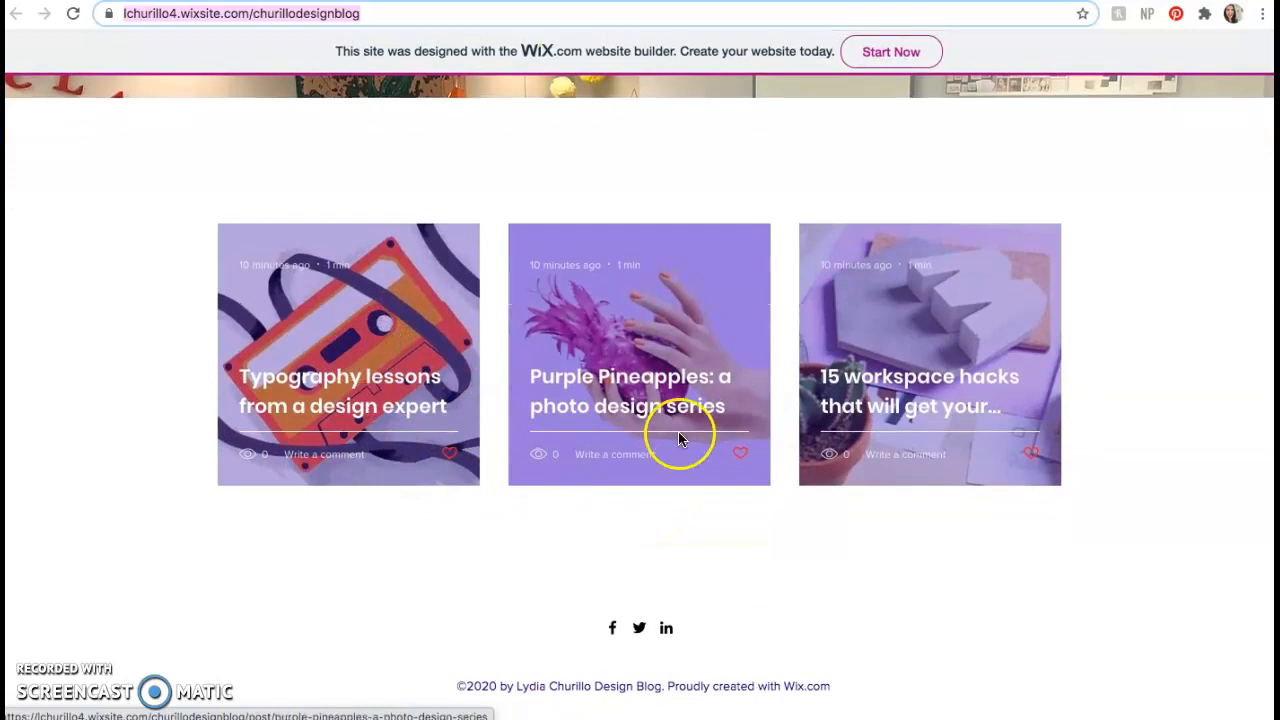
pyautogui.scroll(3)
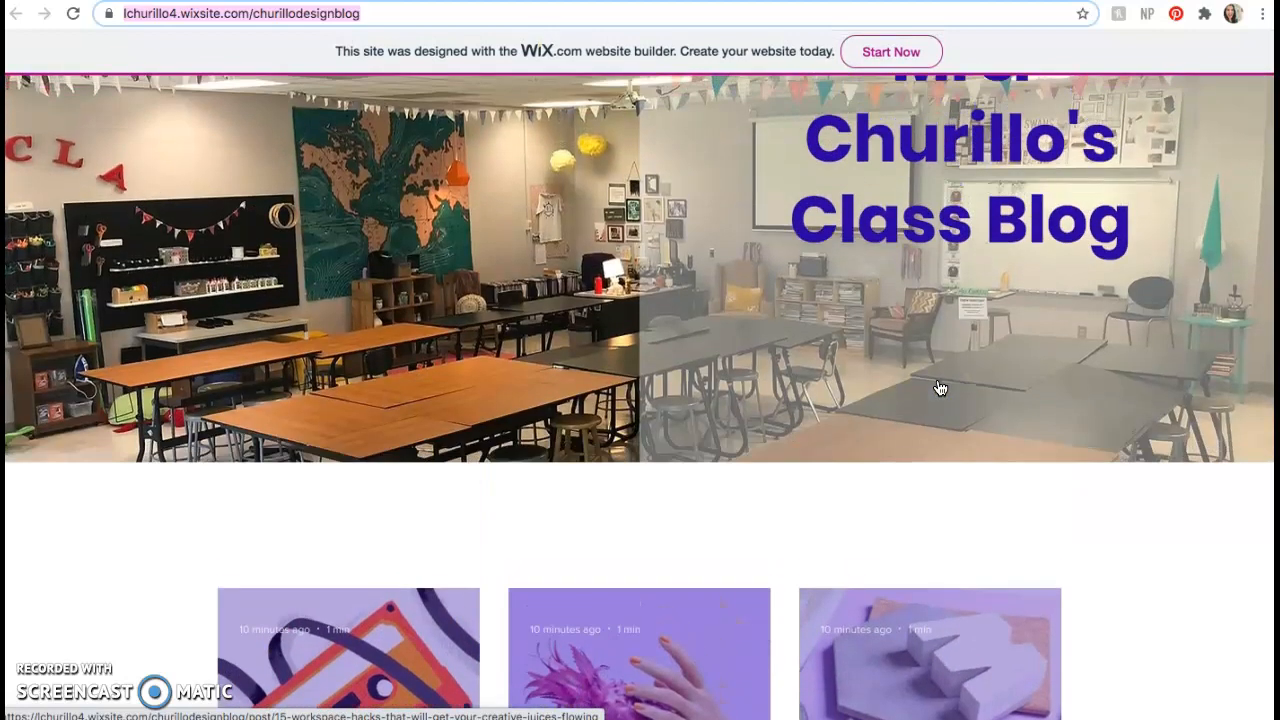
pyautogui.scroll(3)
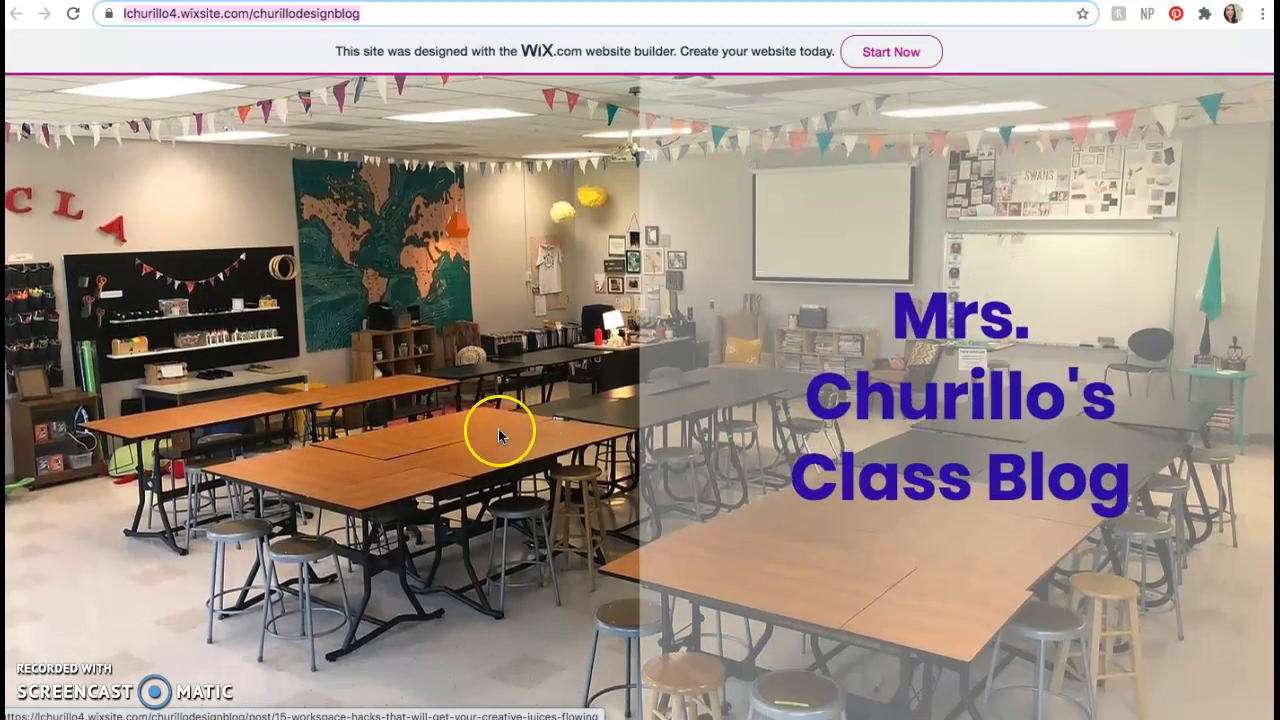
pyautogui.scroll(3)
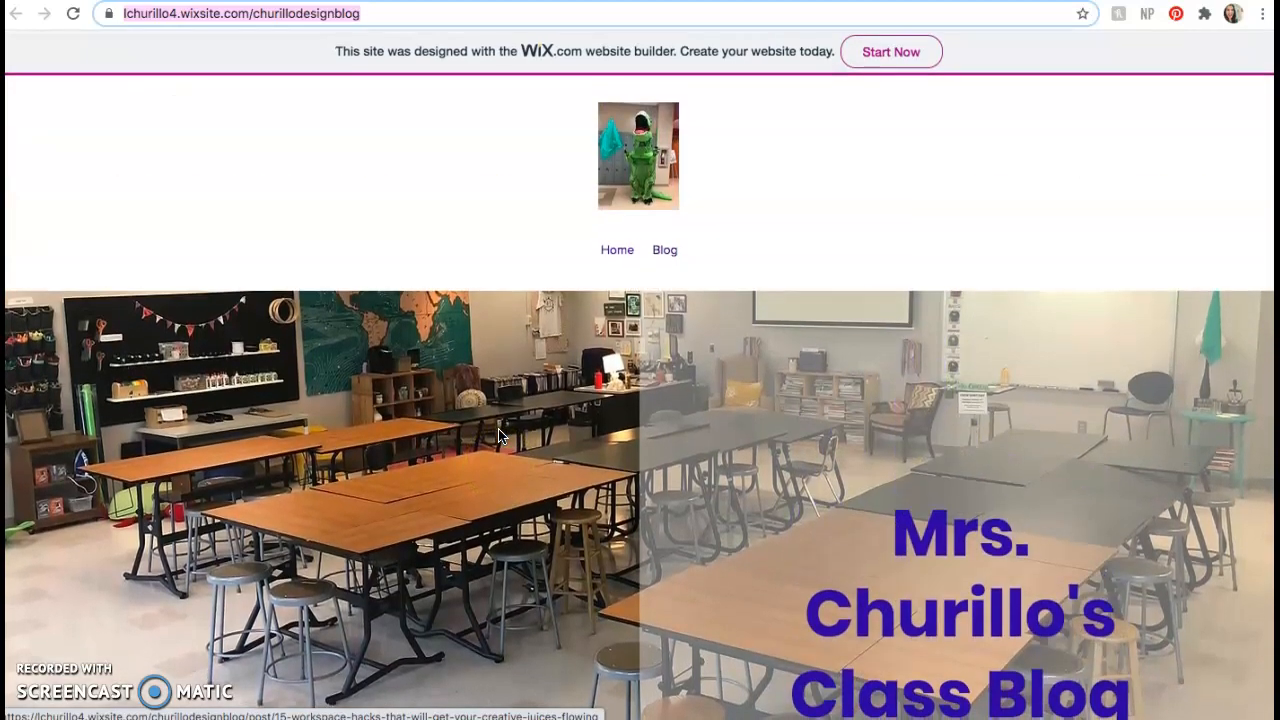
pyautogui.scroll(3)
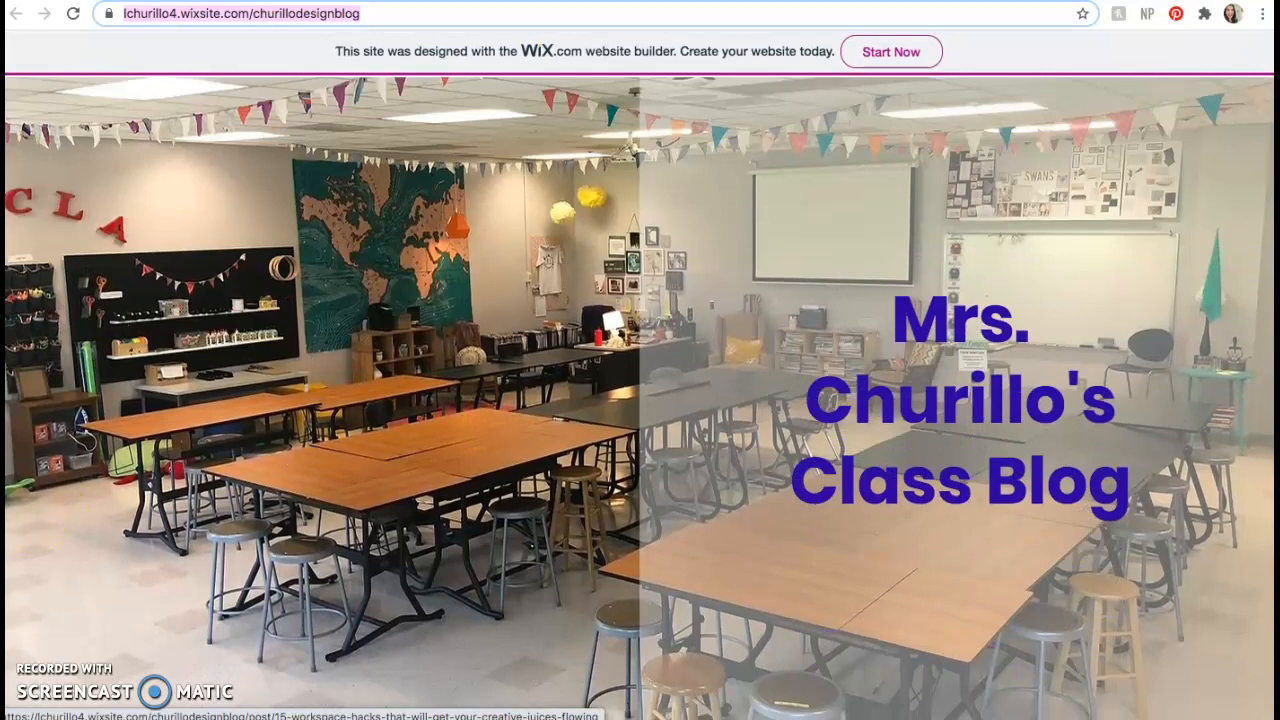